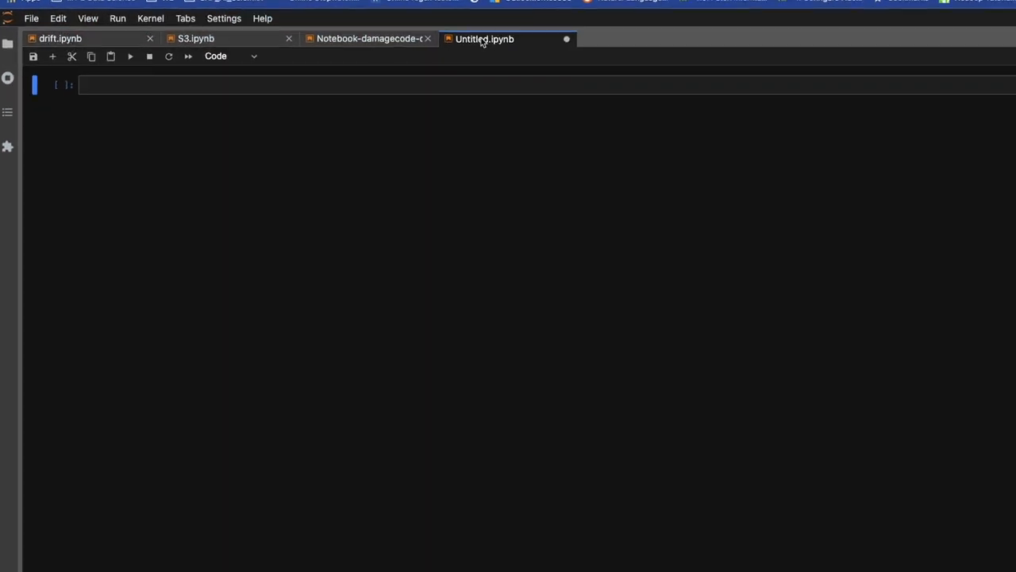
- Rename the untitled notebook to Face_Detection_model.ipynb via the tab's Rename Notebook option
right_click(482, 39)
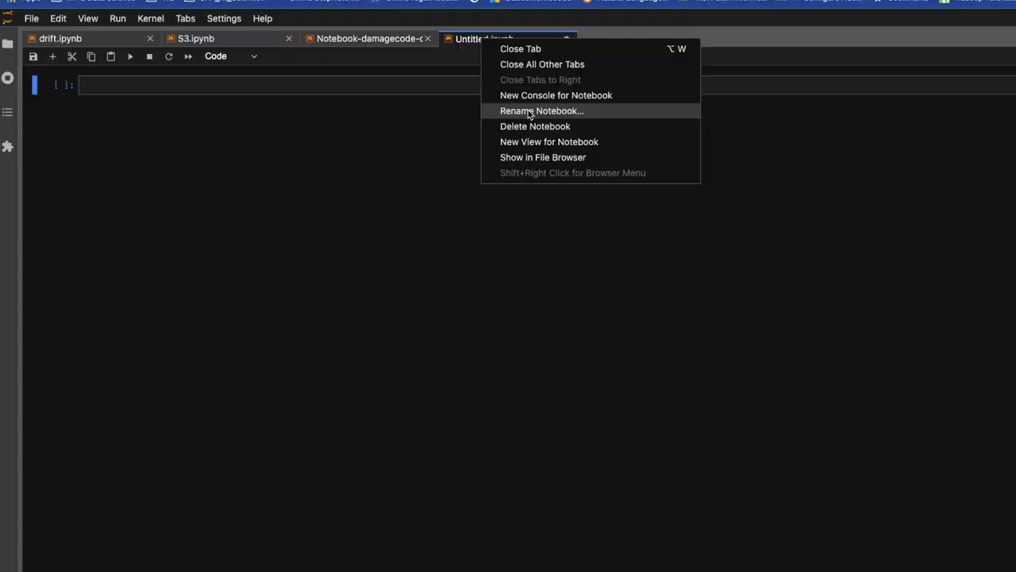
left_click(541, 110)
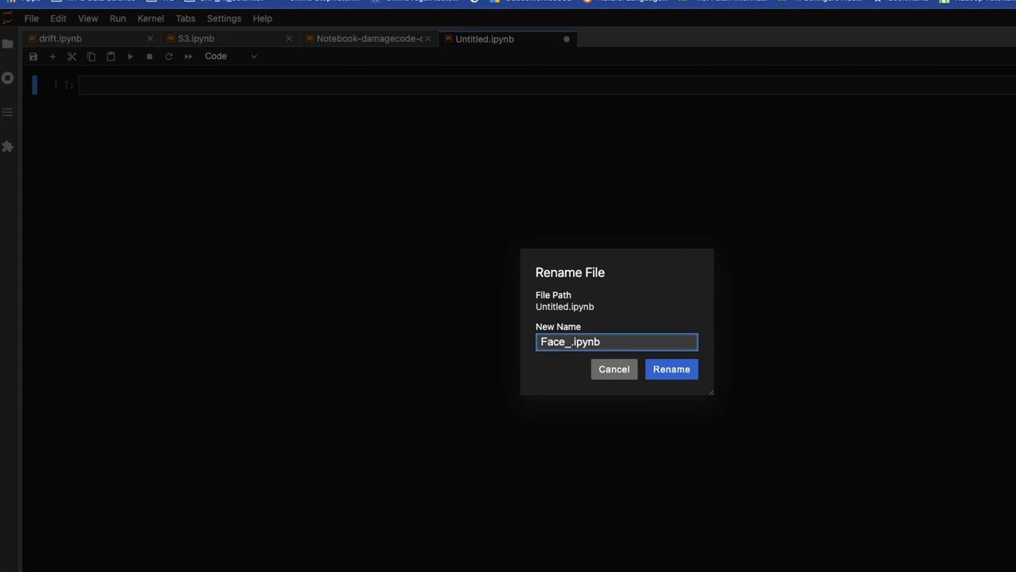
type("Detection")
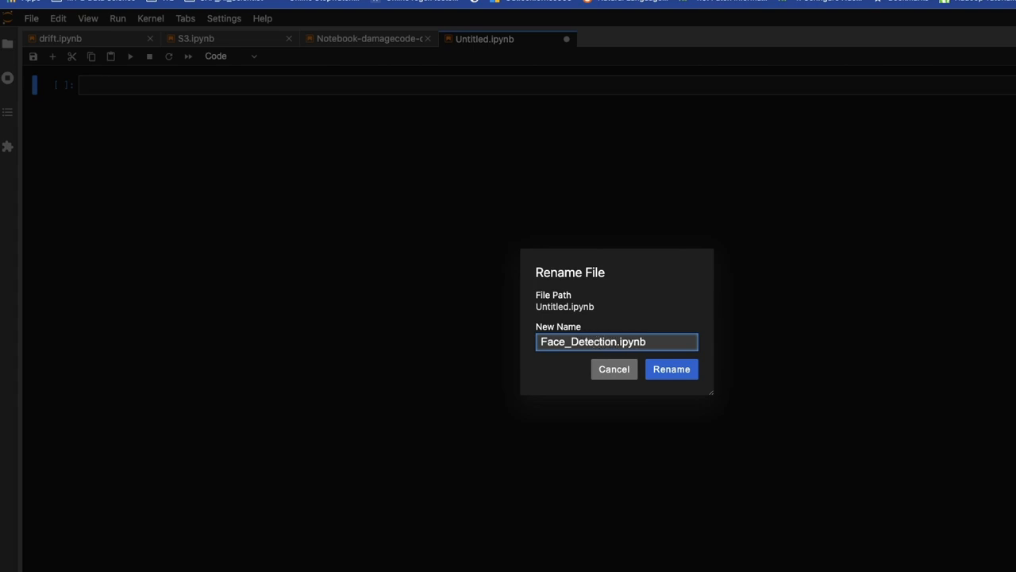
type("_model")
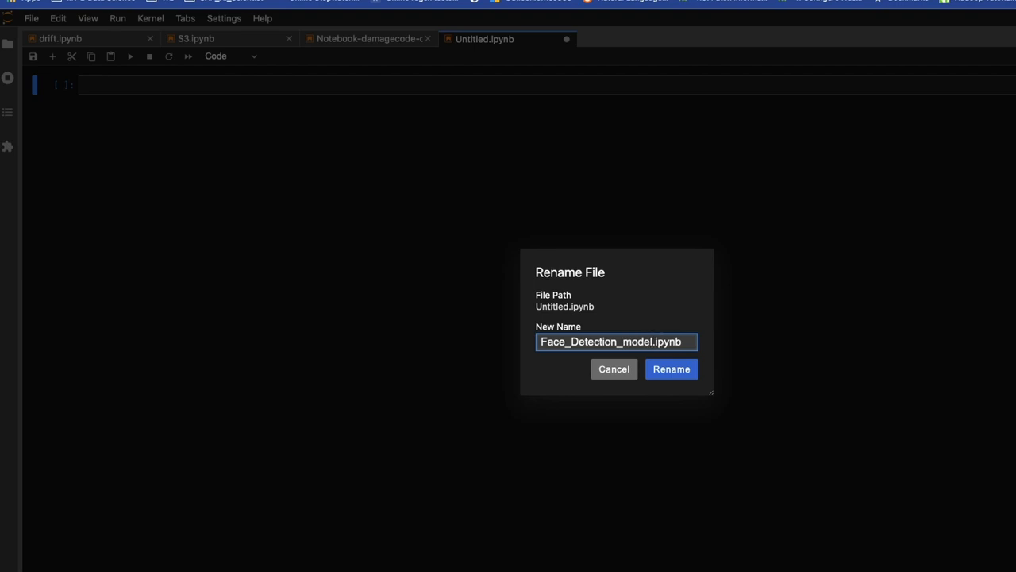
left_click(671, 368)
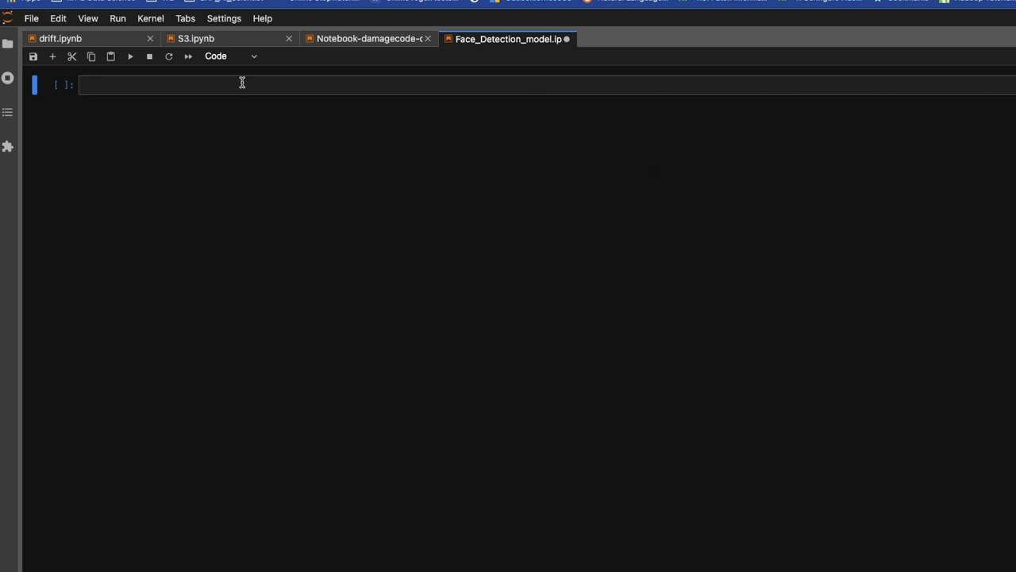
- Write the markdown heading '## Face Mask Detection' in the first cell
left_click(242, 85)
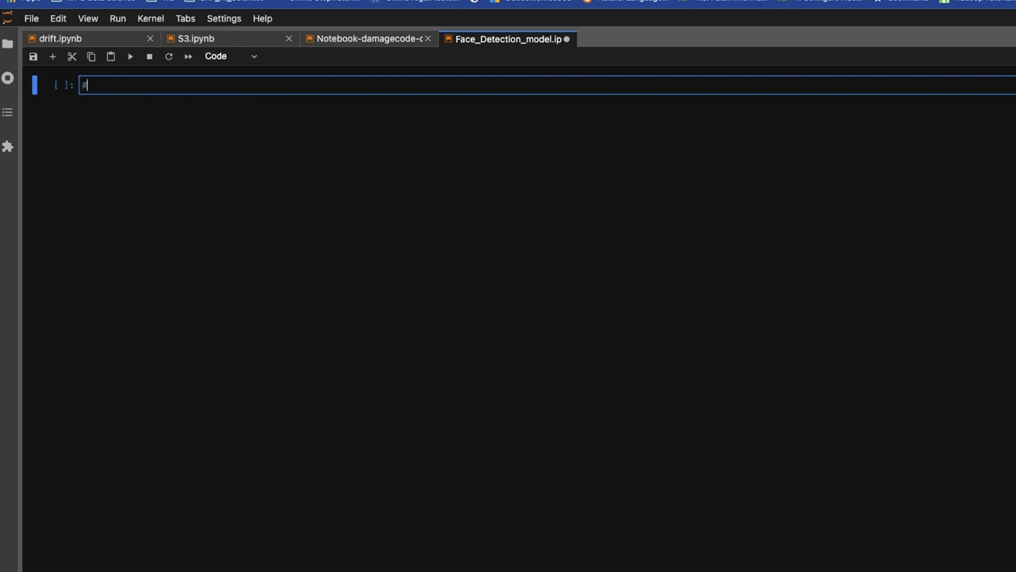
type("#")
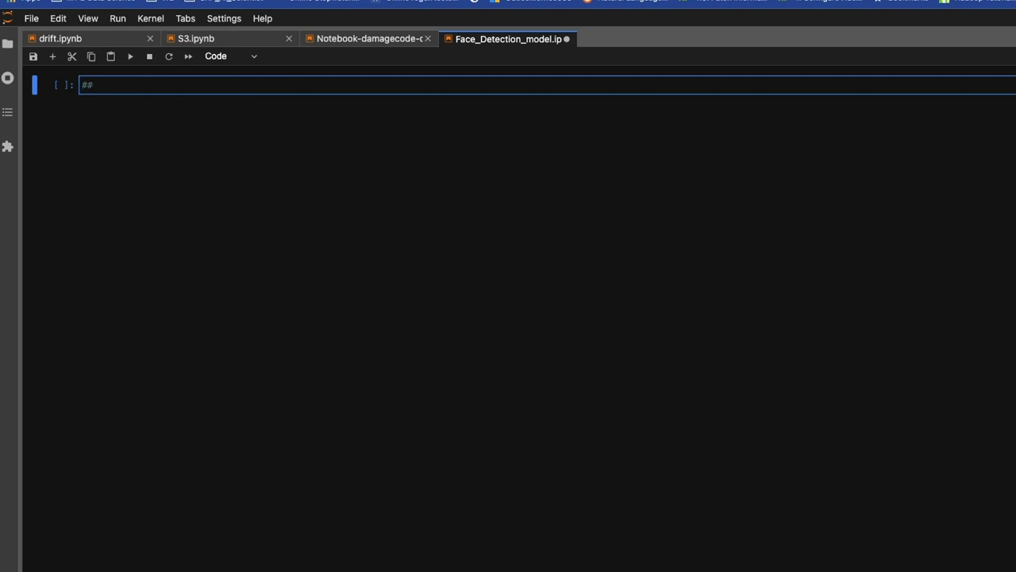
type("Face Ma")
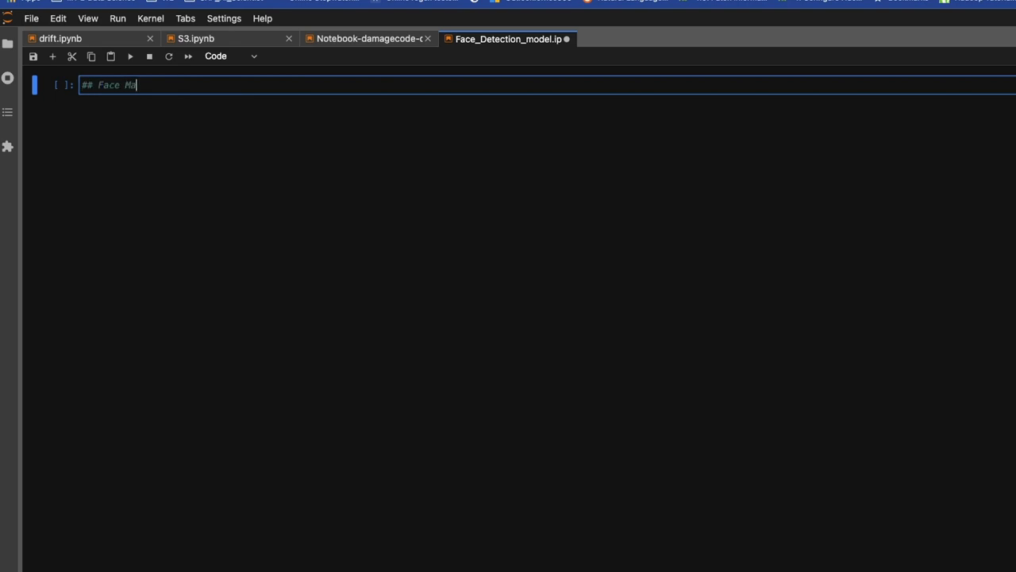
type("sk De")
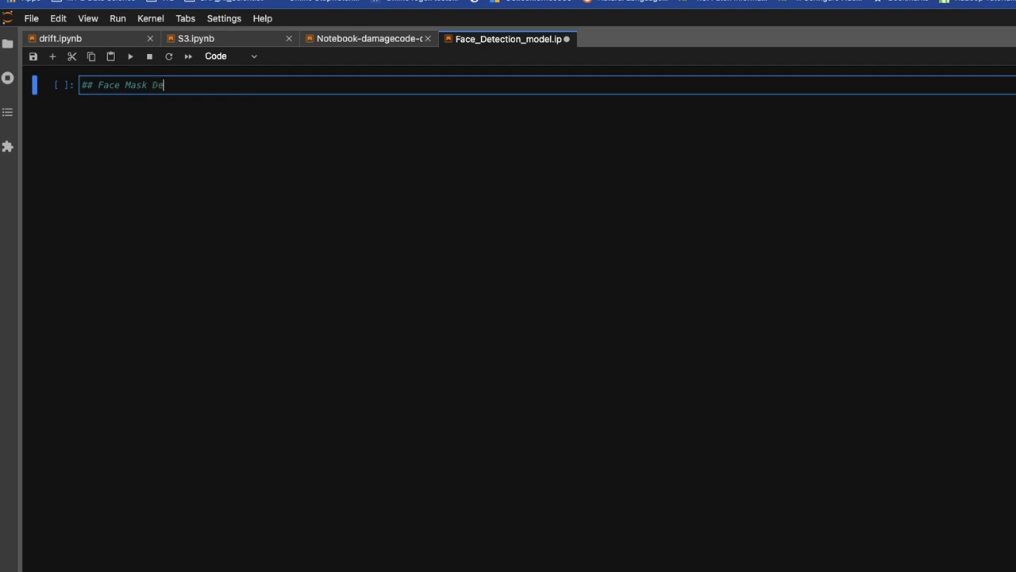
type("tection")
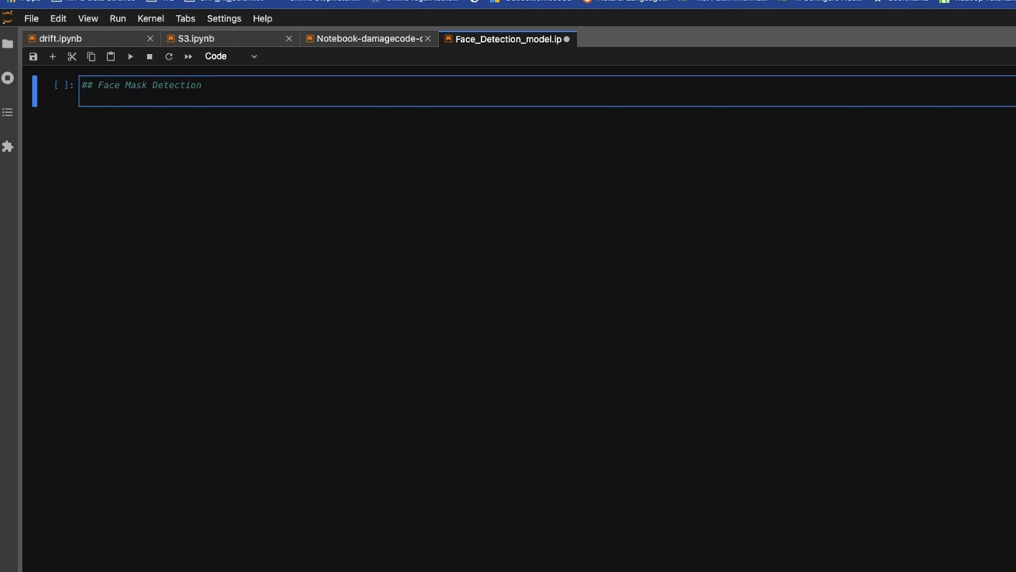
key("Enter")
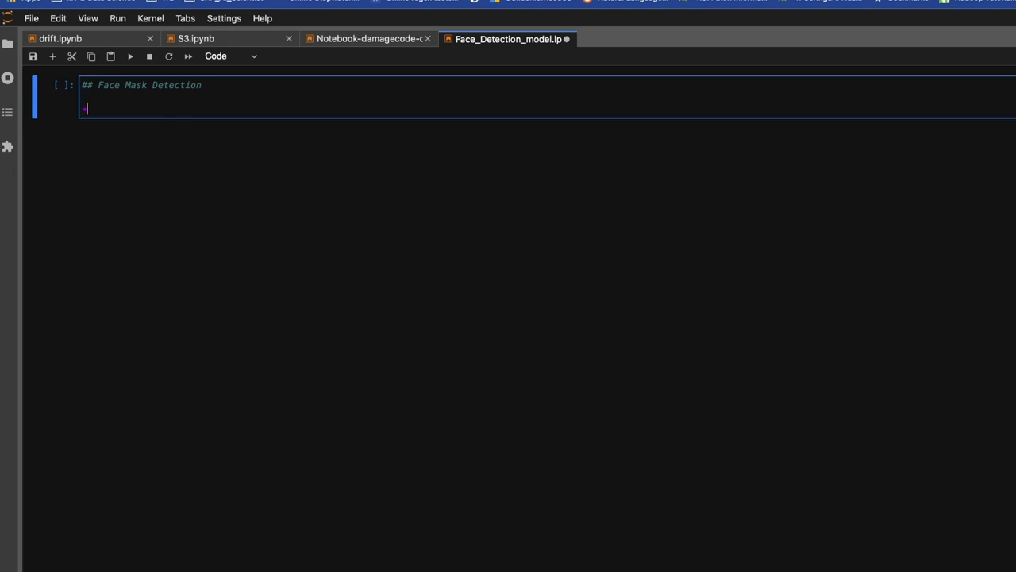
- Add bullet lines 'Download Image dataset' and 'Visualise the dataset' below the heading
type("D")
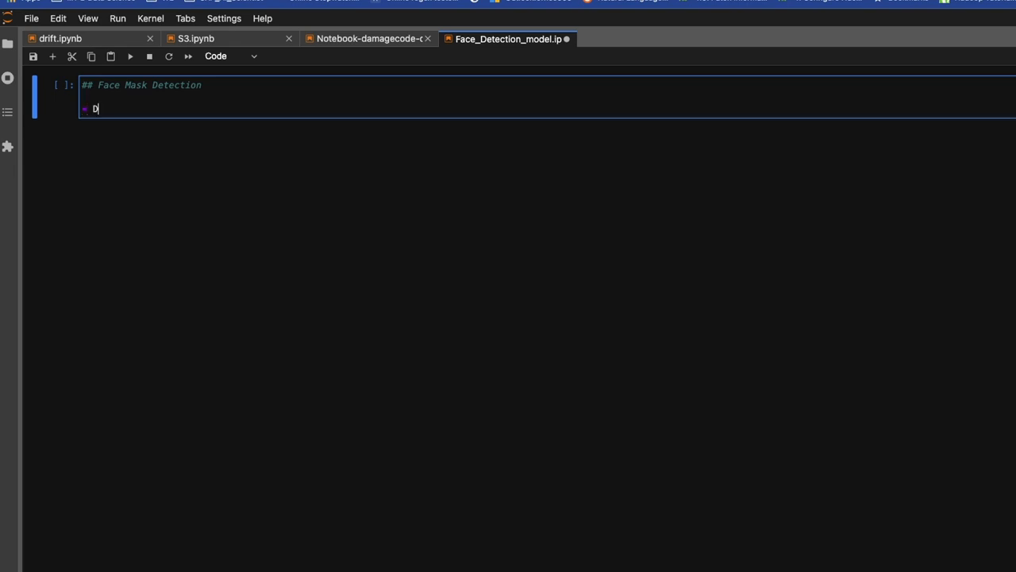
type("ownload In")
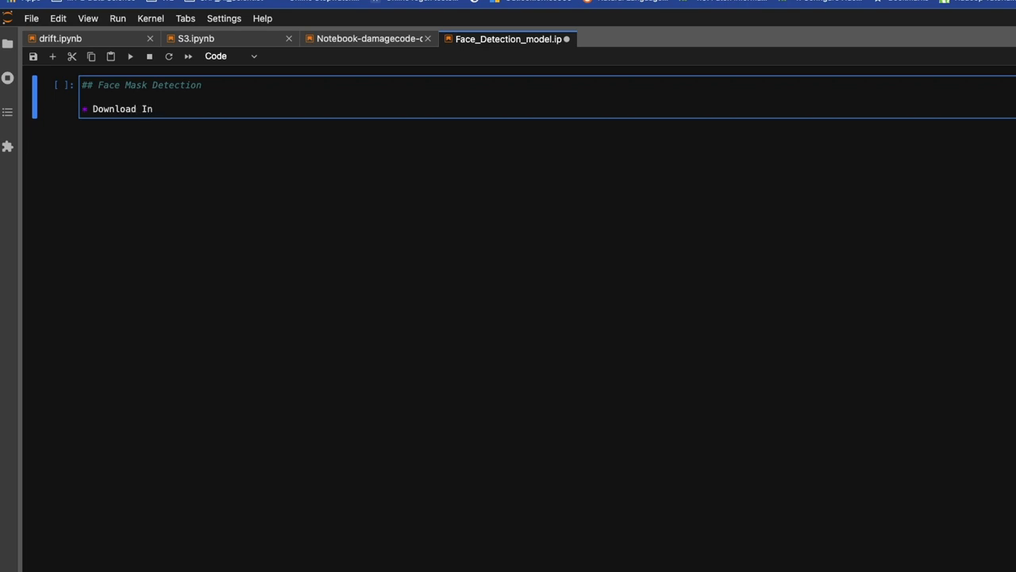
type("mage")
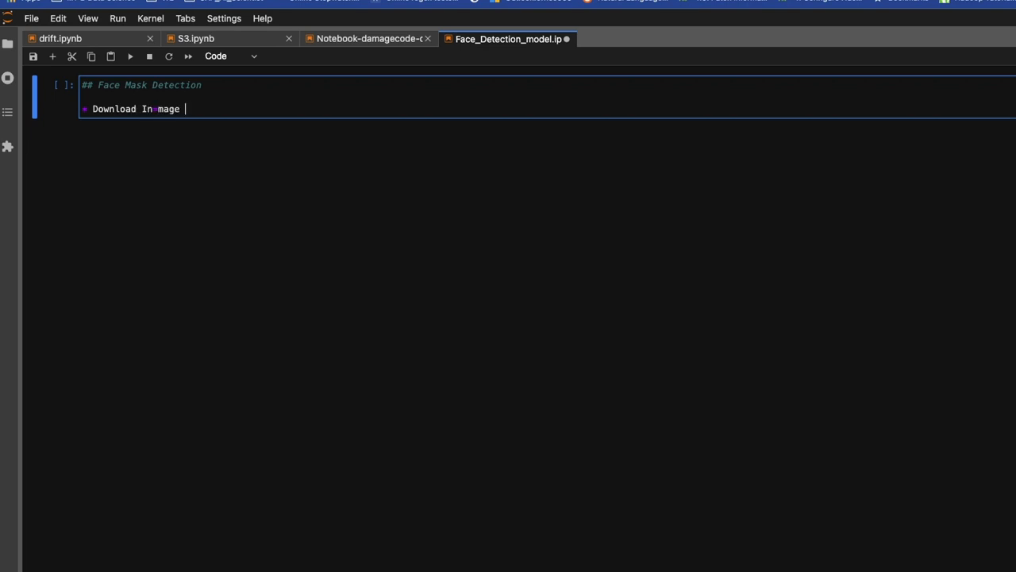
key("Backspace")
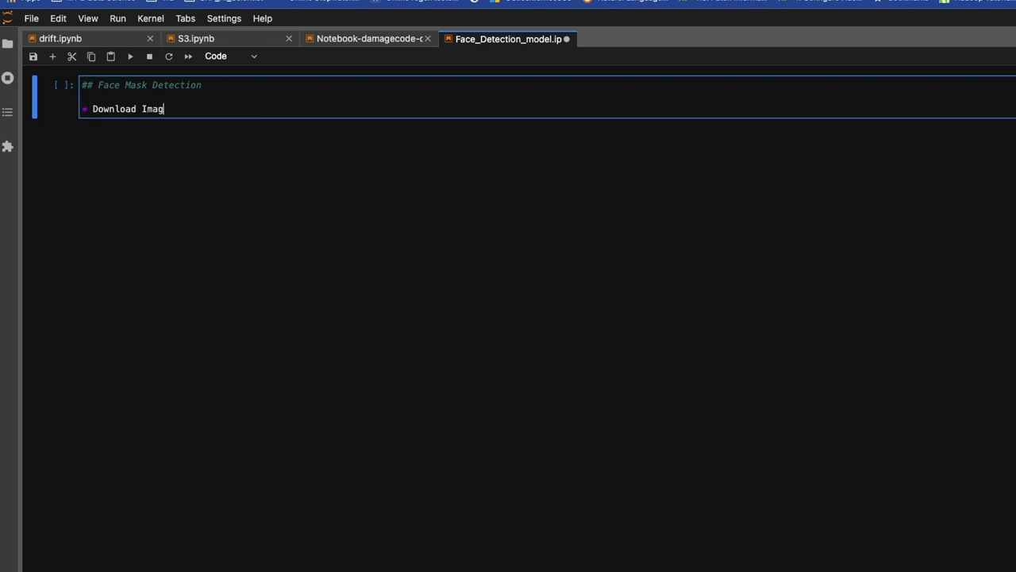
type("e")
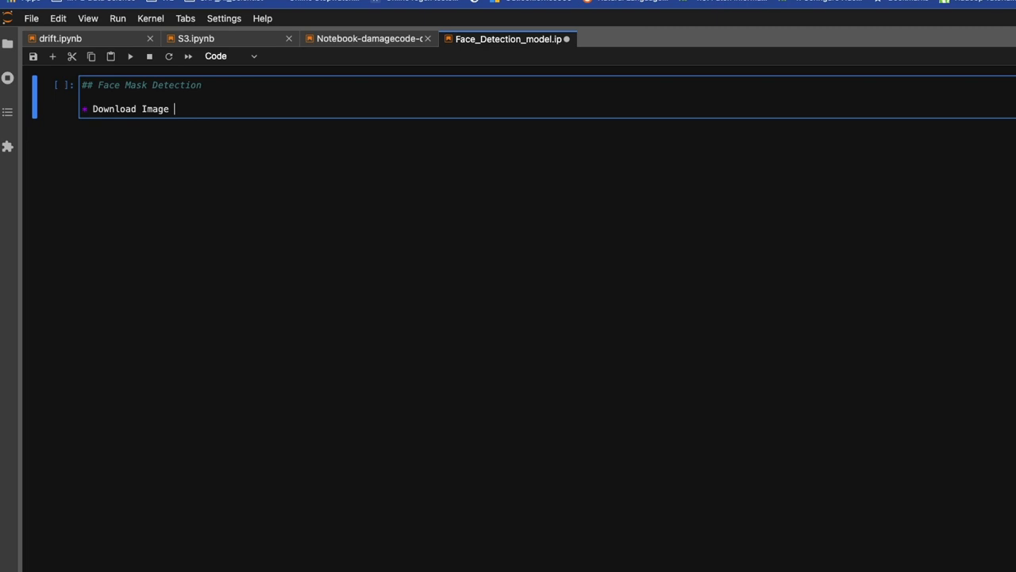
type("dataset")
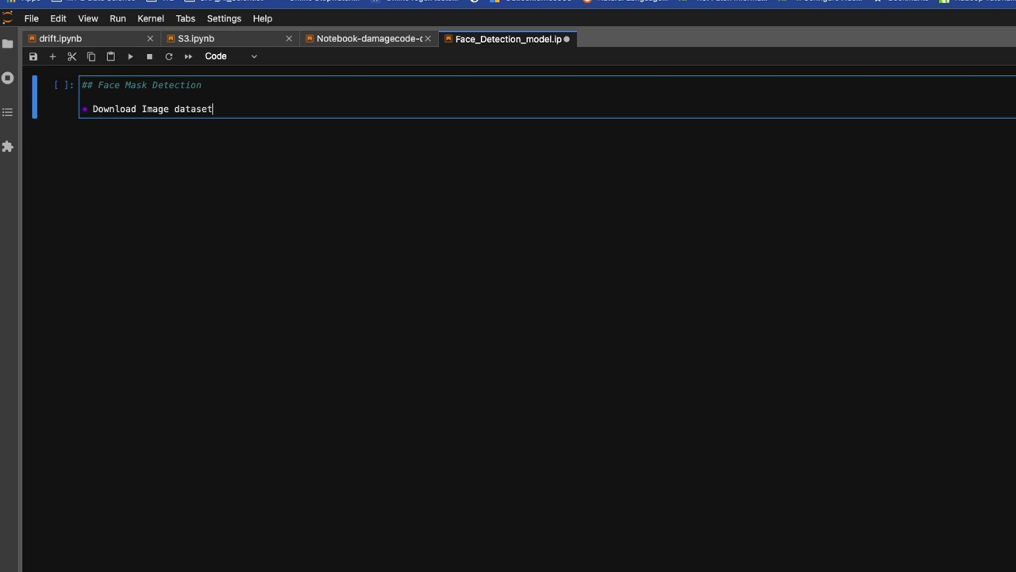
key("Enter")
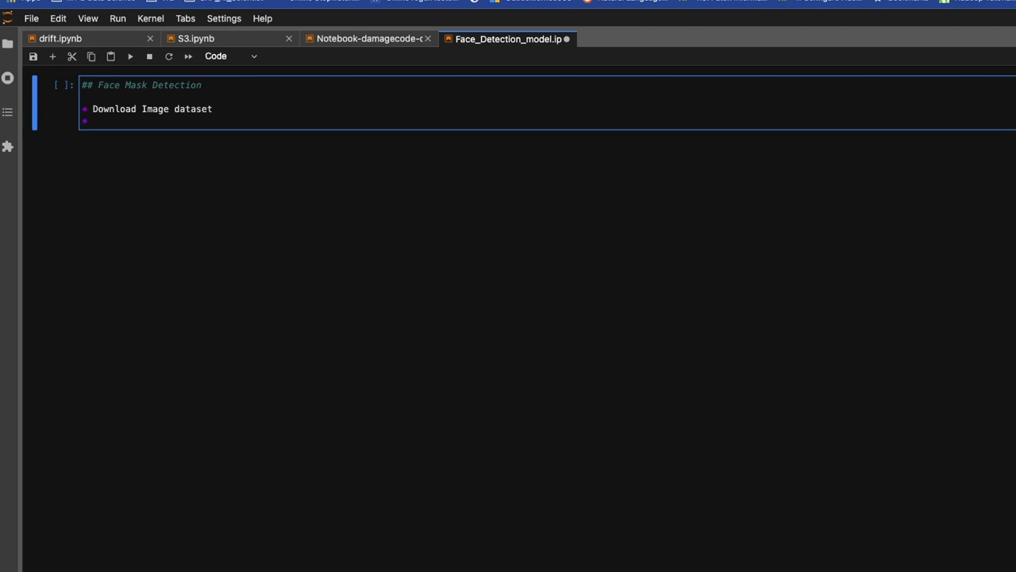
type("Visu")
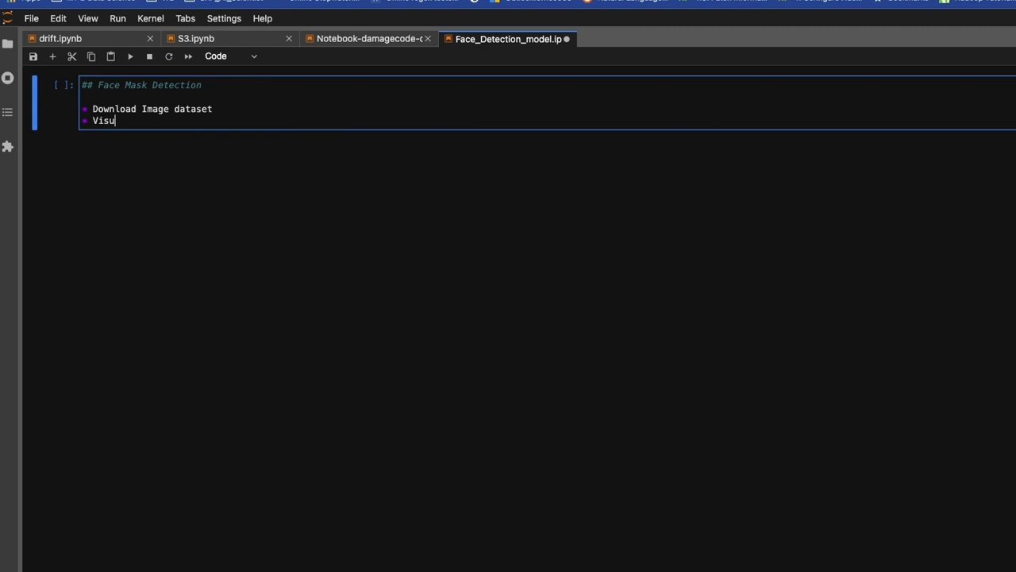
type("li")
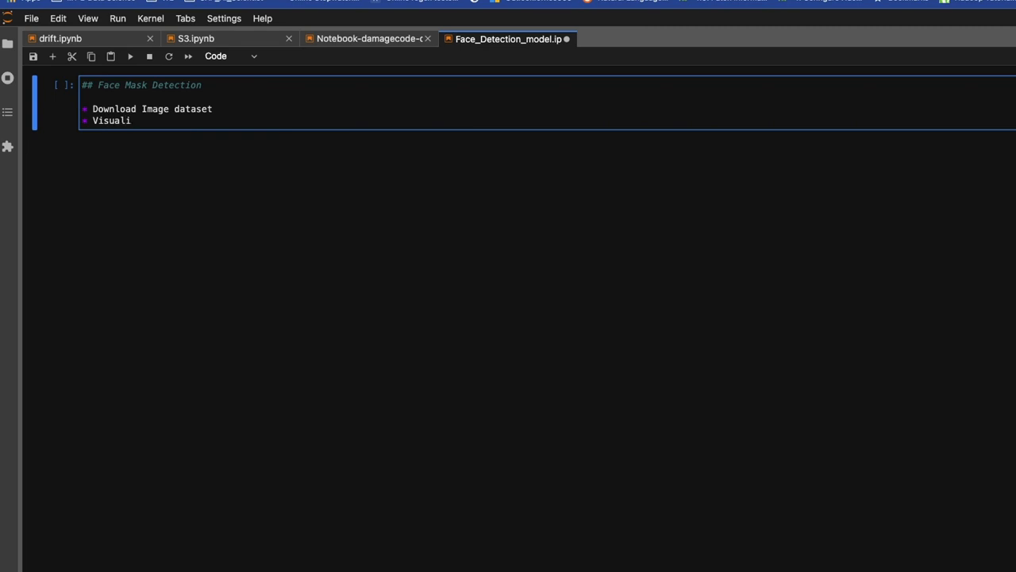
type("se  the")
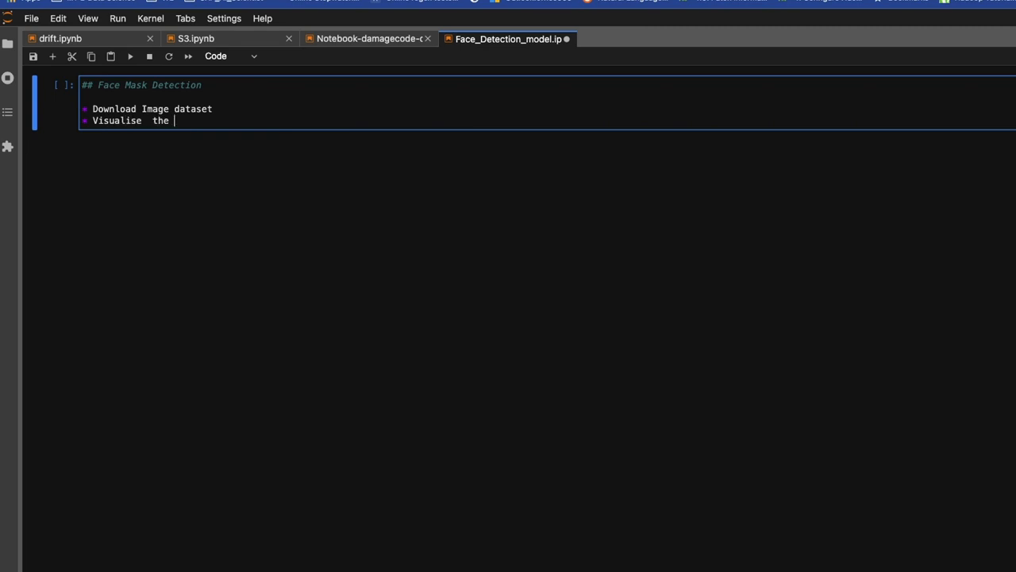
type("dataset")
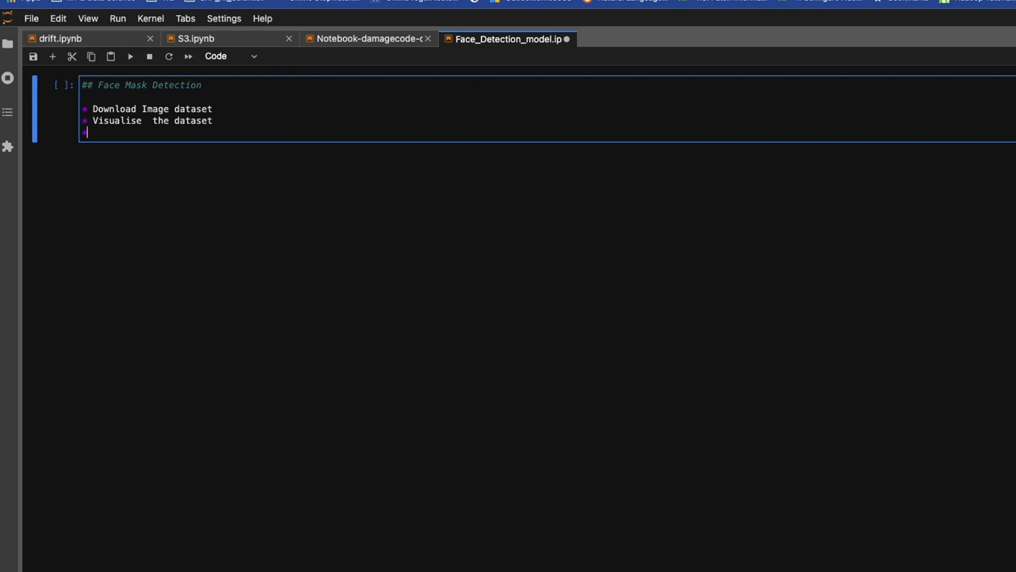
- Add a 'Preprocessing' bullet with 'Split dataset' and 'Image Augmentation' lines beneath it
type("Prep")
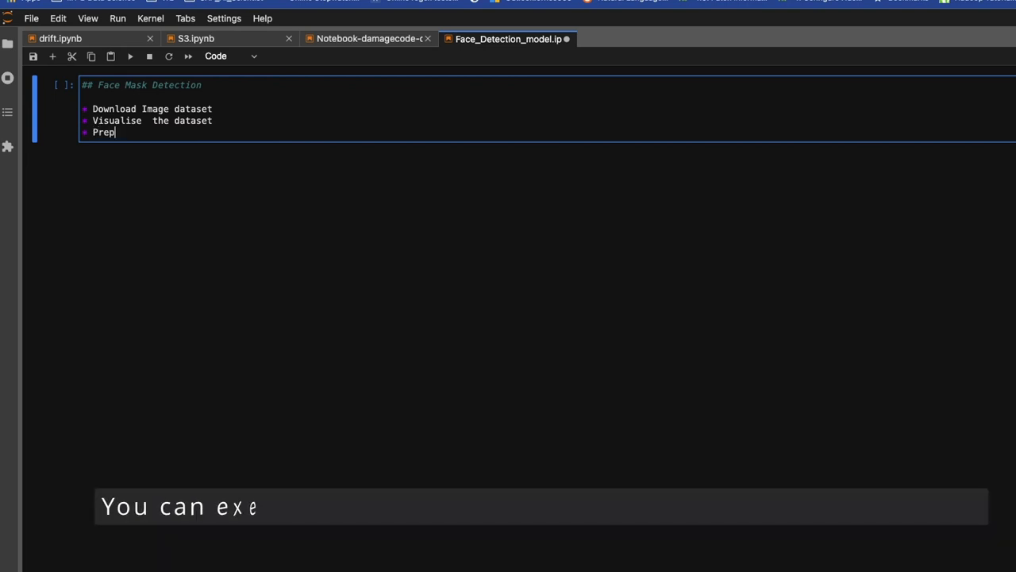
type("rocessing")
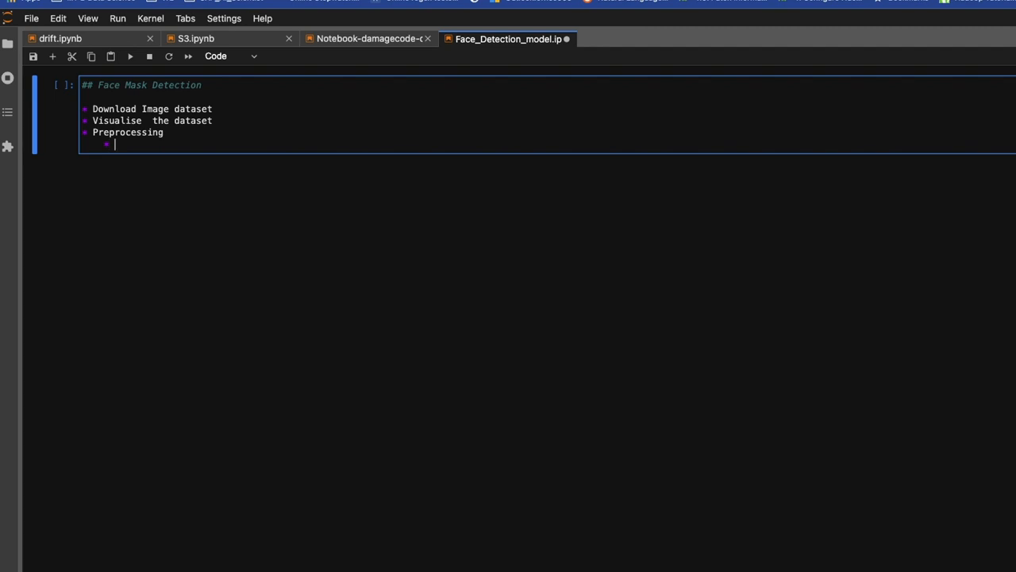
type("Split")
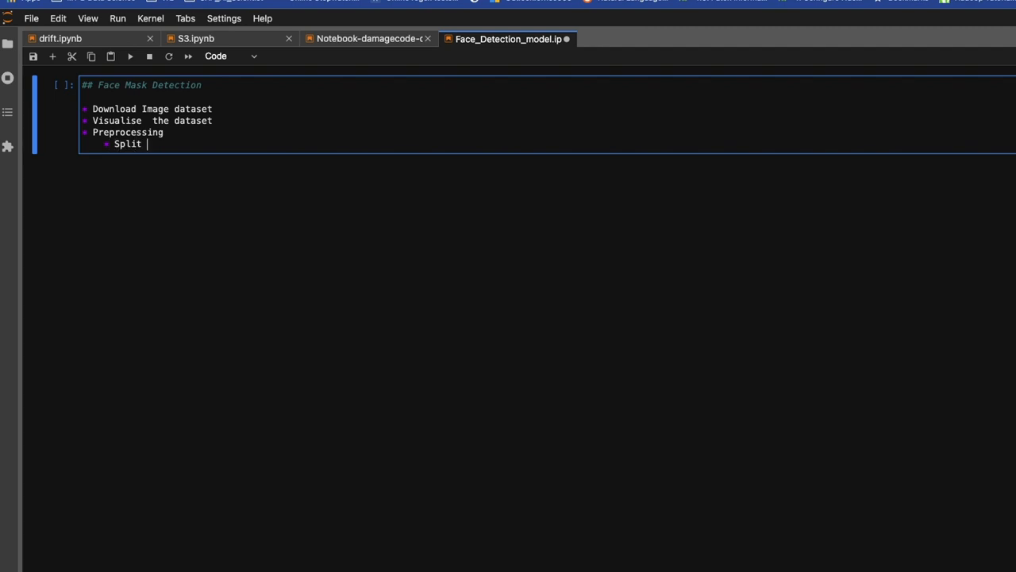
type("dataset")
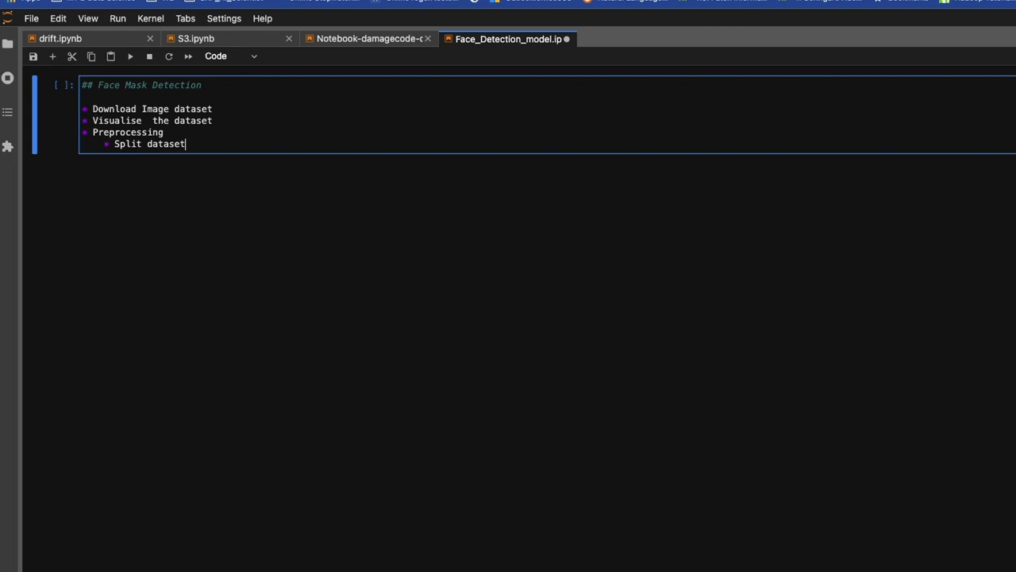
key("Enter")
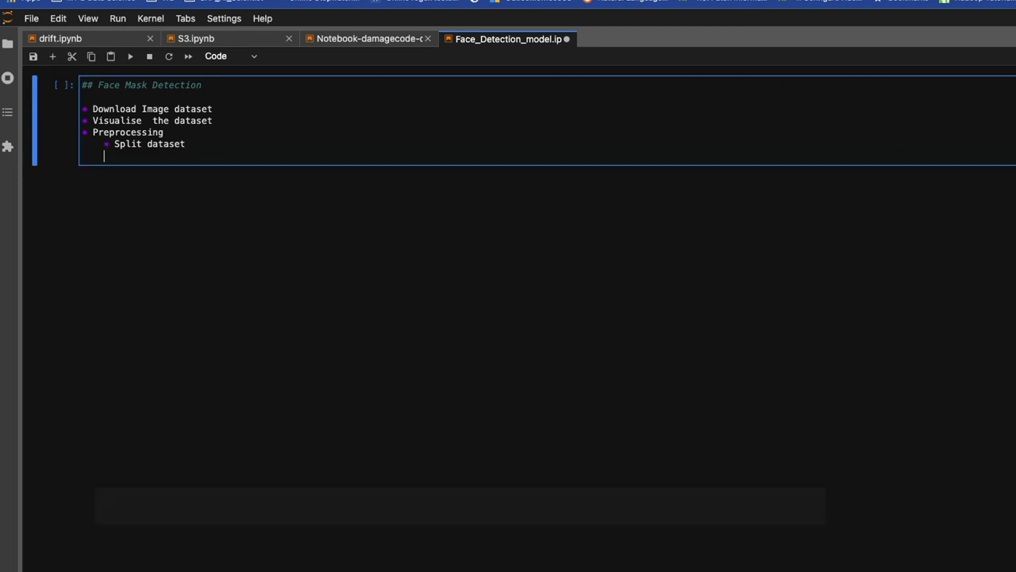
type("Image A")
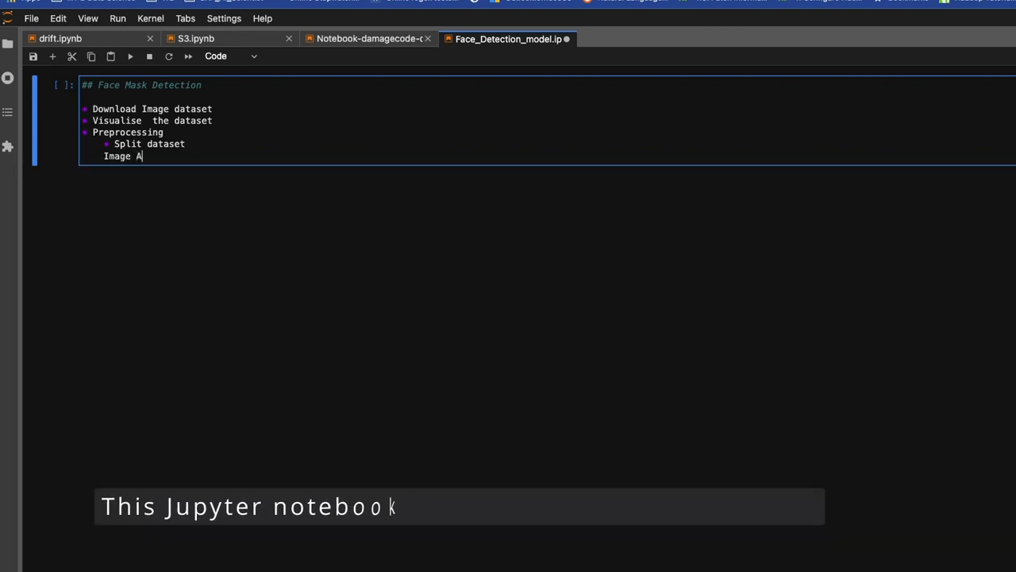
type("ugmentat")
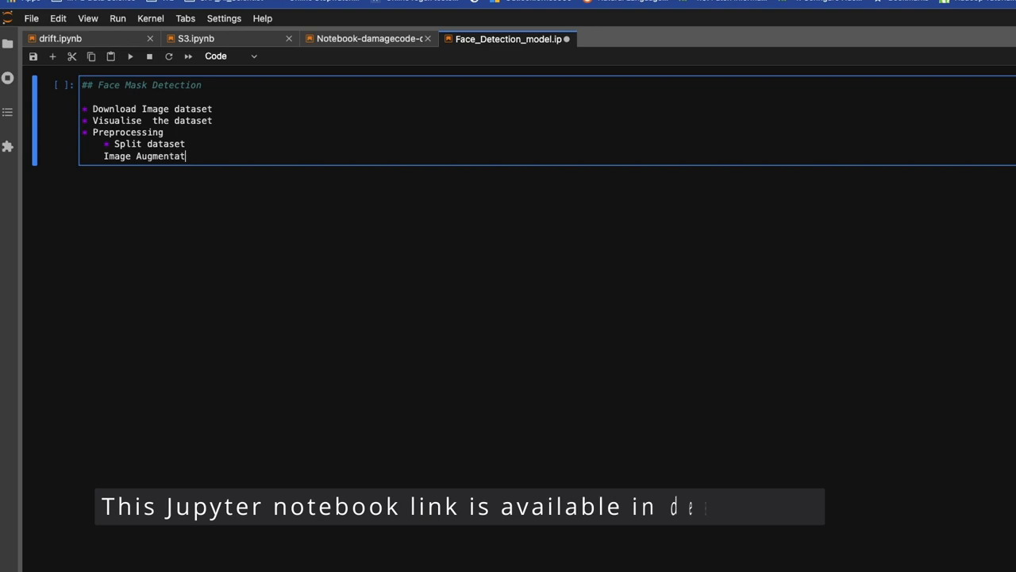
type("ion")
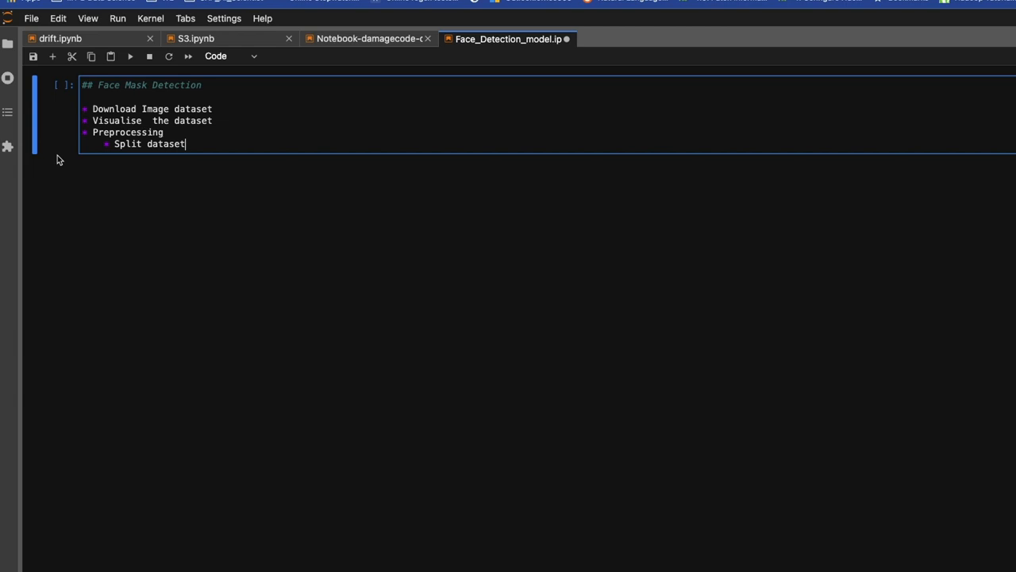
- Add 'Image Augmentation' as a second indented sub-item under Preprocessing
key("Enter")
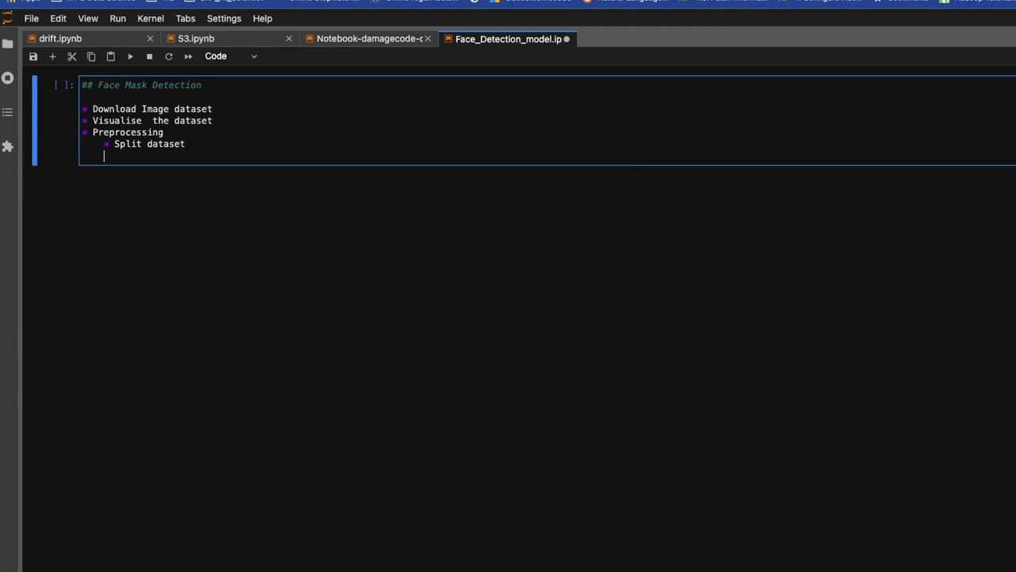
type("Im")
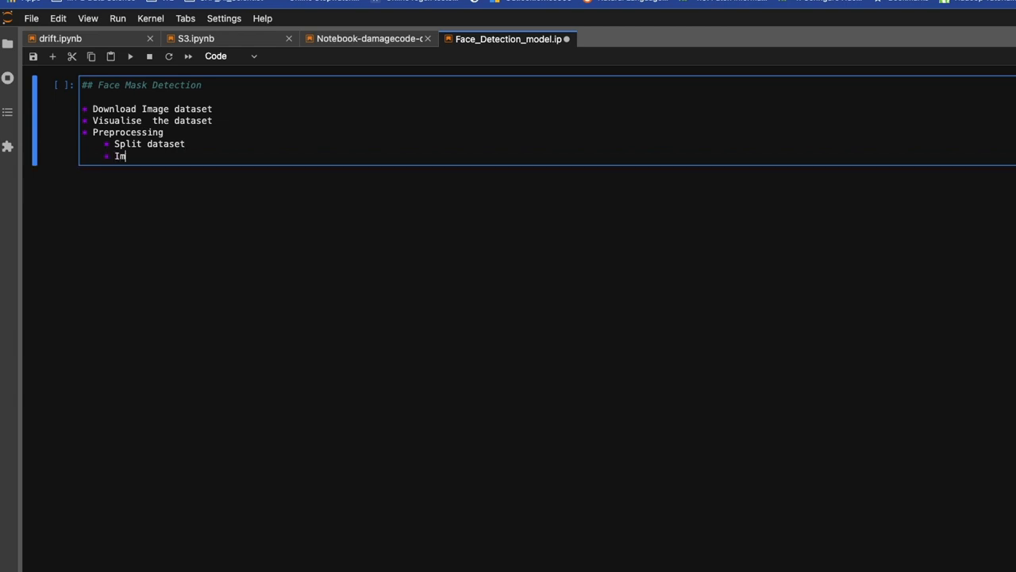
type("age Aug")
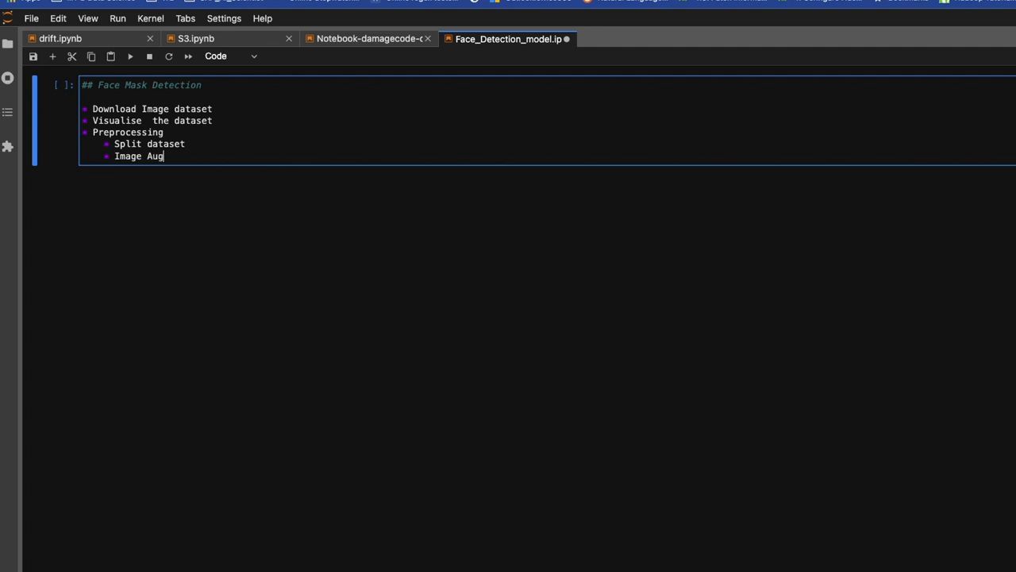
type("mentation")
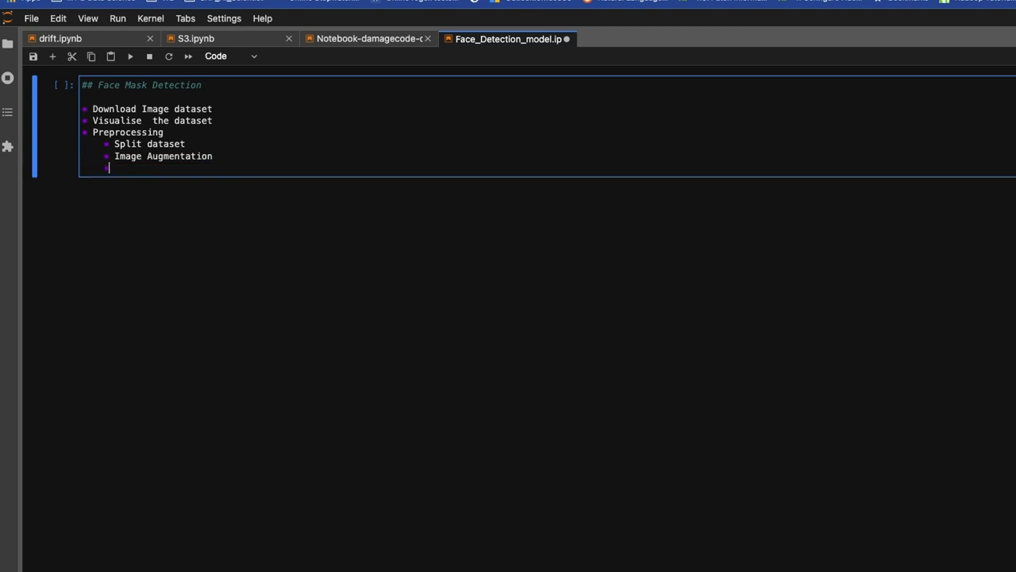
- Add bullets 'Data Generator', 'Define Model Architecture' and 'Train Model' to the outline
type("Data")
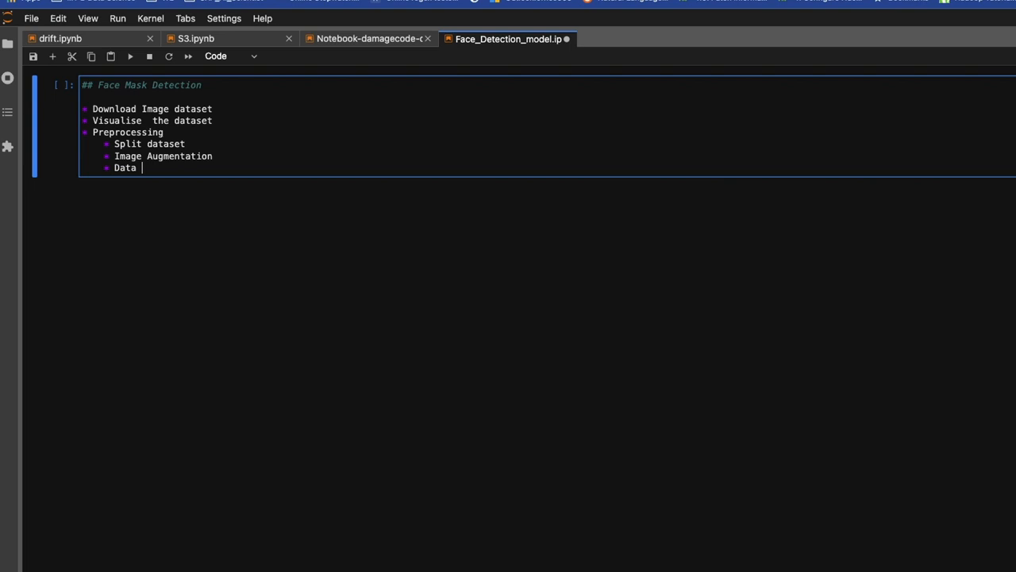
type("Generator")
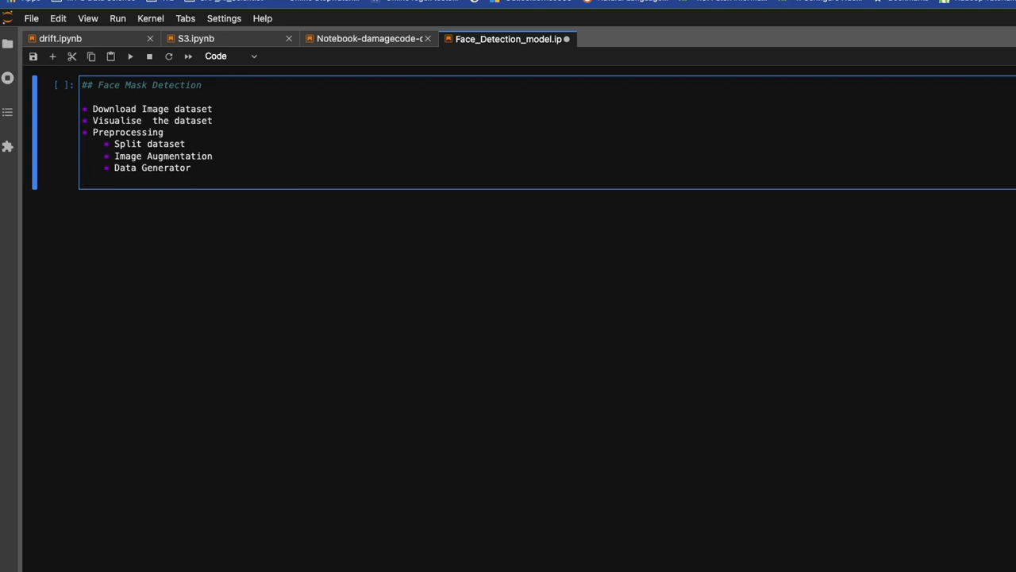
type("Define")
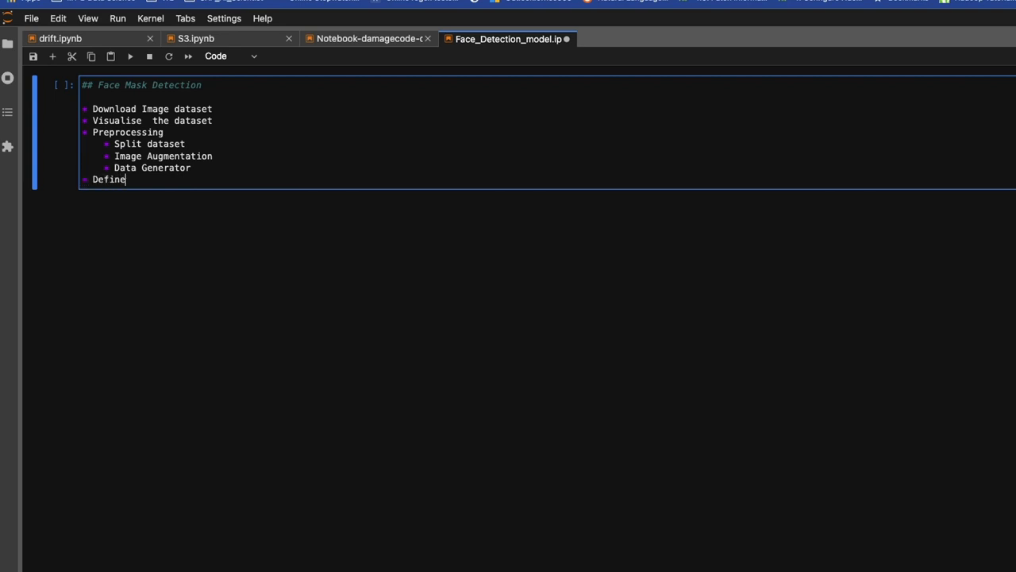
type("Model")
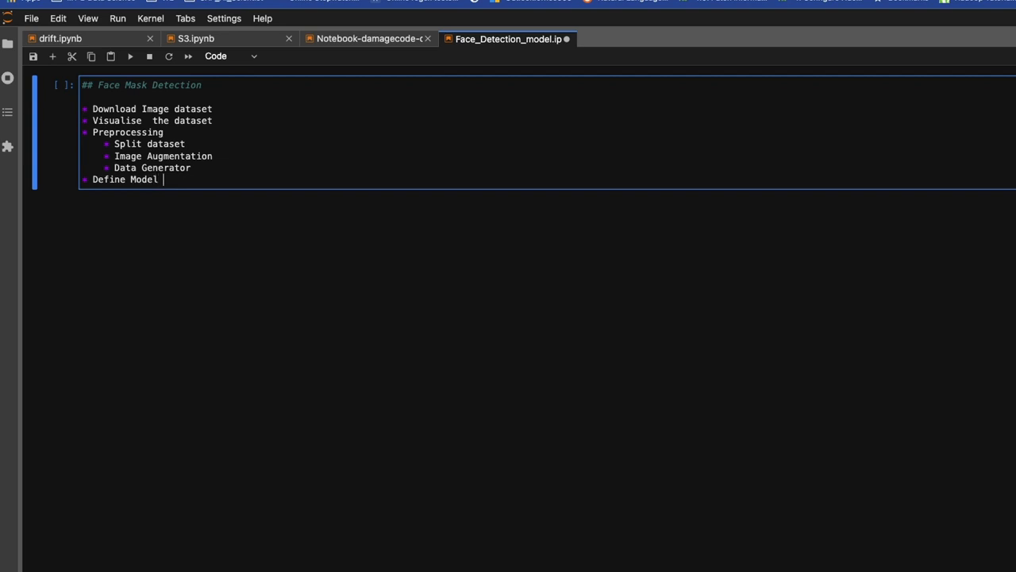
type("Architec")
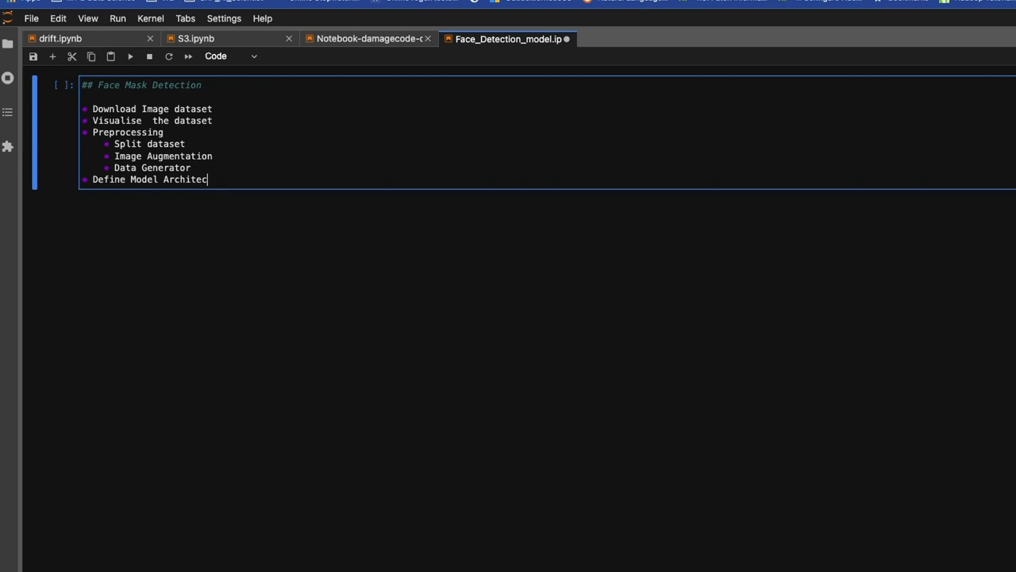
type("ture")
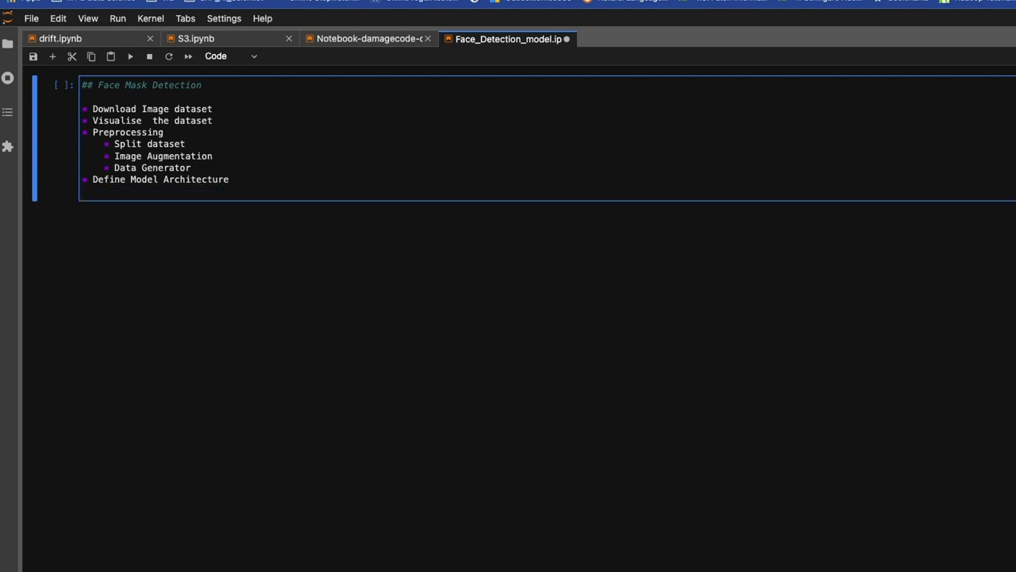
key("Enter")
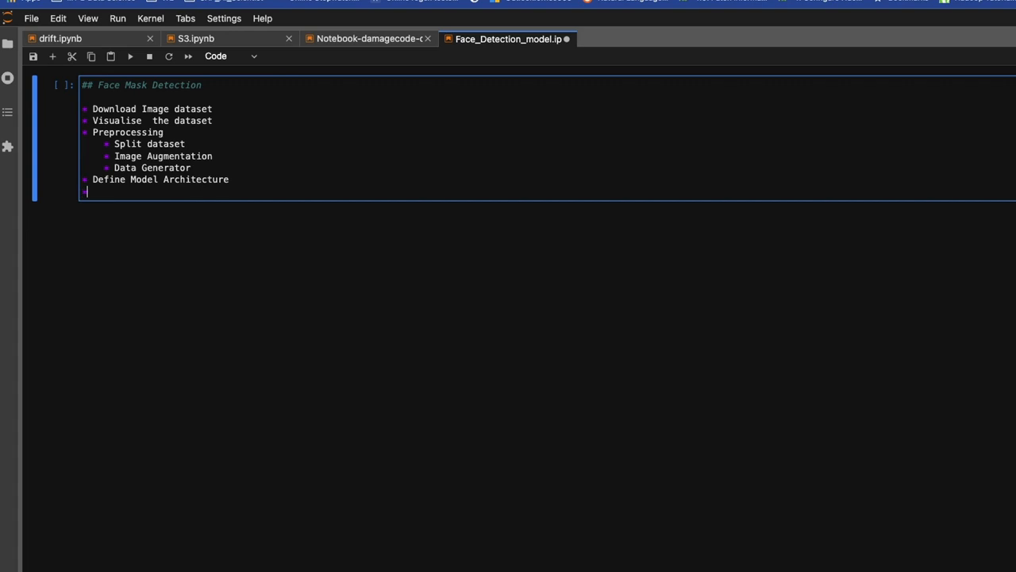
type("Train Mode")
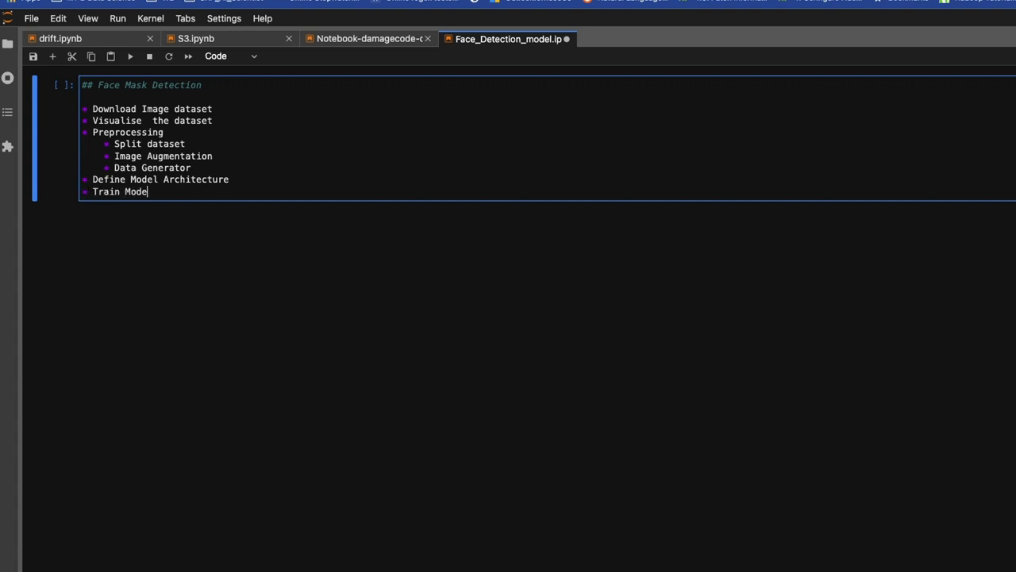
key("Enter")
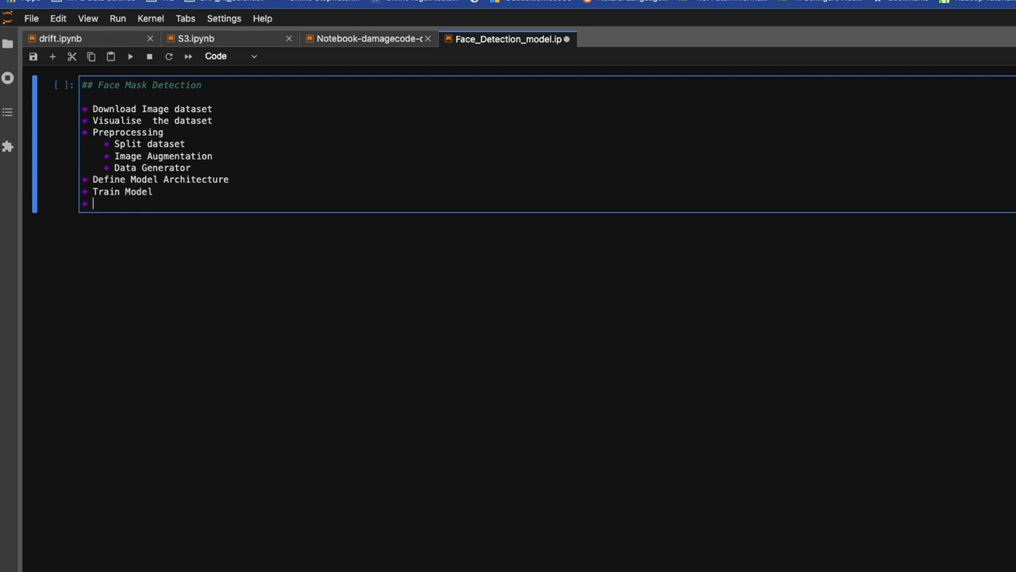
- Add 'Evaluate model' with a 'Plot Loss & Accuracy' line to the outline
type("Eva")
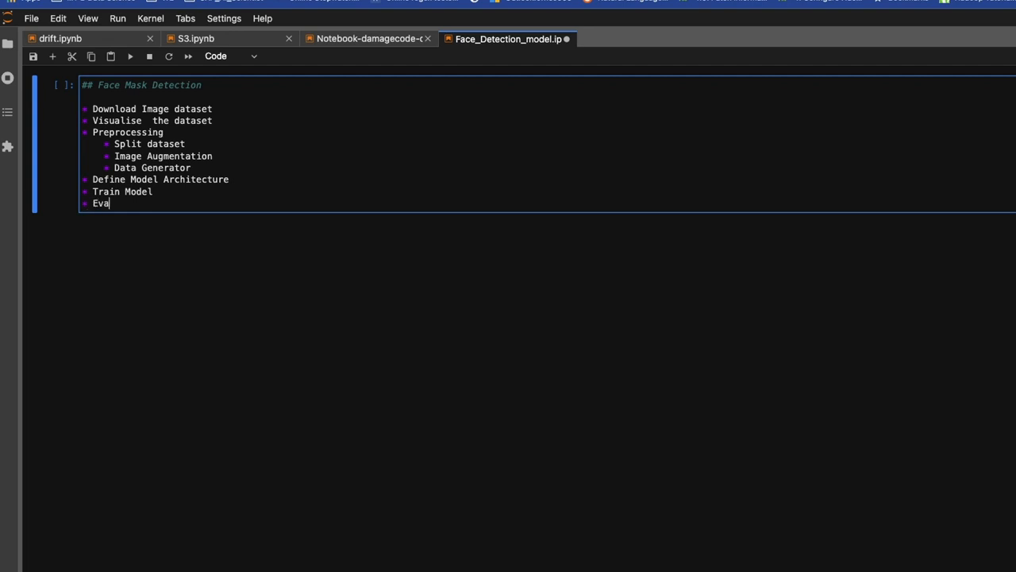
type("luate")
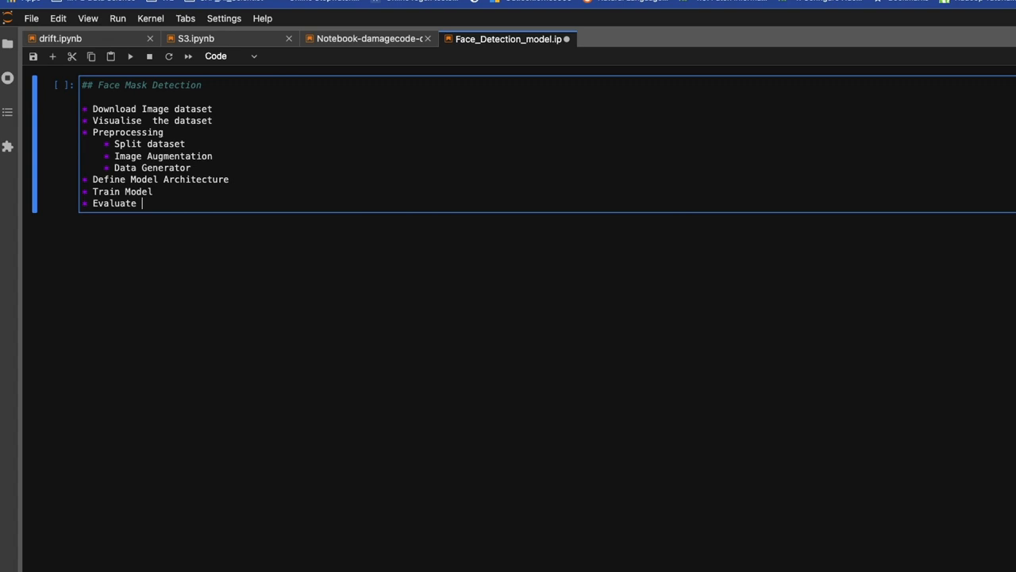
type("model")
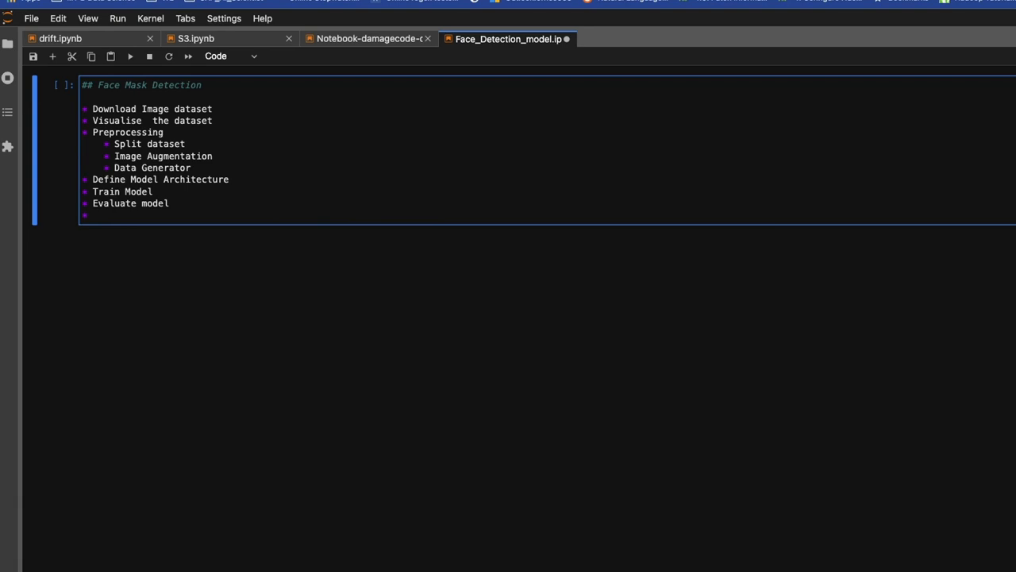
type("Plot Lo")
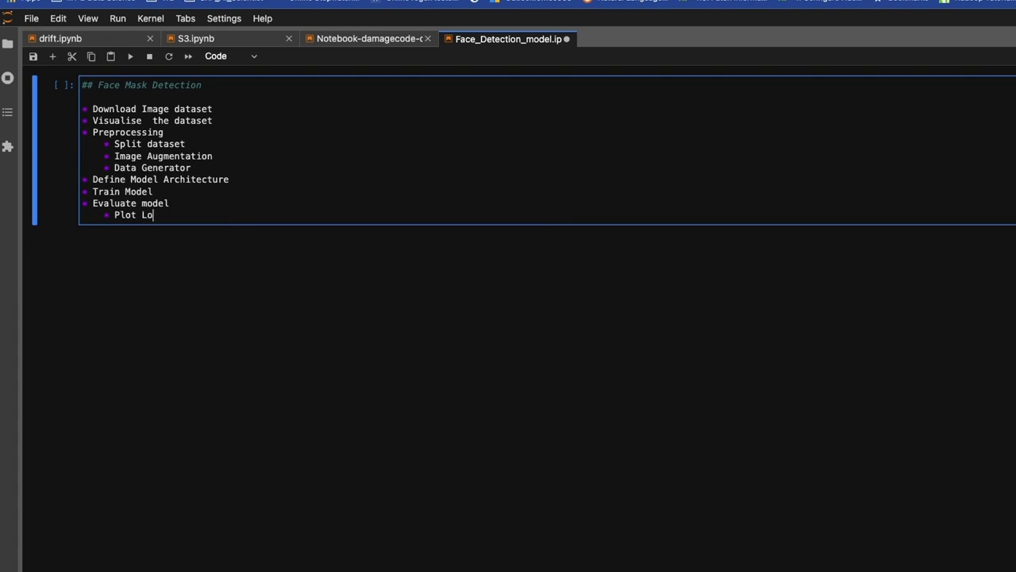
type("ss")
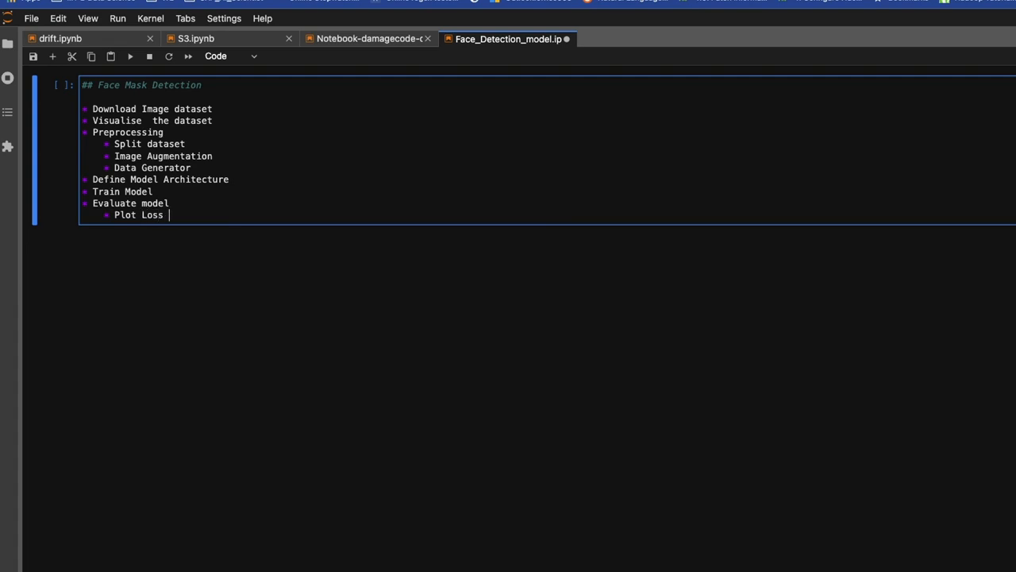
type("& Accu")
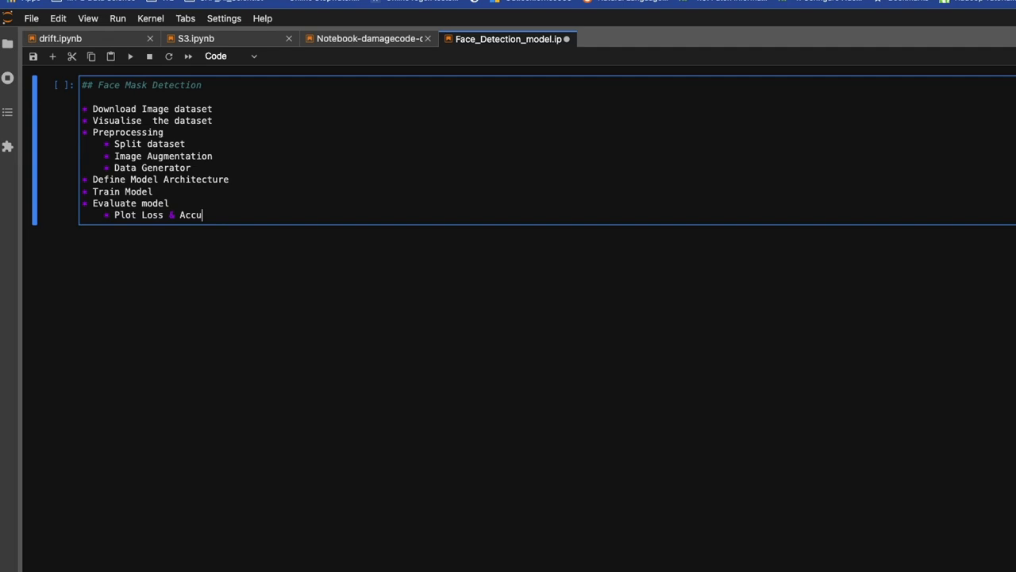
type("ra")
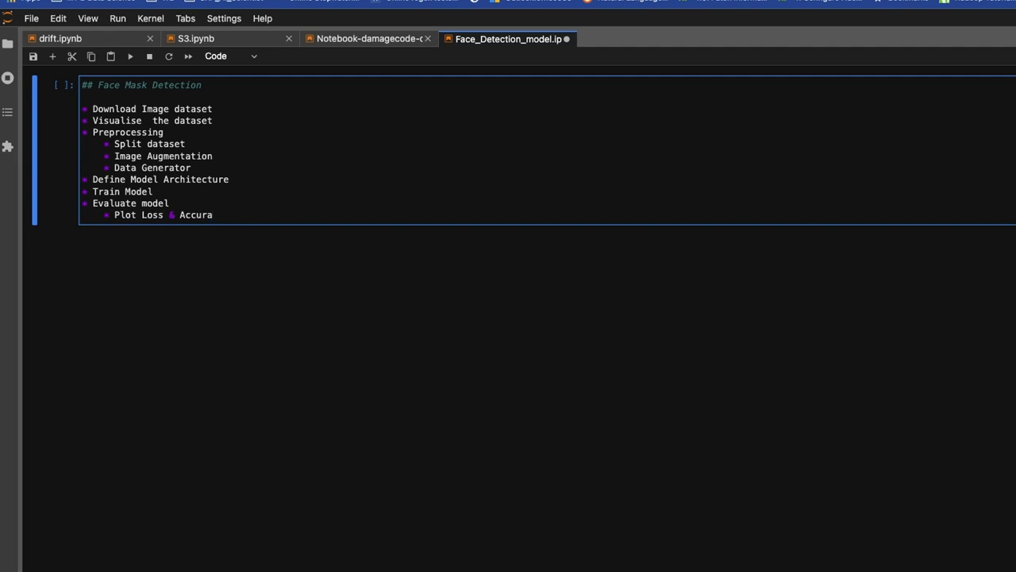
type("cy")
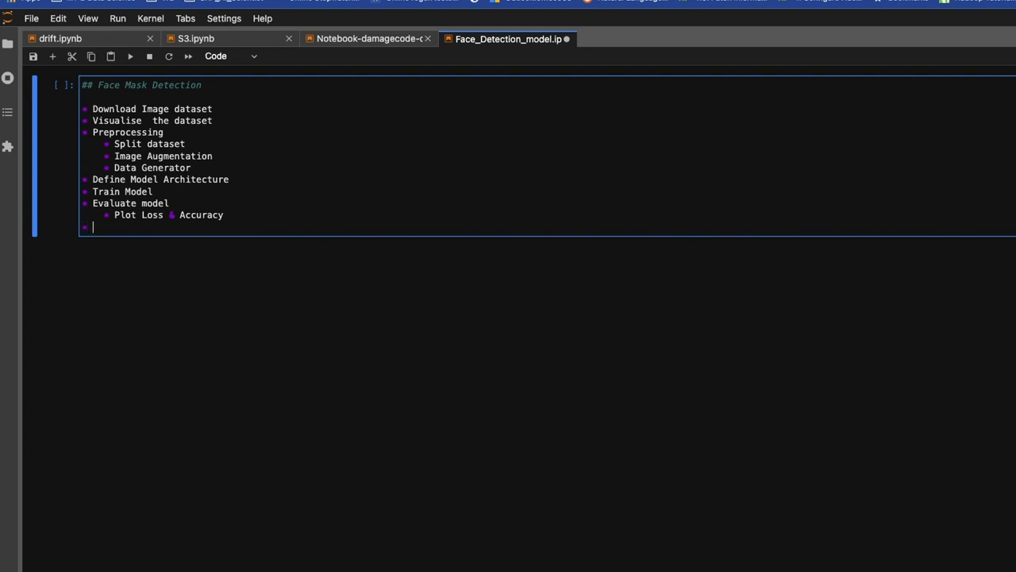
- Add 'Predict on test dataset' with 'Mask' and 'NoMask' sub-bullets
type("Predict")
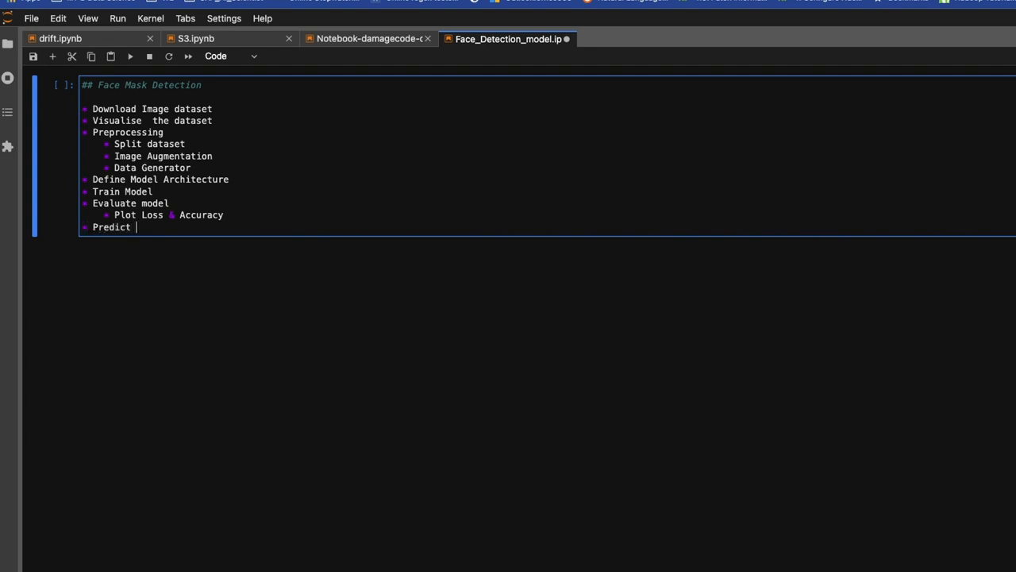
type("on")
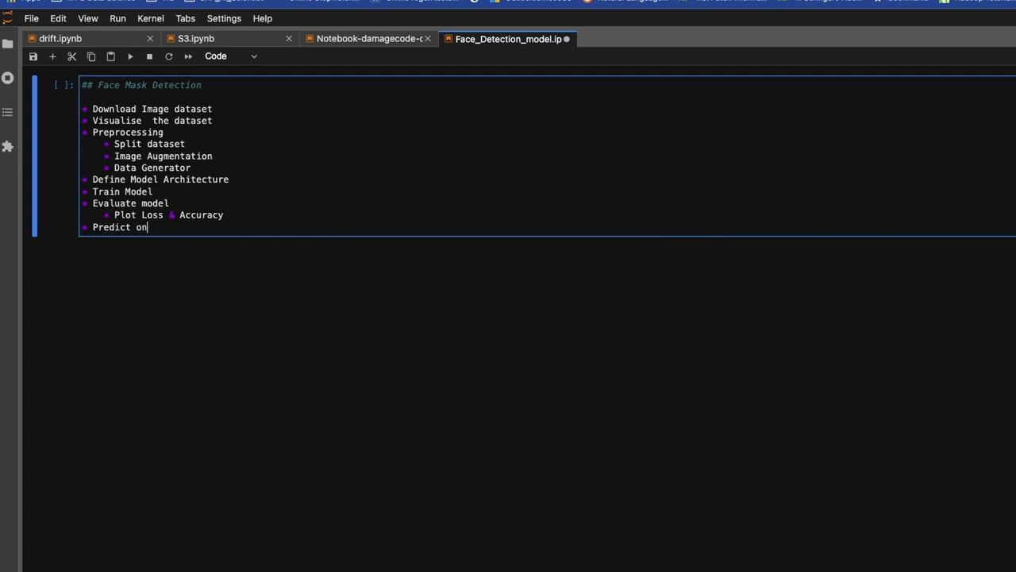
type("test data")
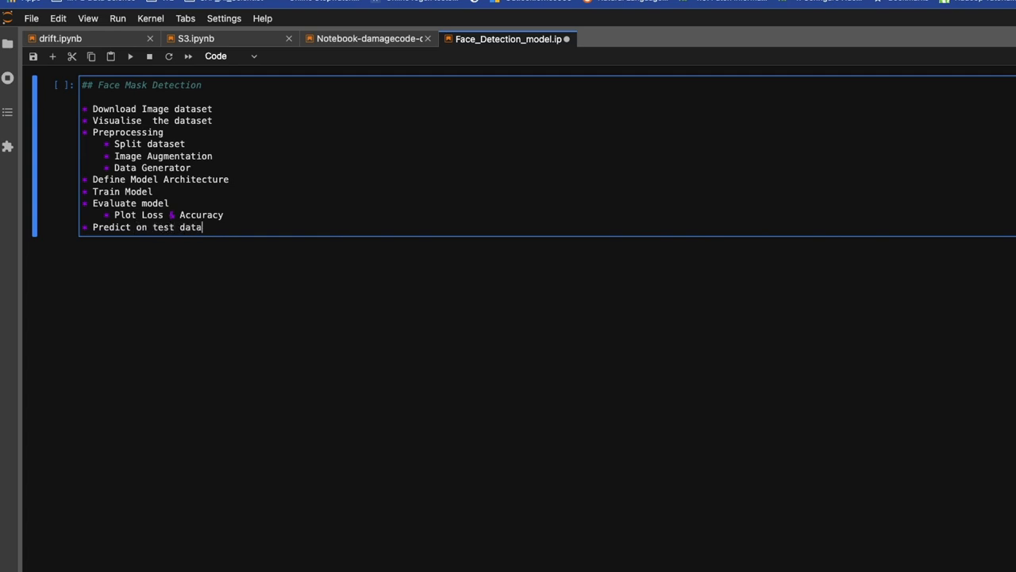
type("set")
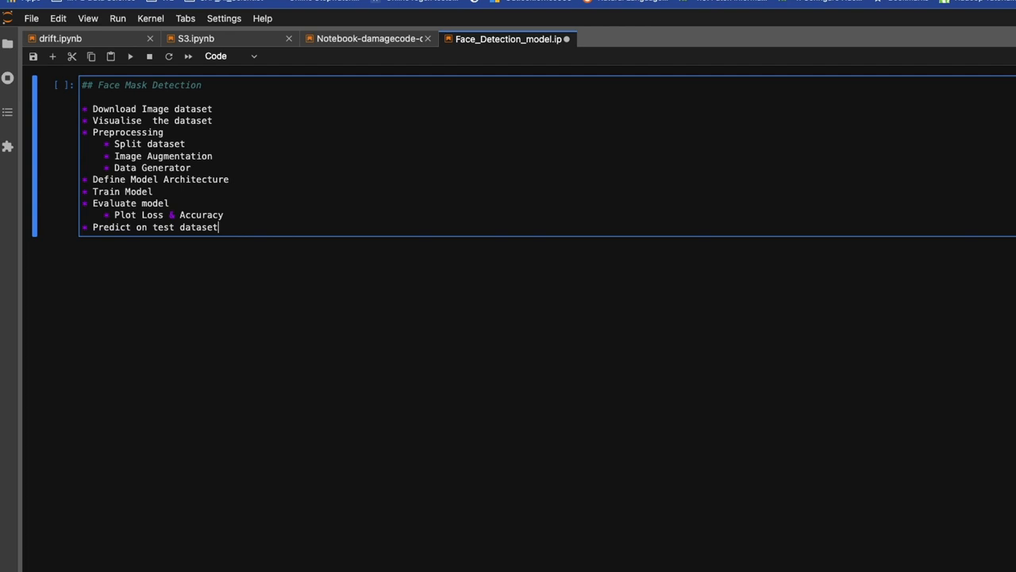
key("Enter")
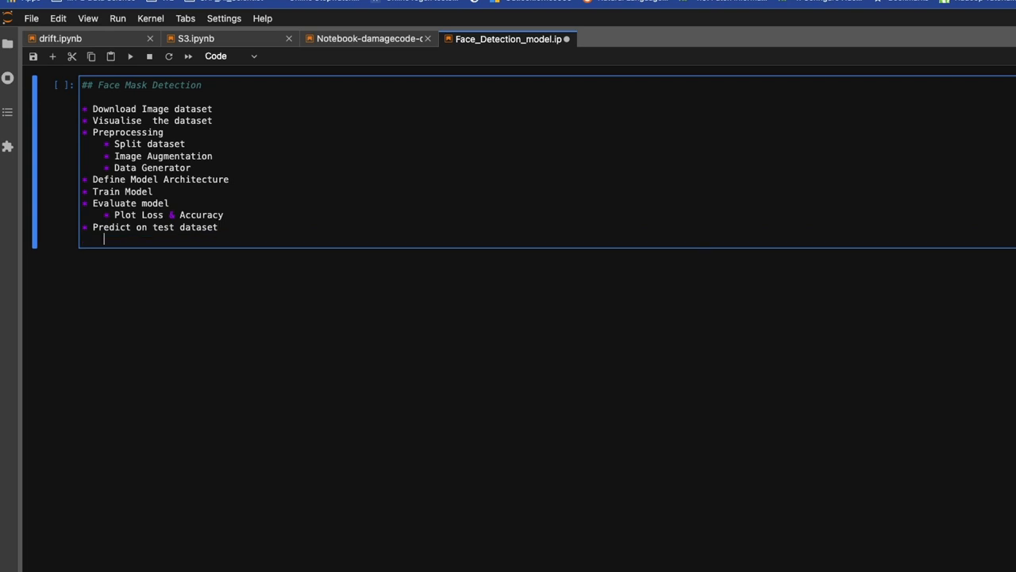
type("M")
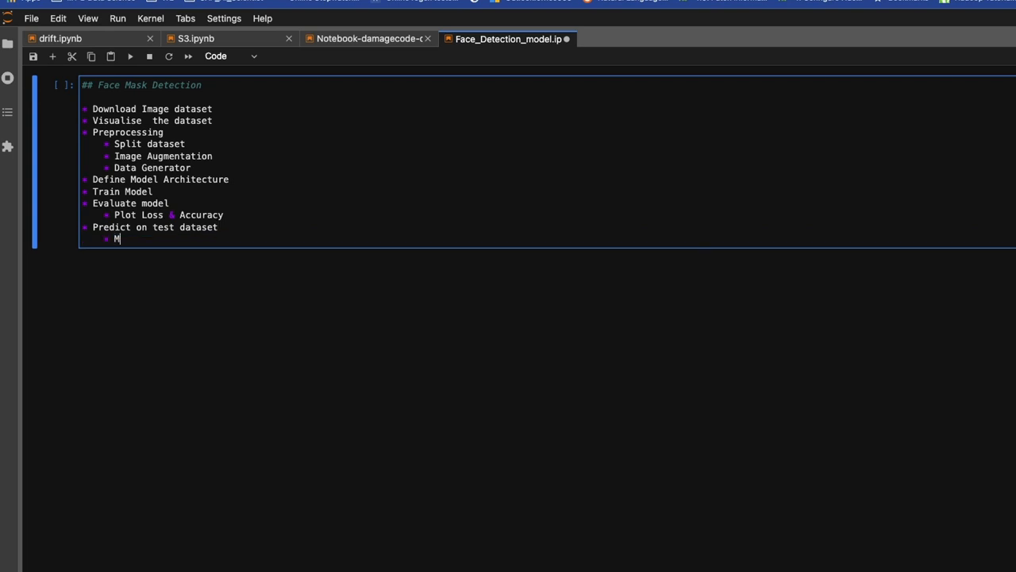
type("ask")
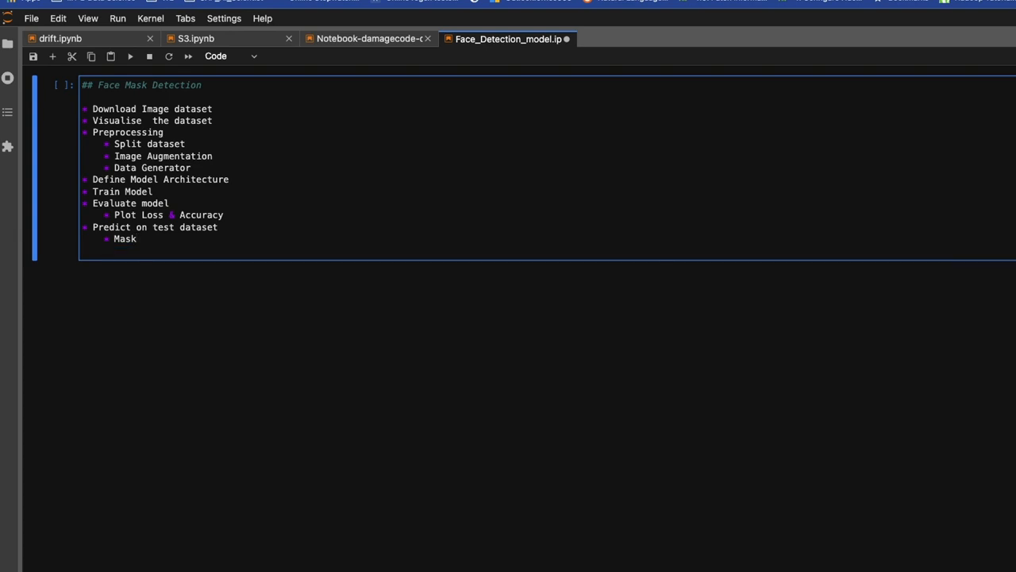
key("Enter")
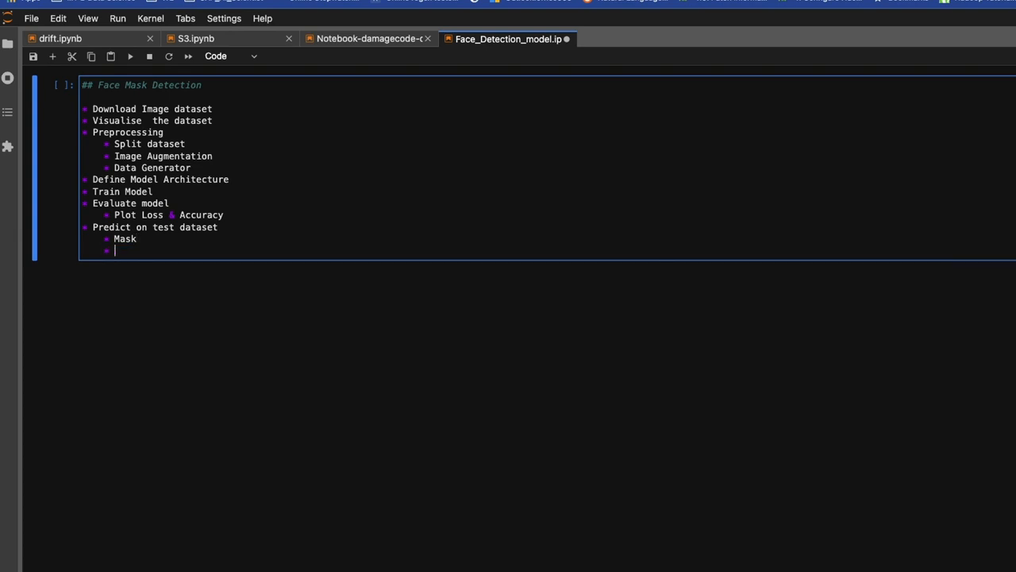
type("NoMask")
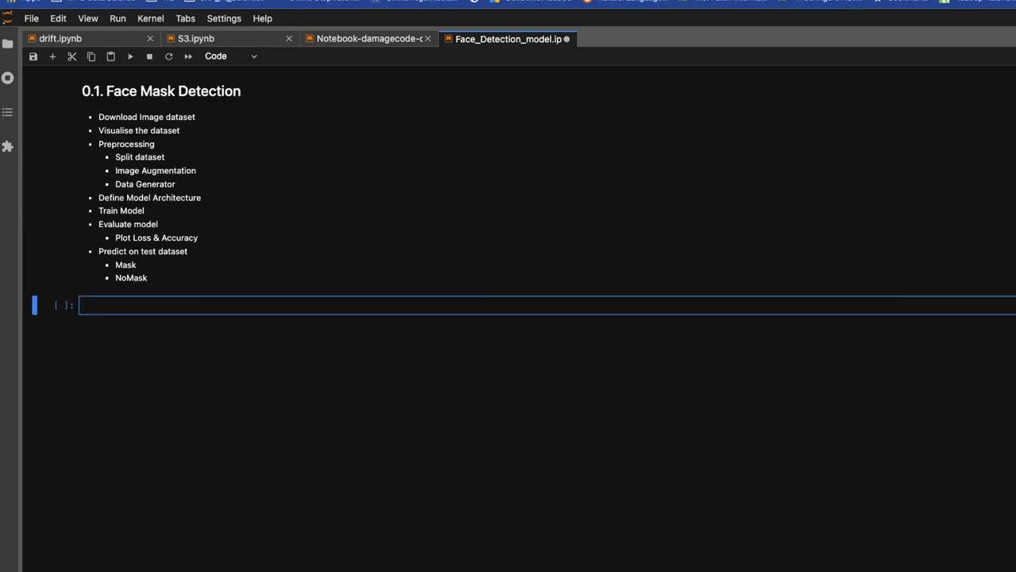
- Write 'import tensorflow' and begin the 'from tensorflow.keras' import line in the code cell
type("import")
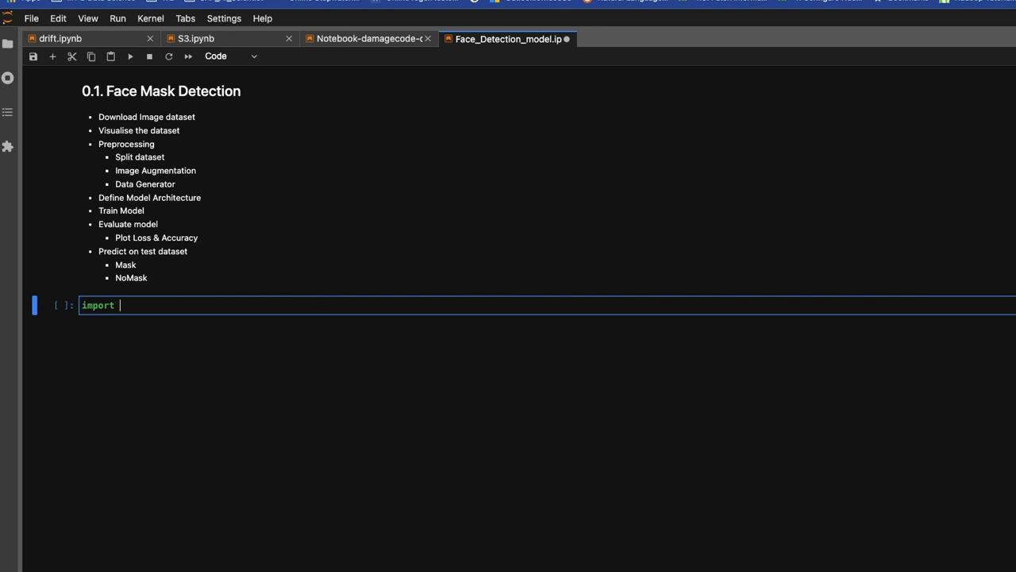
type("tensorfl")
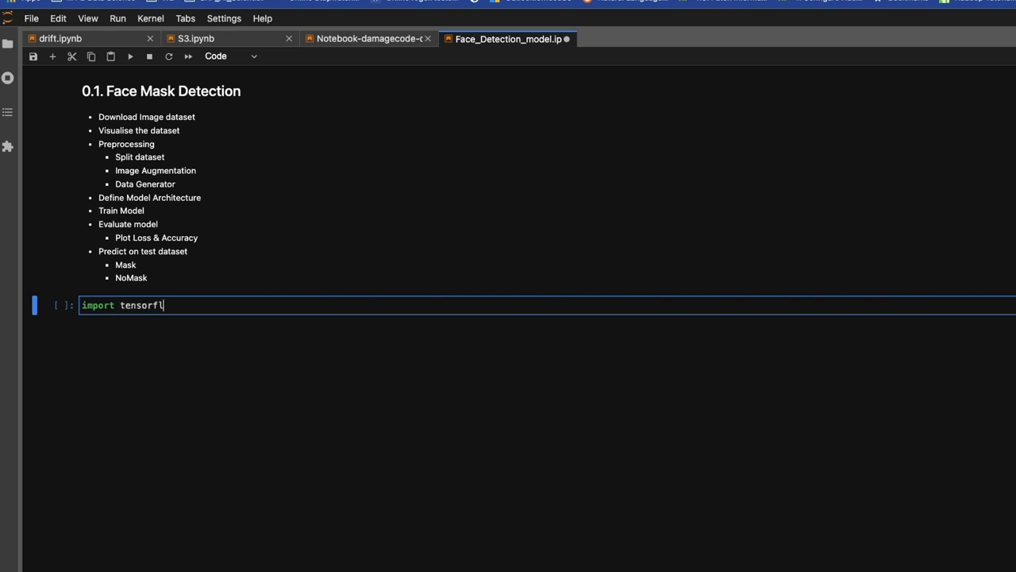
type("ow")
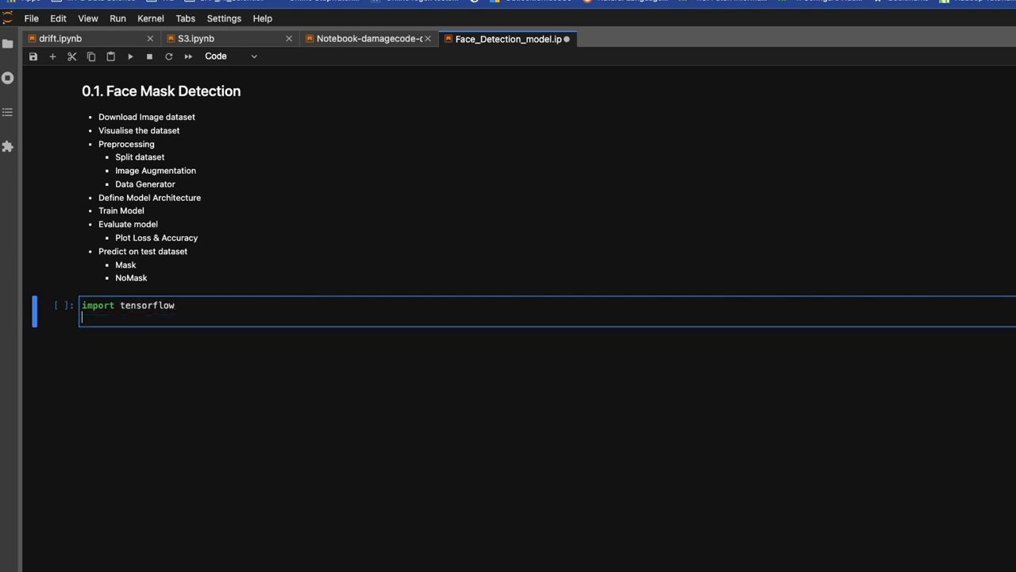
type("from")
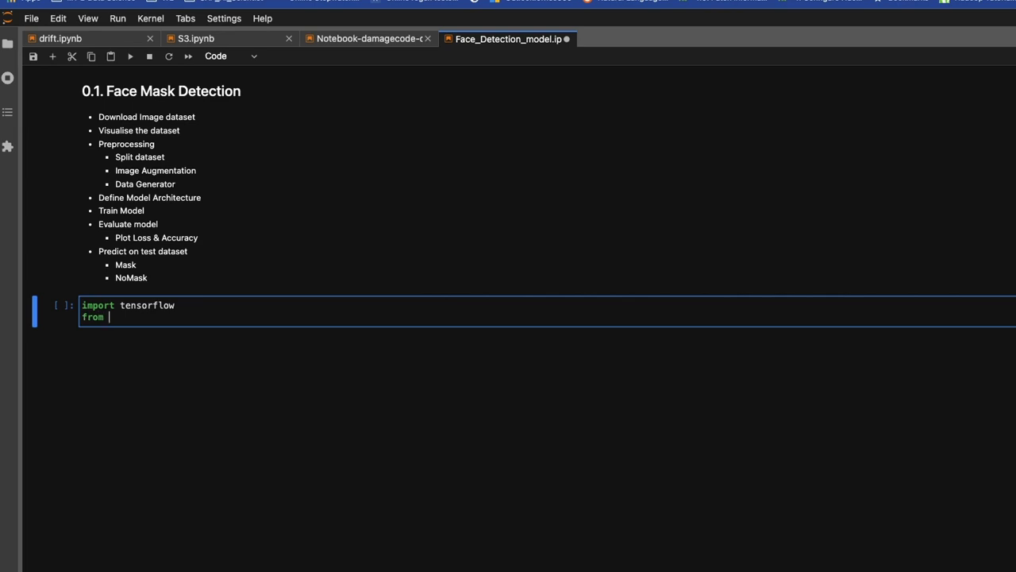
type("tenso")
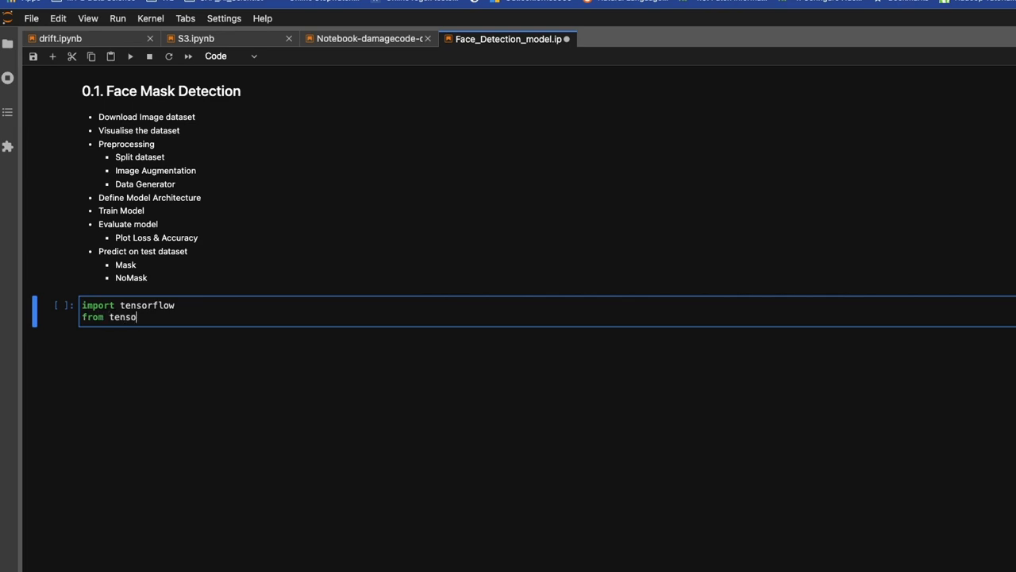
type("rflow")
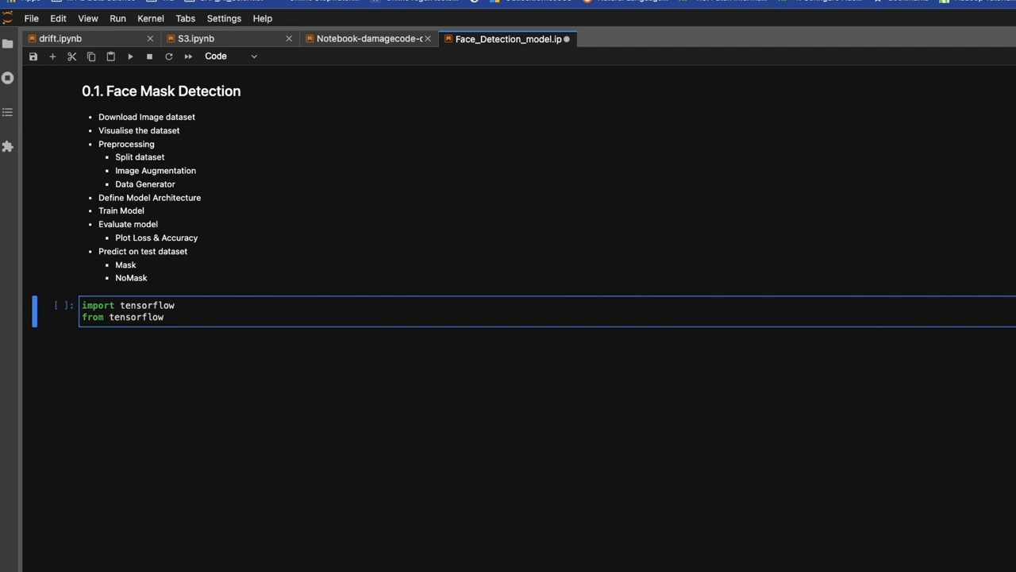
type(".")
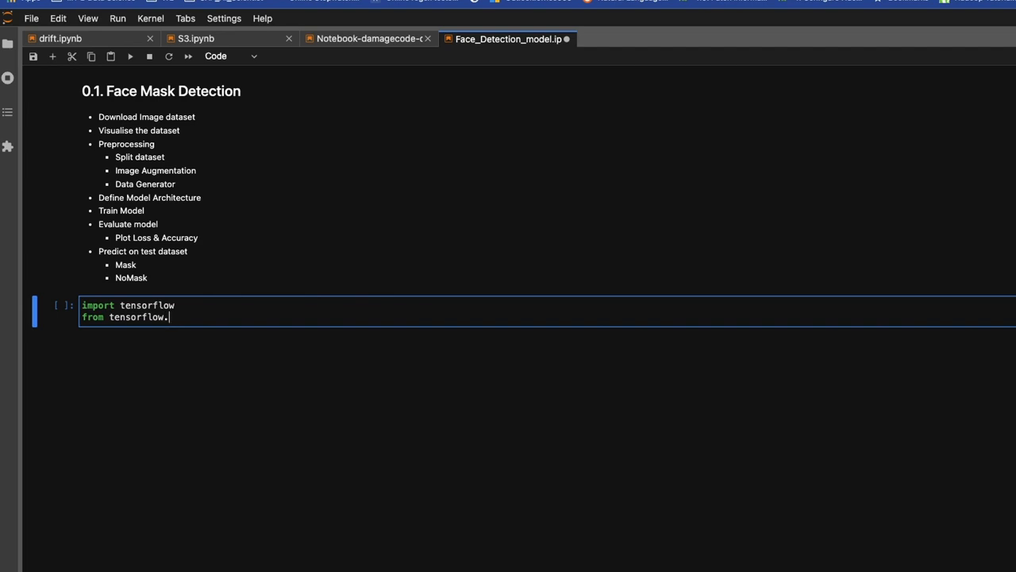
type("keras")
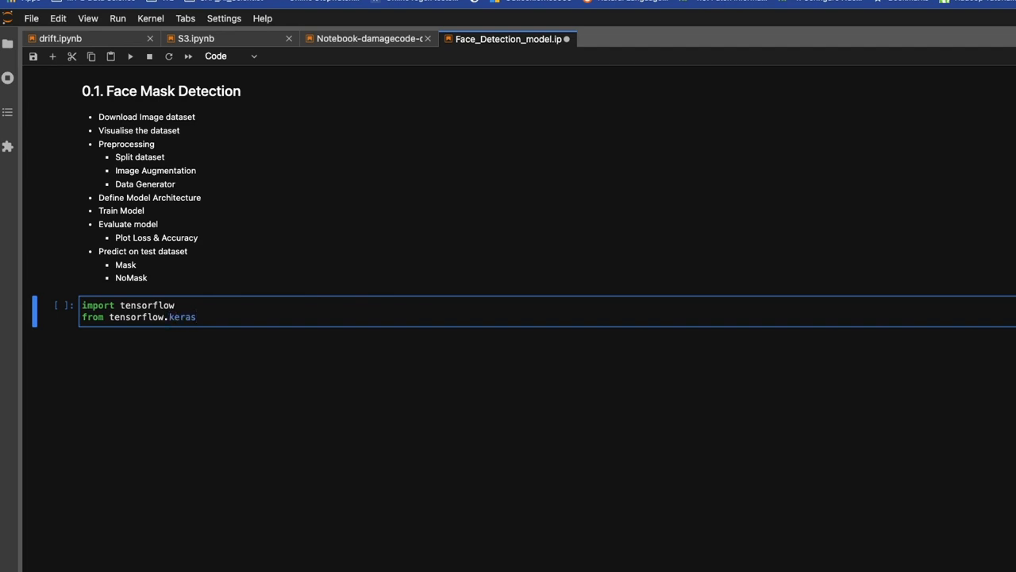
- Complete the ImageDataGenerator import from tensorflow.keras.preprocessing.image and run the cell
type(".preproc")
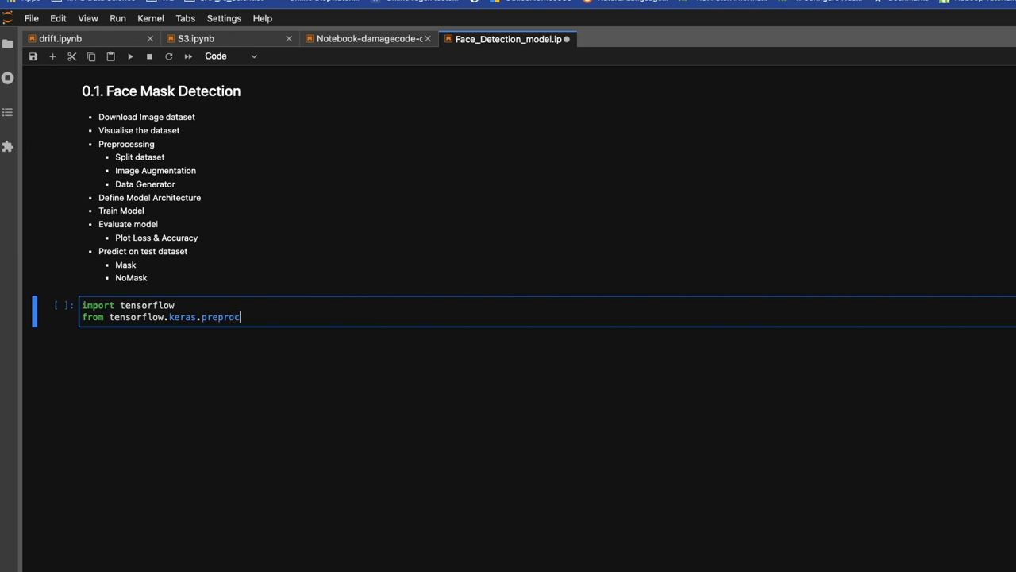
type("essing")
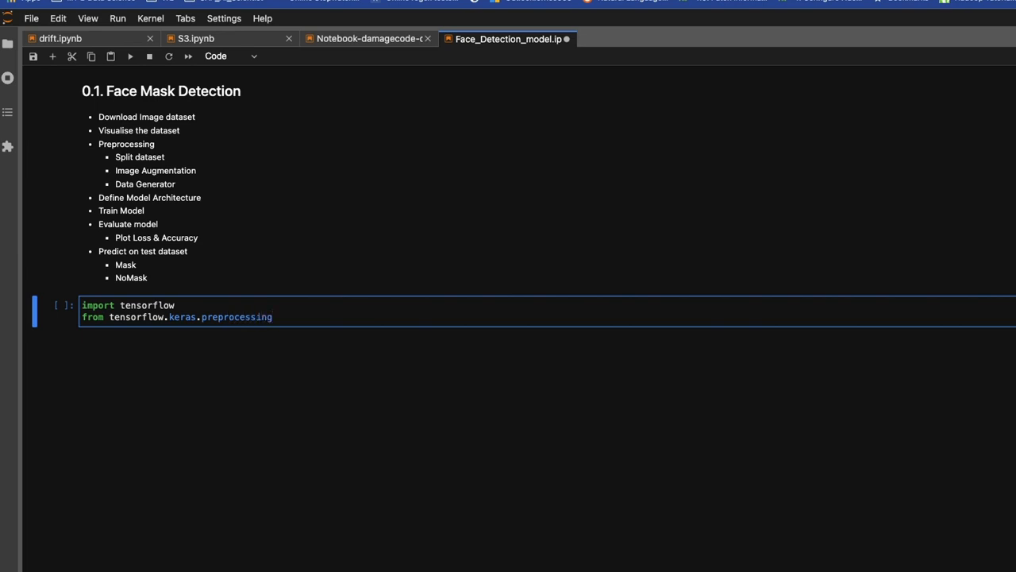
type(".imag")
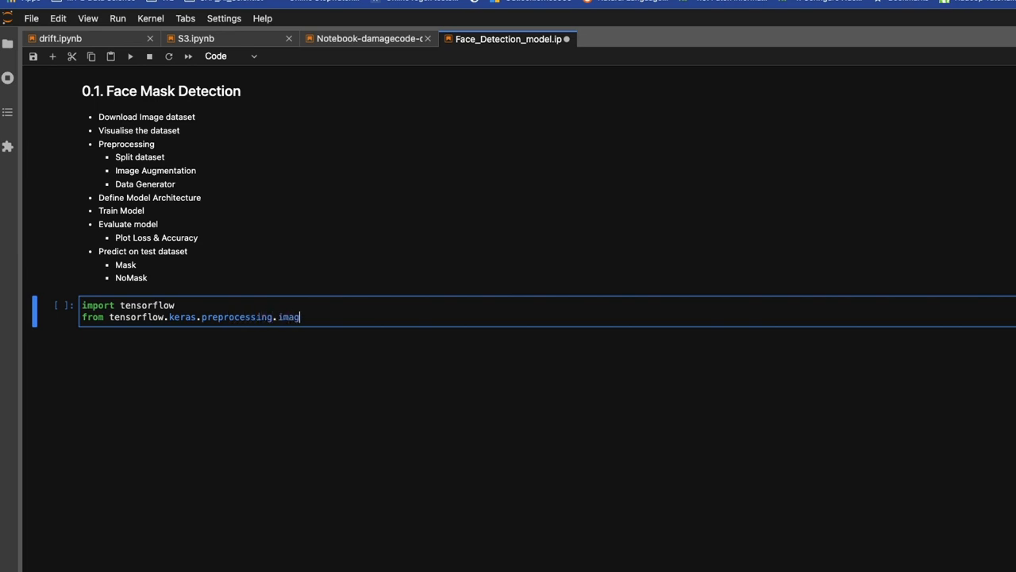
type("e import Imag")
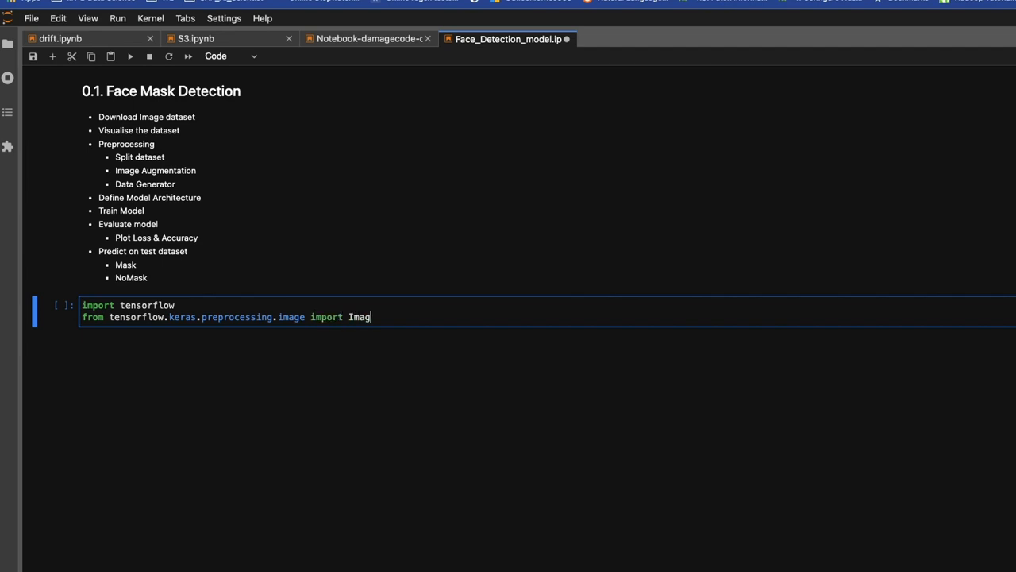
type("eDataGeneratorg")
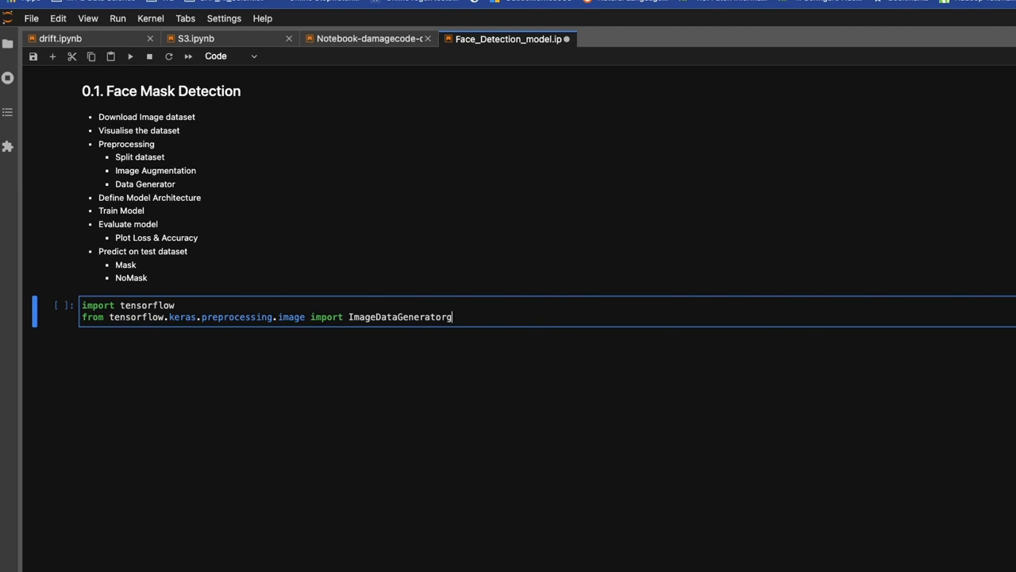
type("Data")
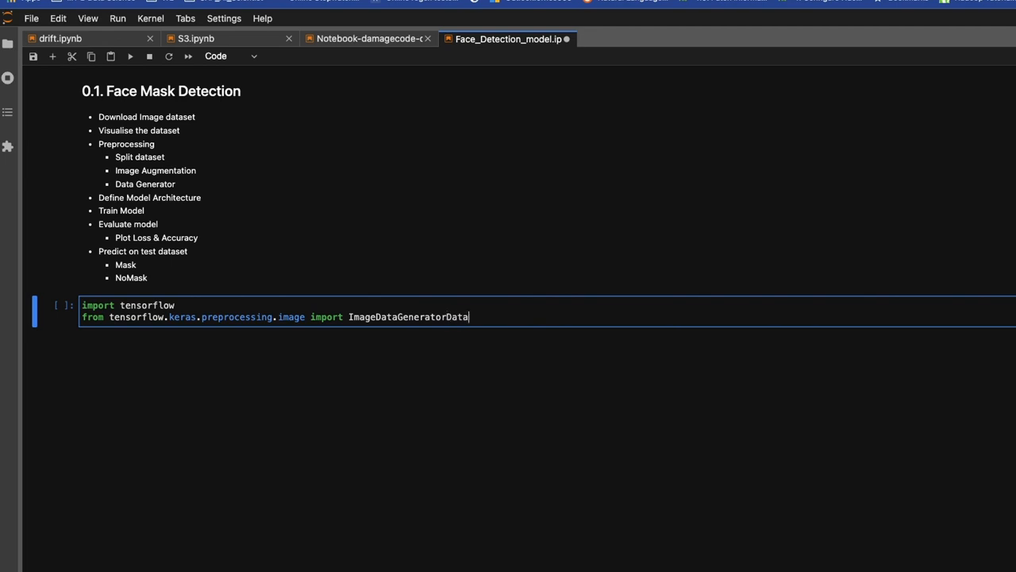
key("Backspace")
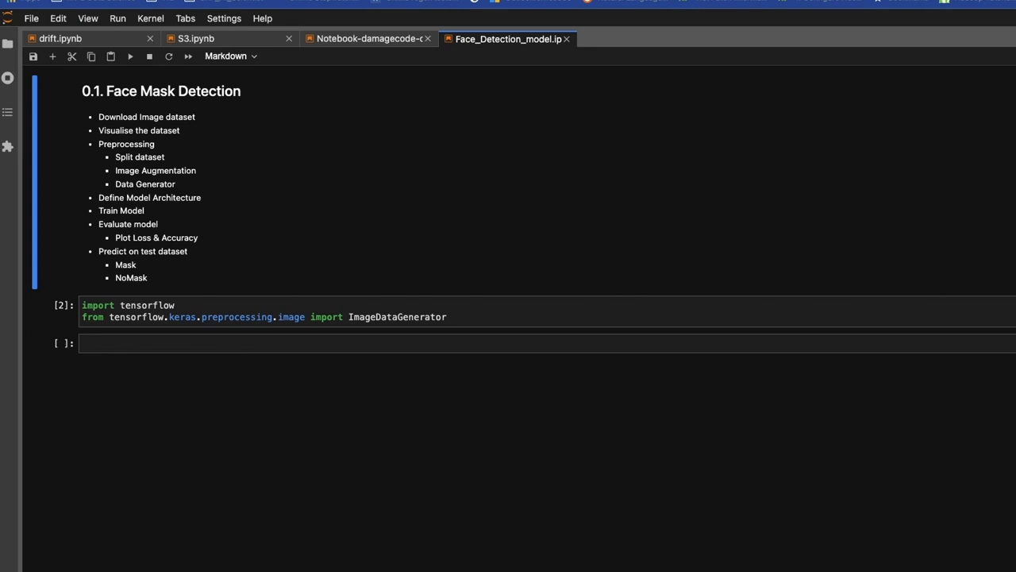
mouse_move(208, 297)
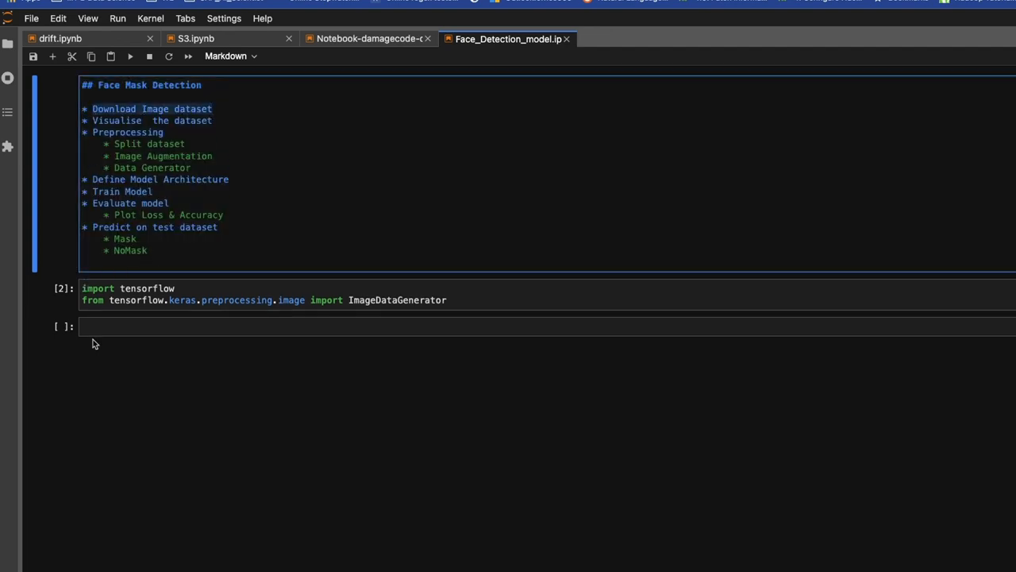
- Add a rendered '## Download Image dataset' markdown heading below the import cell
left_click(165, 326)
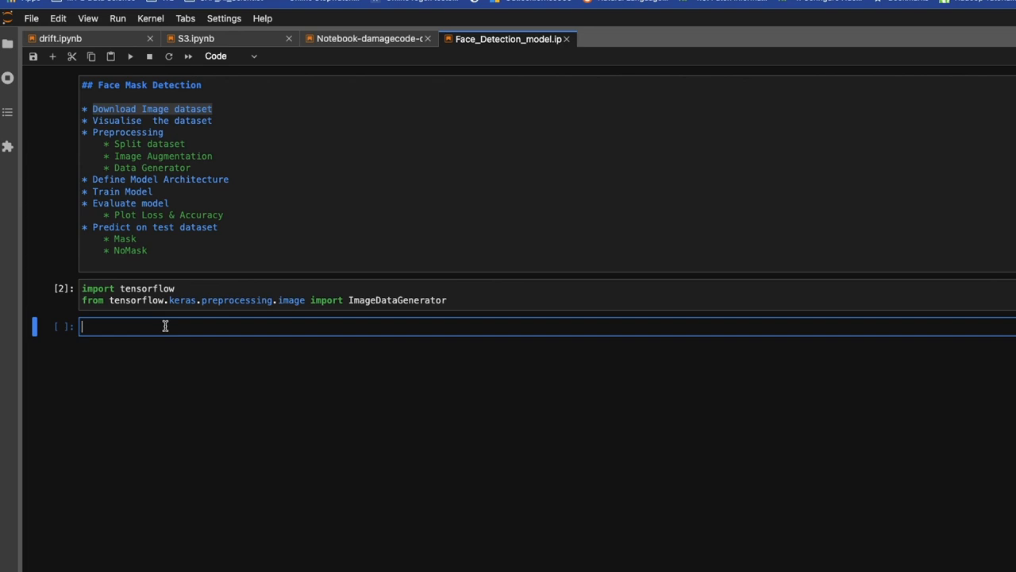
type("## Download Image dataset")
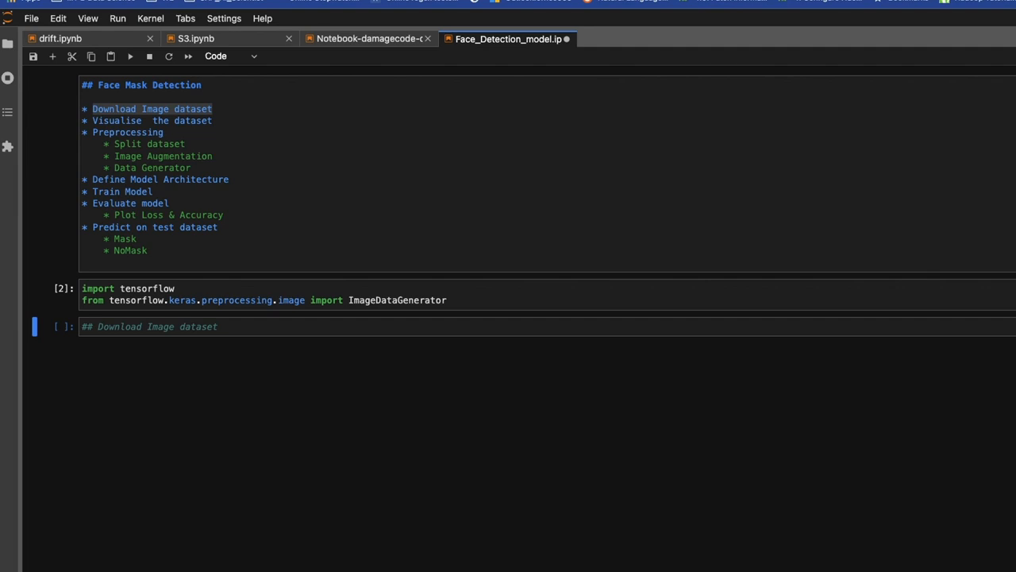
key("Shift+Enter")
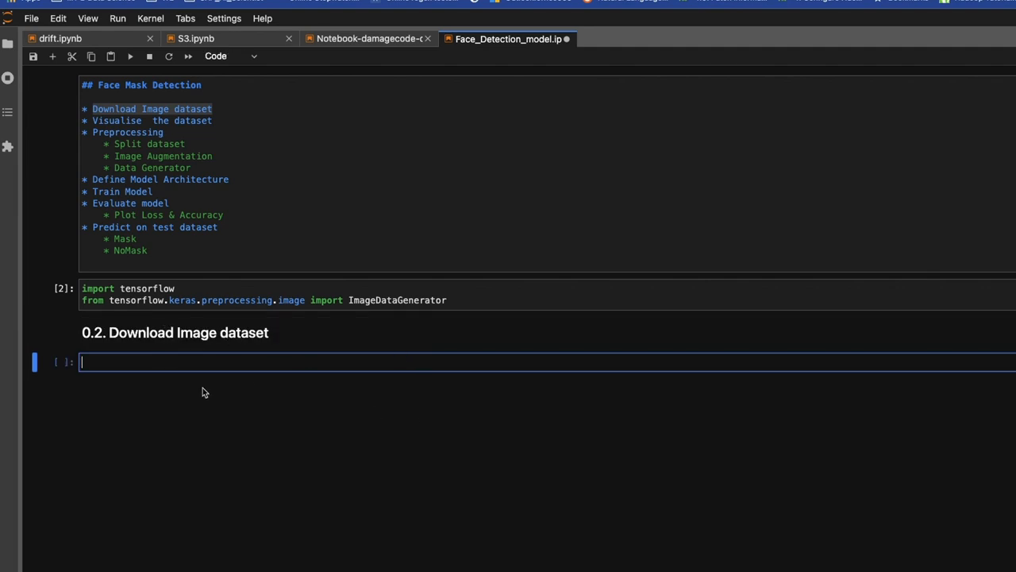
mouse_move(306, 54)
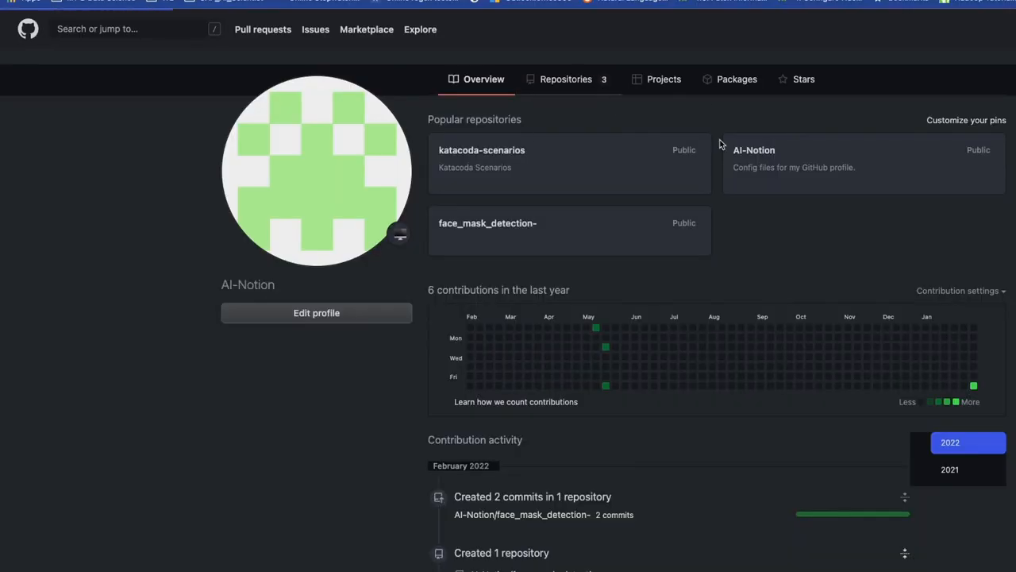
- Copy the HTTPS clone URL of the face_mask_detection- repository from GitHub
left_click(567, 78)
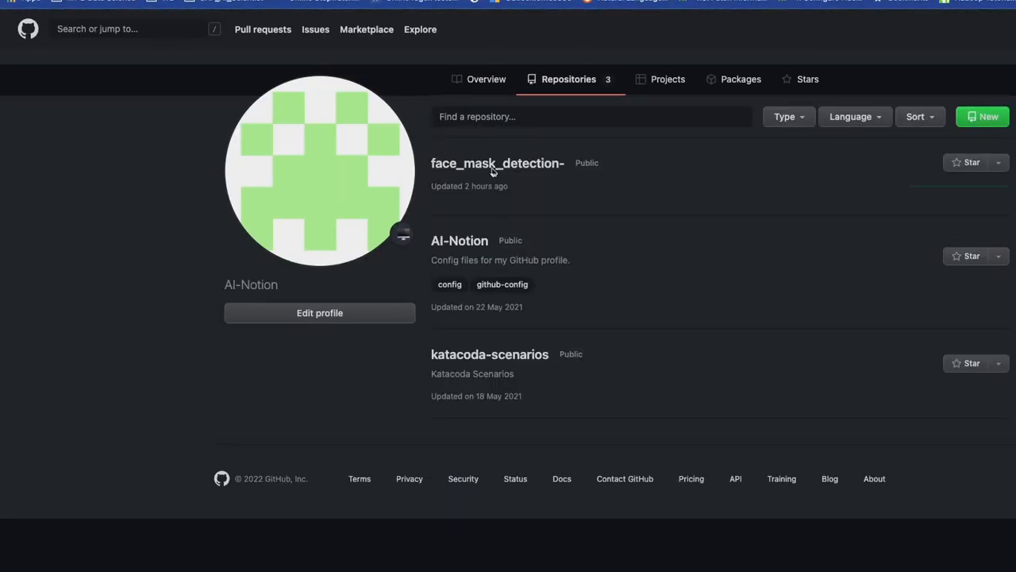
left_click(498, 163)
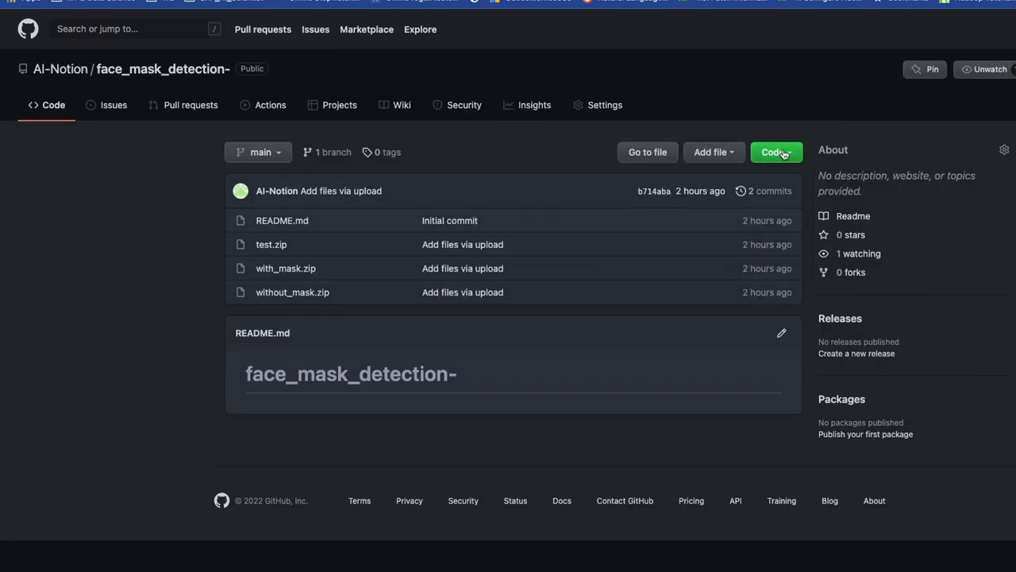
left_click(777, 151)
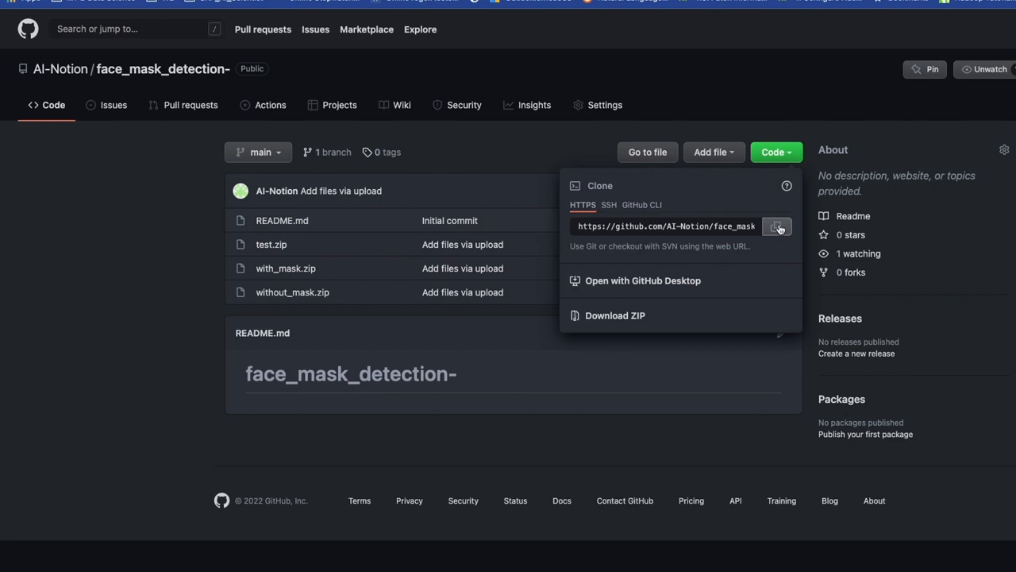
left_click(776, 227)
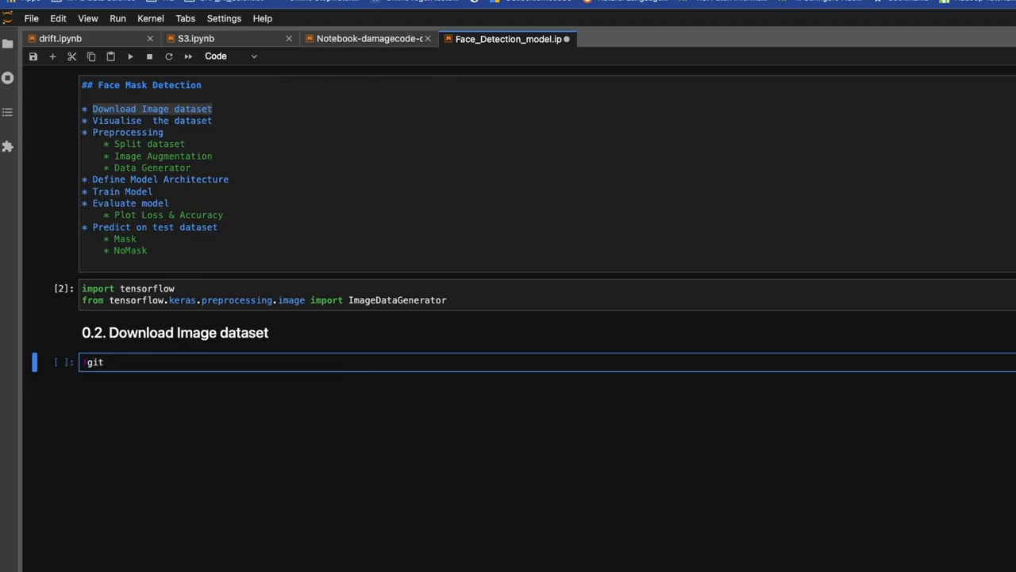
- Run '!git clone' with the pasted URL, then start an 'ls' command in the cell below
type("clone https://github.com/AI-Notion/face_mask_detection-.git")
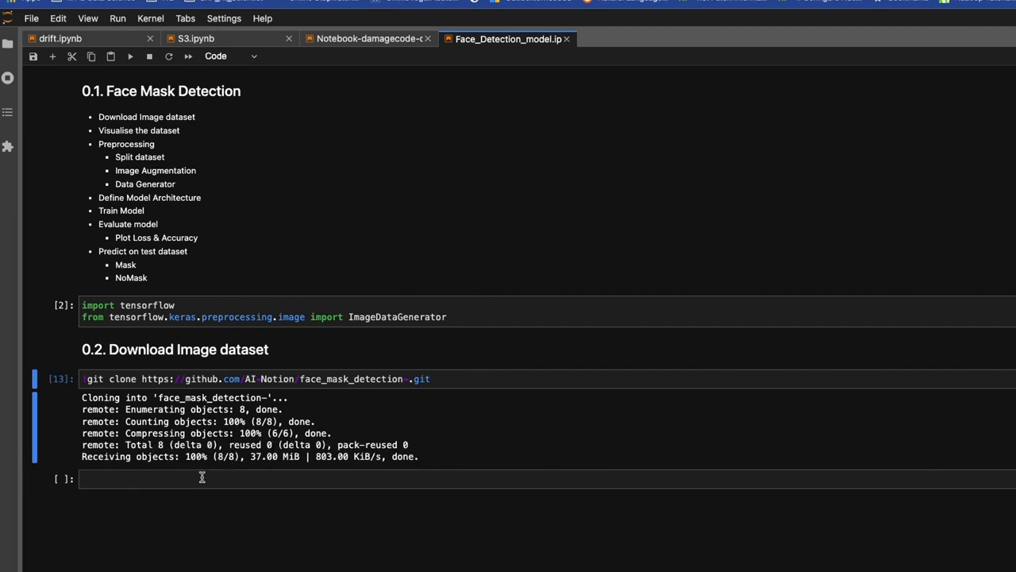
left_click(202, 479)
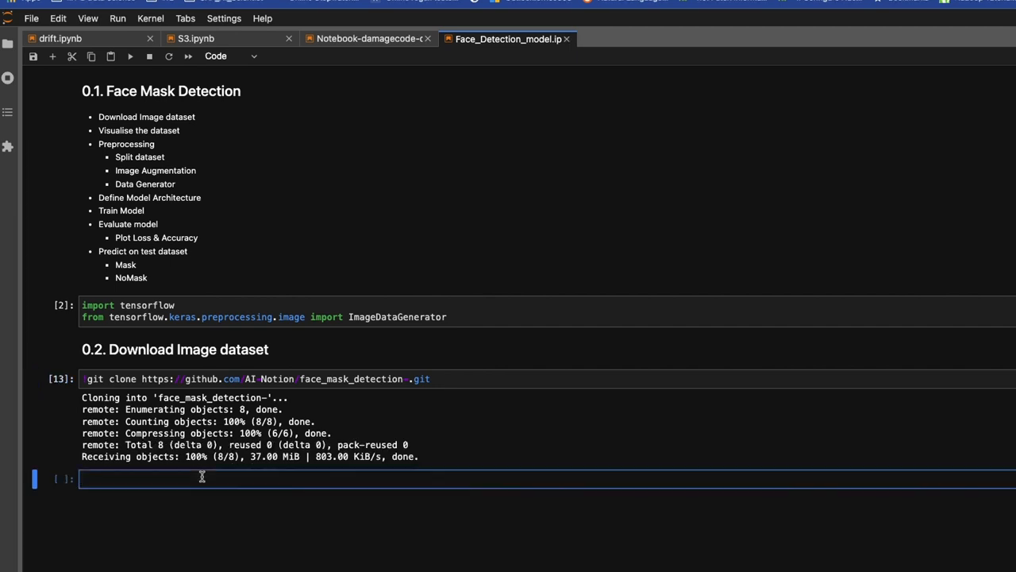
type("ls")
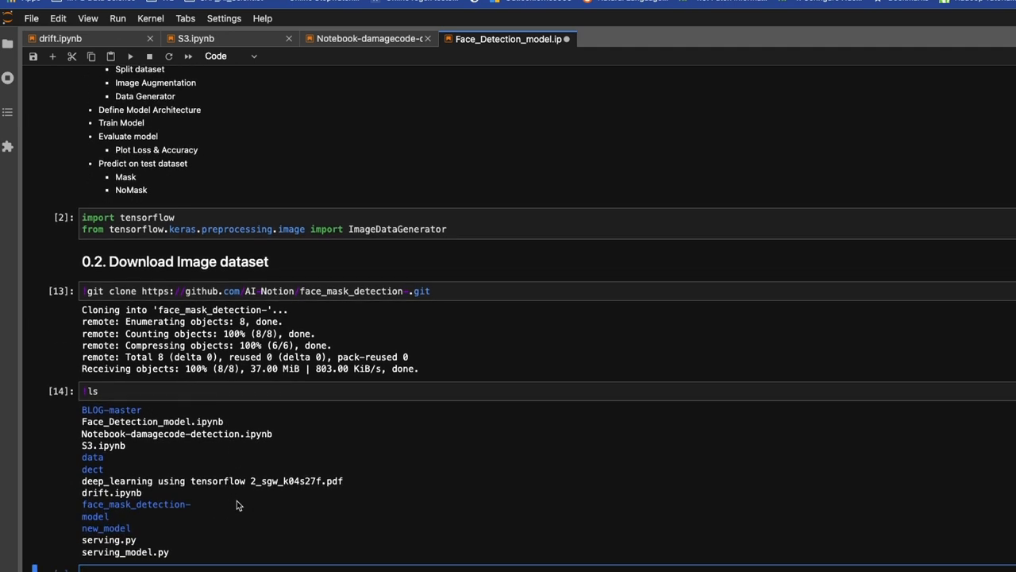
mouse_move(167, 509)
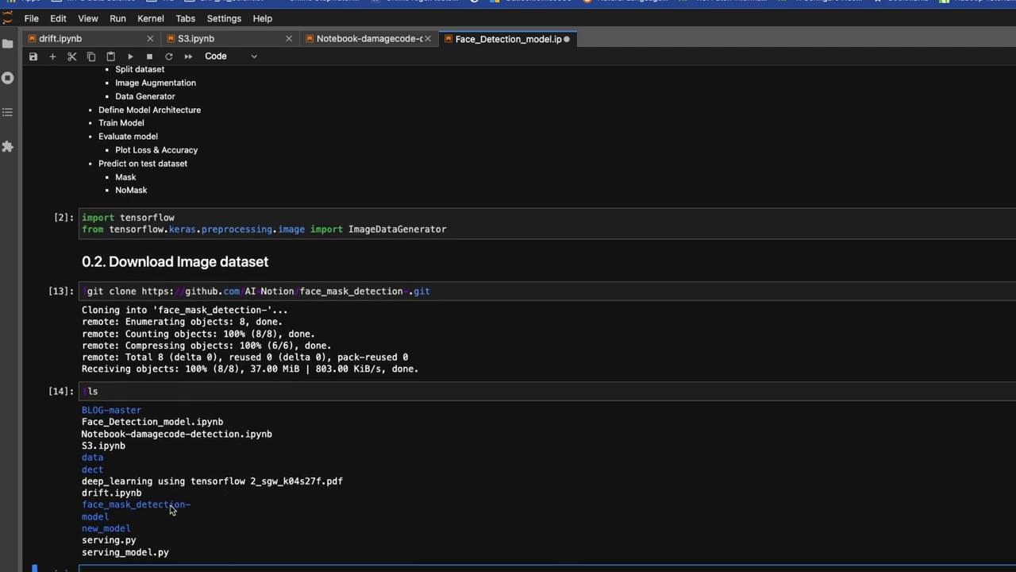
- Select the face_mask_detection- folder name in the !ls output to confirm it exists
double_click(135, 503)
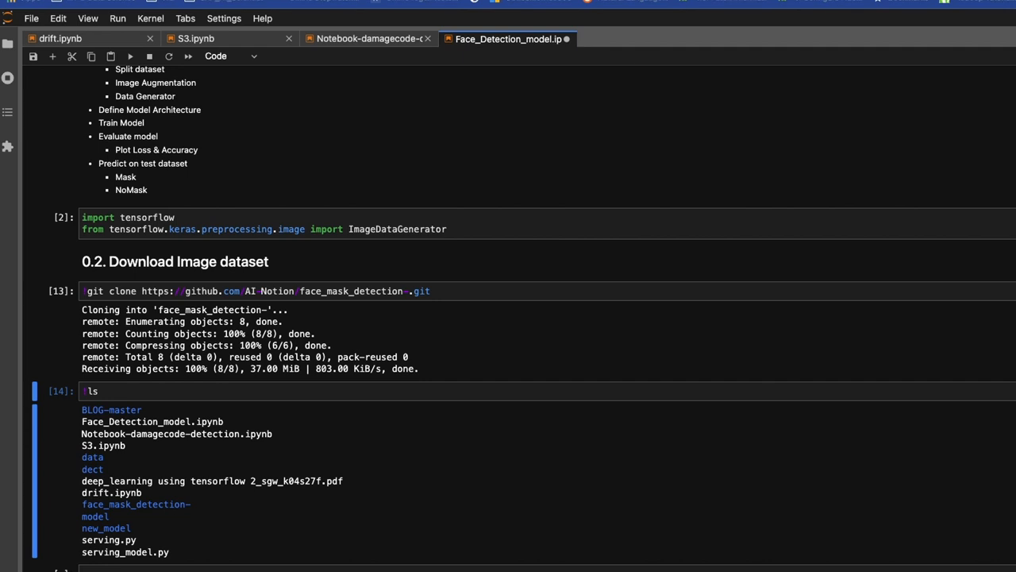
mouse_move(511, 167)
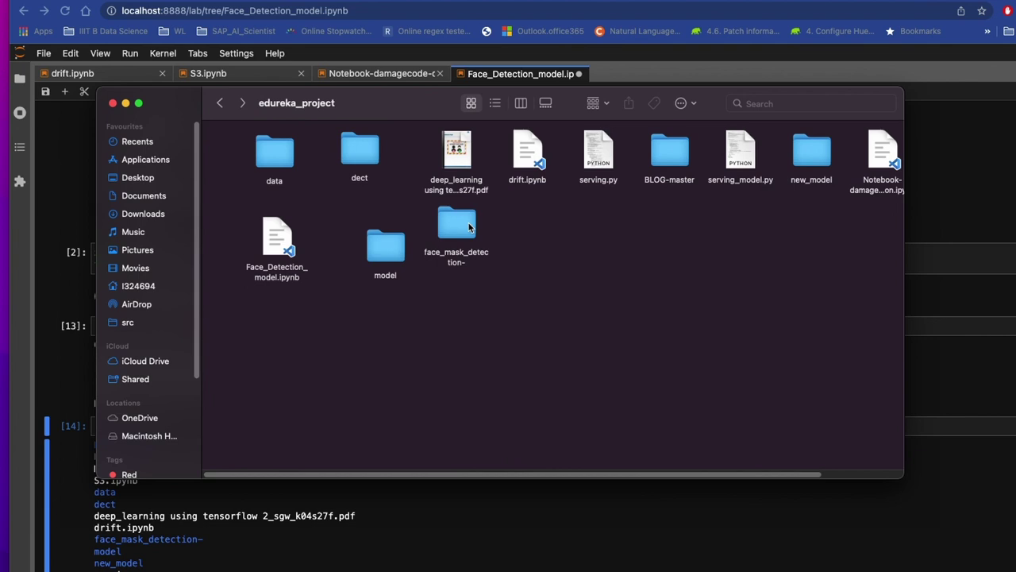
- View the face_mask_detection- folder's zip archives in Finder, then close the window
double_click(456, 226)
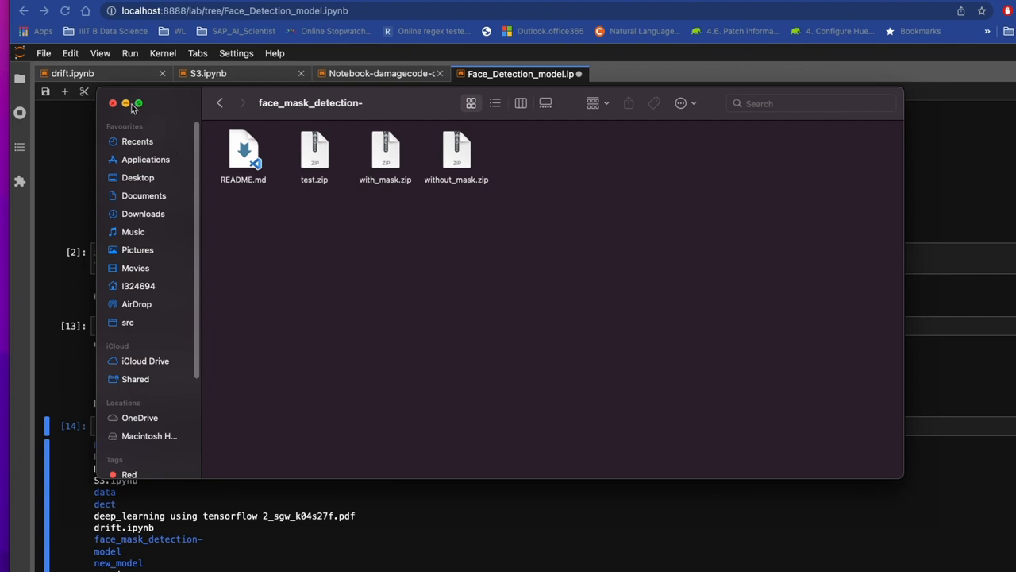
left_click(113, 103)
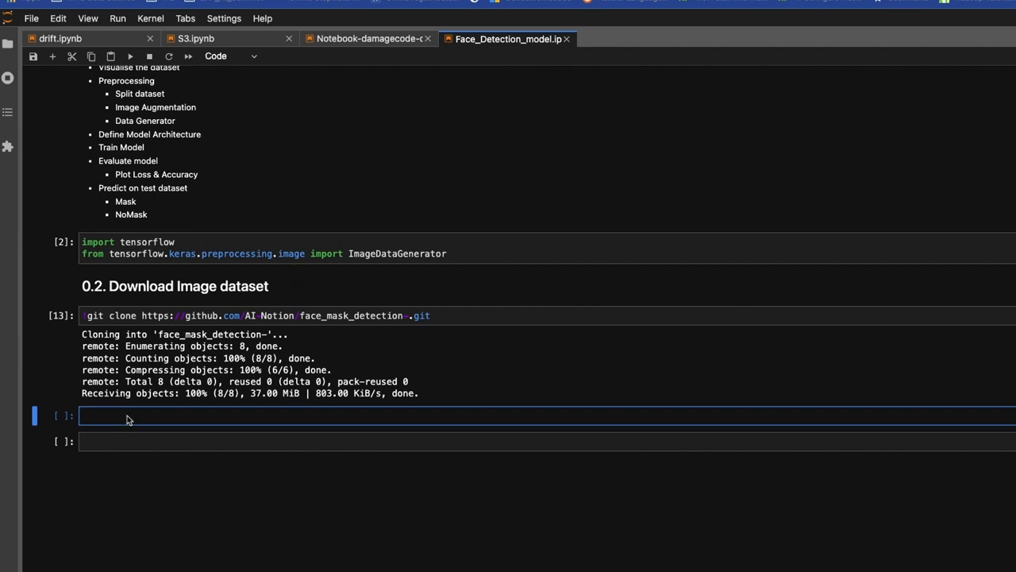
mouse_move(176, 407)
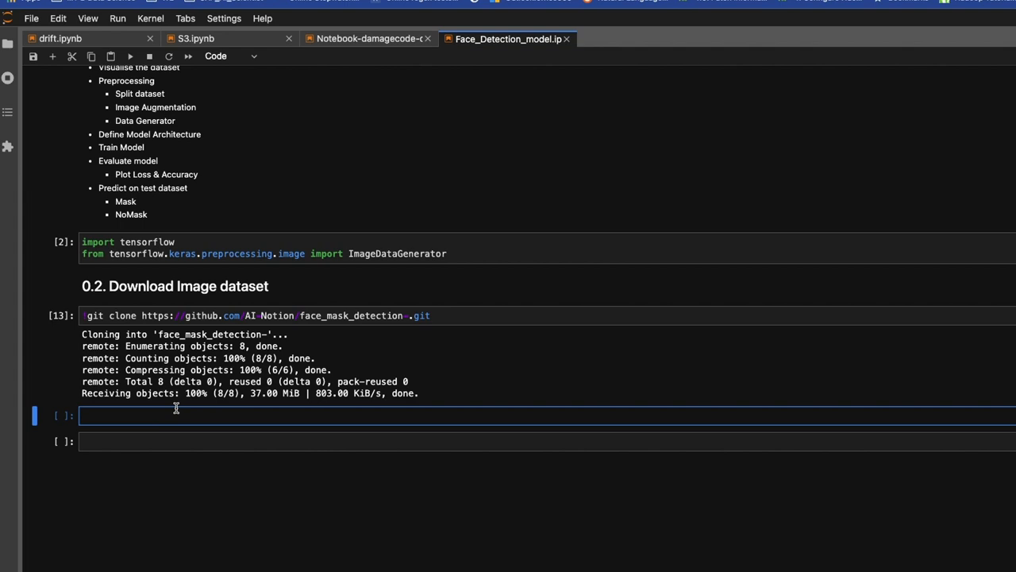
- Add a '### unzip dataset' Markdown subheading under the clone output
type("#")
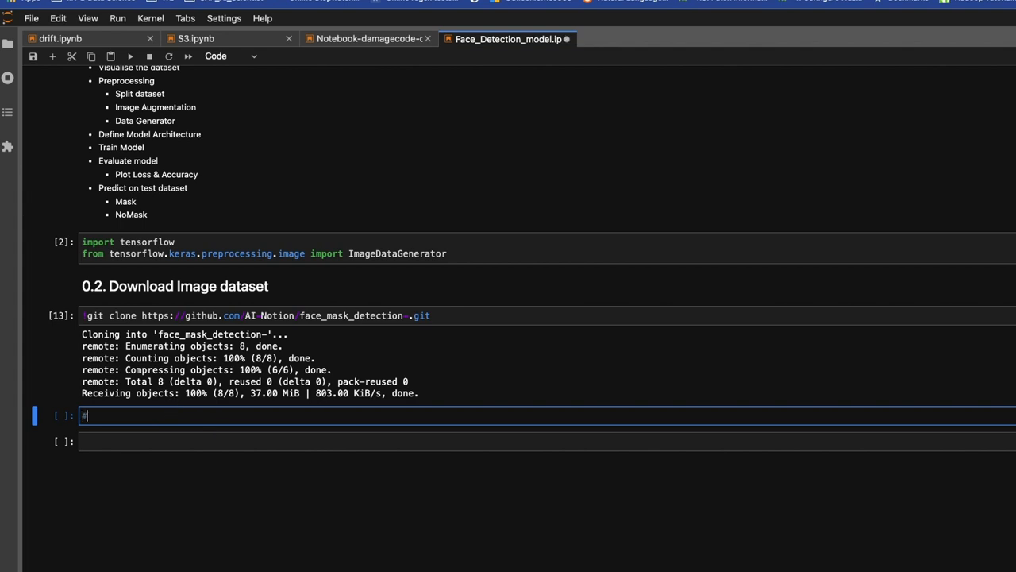
type("##")
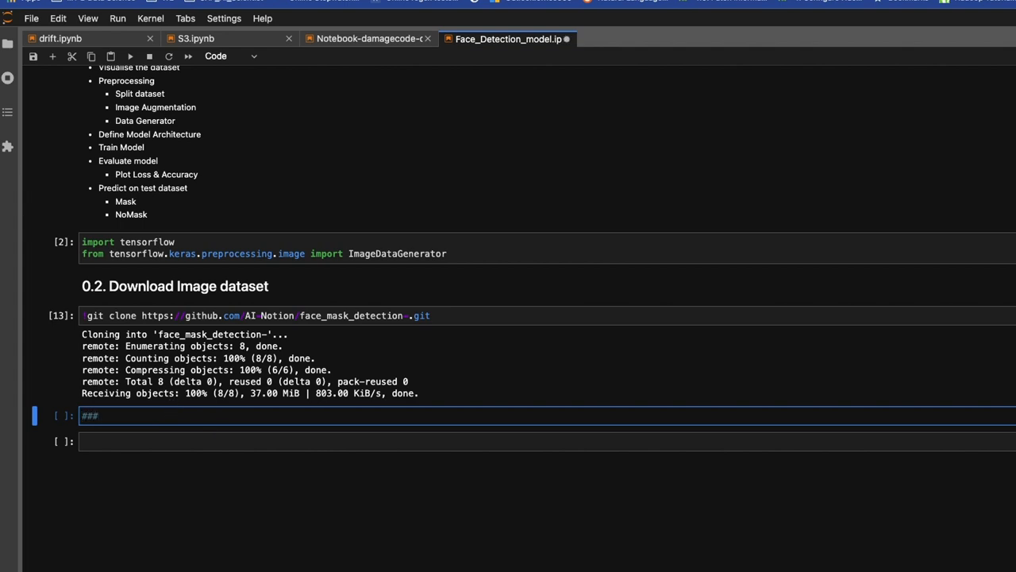
type("unzi")
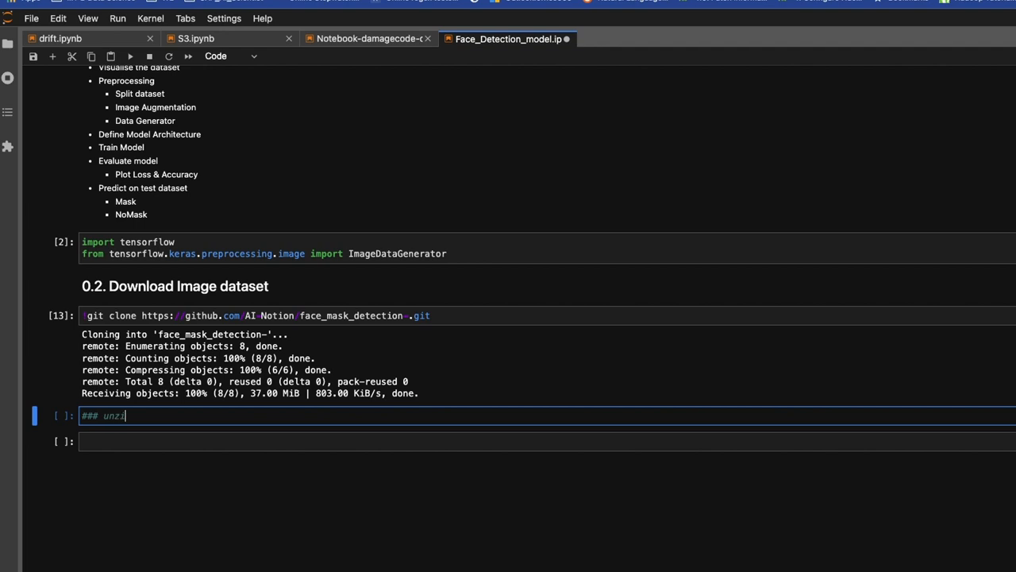
type("p dataset")
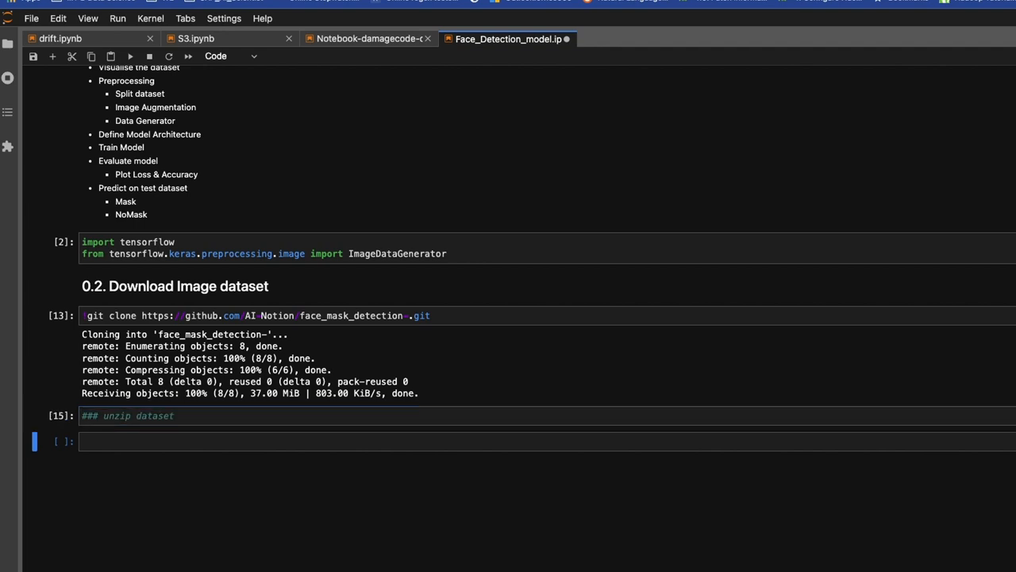
- Begin a data_dir = "" assignment in the cell below the heading
left_click(201, 416)
type("data_dir")
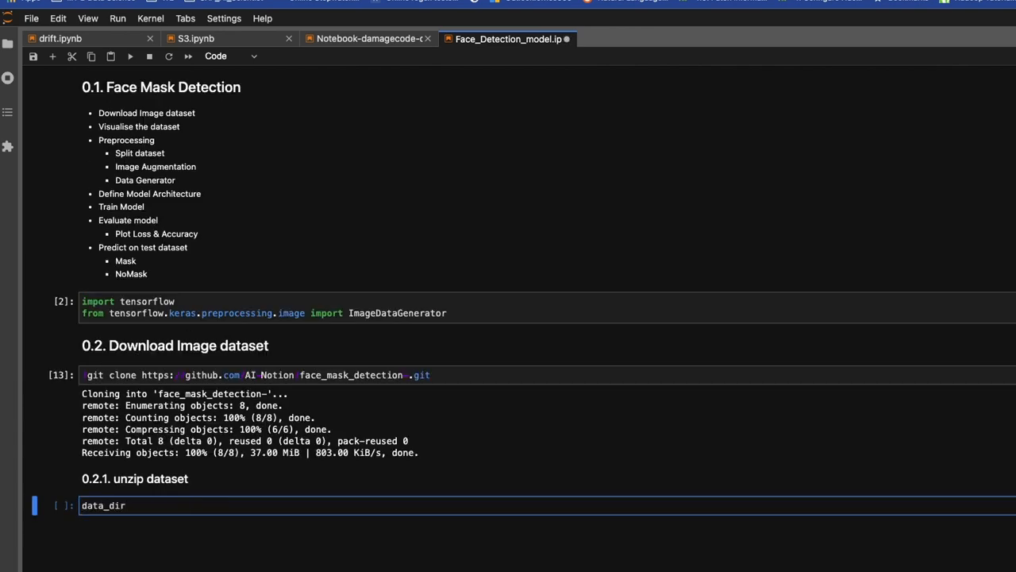
type("= \"\"")
type("!ls")
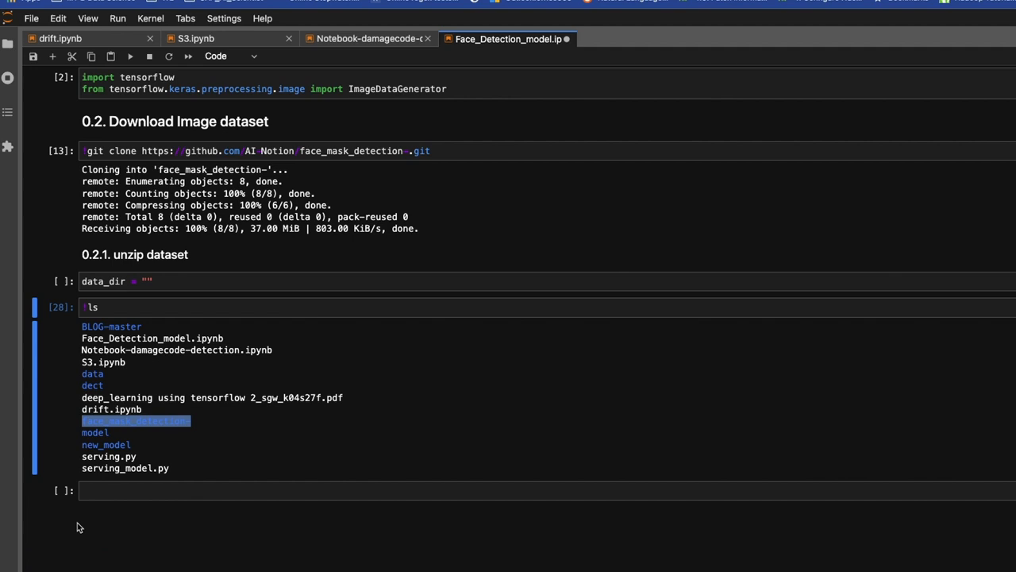
- Set data_dir to "face_mask_detection-" and start a li = list below it
left_click(119, 281)
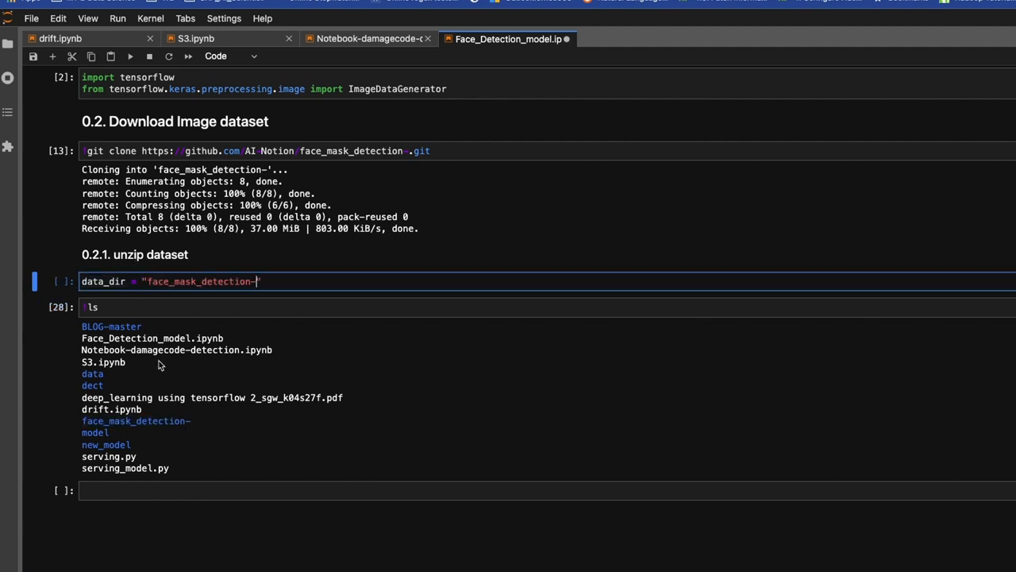
key("Shift+Enter")
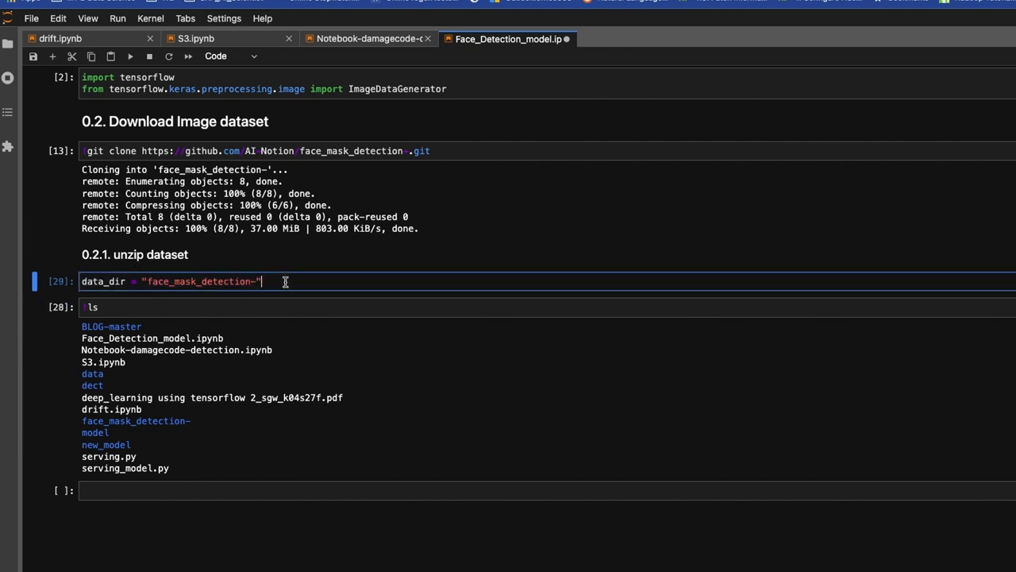
key("Enter")
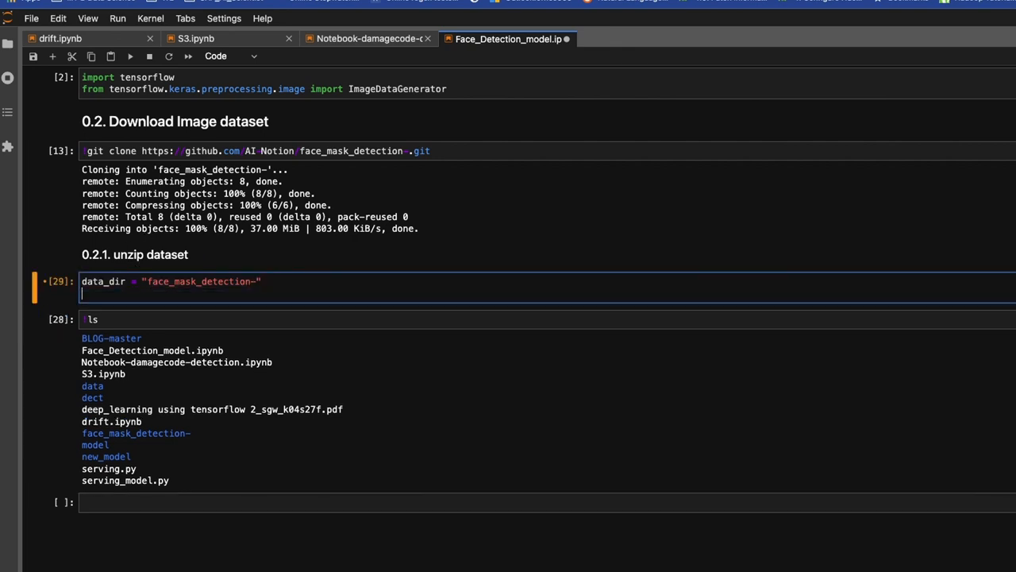
type("li = [")
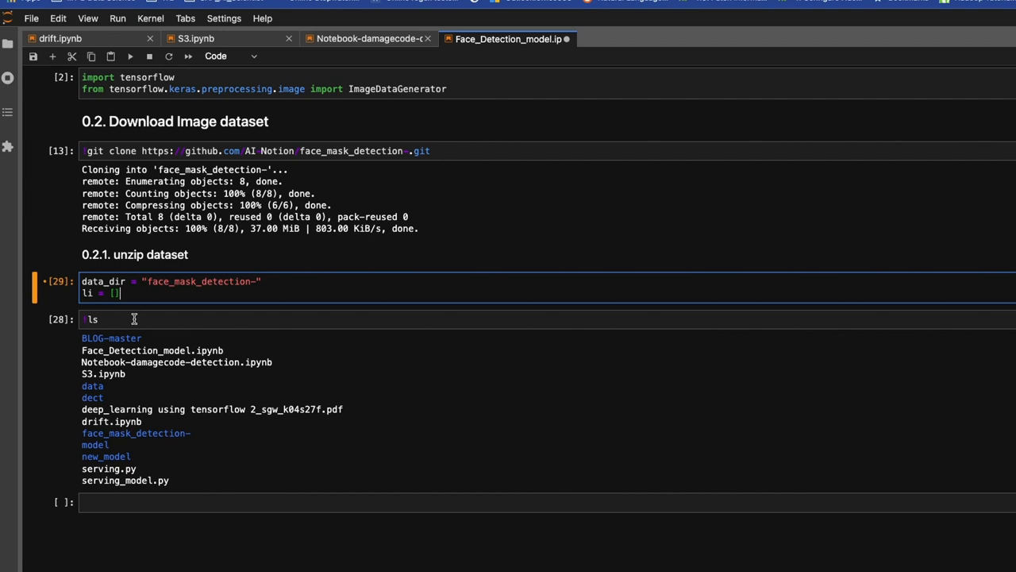
type("cd")
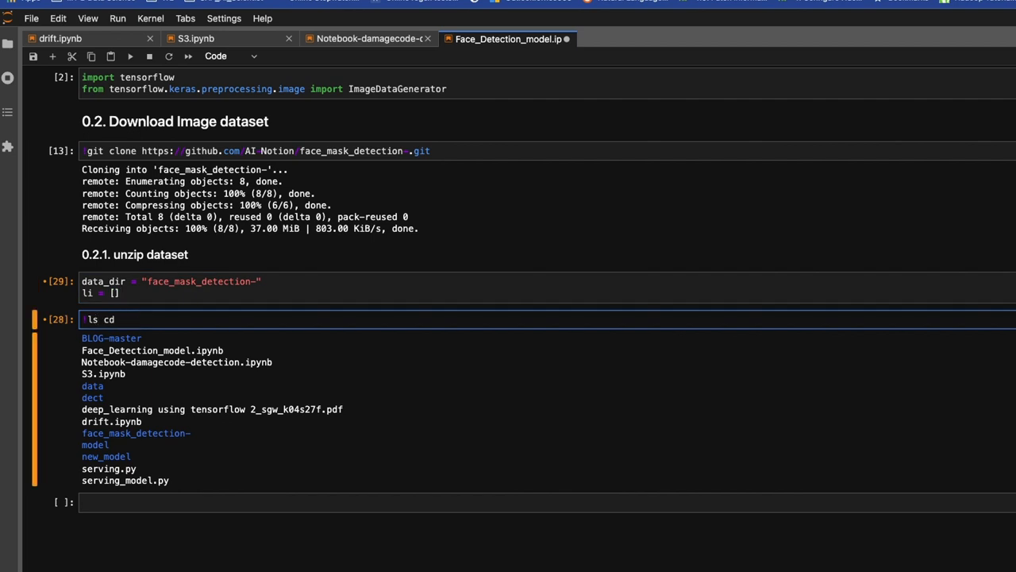
type("d")
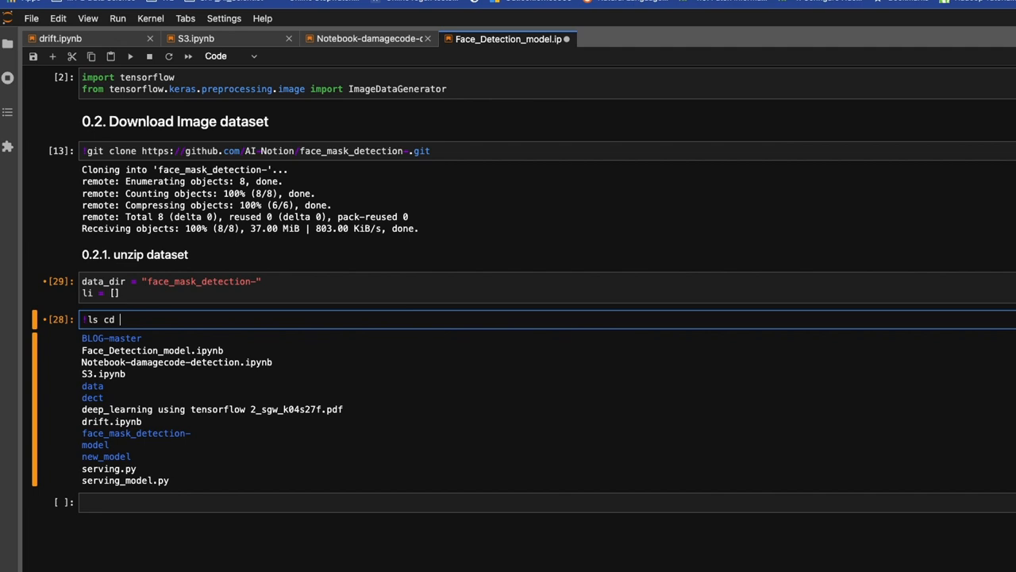
type("face_mask_detection-/")
left_click(547, 293)
type("\"te")
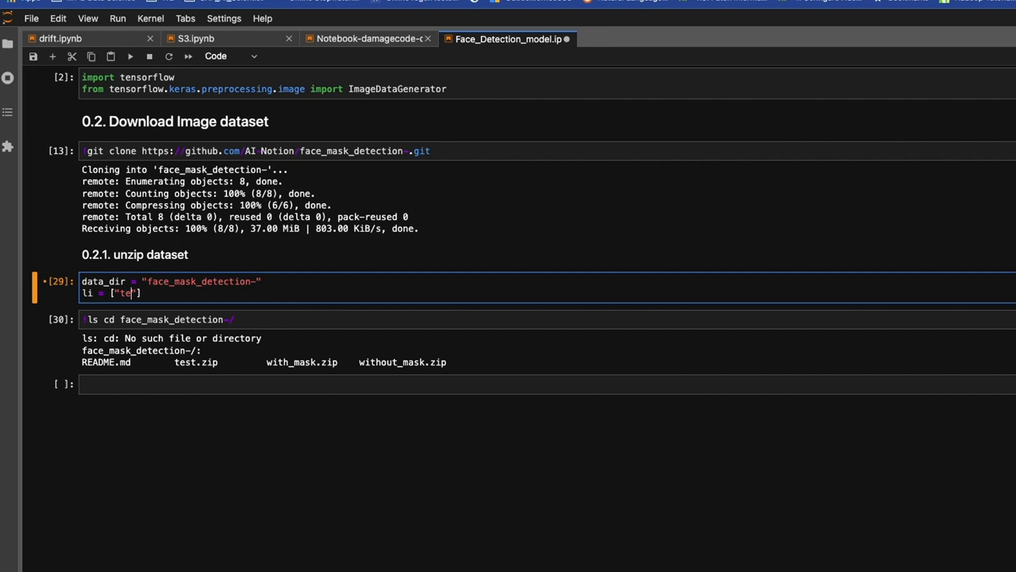
- Fill li with "test.zip", "with_mask.zip" and "without_mask.zip"
type("st.zp")
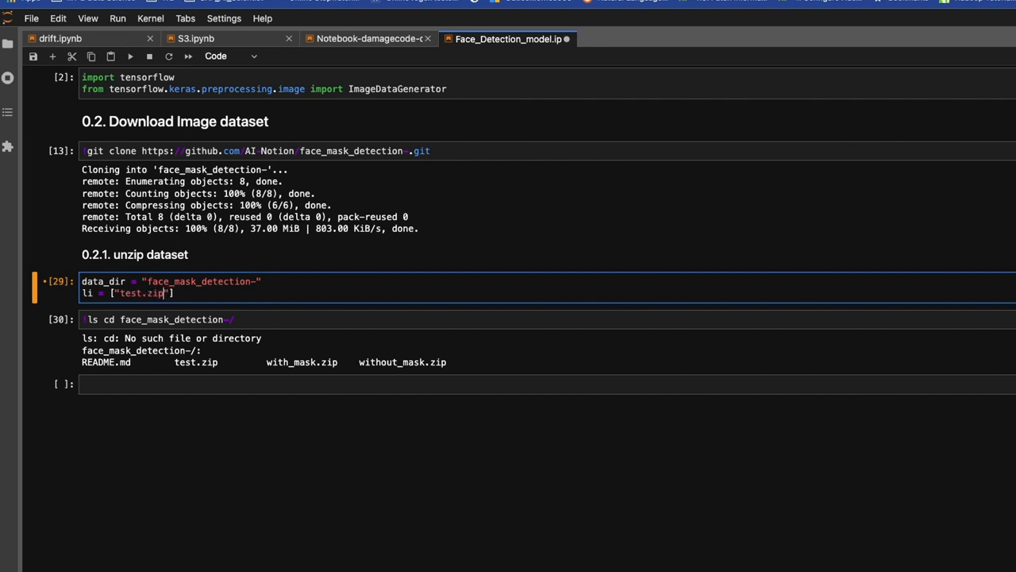
type(", \"")
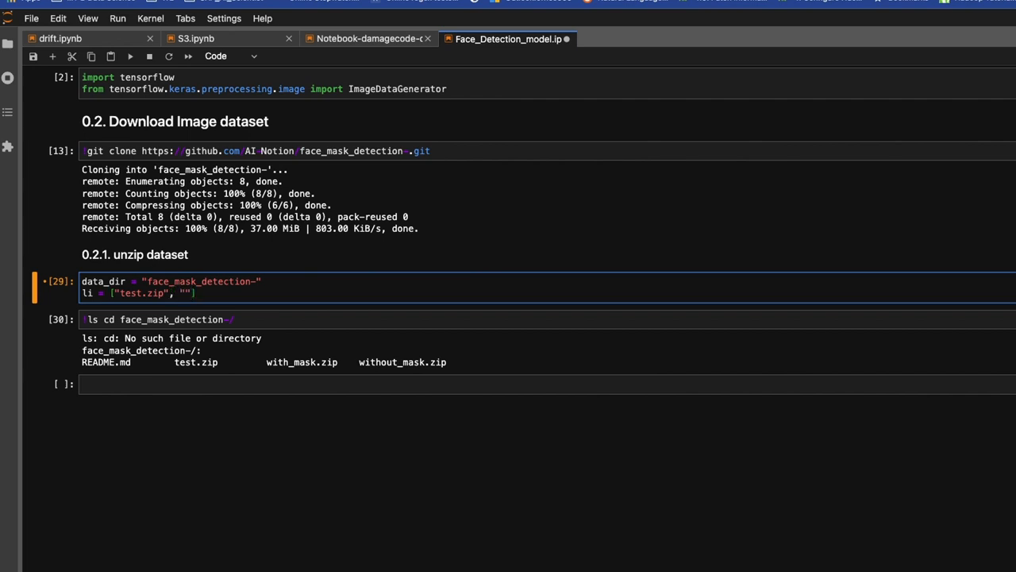
type("with")
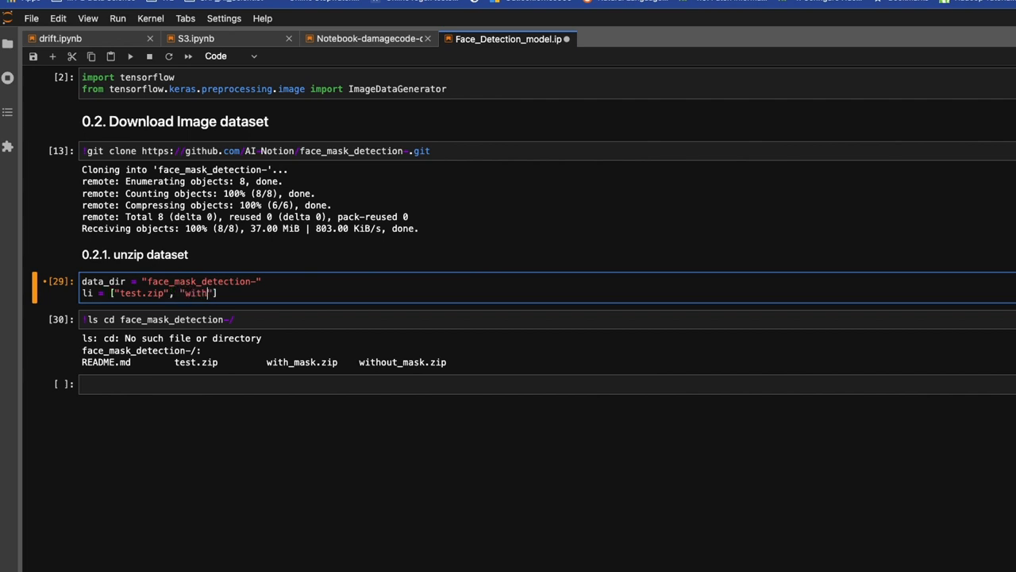
type("_mask")
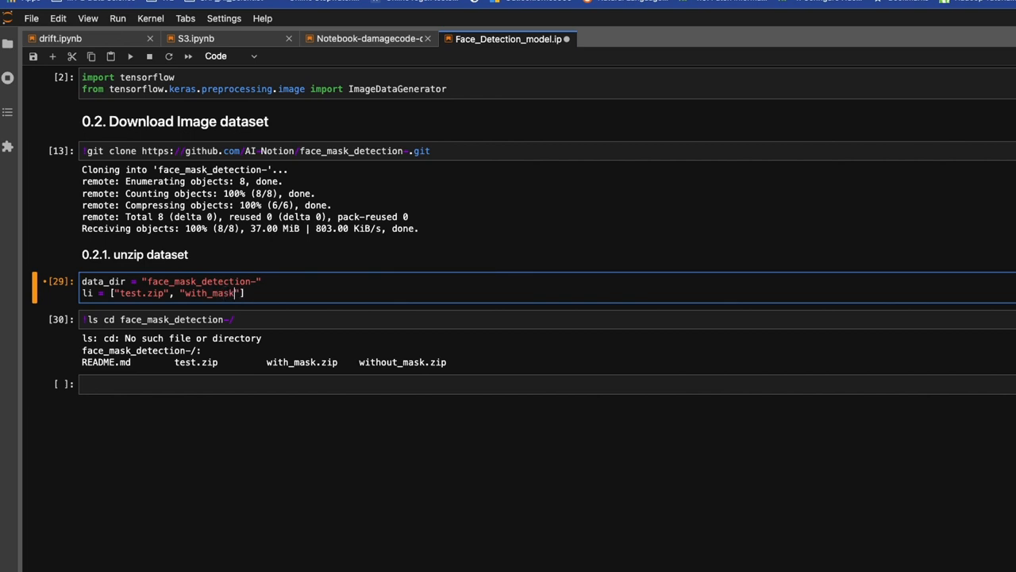
type(".zip")
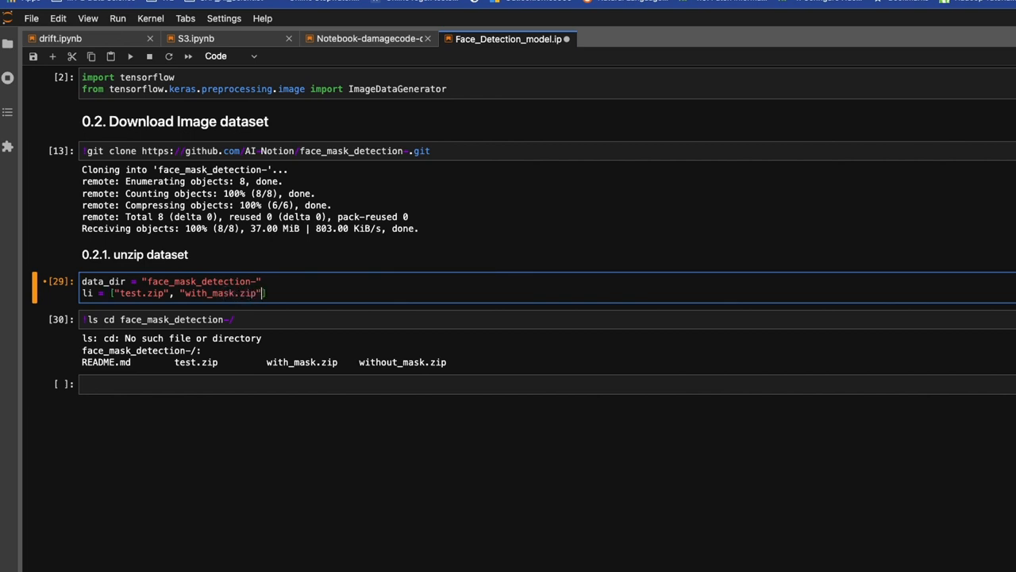
type(", \"")
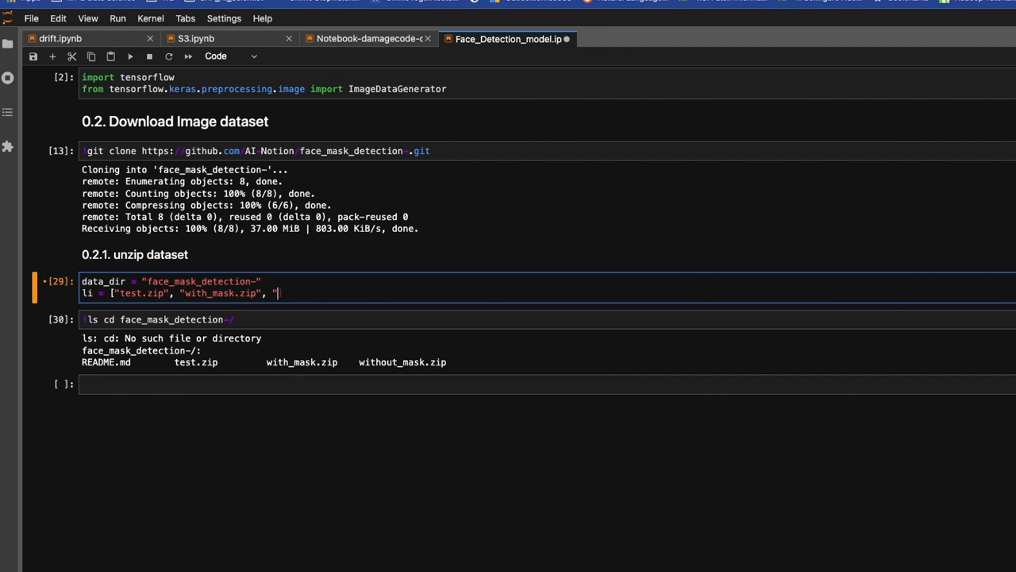
type("\"]")
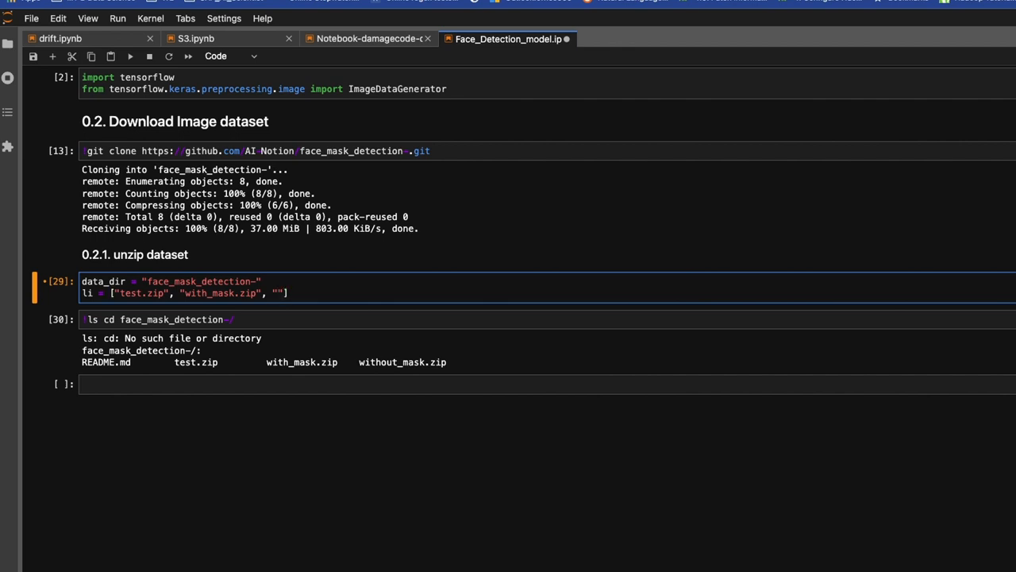
type("without")
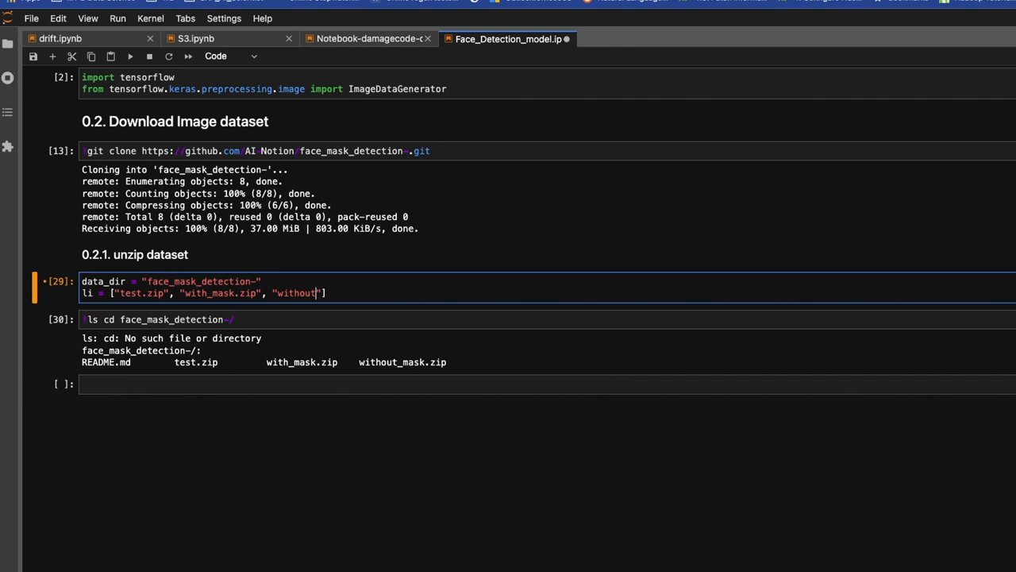
type("_mask")
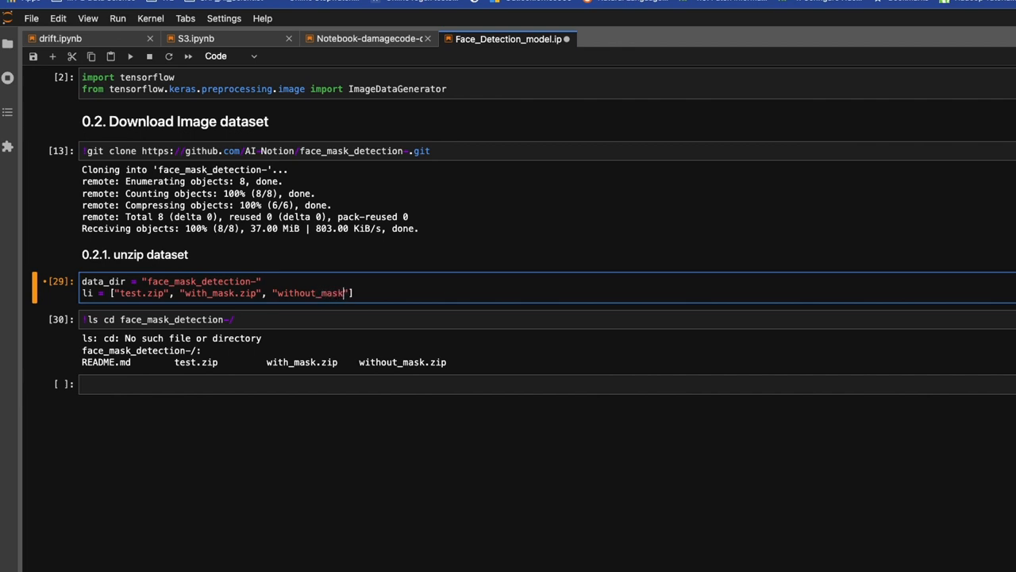
type(".zip")
left_click(547, 384)
type("im")
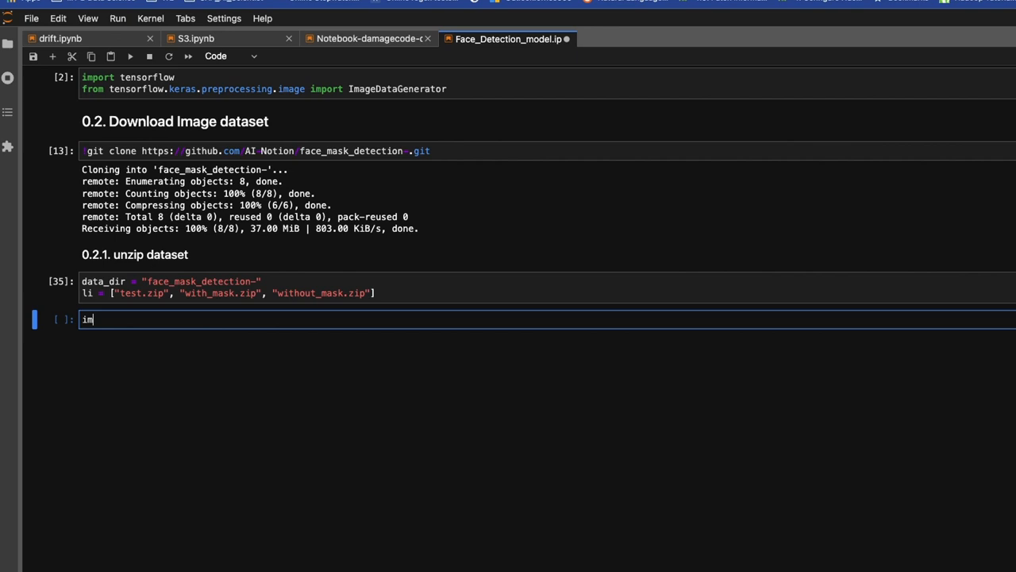
- Import zipfile and start a for file in li: loop
type("port")
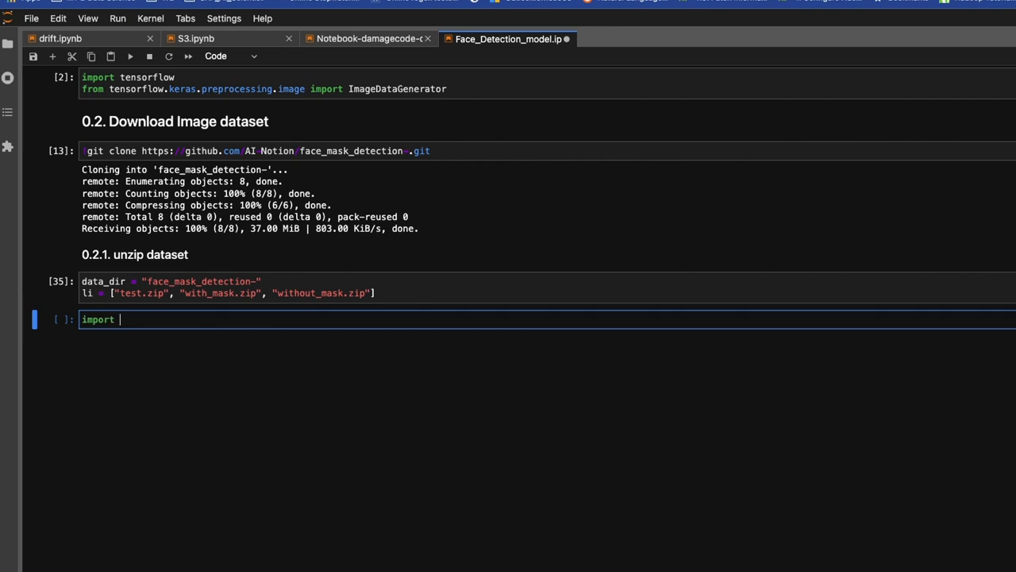
type("zipfile")
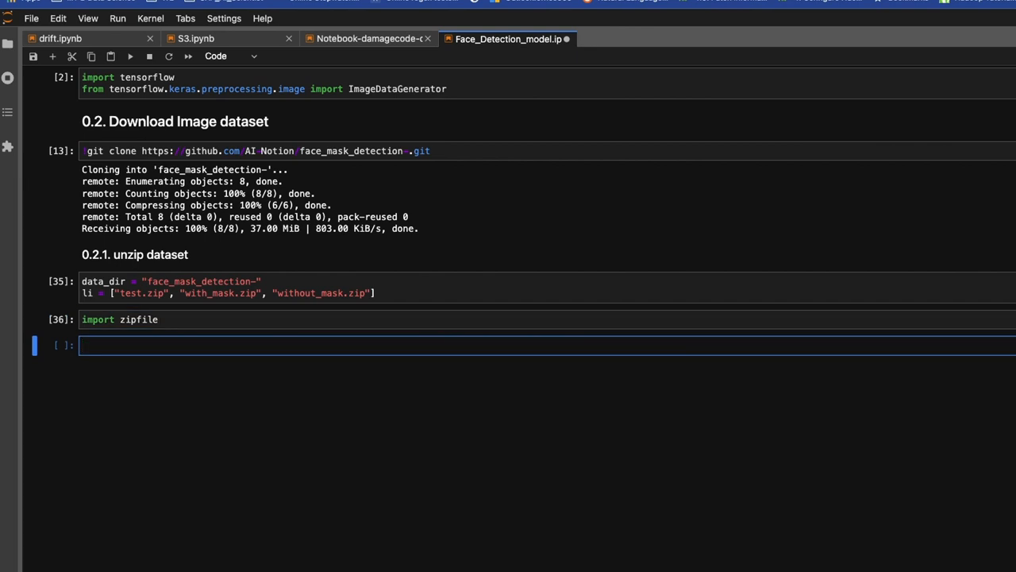
type("for i")
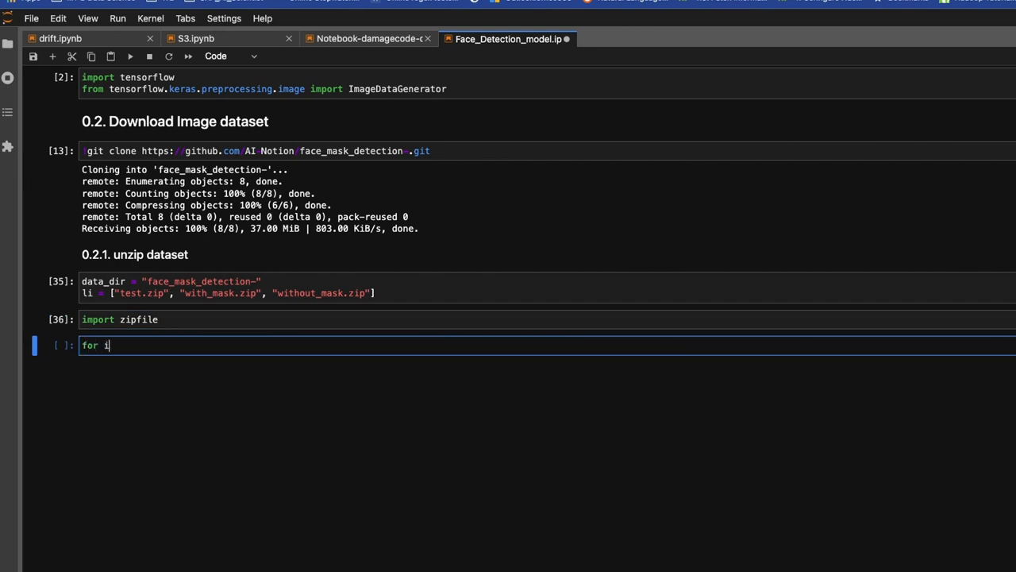
type("ile")
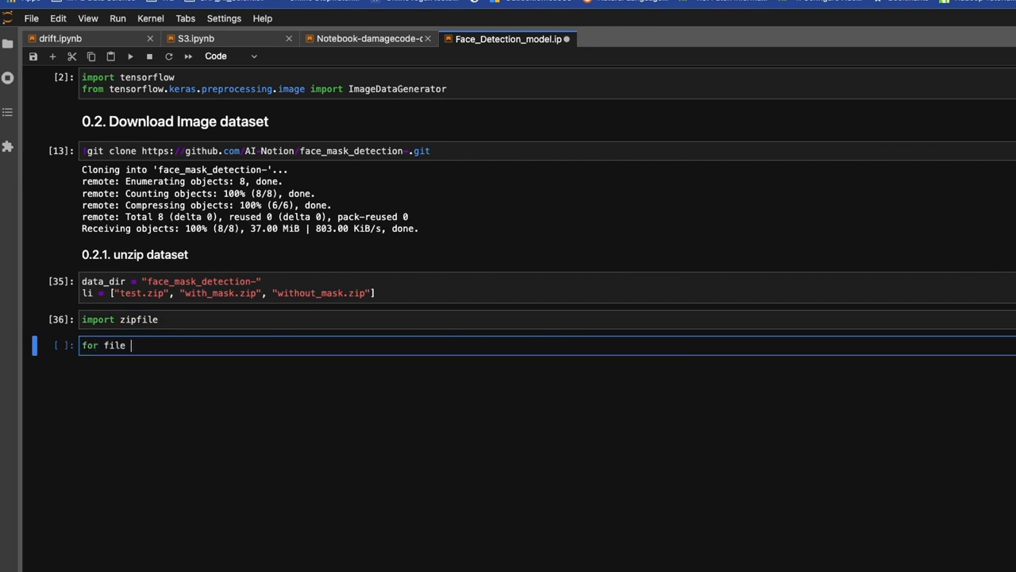
type("in")
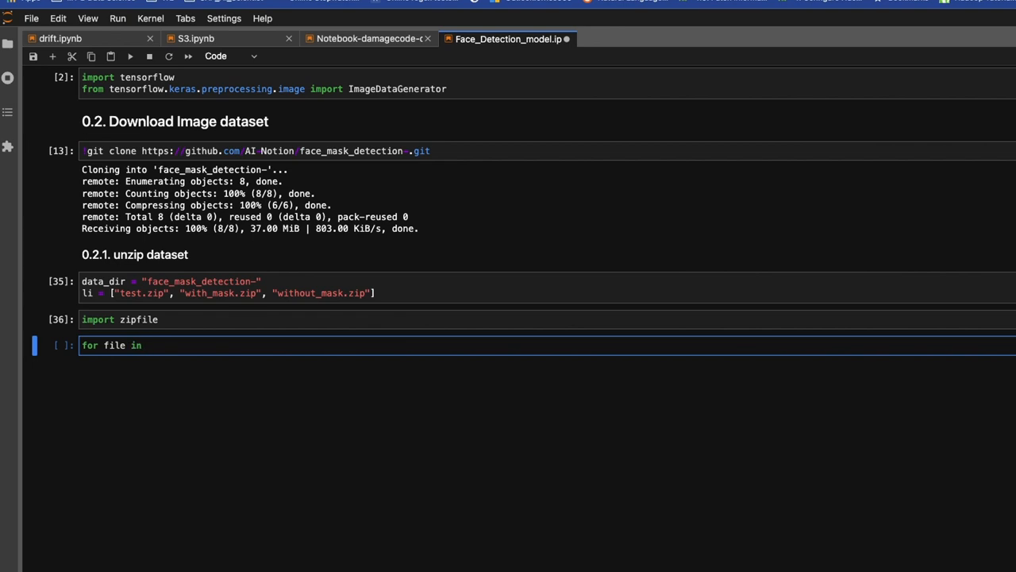
type("li:")
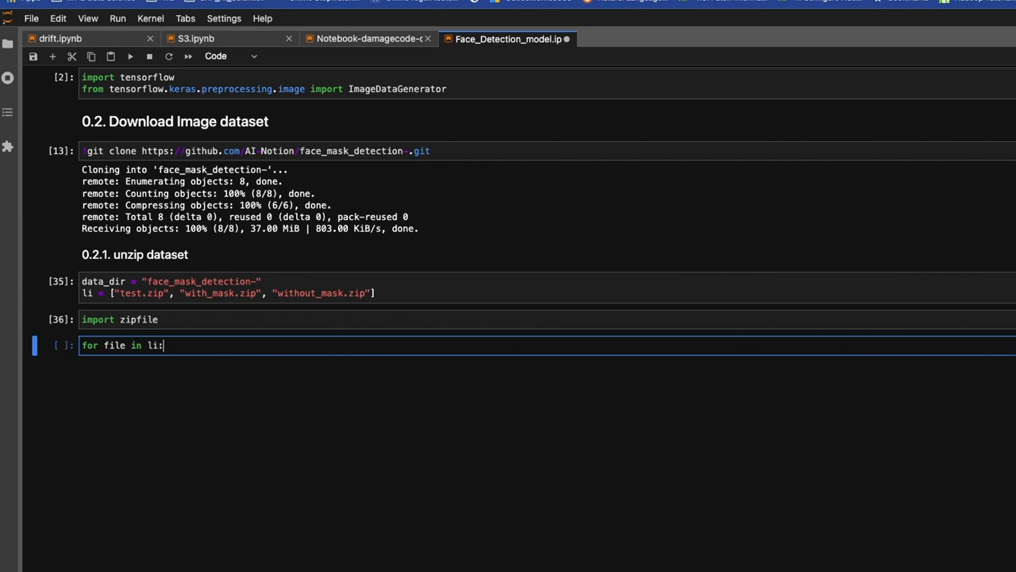
key("Enter")
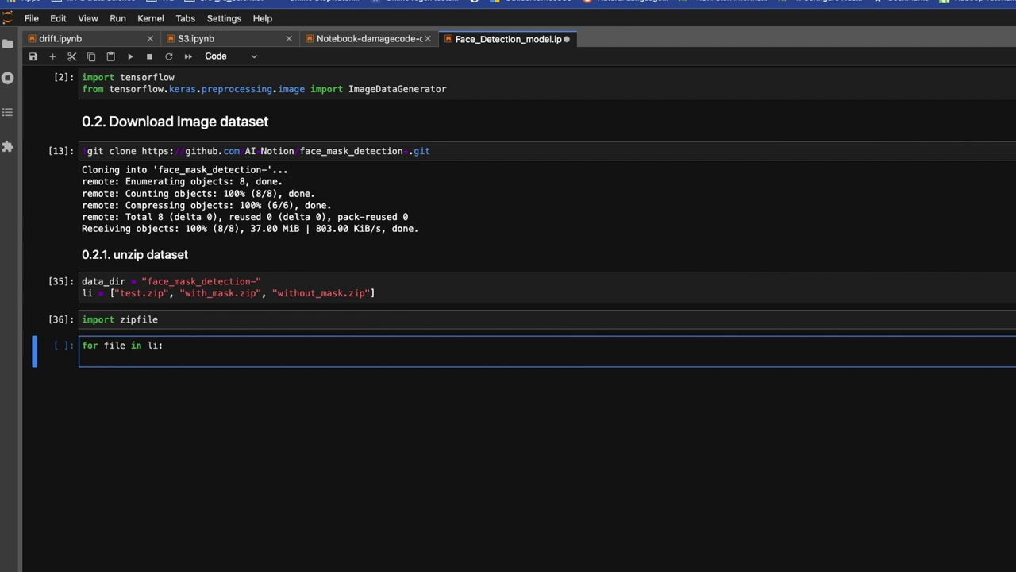
- Create zip_ref = zipfile.ZipFile(data_dir+"/"+file) inside the loop
type("zip")
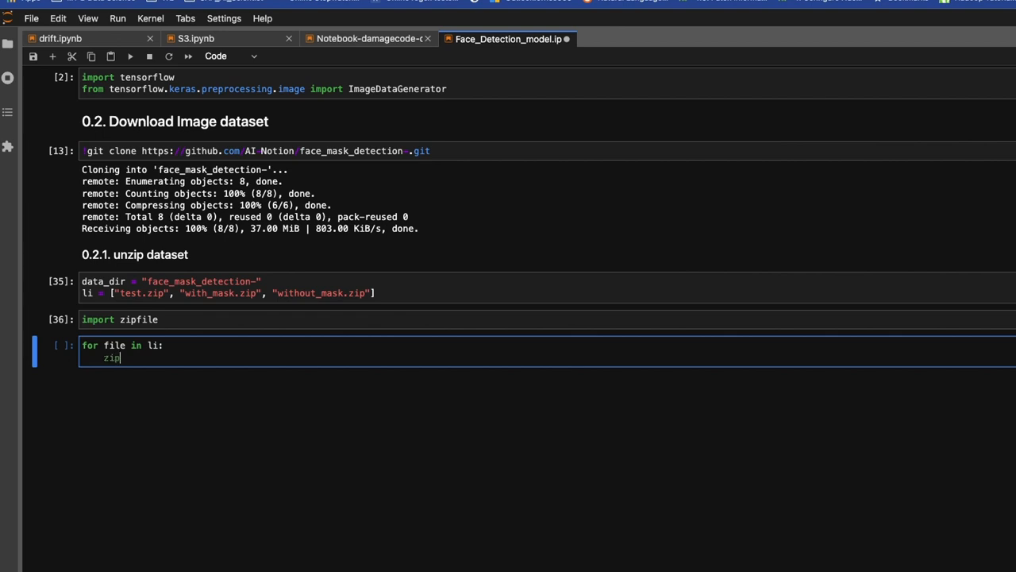
type("_ref")
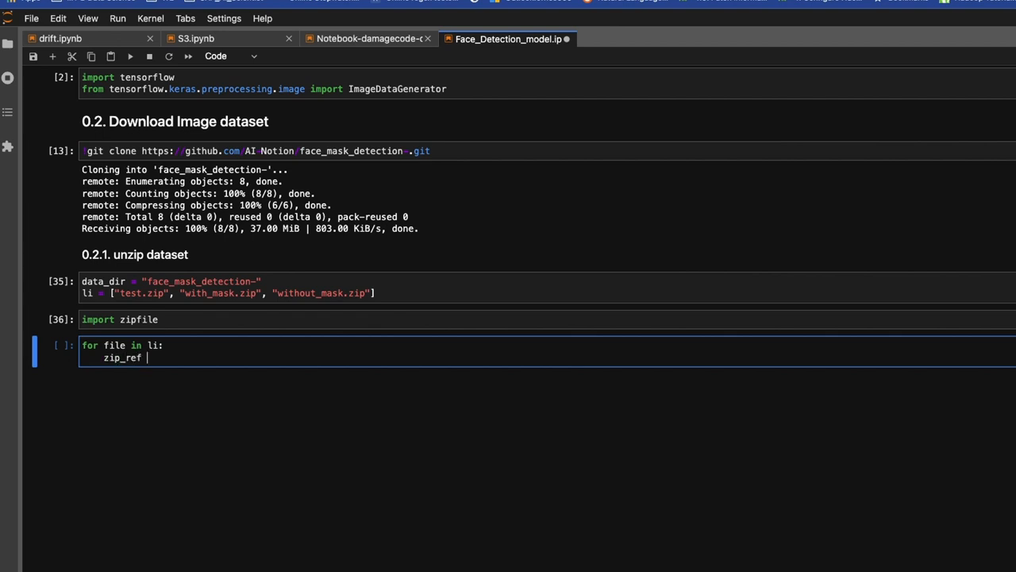
type("= zi")
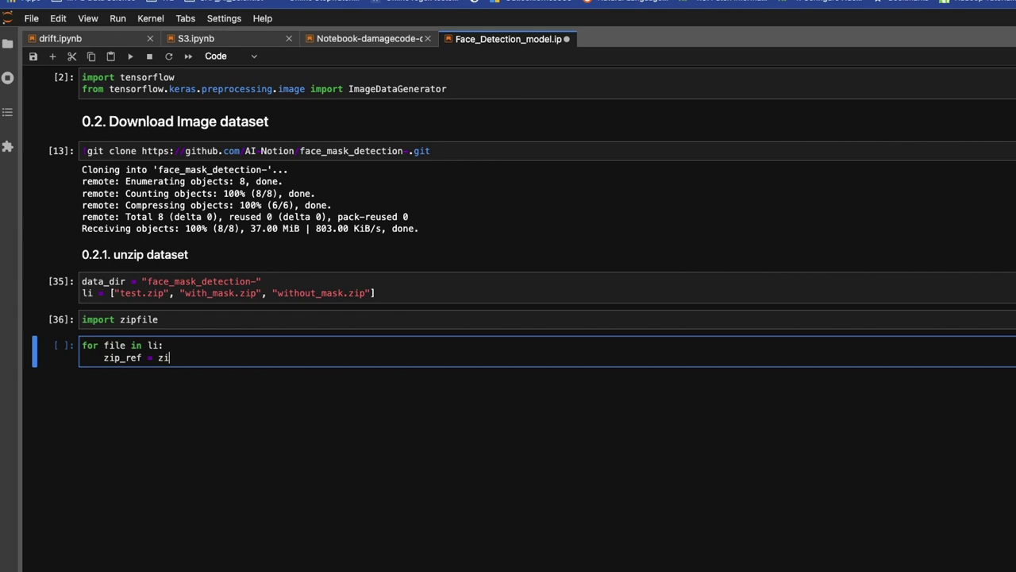
type("pfile.")
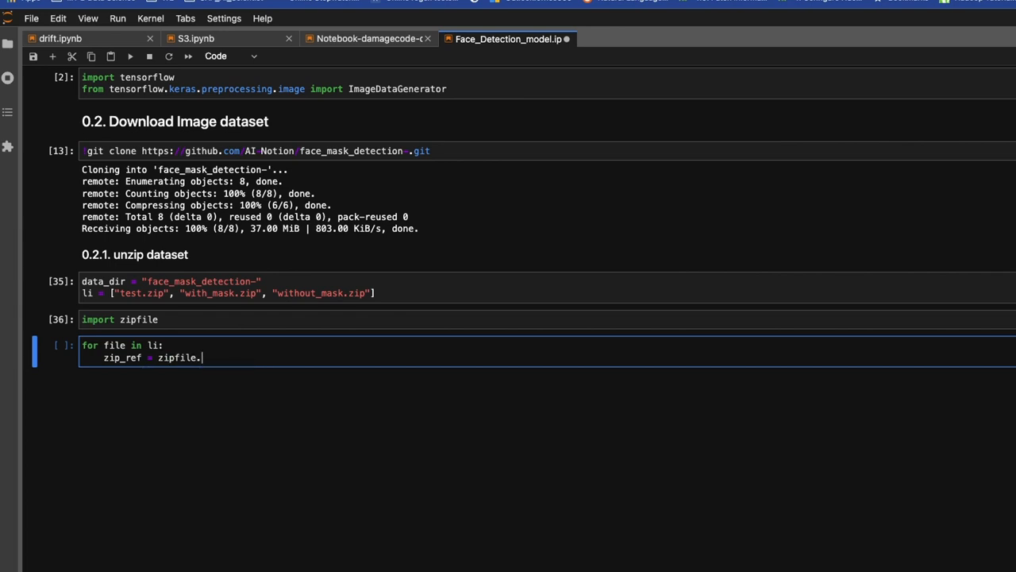
type("ZipExtFile")
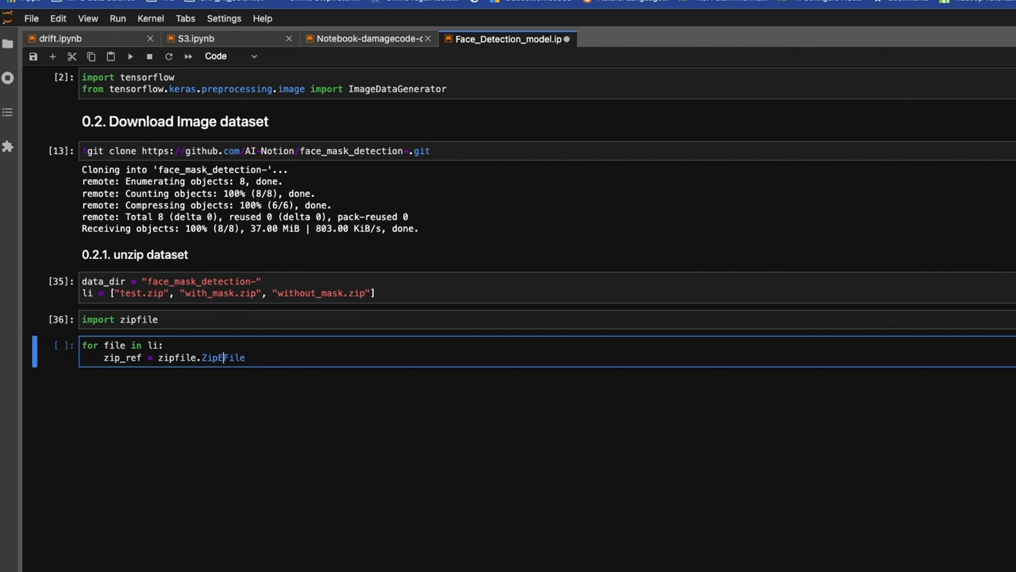
key("Backspace")
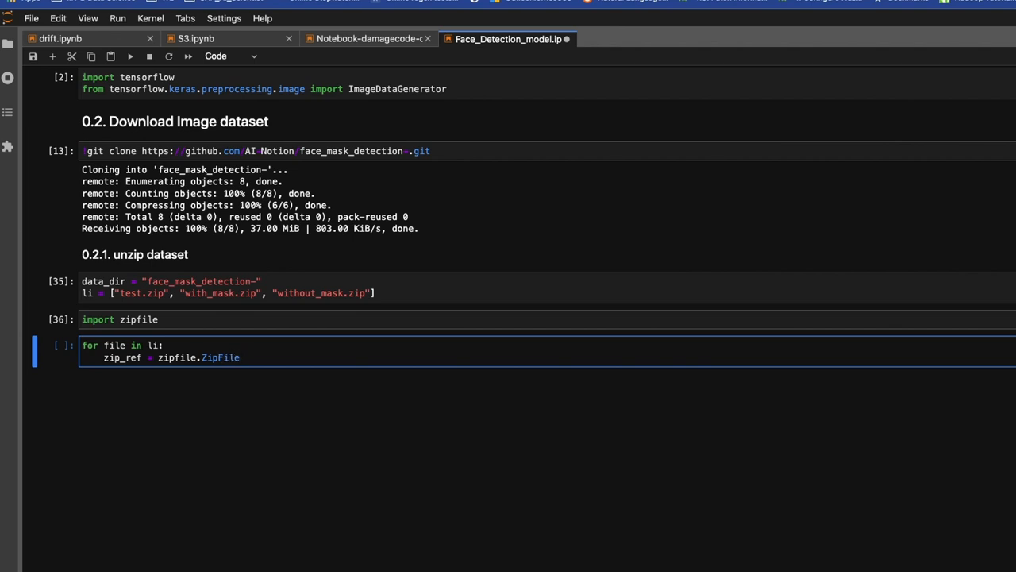
type("()")
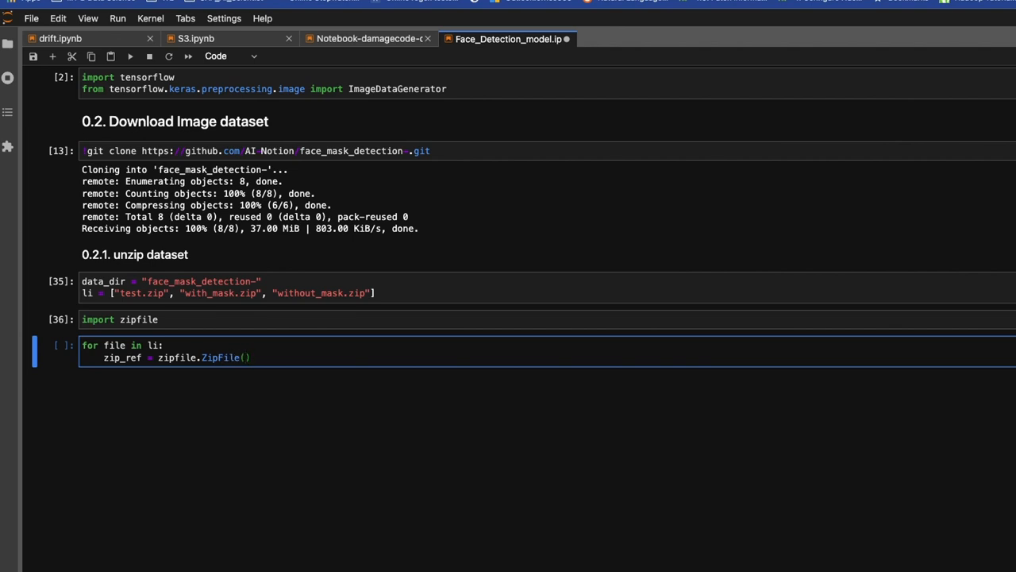
type("data")
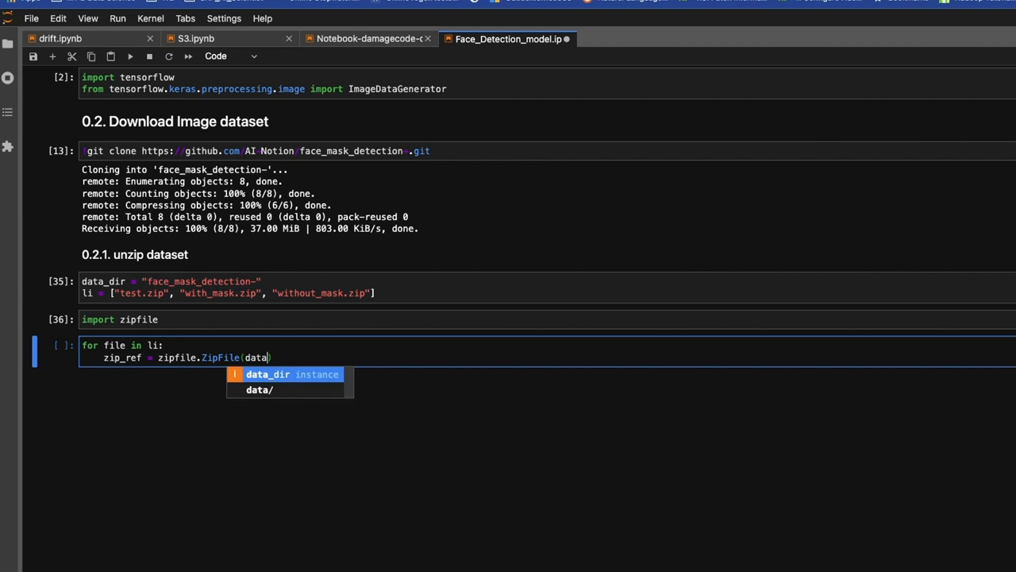
left_click(292, 374)
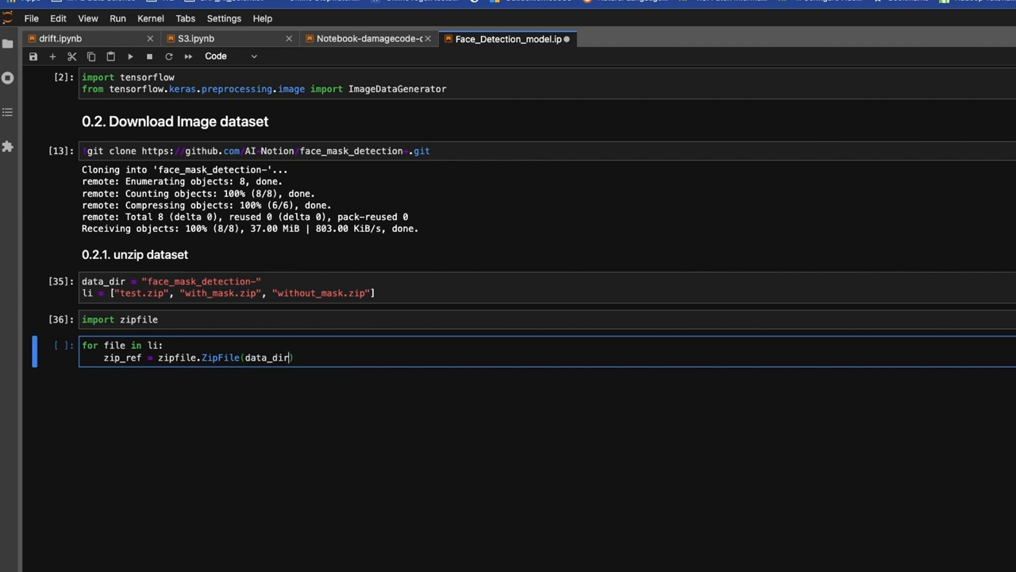
type("+\"/\"")
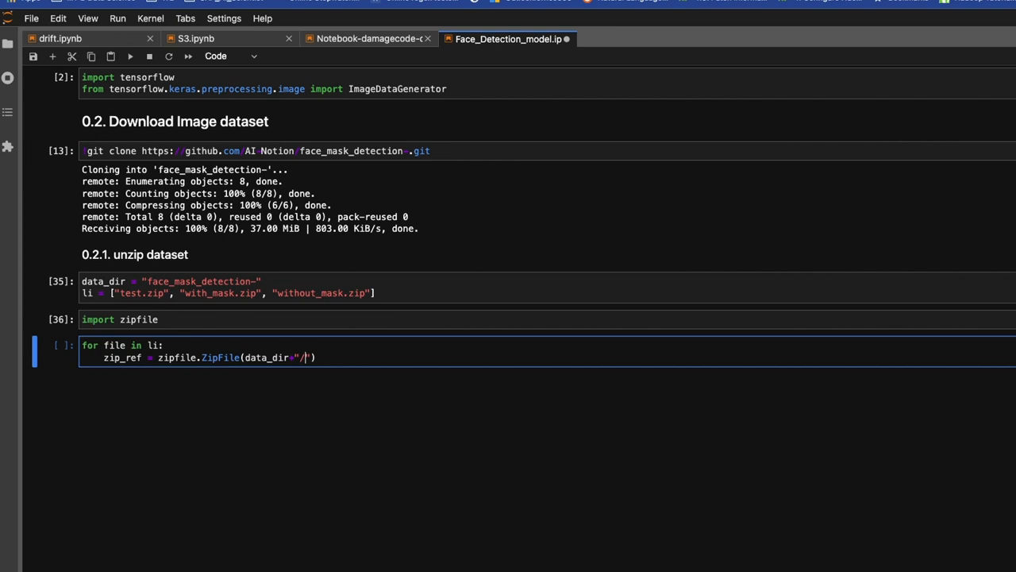
type("fi")
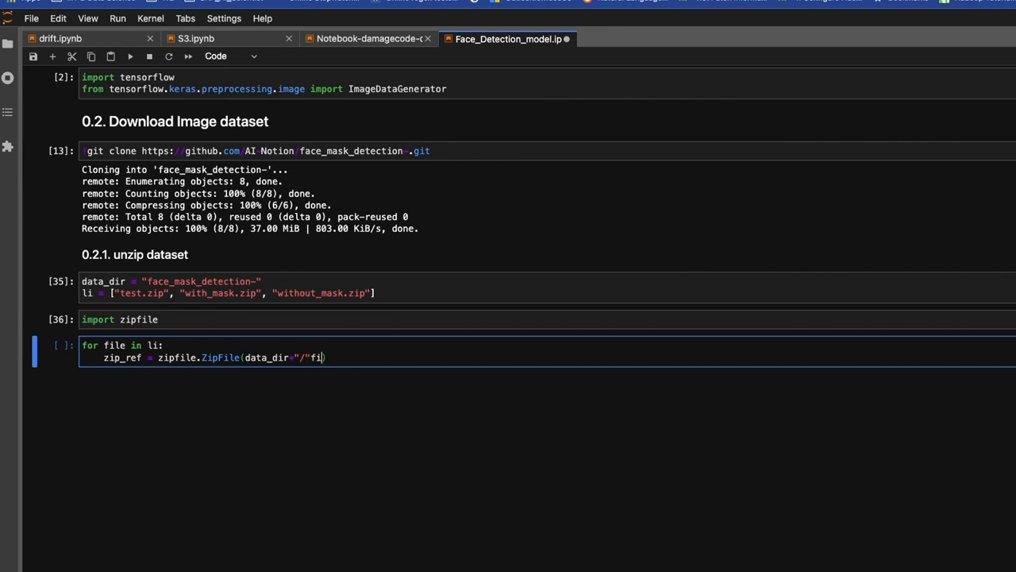
type("le)")
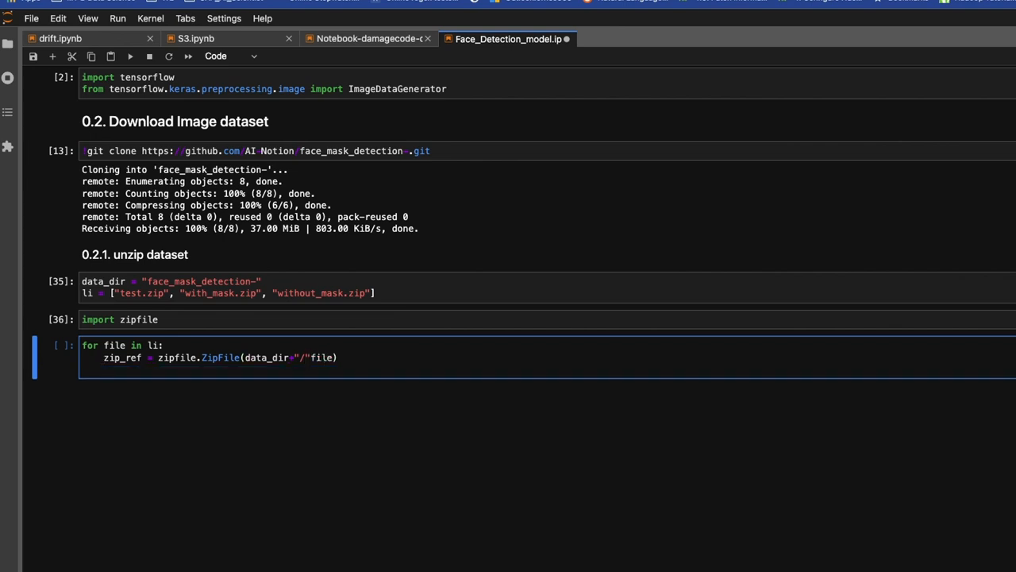
- Extract each archive into "image_dataset" with extractall and close zip_ref
type("zip_")
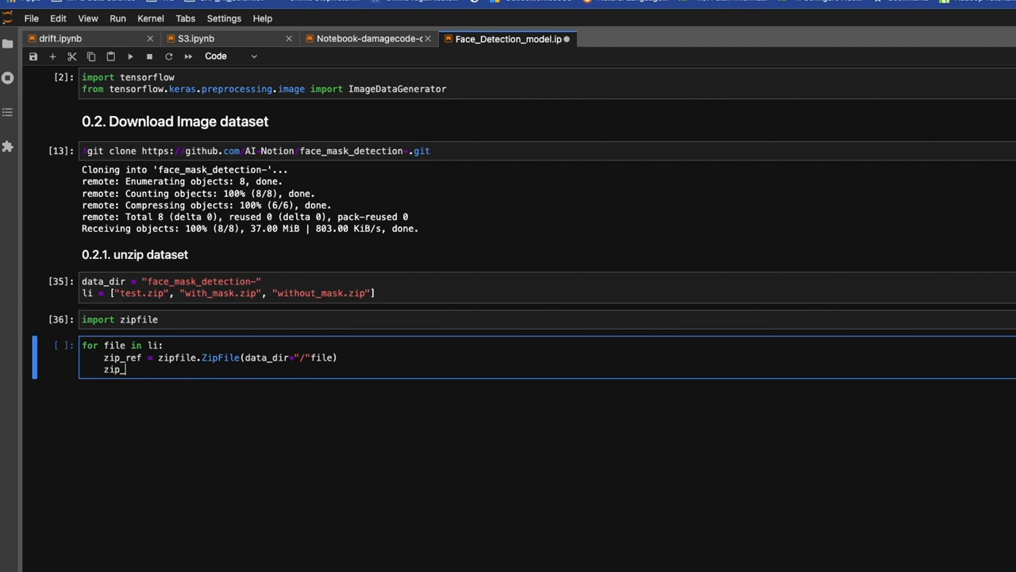
type("ref.")
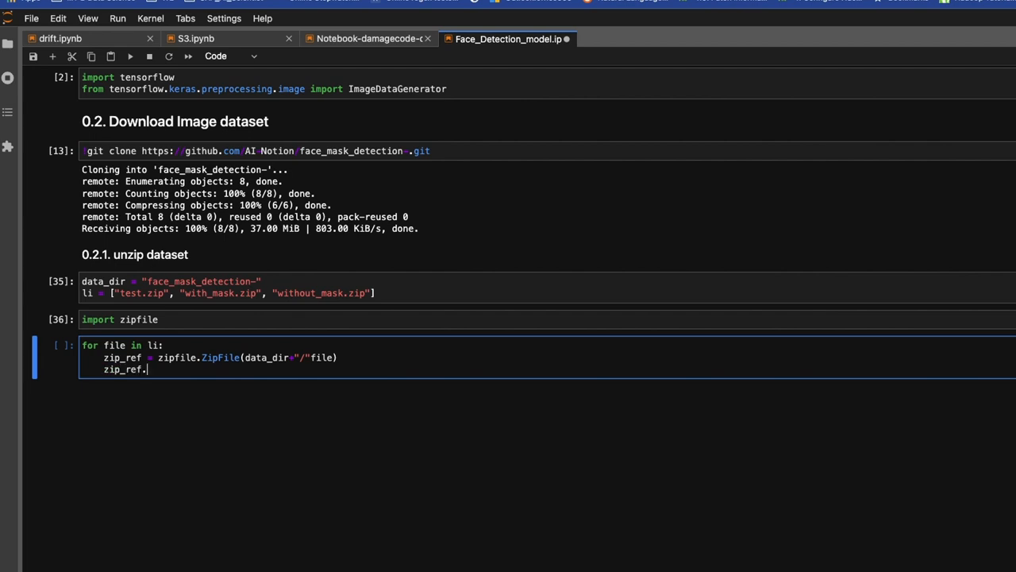
type("ex")
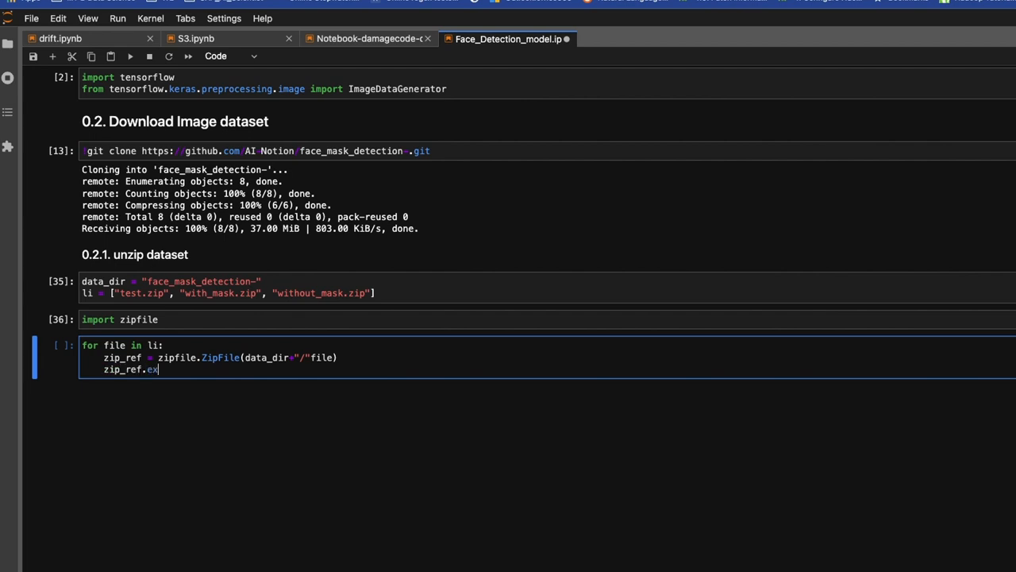
type("tractall")
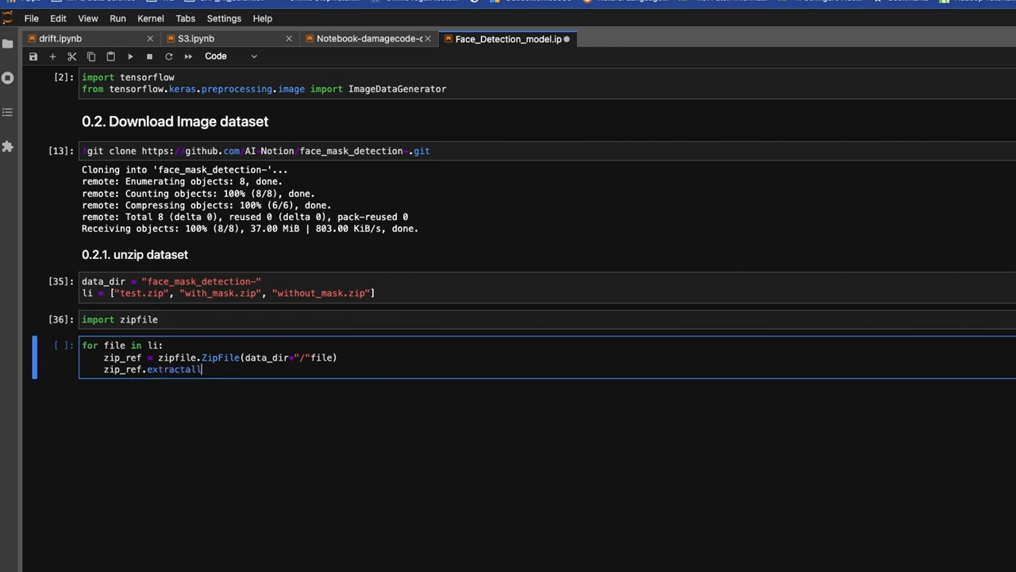
type("()")
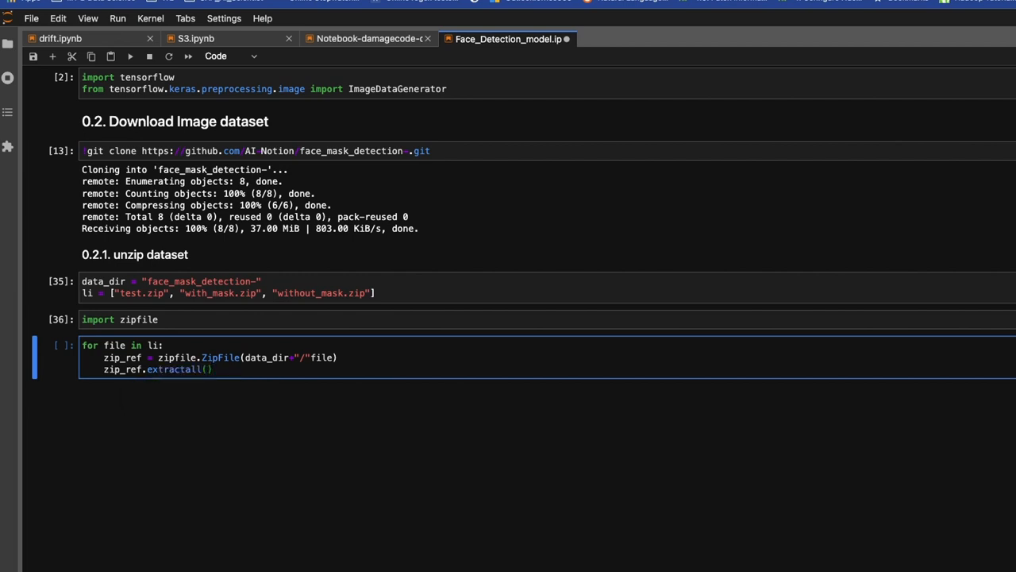
type("\"\"")
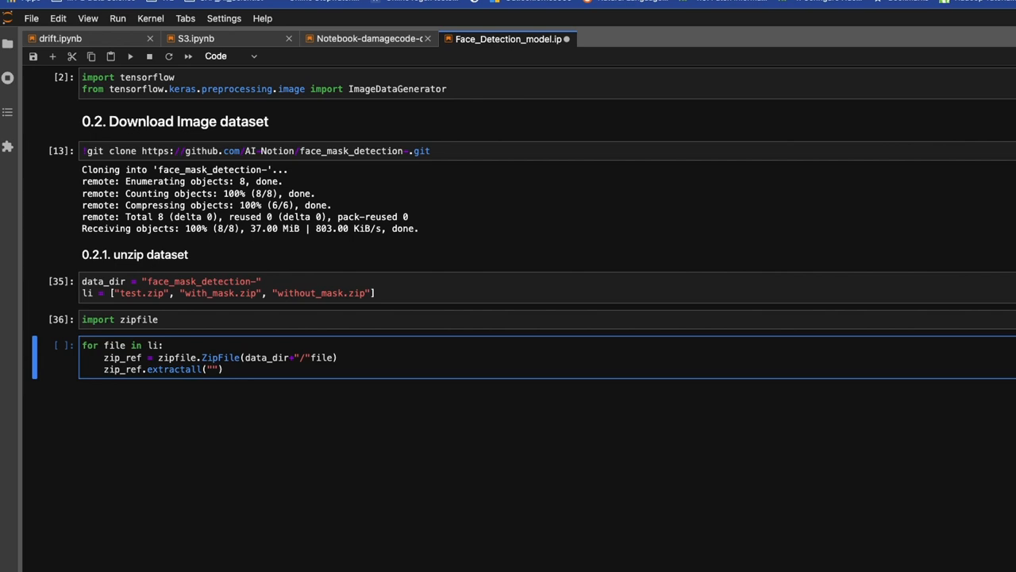
type("image")
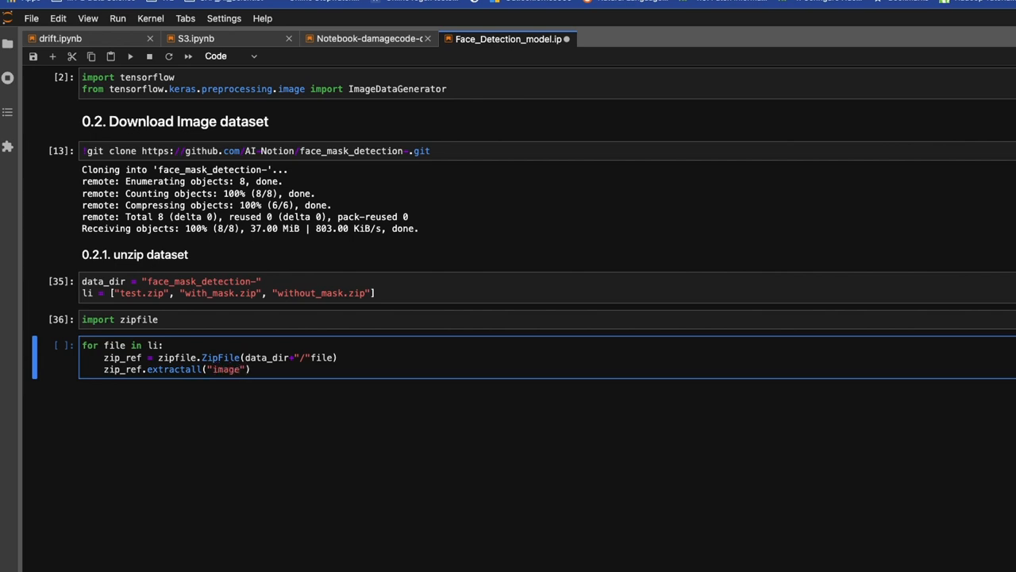
type("_dataset")
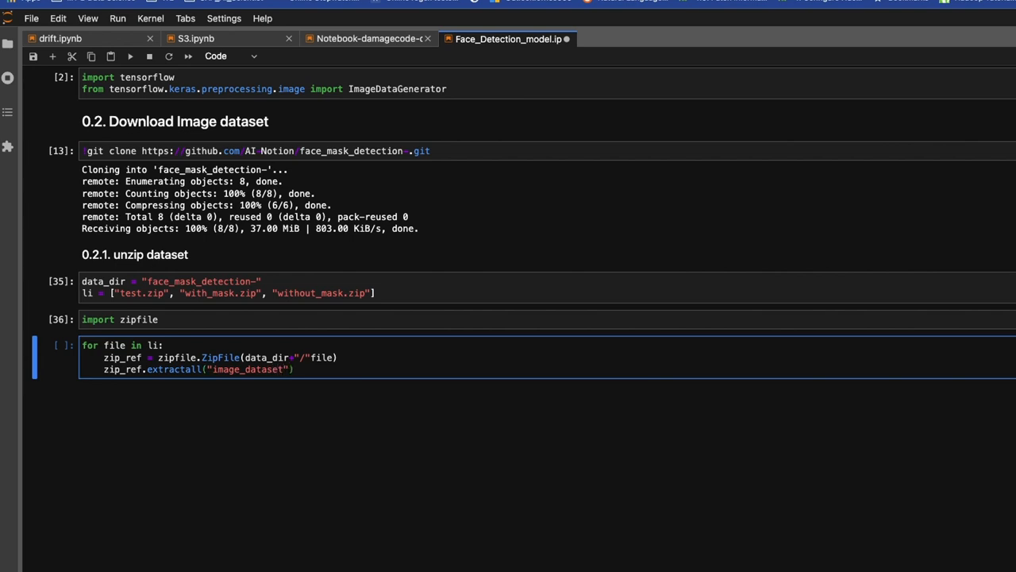
key("Enter")
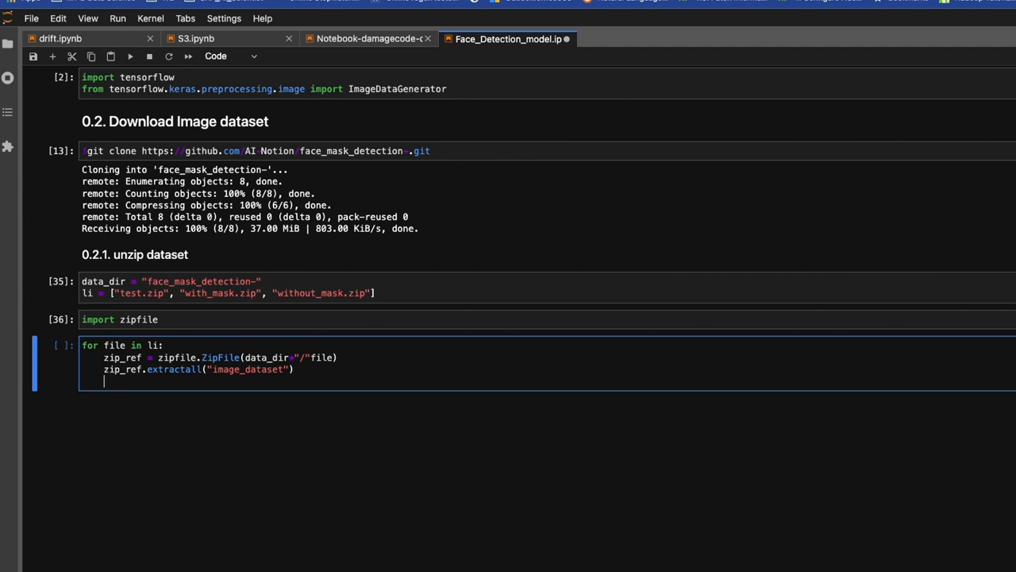
type("zip_")
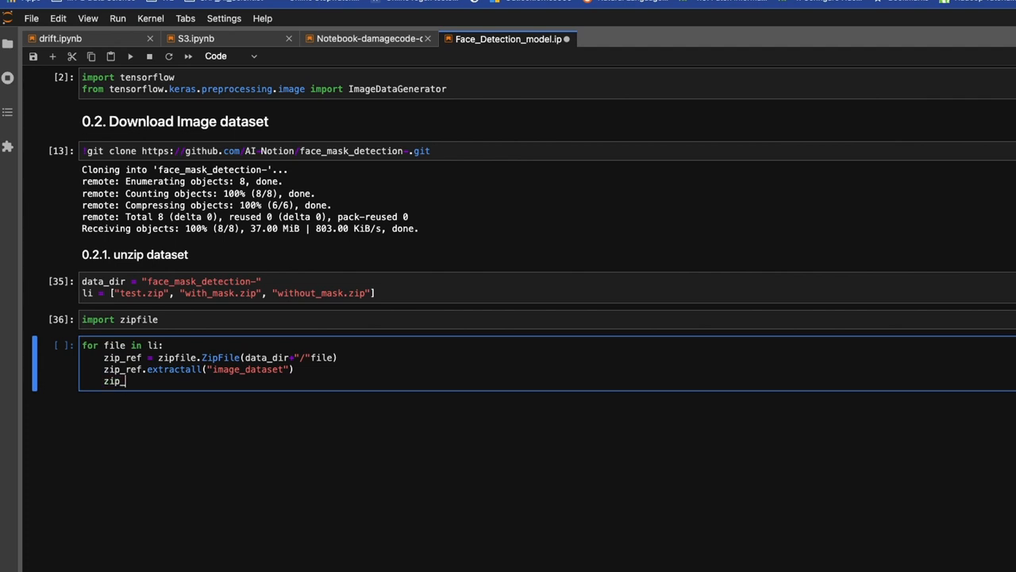
type("ref.cl")
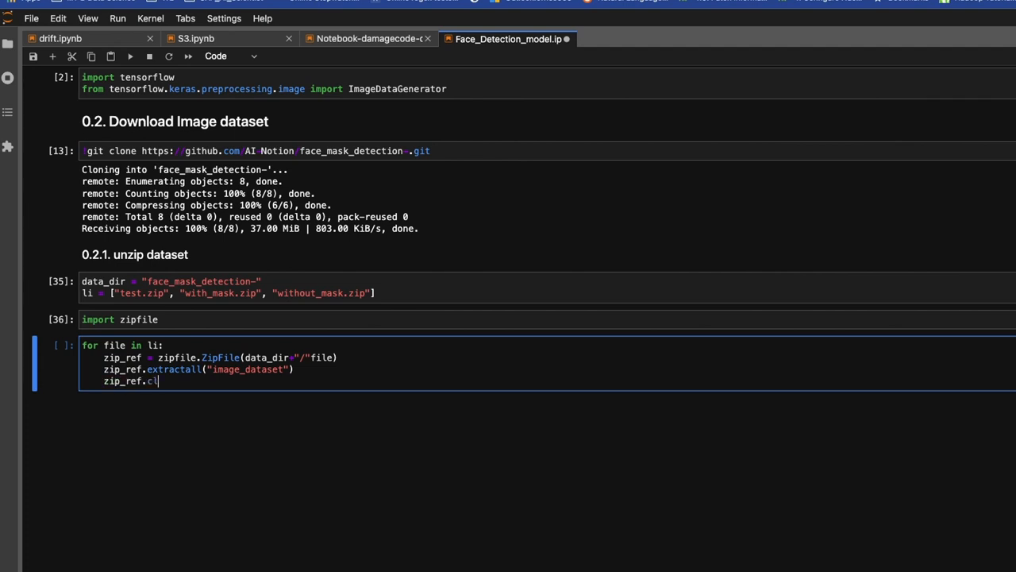
type("ose()")
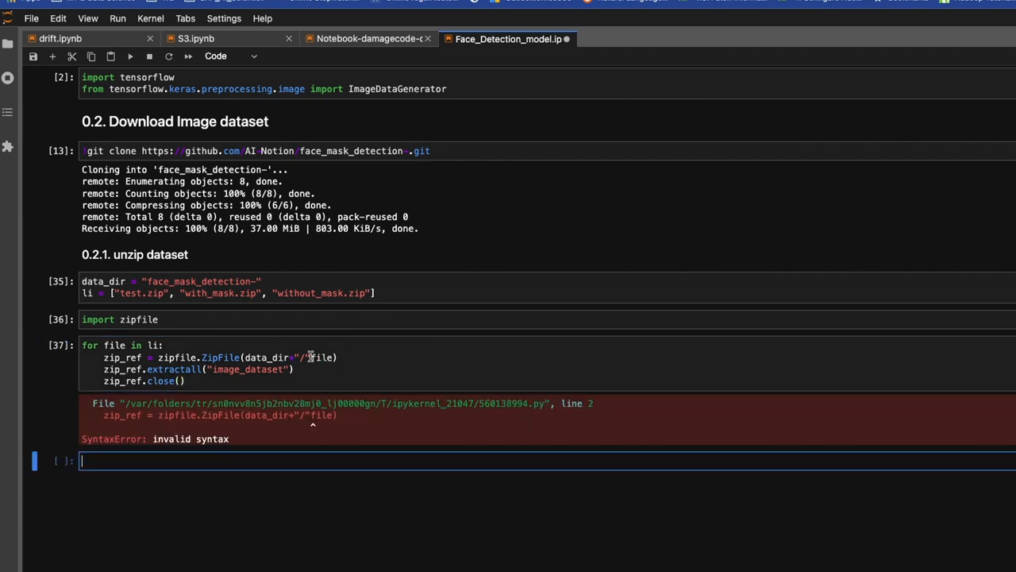
left_click(314, 357)
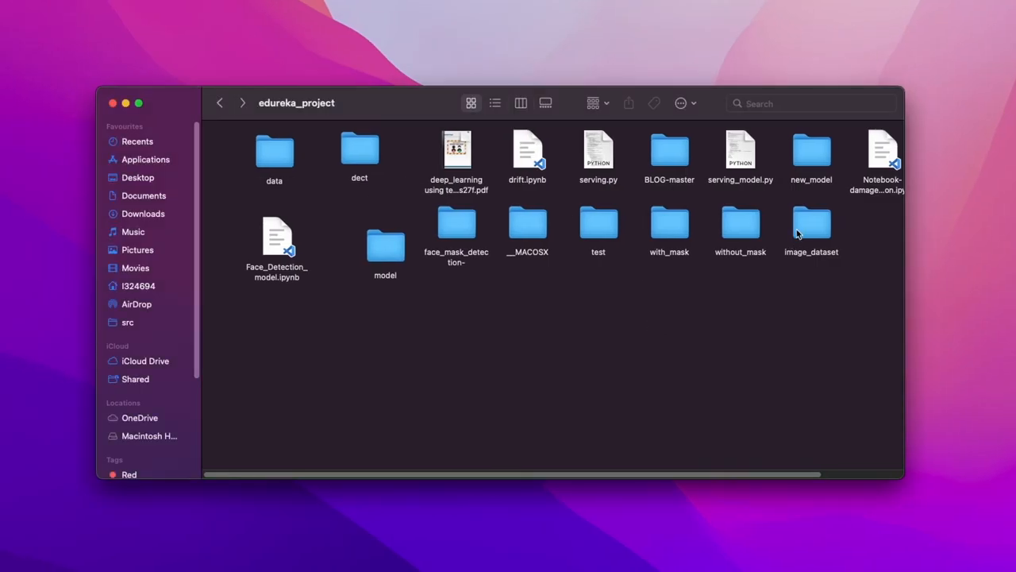
- Browse image_dataset's without_mask photos in Finder, then return to the face_mask_detection folder
double_click(811, 225)
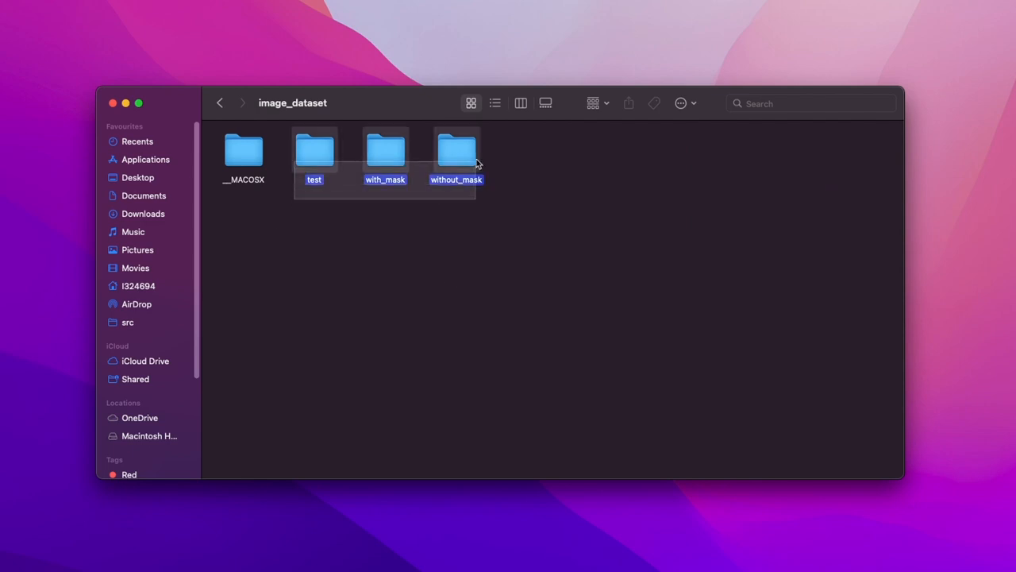
double_click(314, 149)
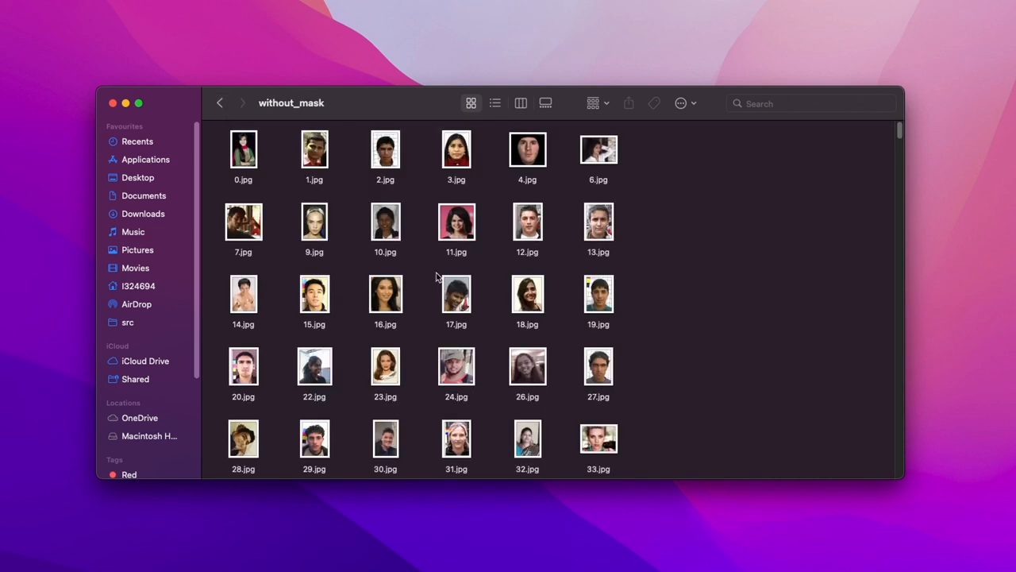
left_click(220, 102)
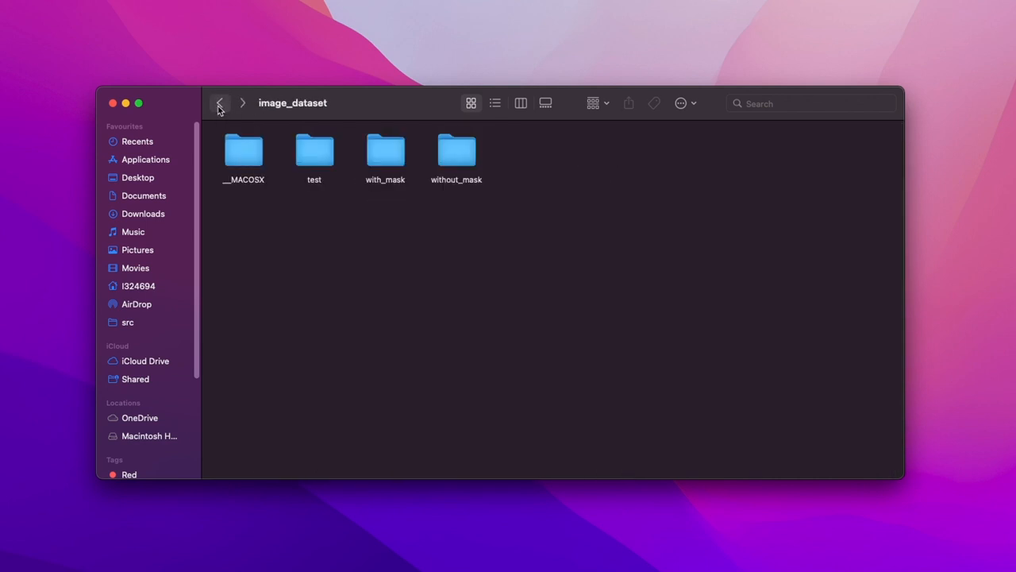
left_click(221, 103)
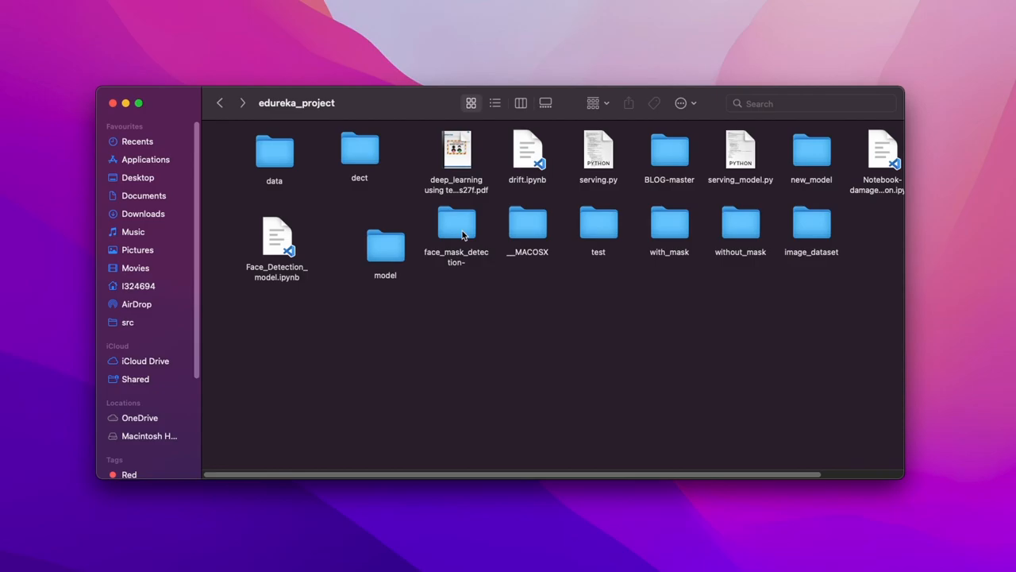
double_click(276, 238)
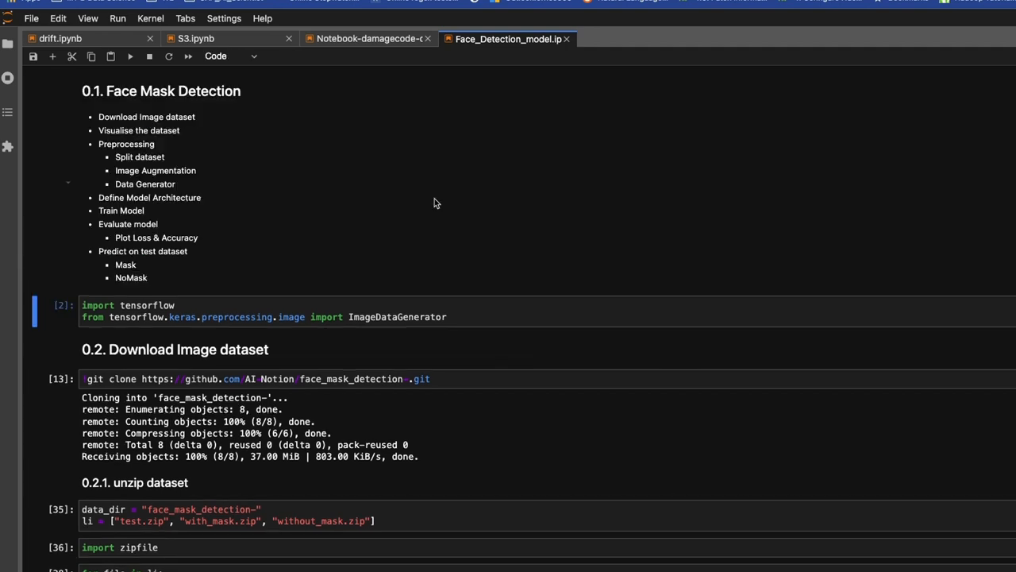
- Add a rendered '## Visualise the dataset' Markdown heading after the unzip loop
scroll("down", 3)
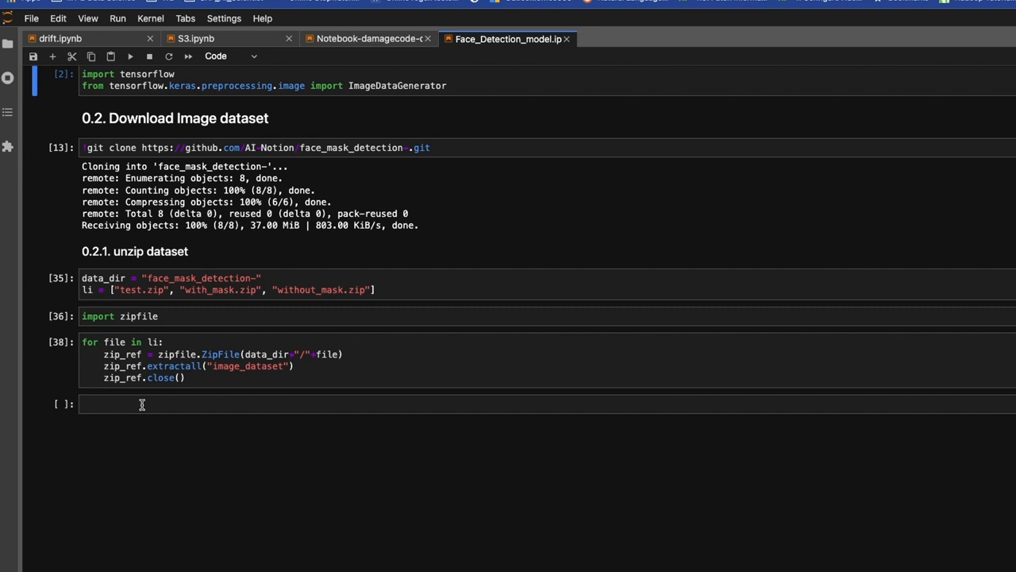
type("##")
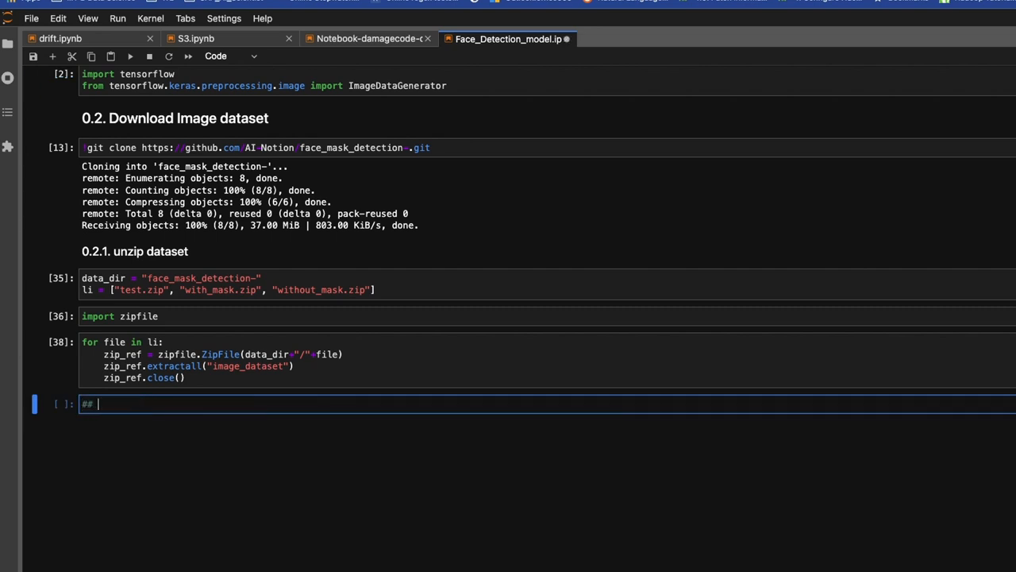
type("Visualise  the dataset")
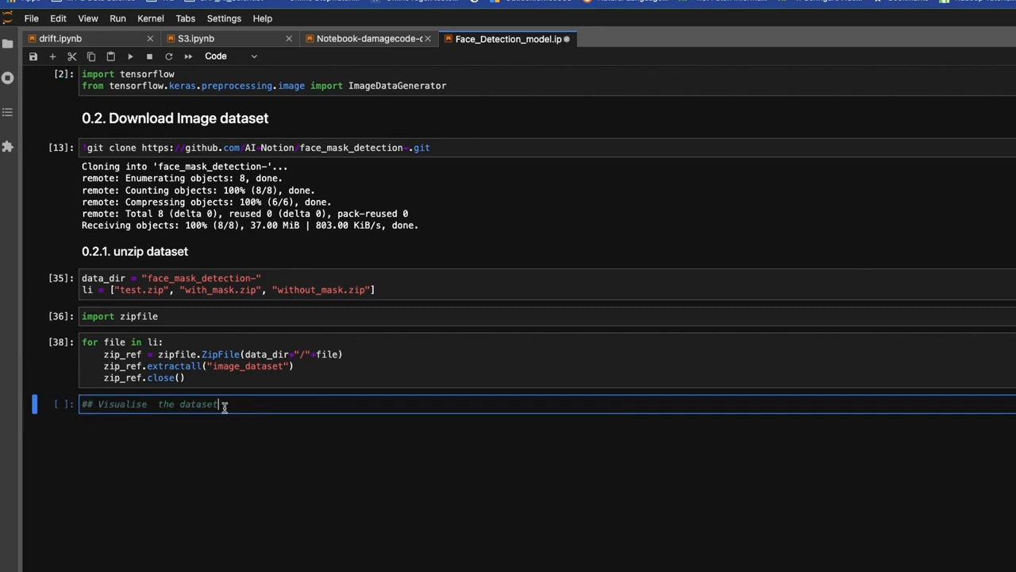
left_click(231, 56)
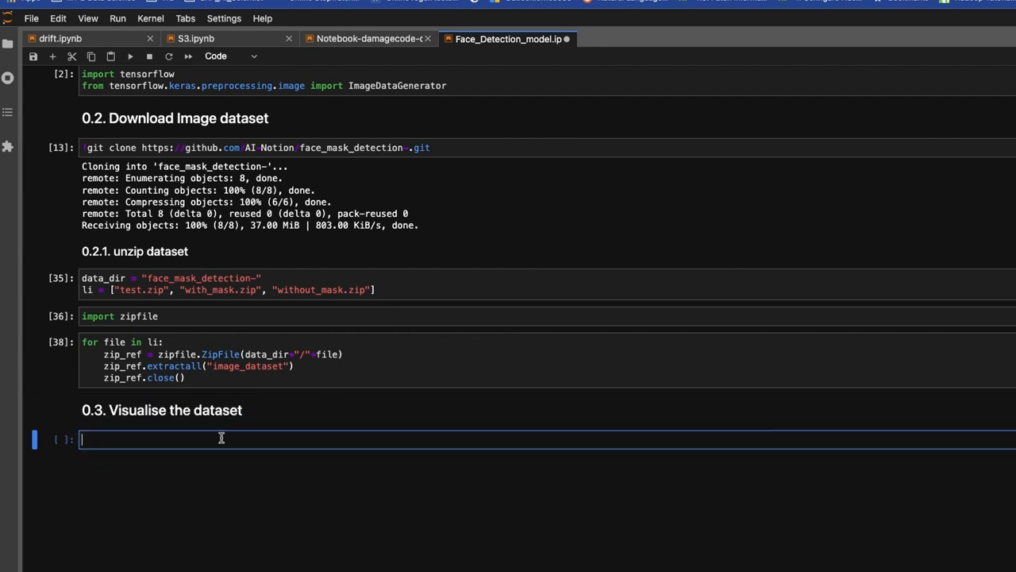
- Write a cell importing random, os and matplotlib.image as mpimg
type("i")
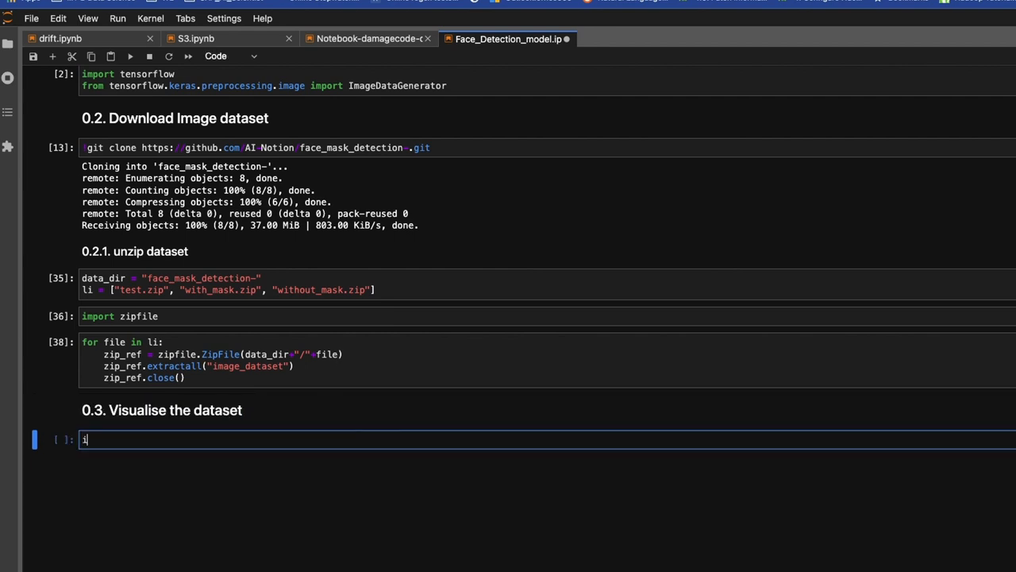
type("mport random")
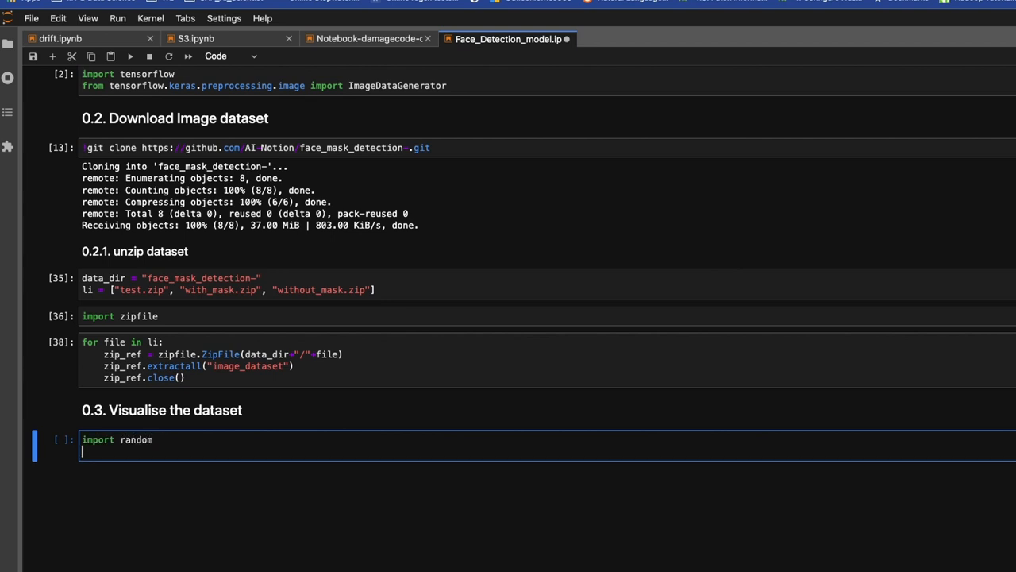
type("import")
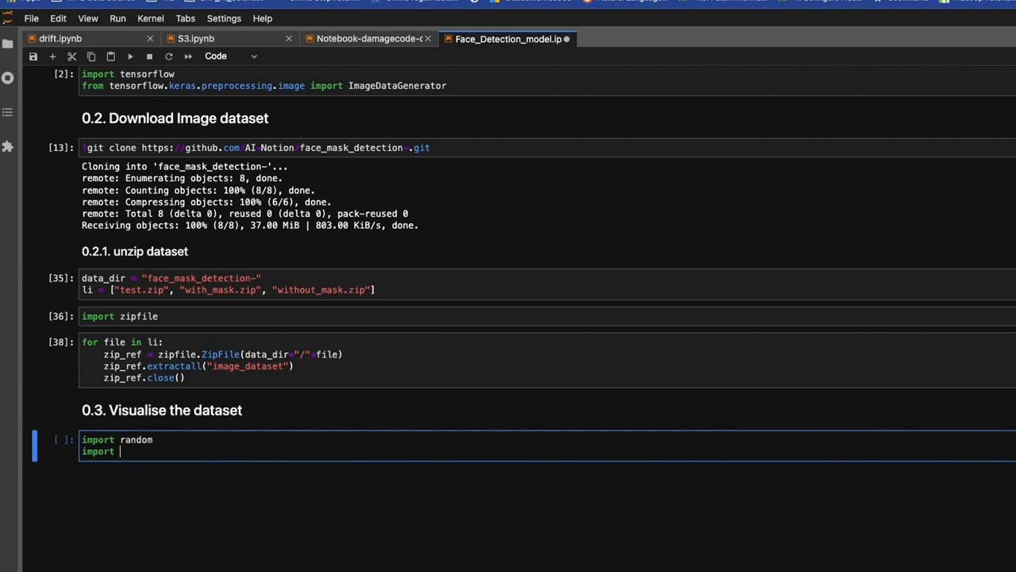
type("os")
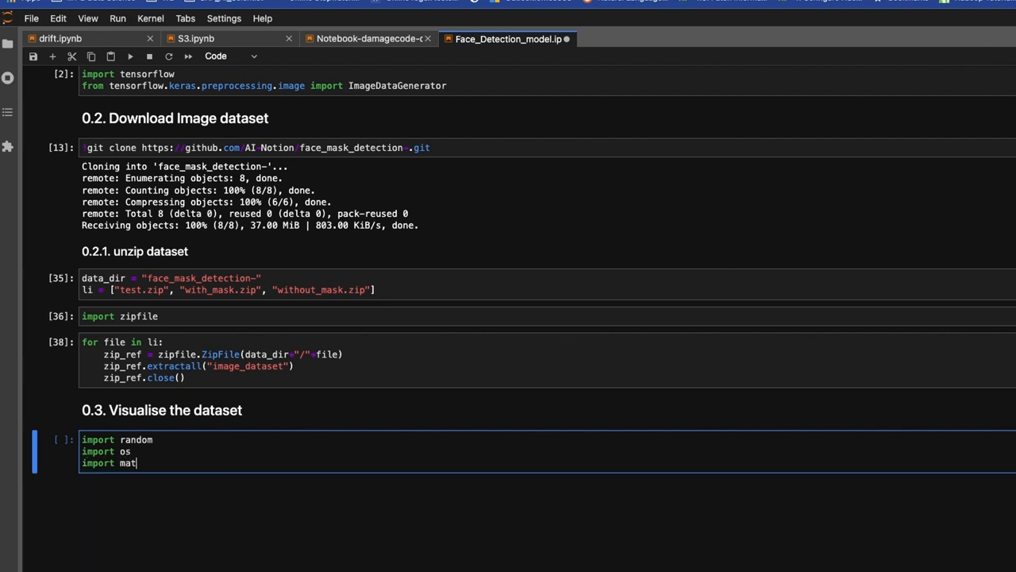
type("plot")
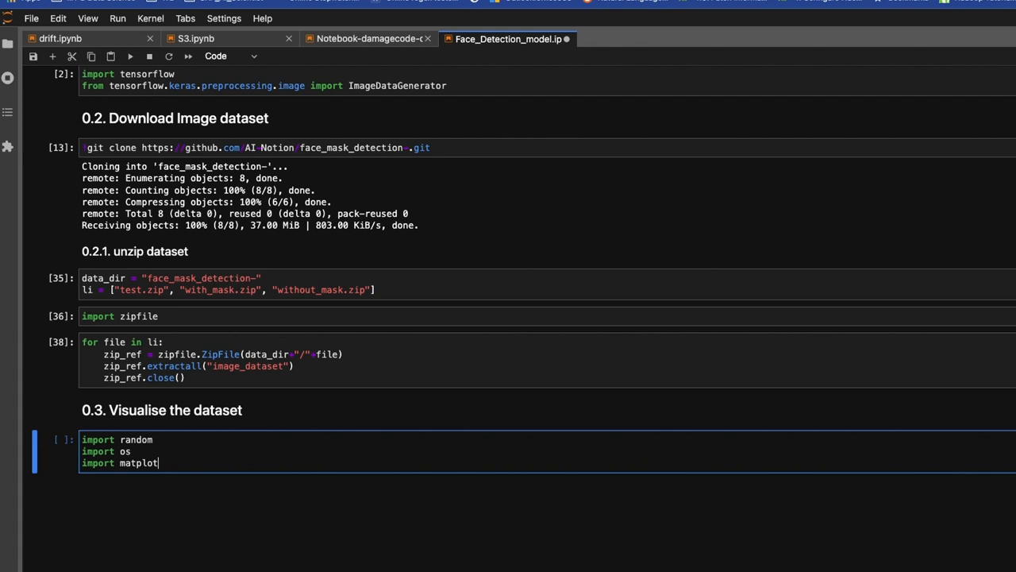
type("lib")
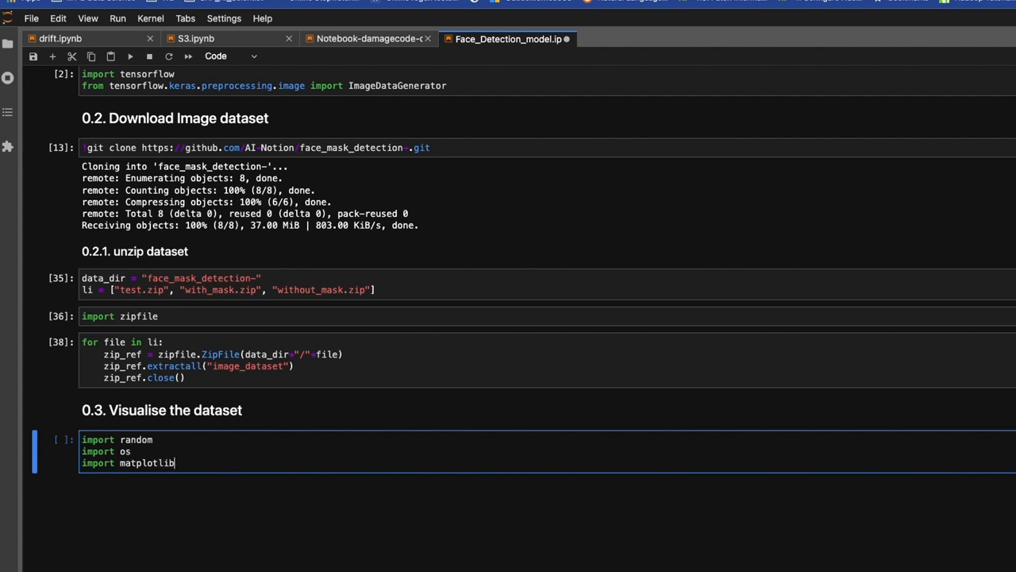
type(".")
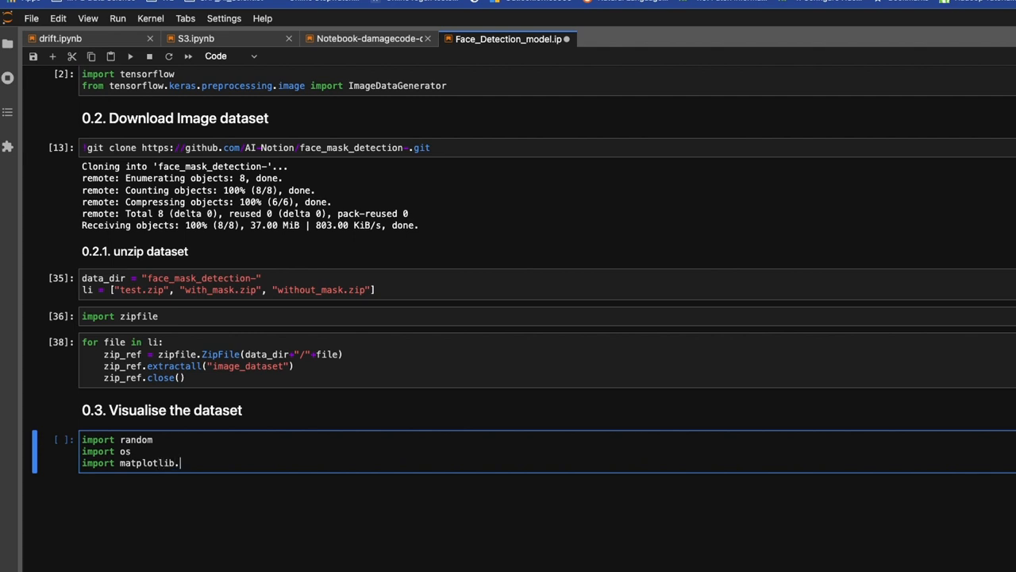
type("image as i")
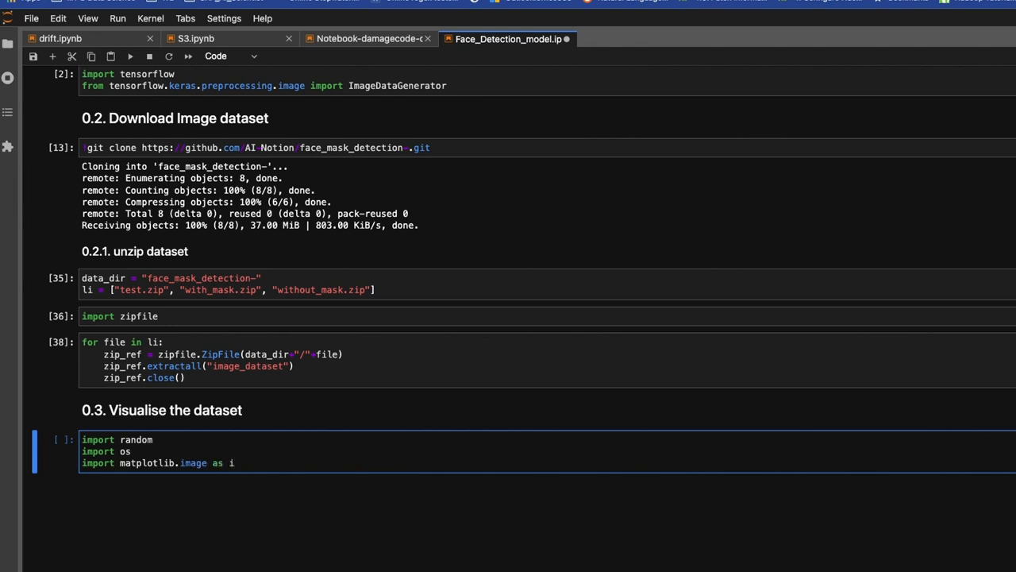
type("m")
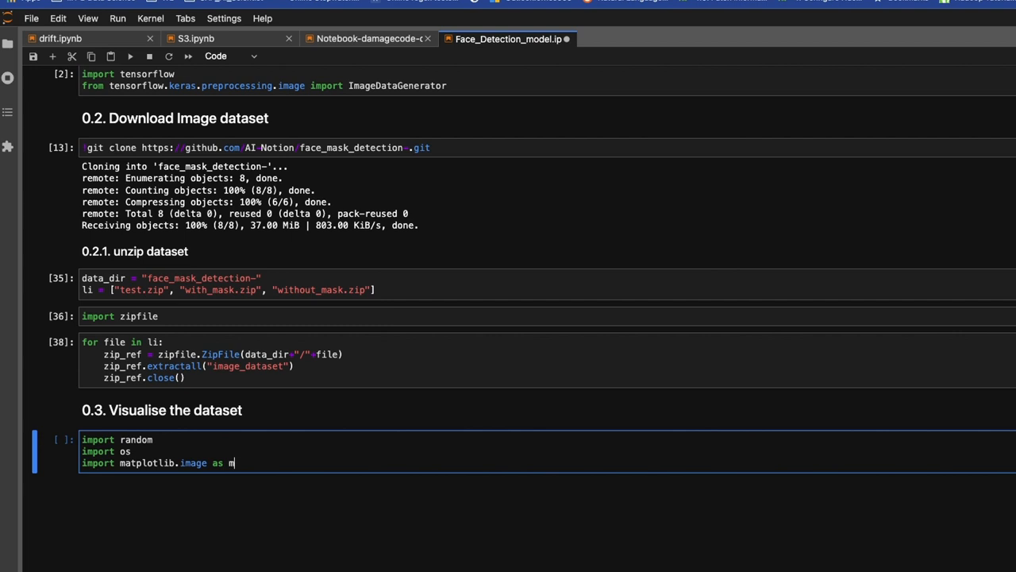
type("pimg")
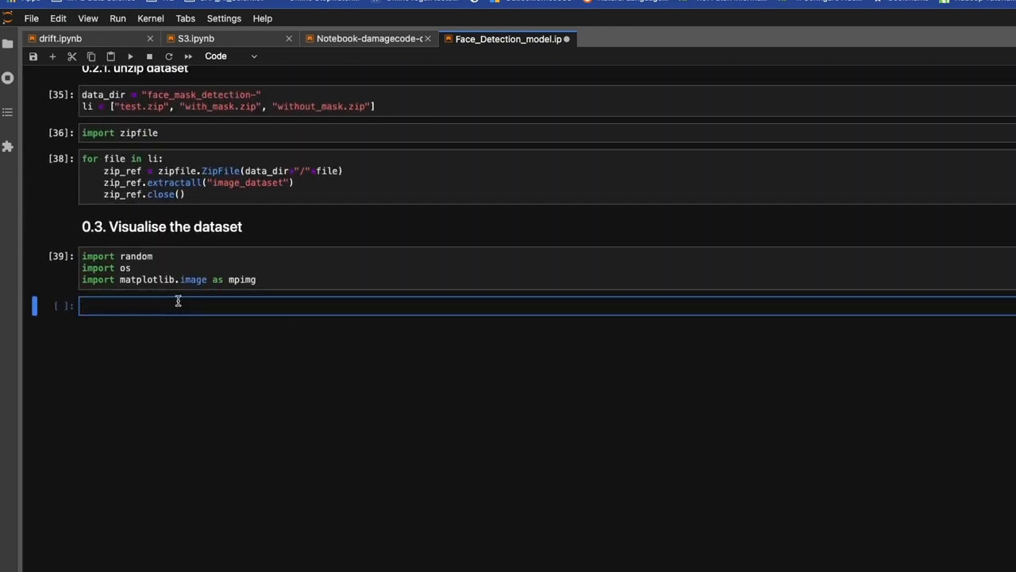
- Define view_random_image(target_dir, target_class)
type("def")
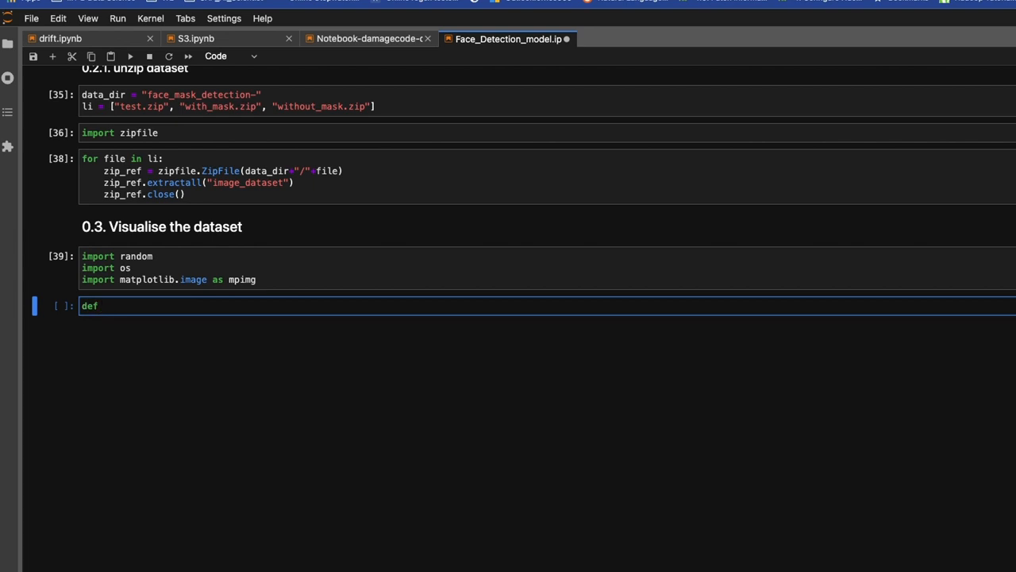
type("view")
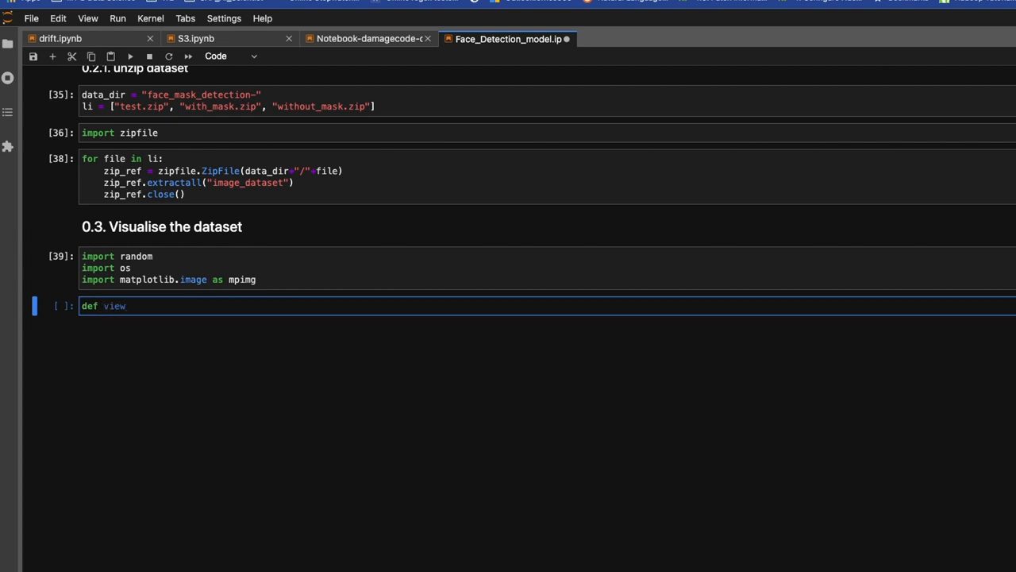
type("_random")
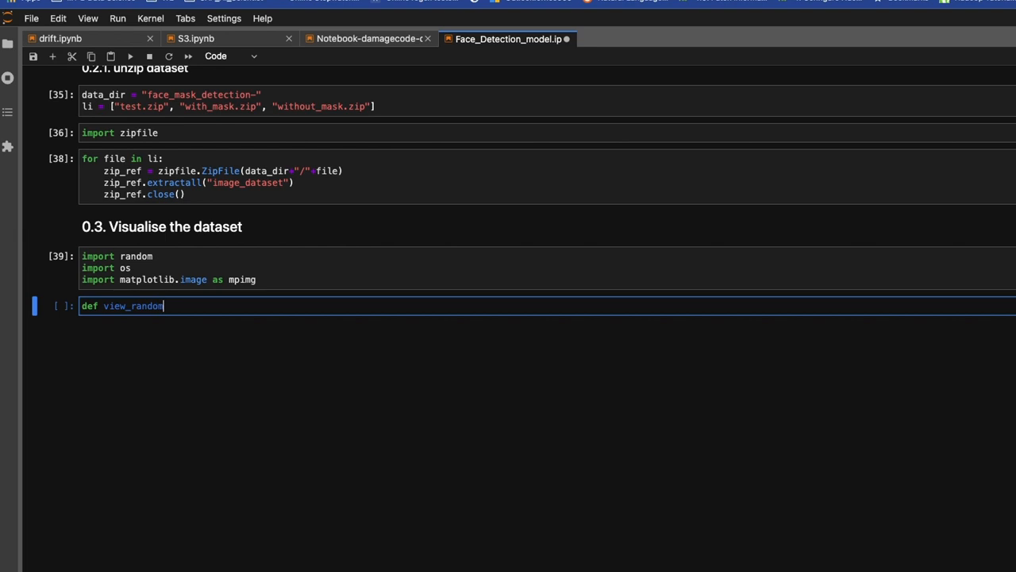
type("_image")
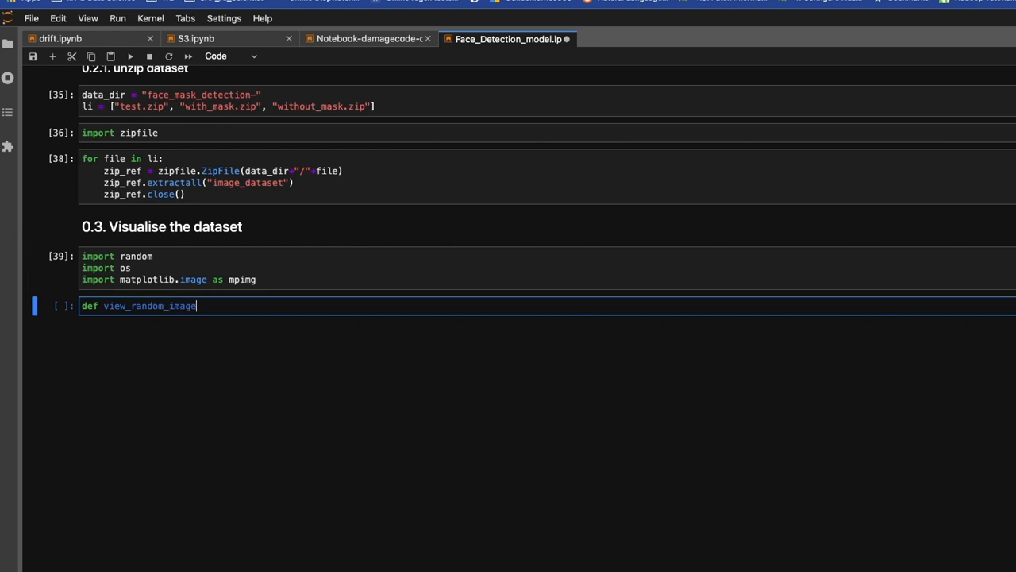
type("()")
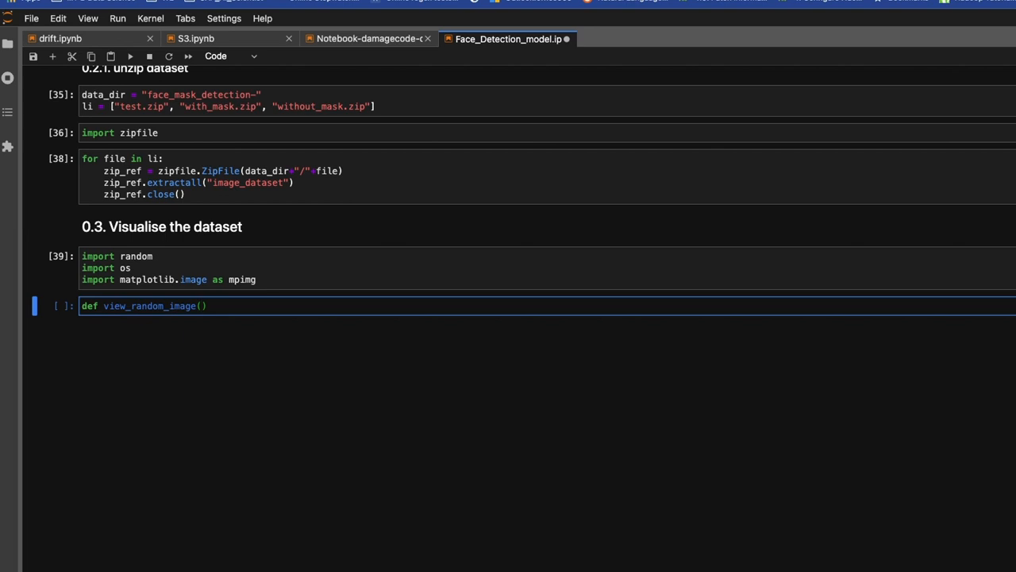
type("target")
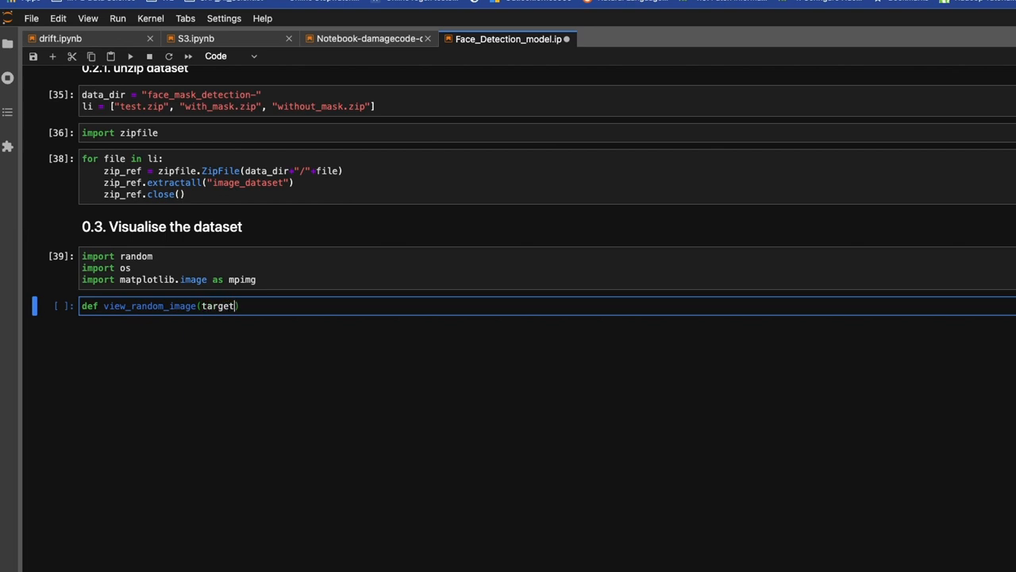
type("_dir")
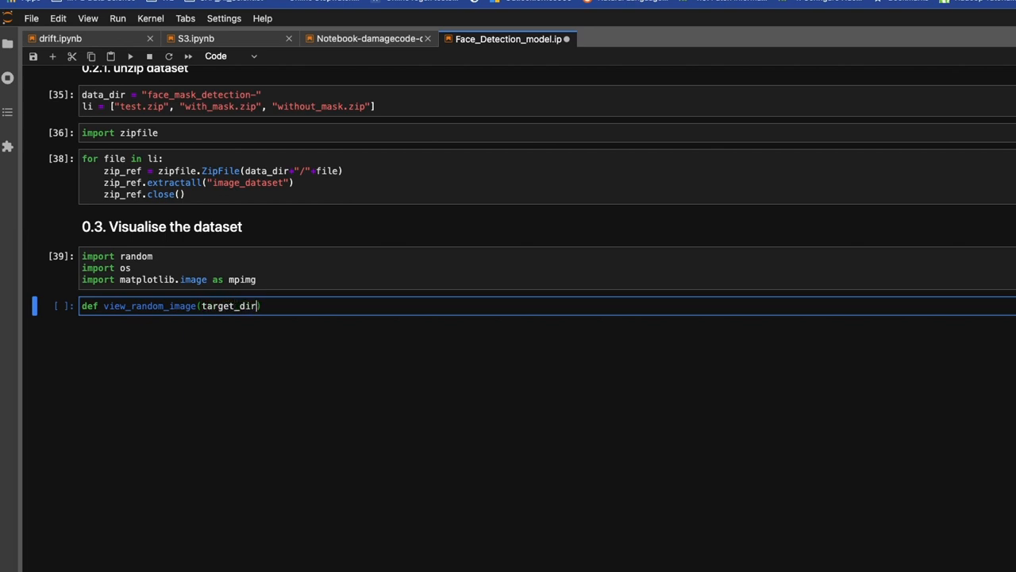
type(",")
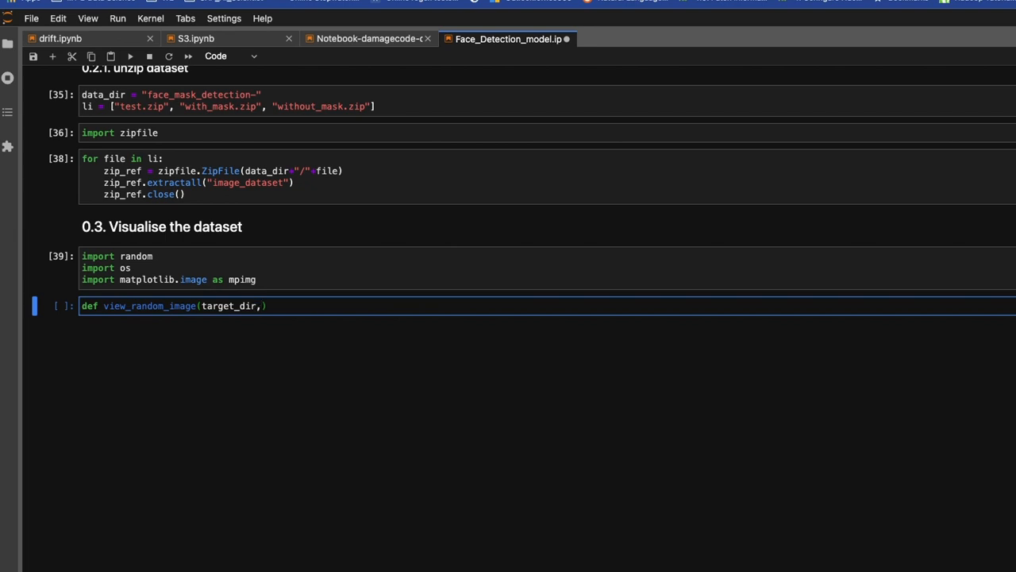
type("target")
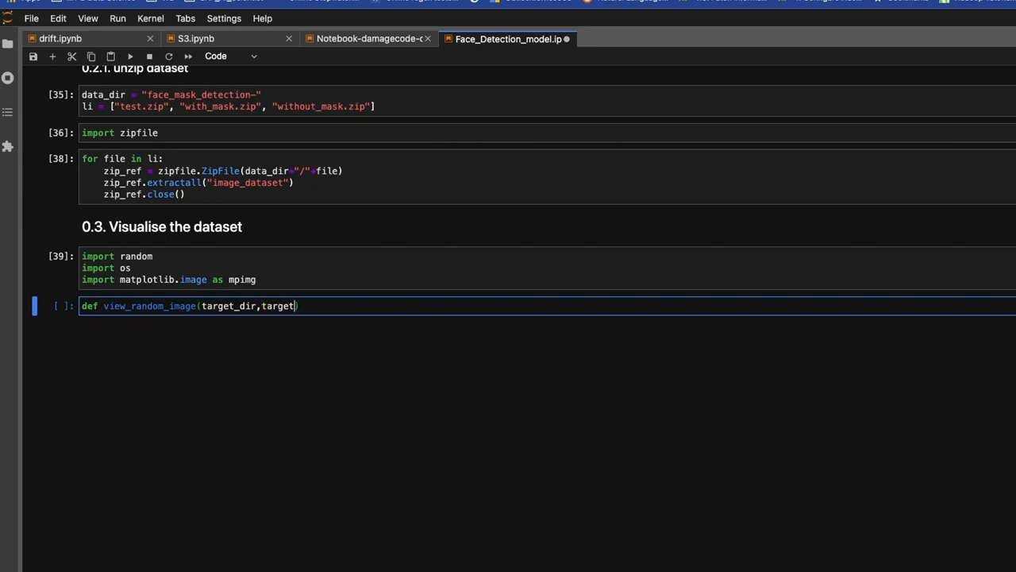
type("_class")
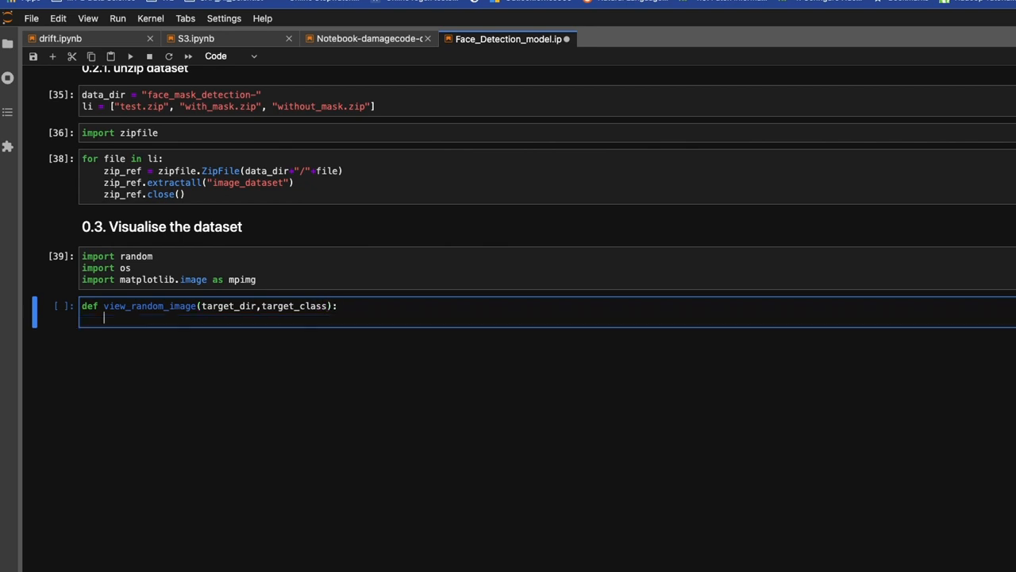
- Set target_folder = target_dir + target_class in the function body
type("targ")
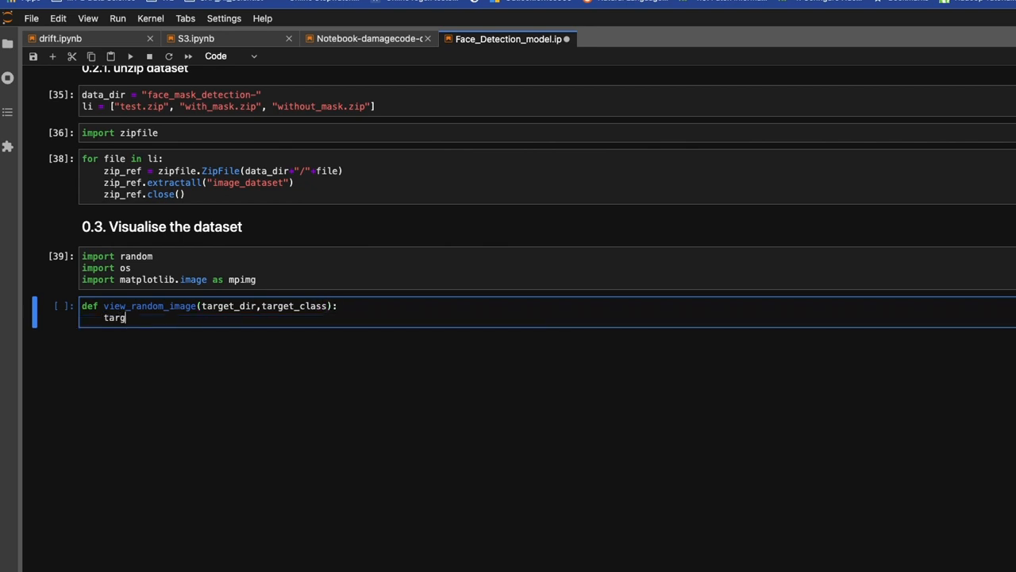
type("et")
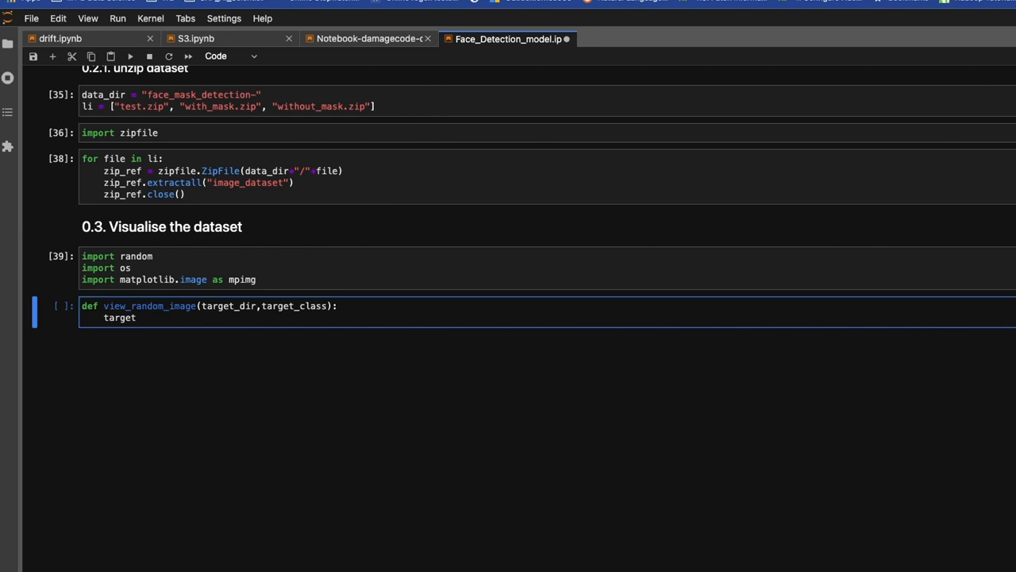
type("_folder")
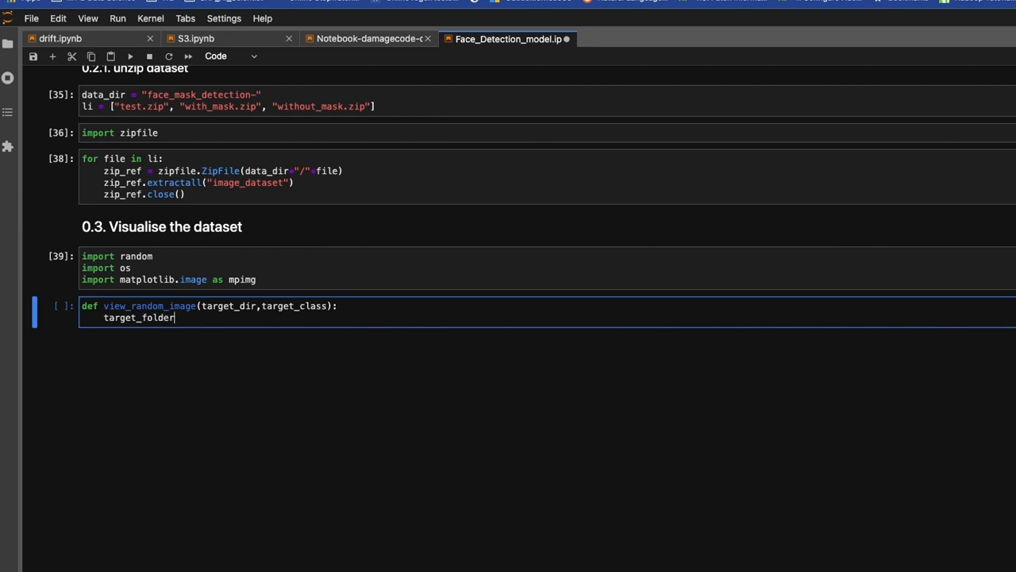
type("= target_d")
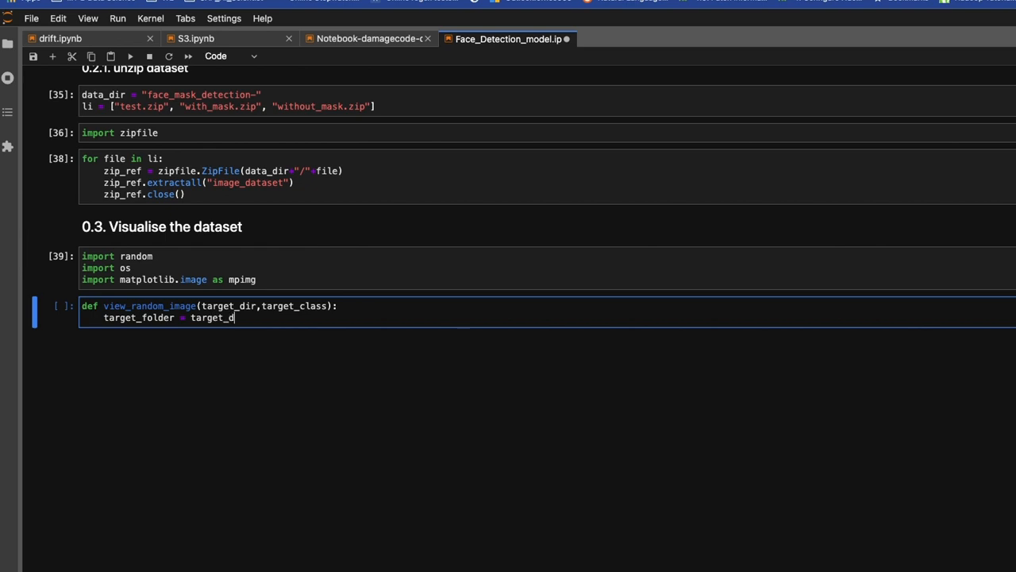
type("ir")
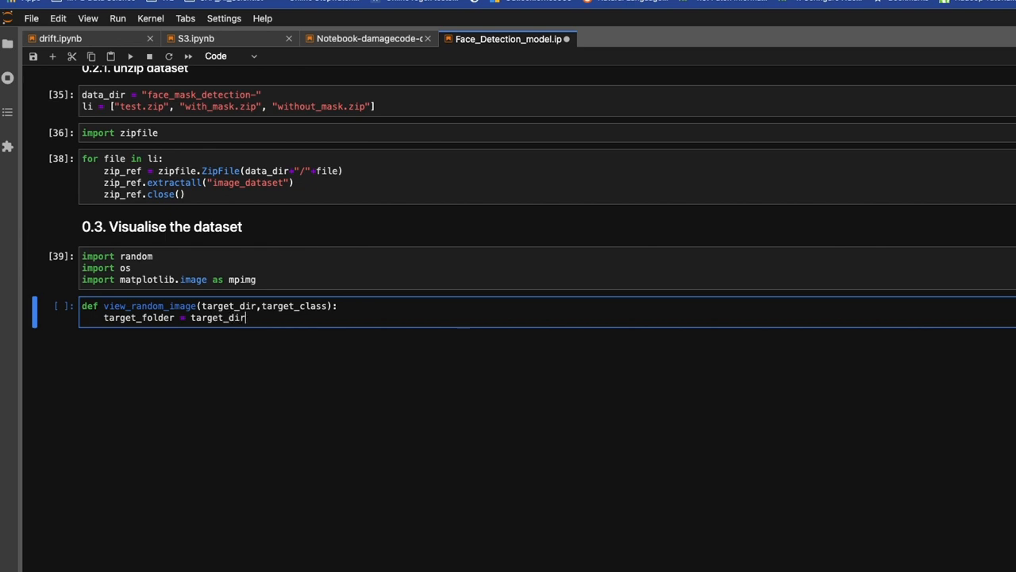
type("+t")
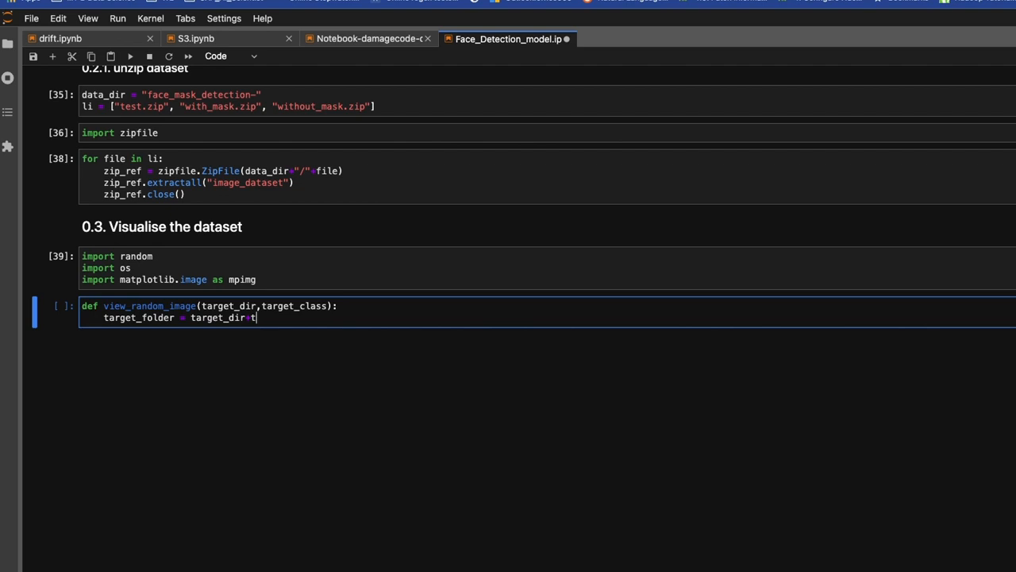
type("arget_cl")
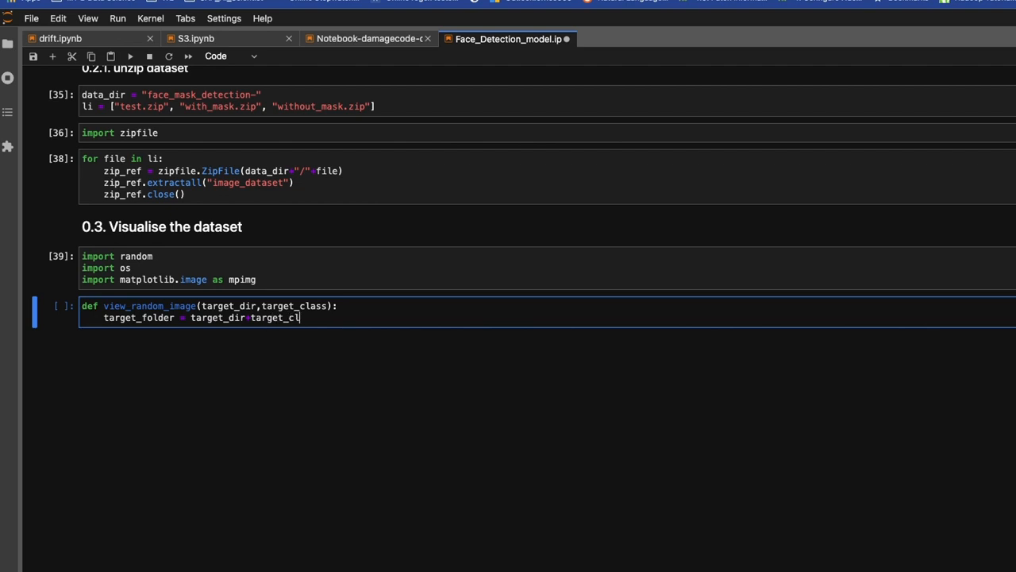
key("Enter")
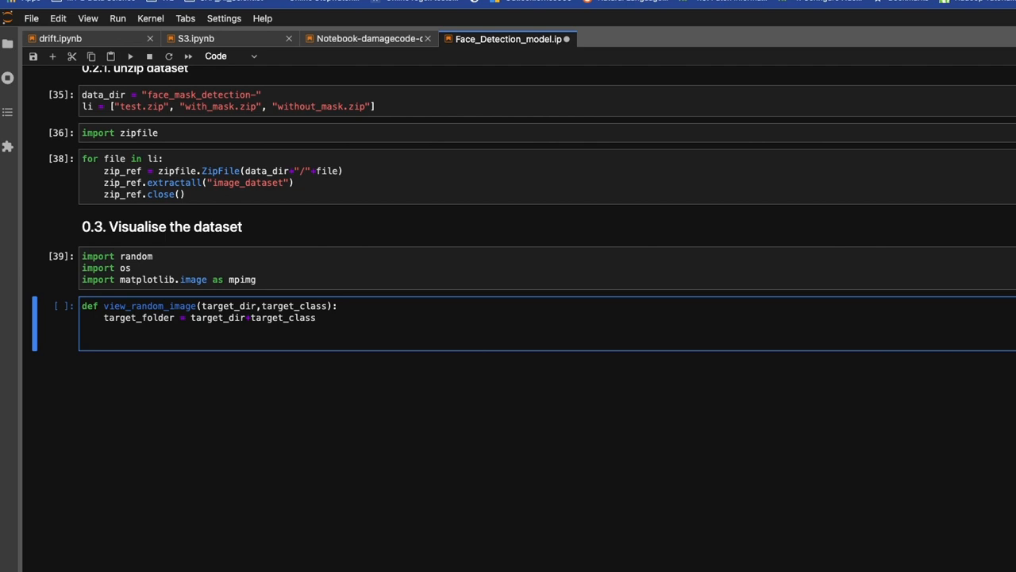
- Pick random_image = random.sample(os.listdir(target_folder), 1)
type("random")
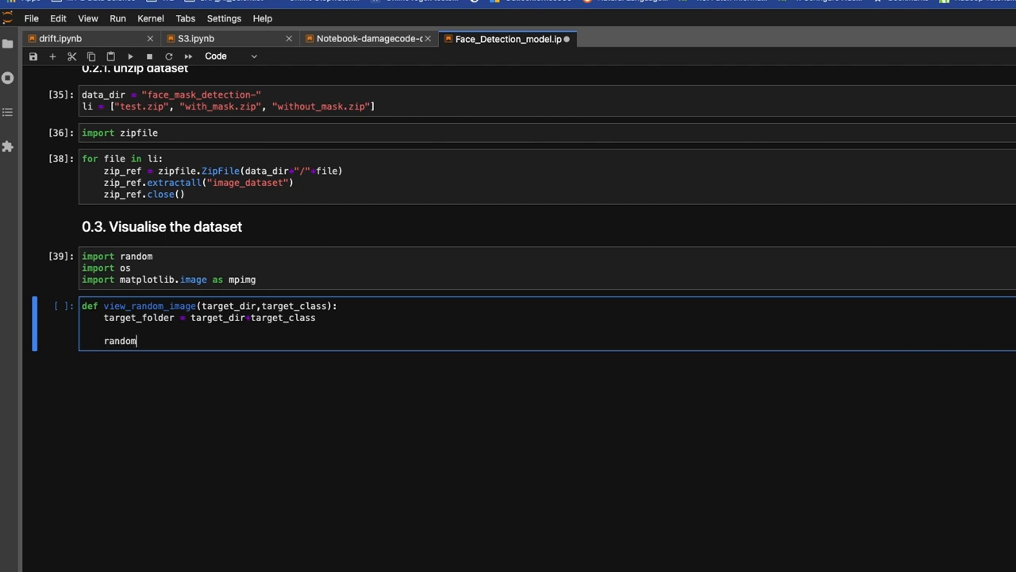
type("_image")
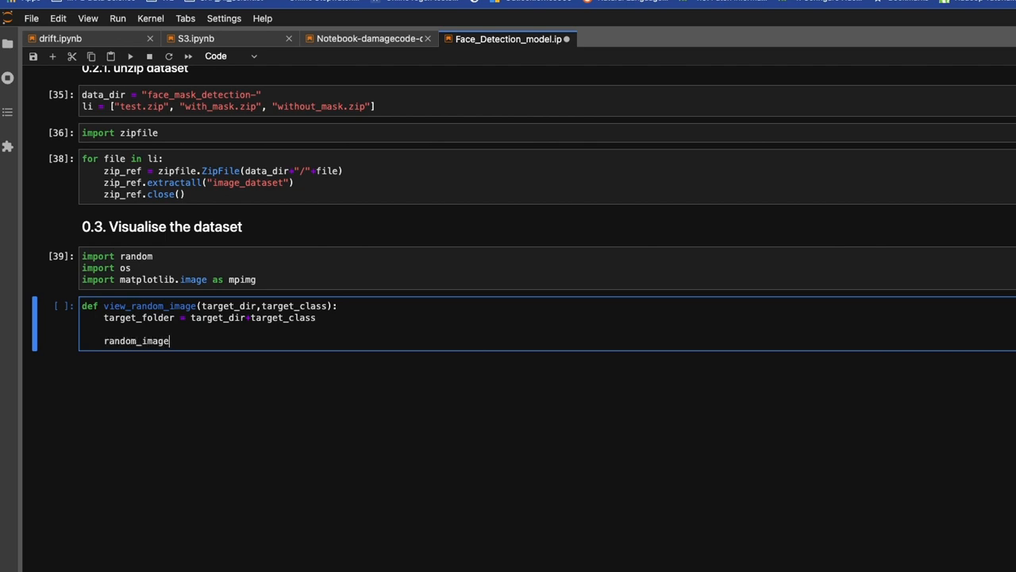
type("= r")
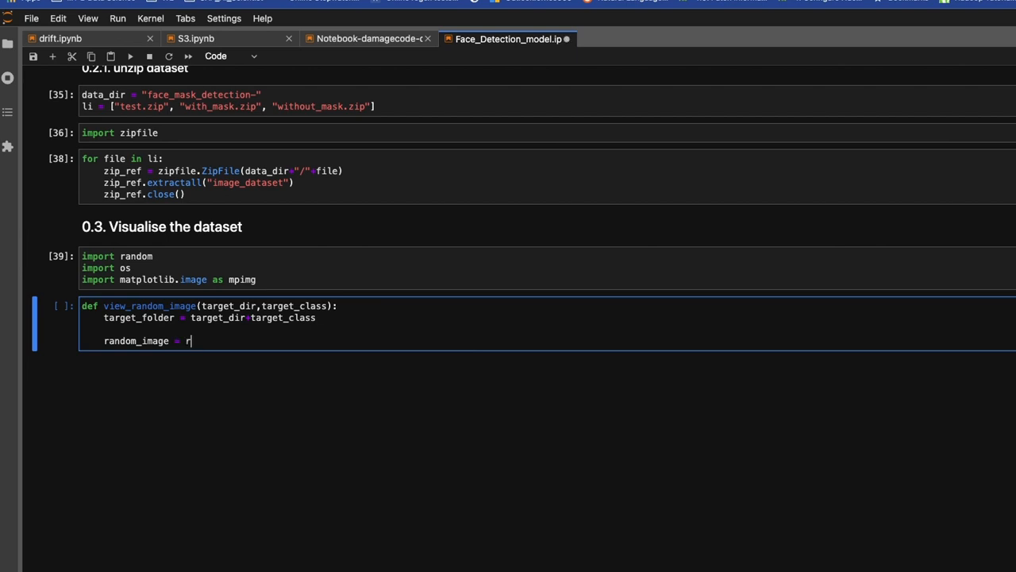
type("andom.")
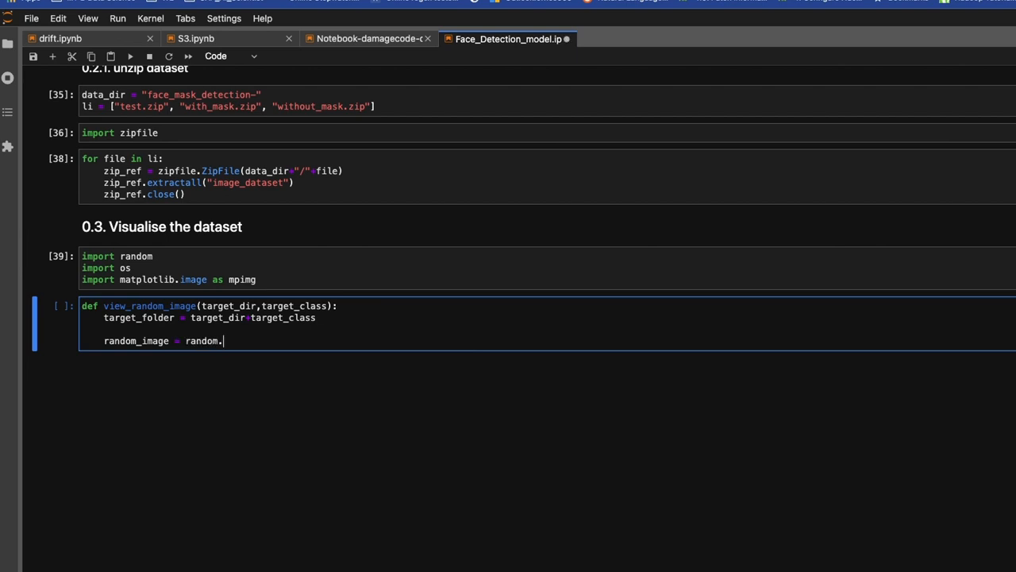
type("sample")
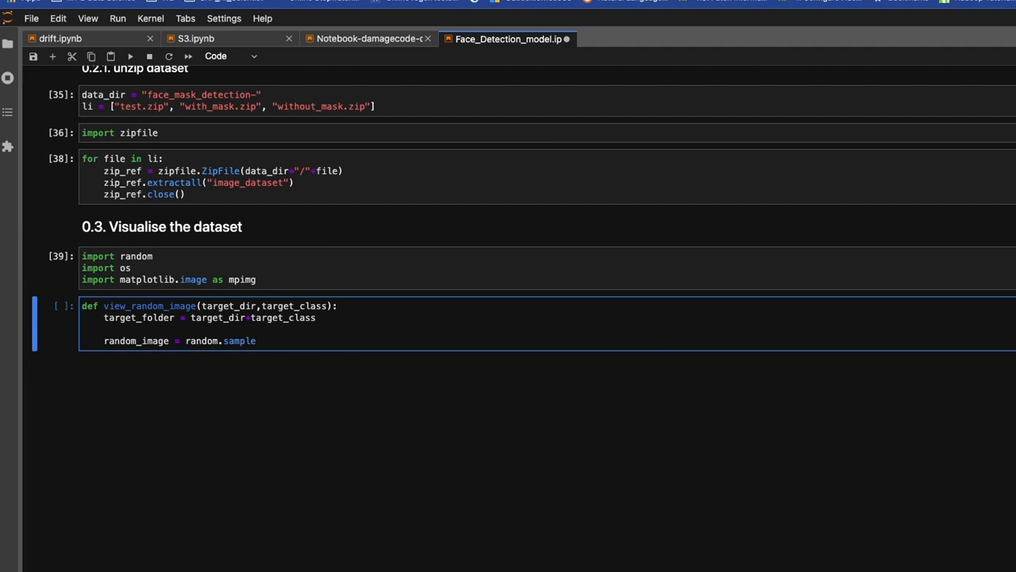
type("(os")
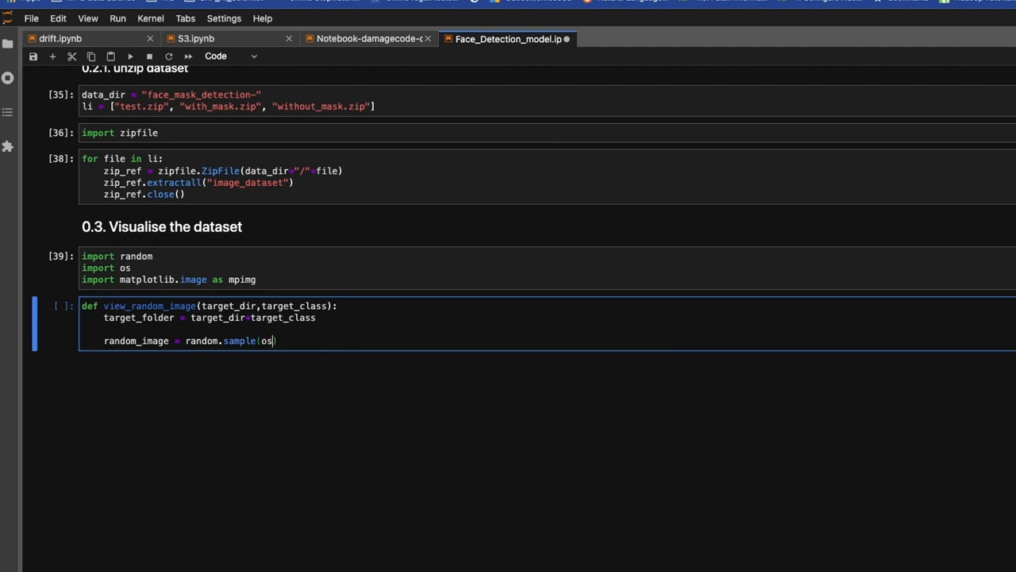
type(".listdir")
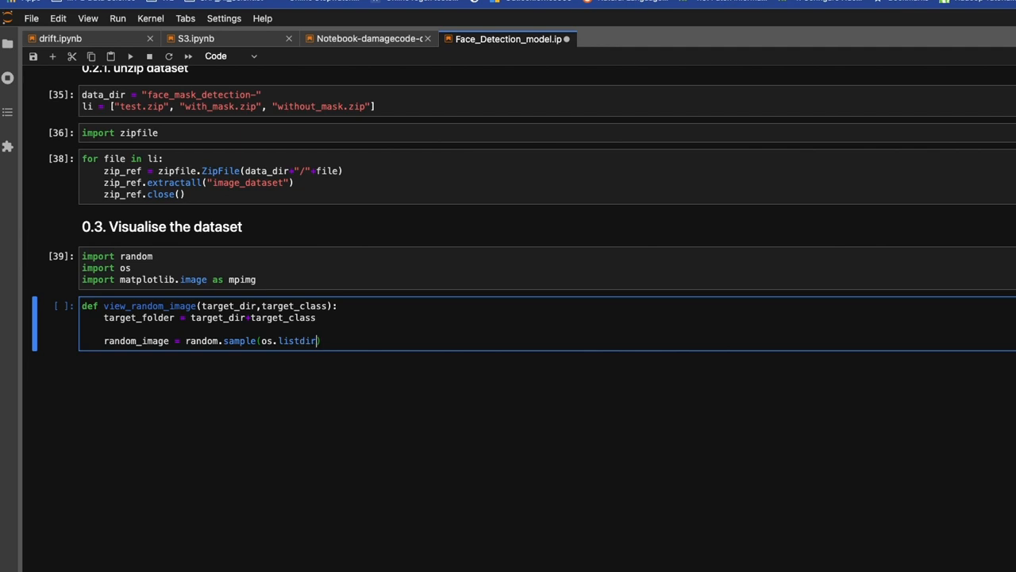
type("()")
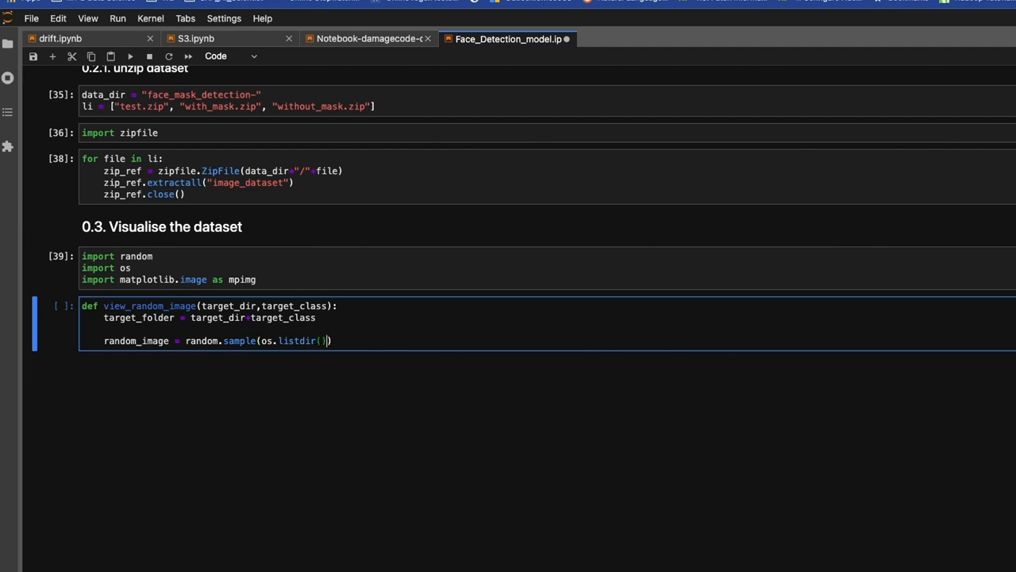
type("target_fol")
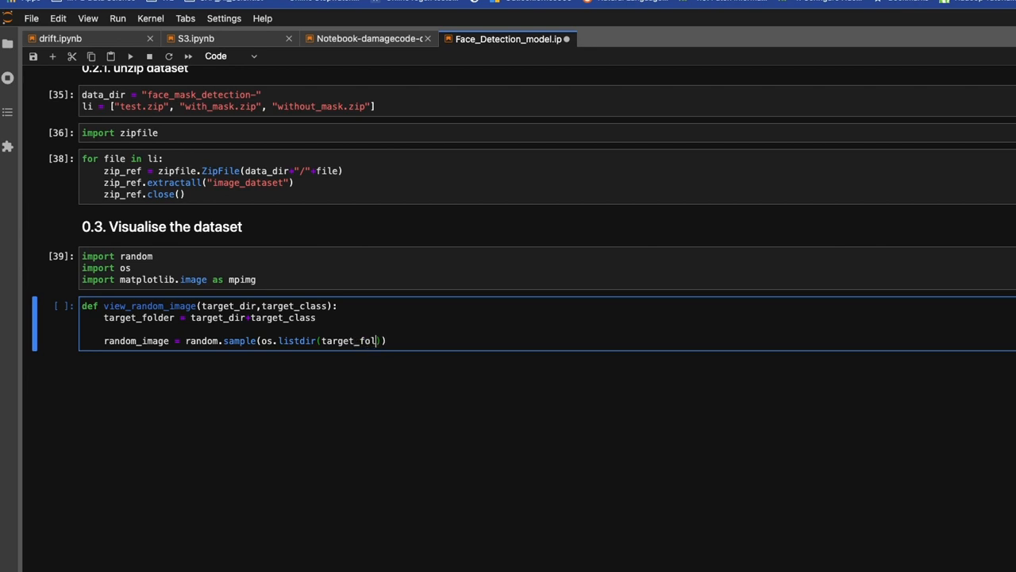
type("der")
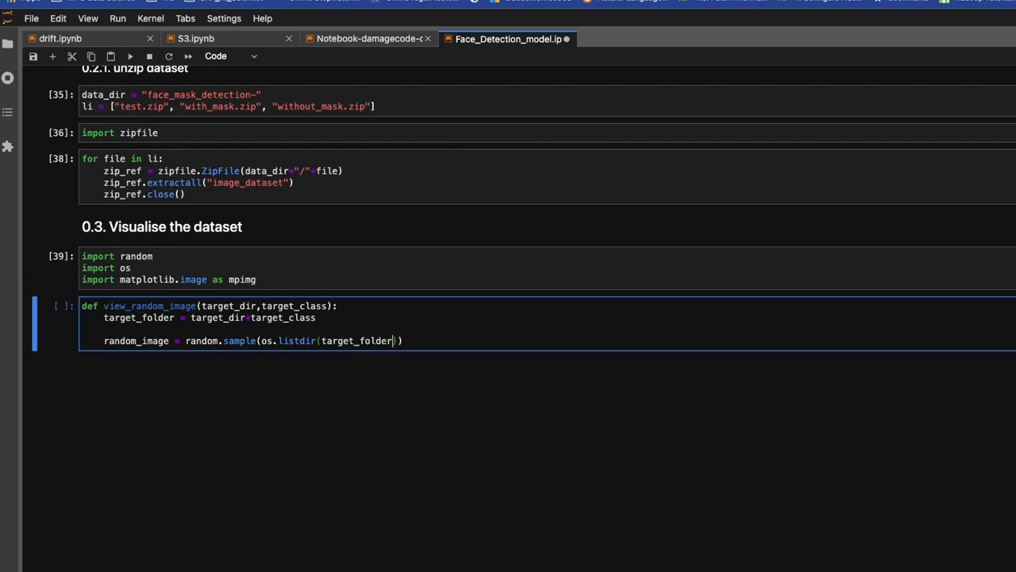
type(",")
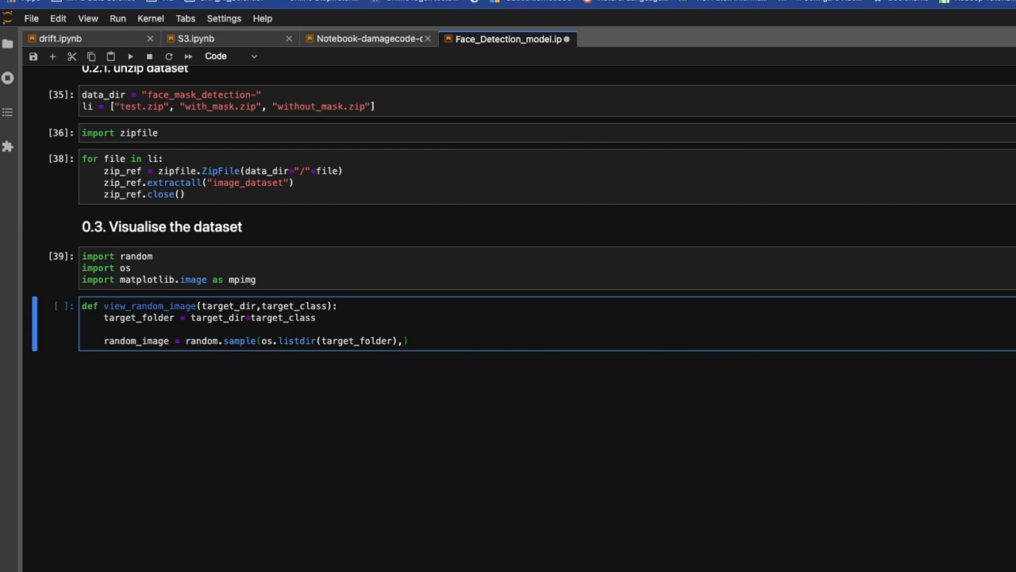
type("1")
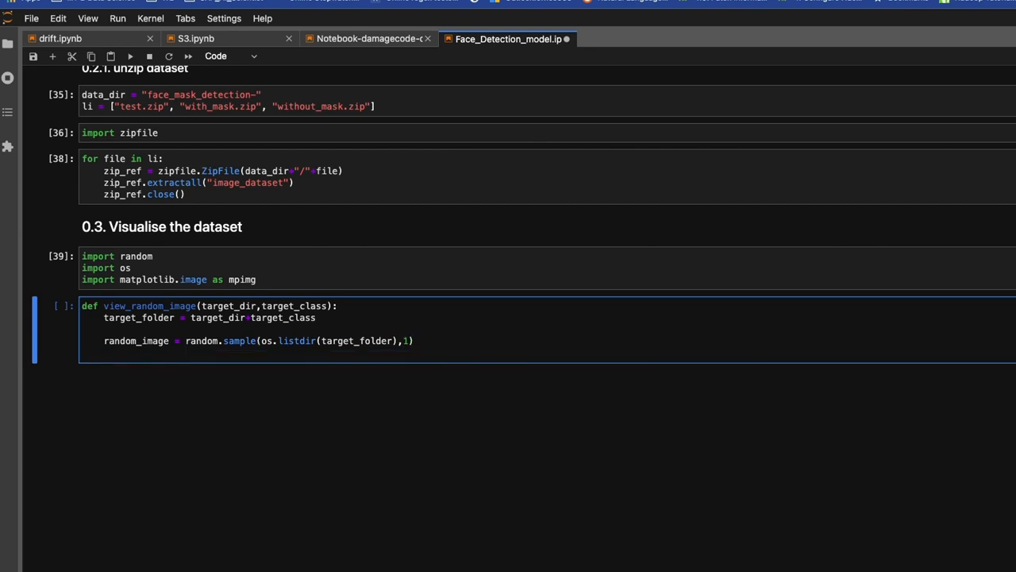
type("im")
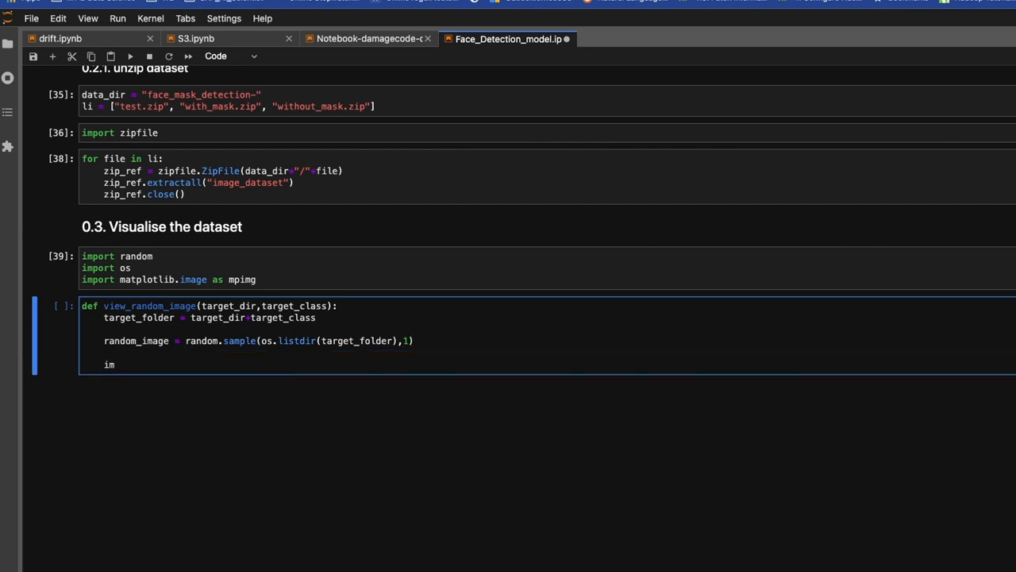
- Load img = mping.imread(target_folder + "/" + random_image[0])
type("g = m")
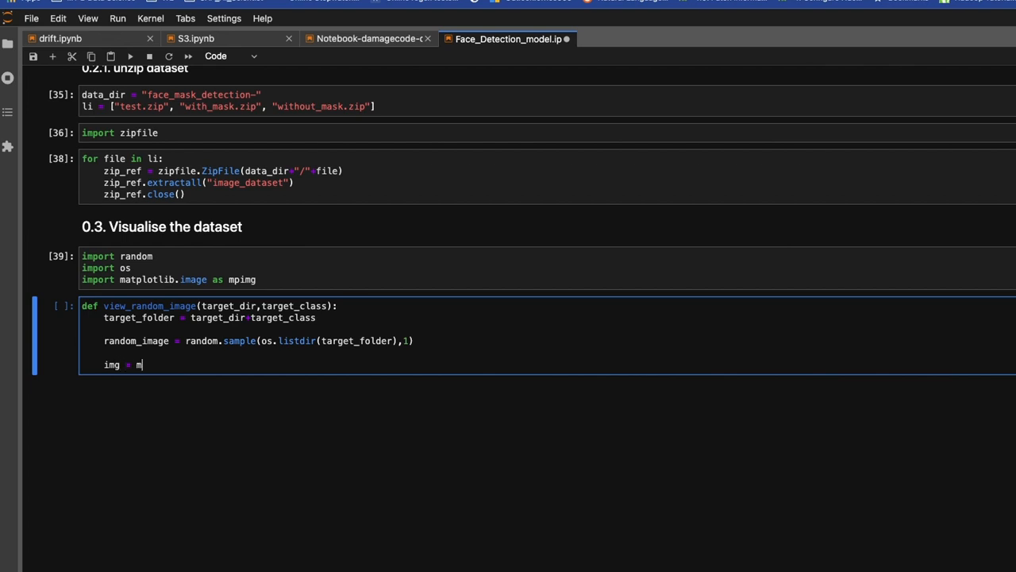
type("ping")
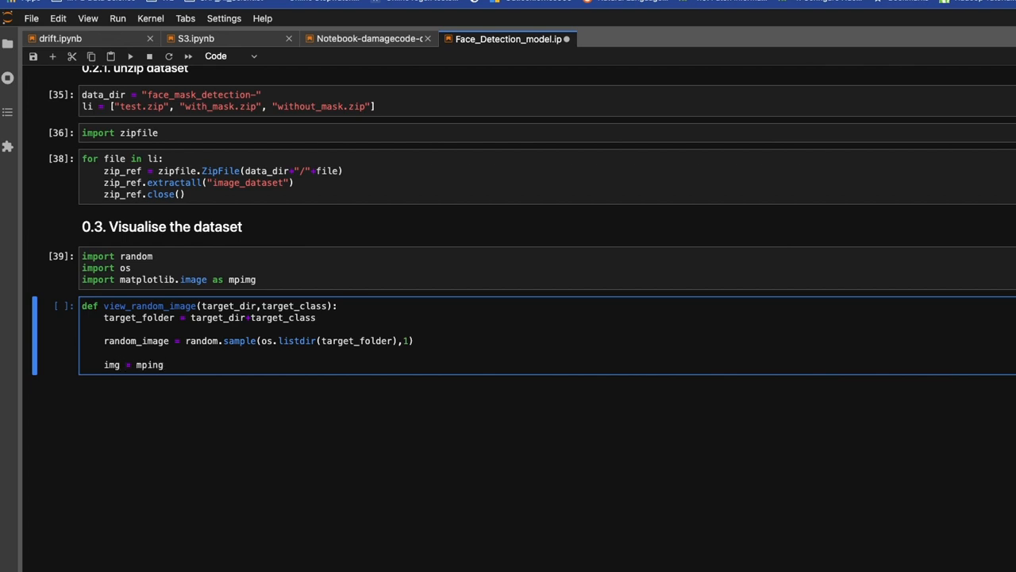
type(".imread(")
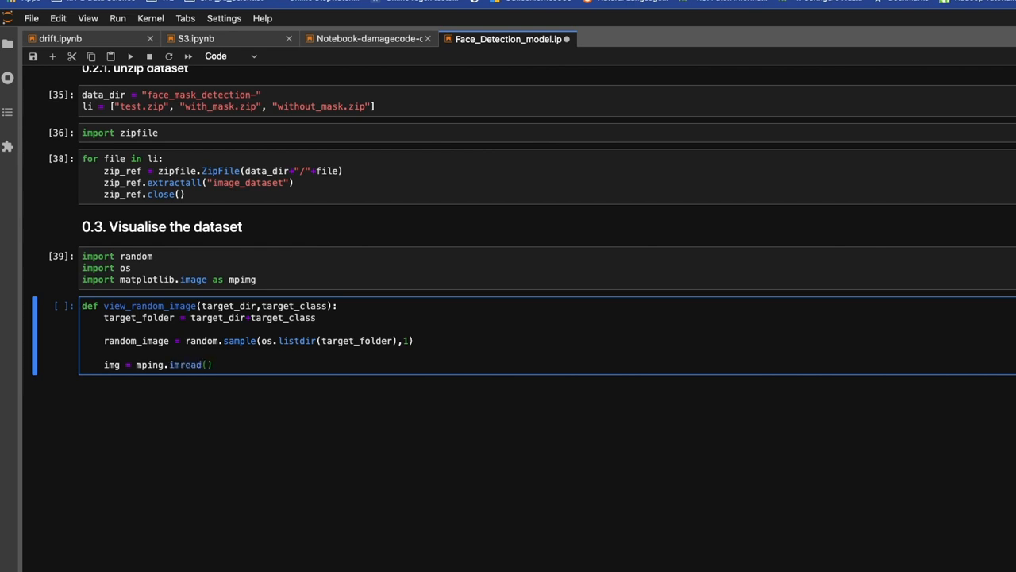
type("target_folder")
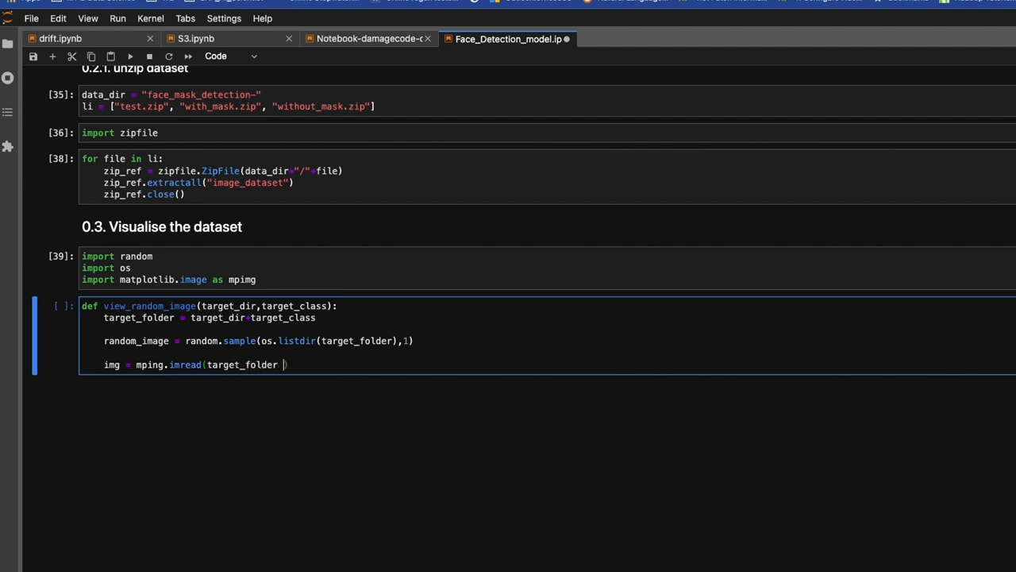
type("+ \"\"")
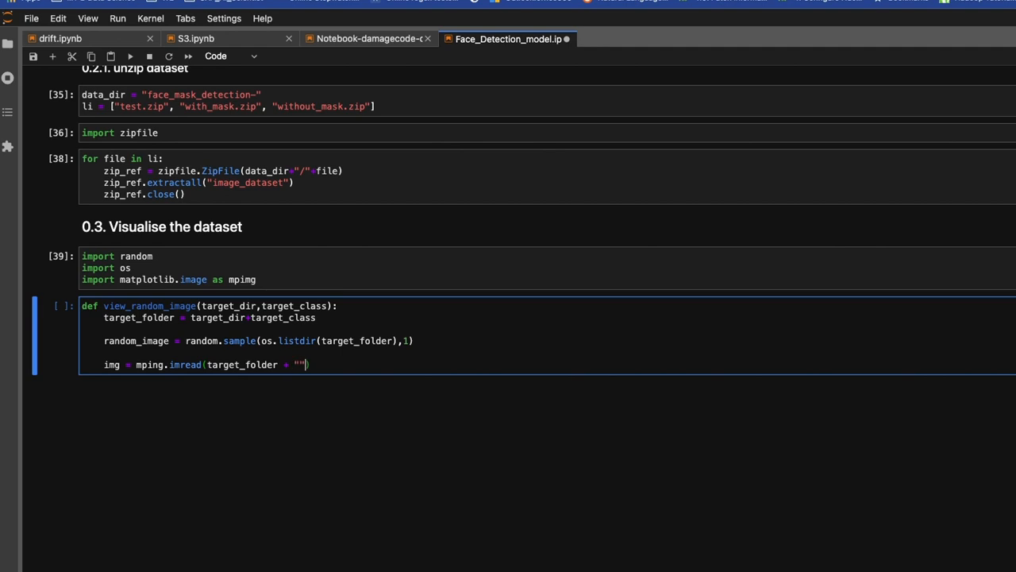
type("/")
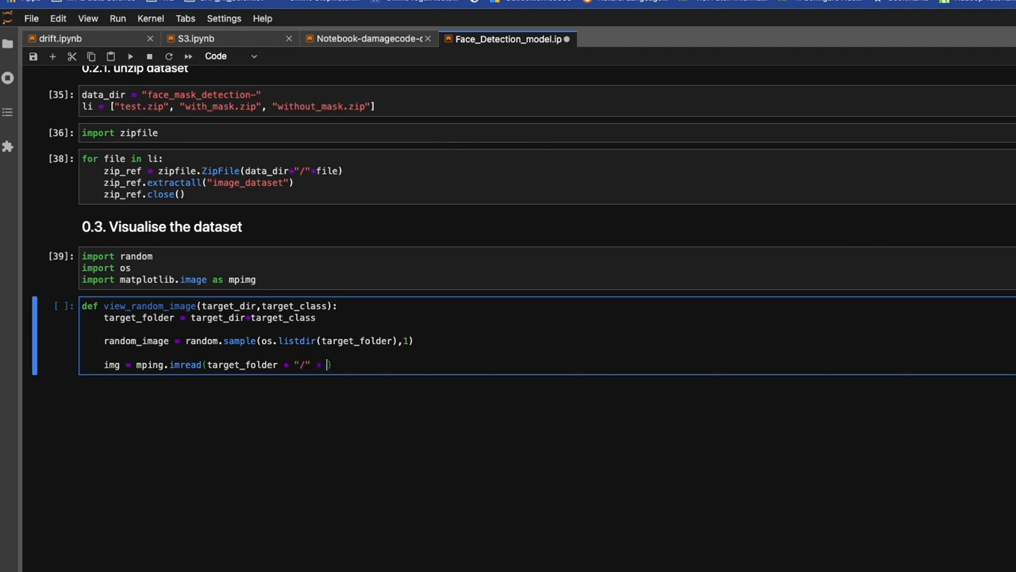
type("random_i")
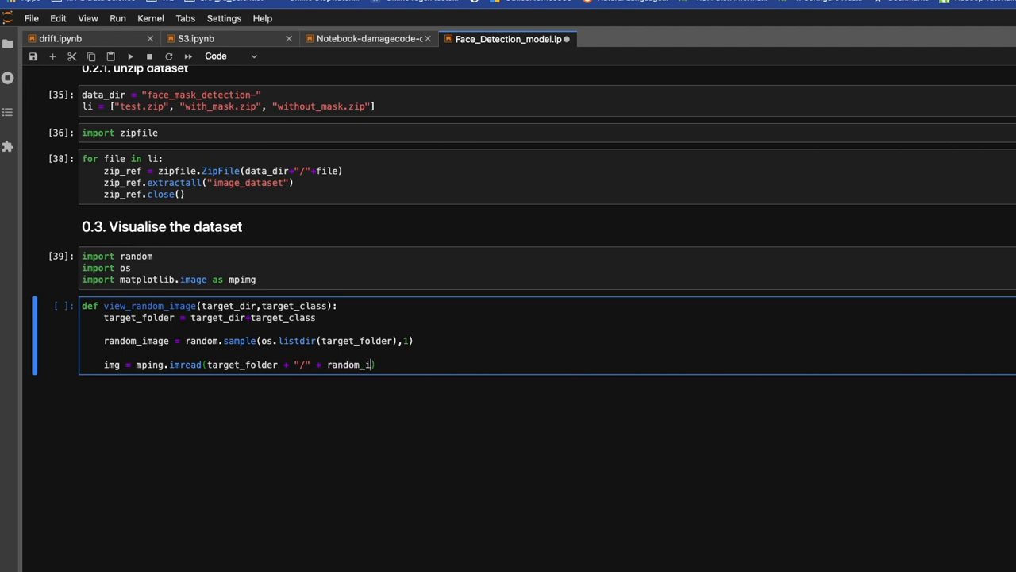
type("mage")
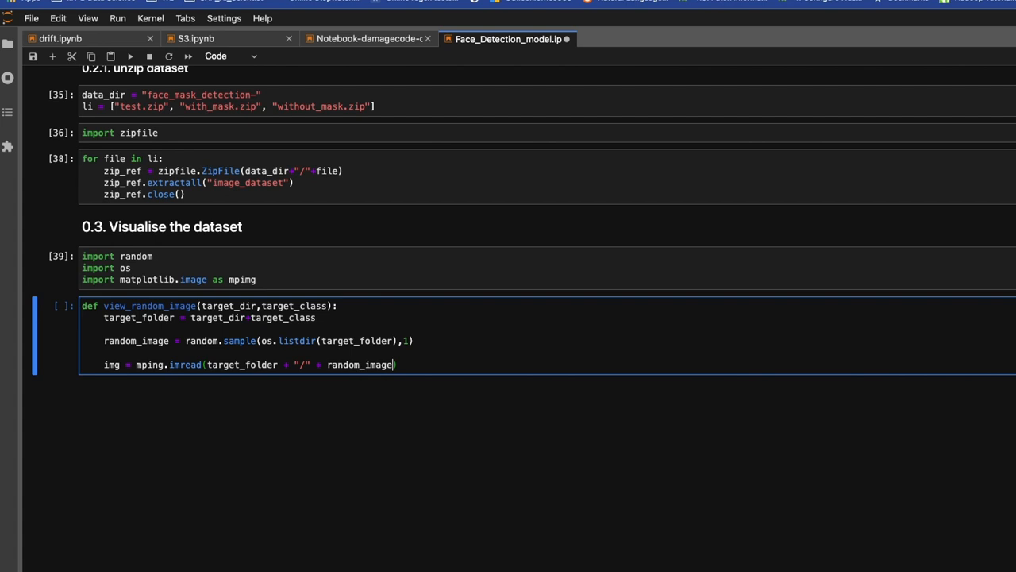
type("[0")
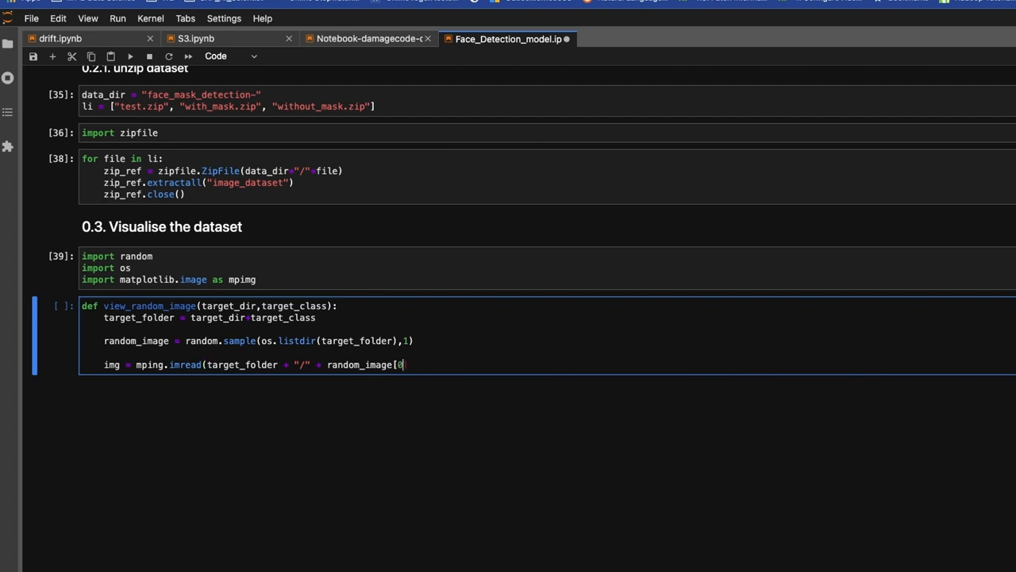
type("])")
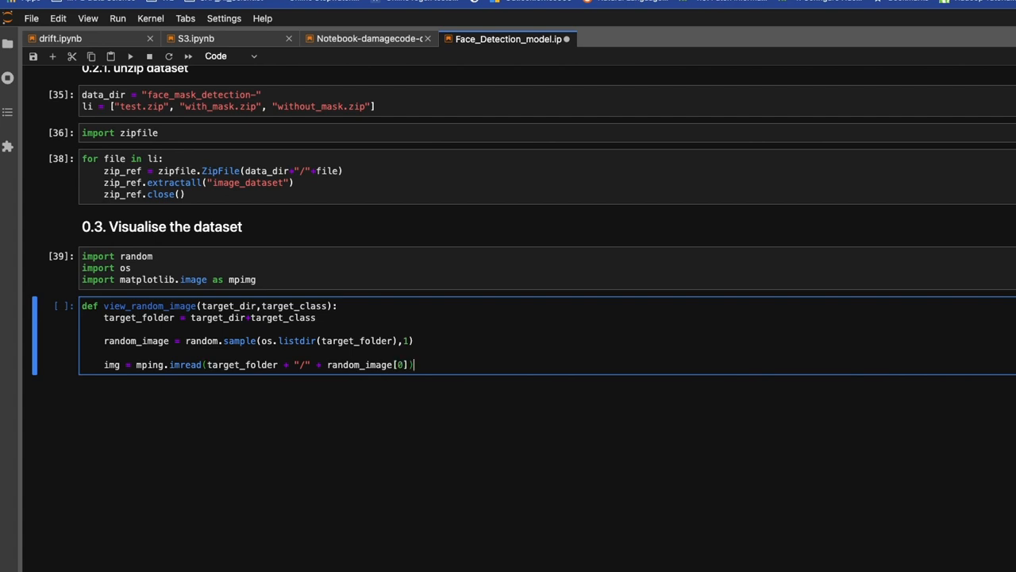
key("Enter")
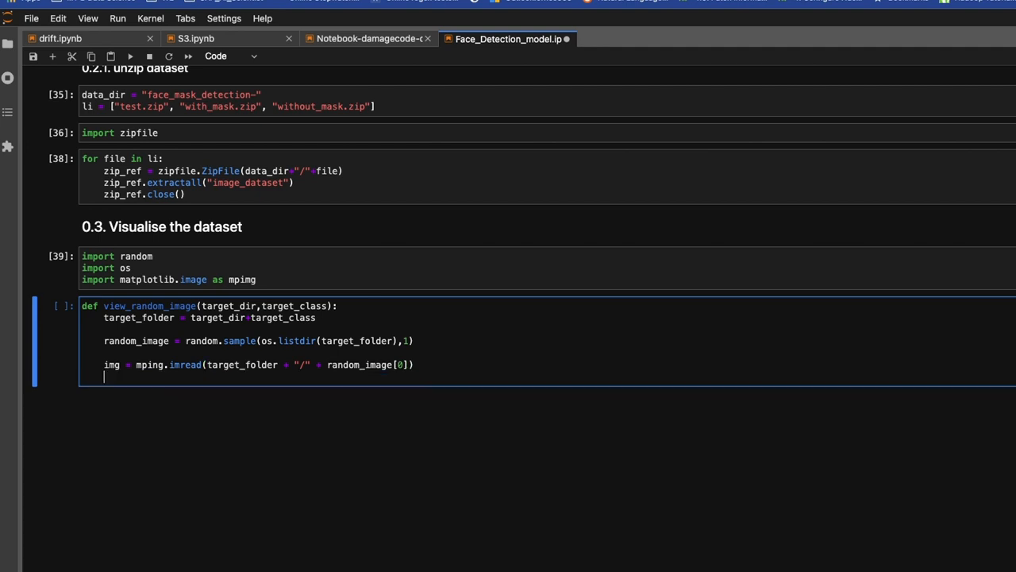
- Add plt.imshow(img) and plt.title(target_class) to the function body
type("pl")
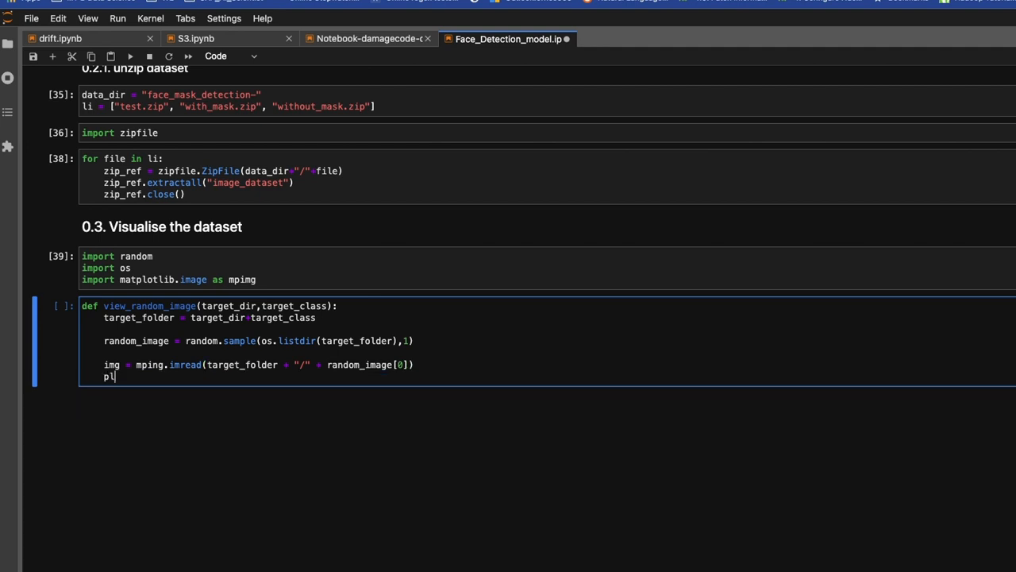
type("t.")
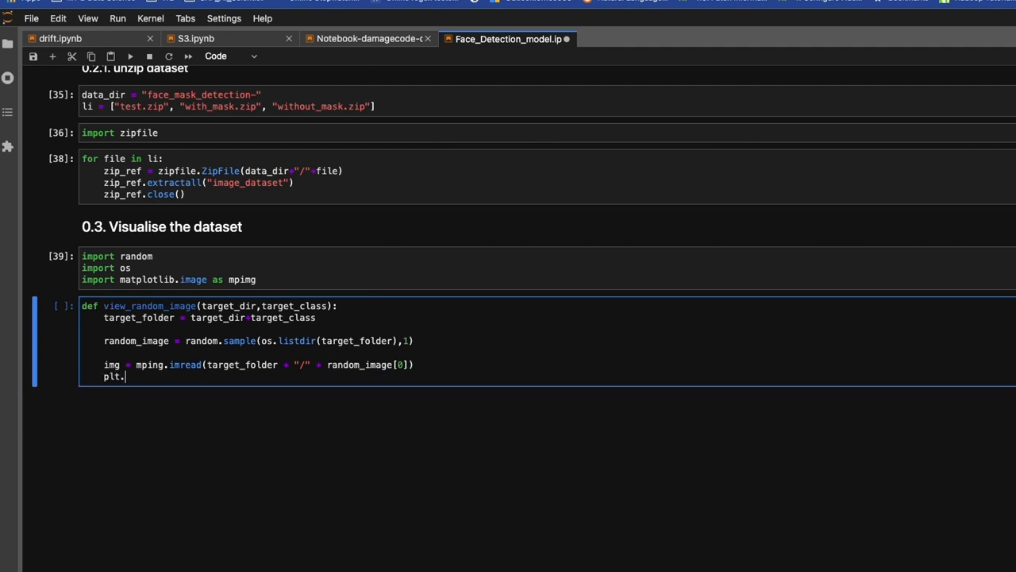
type("imshow")
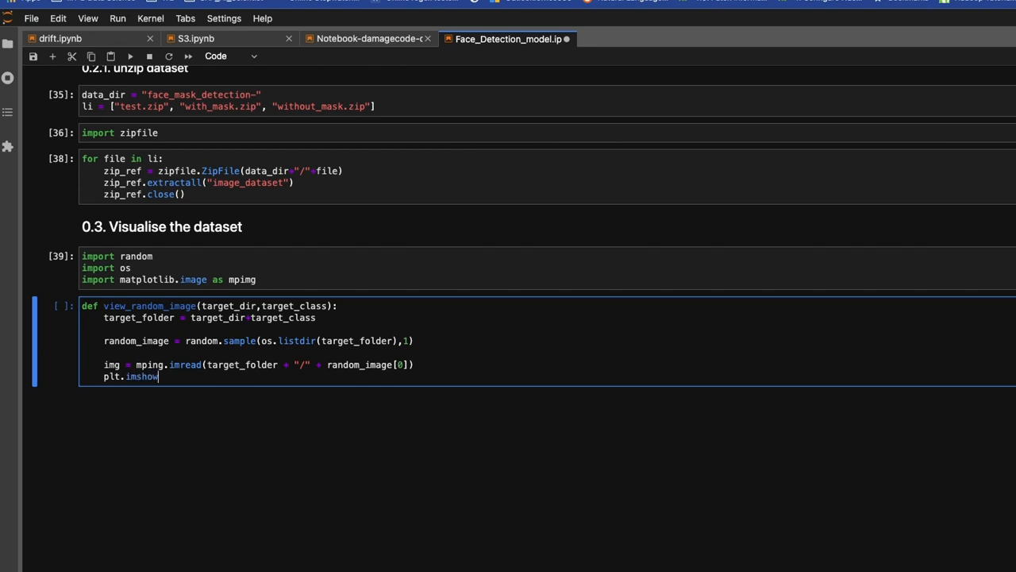
type("()")
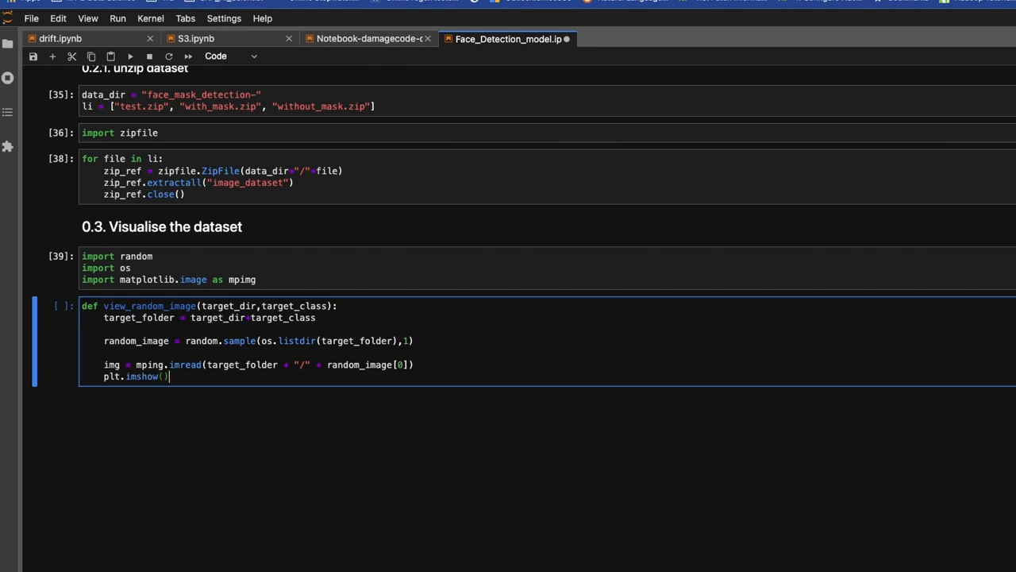
type("img")
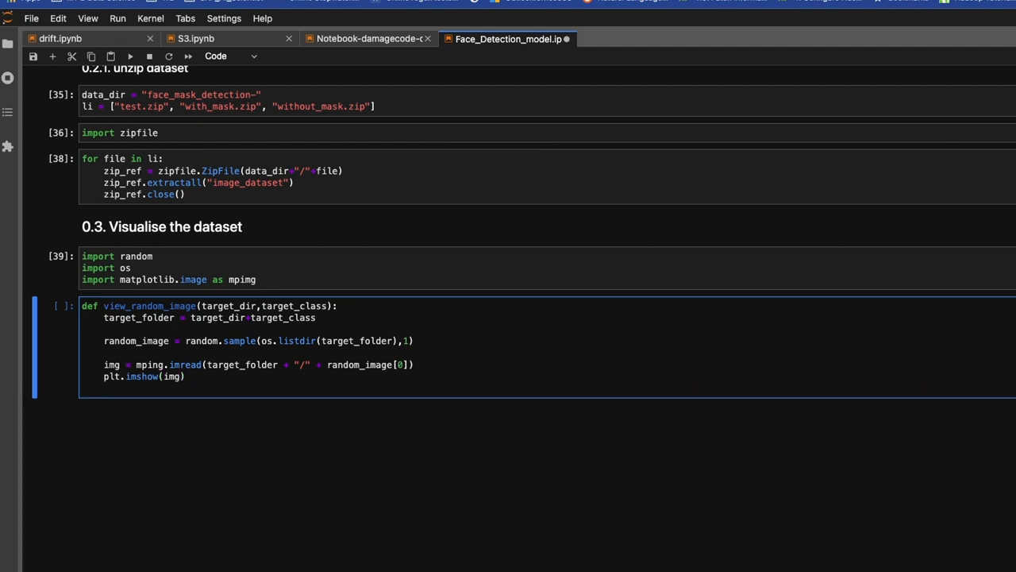
type("plt")
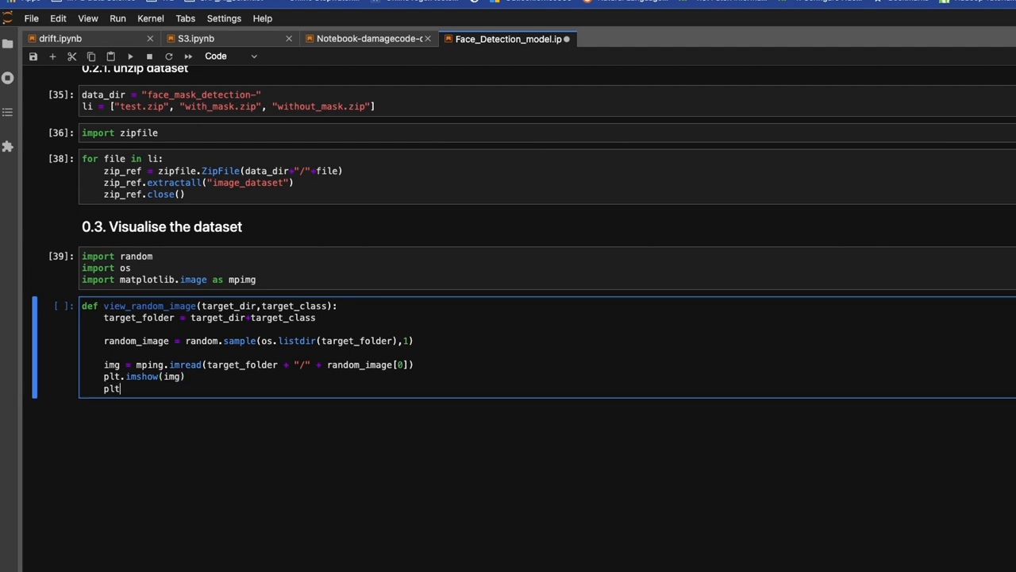
type(".tit")
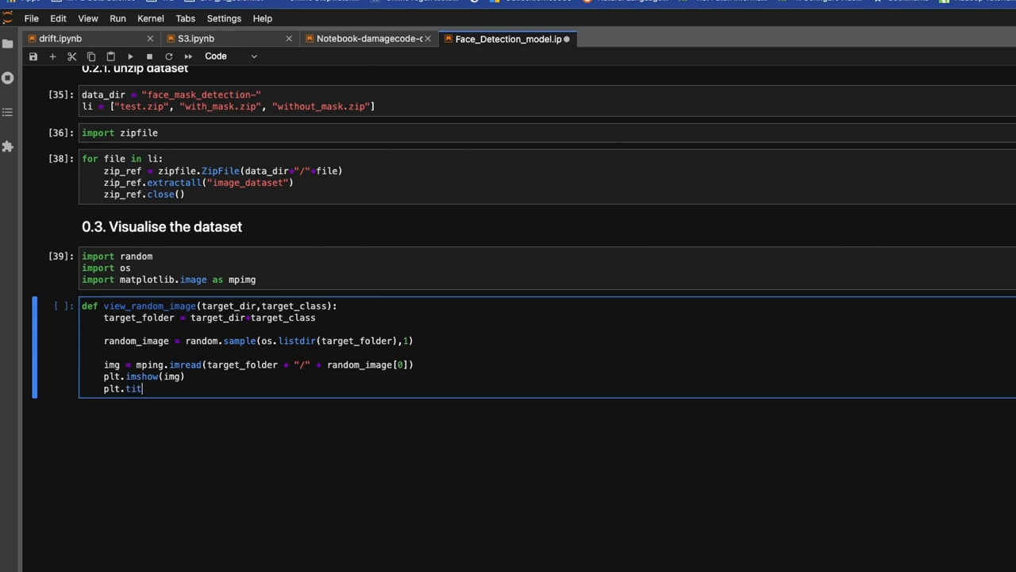
type("le")
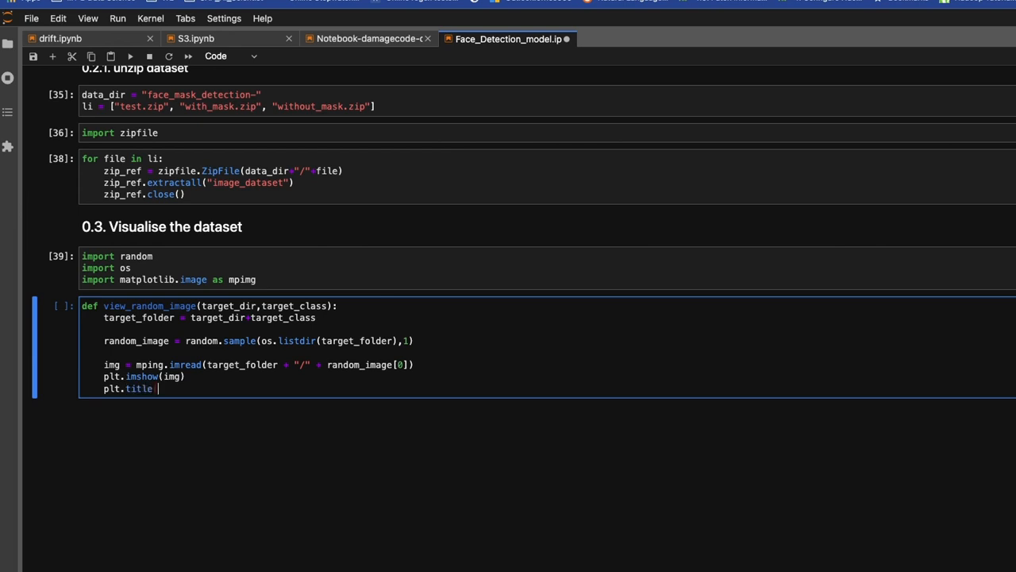
type("(target_")
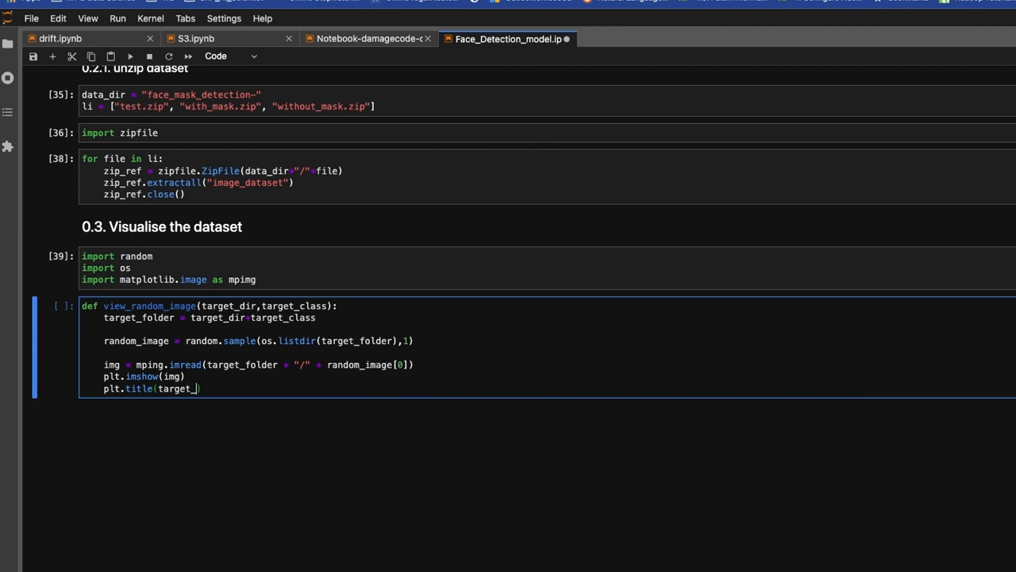
type("class")
key("Enter")
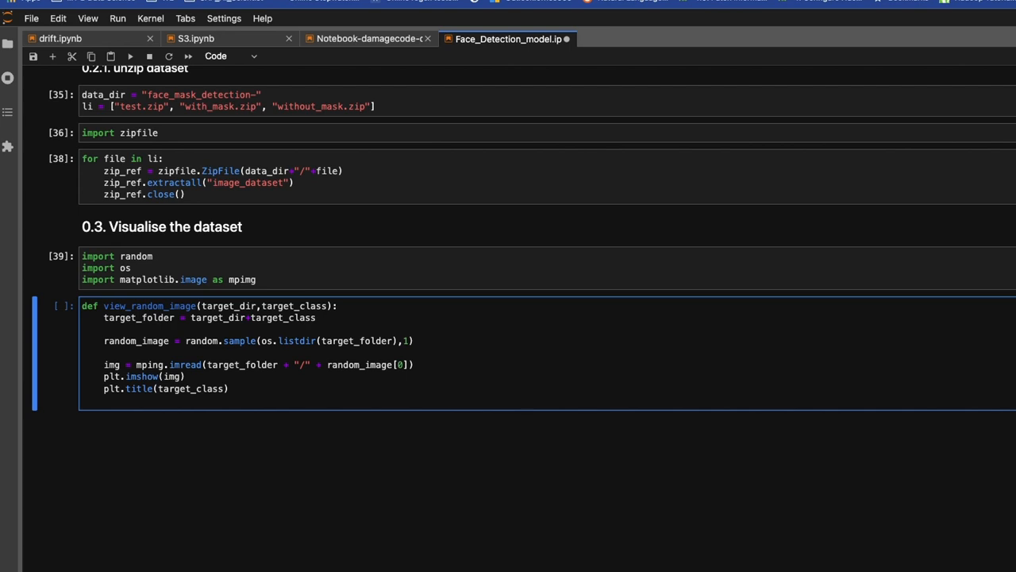
- Add plt.axis("off") to hide the image axes
type("plt.a")
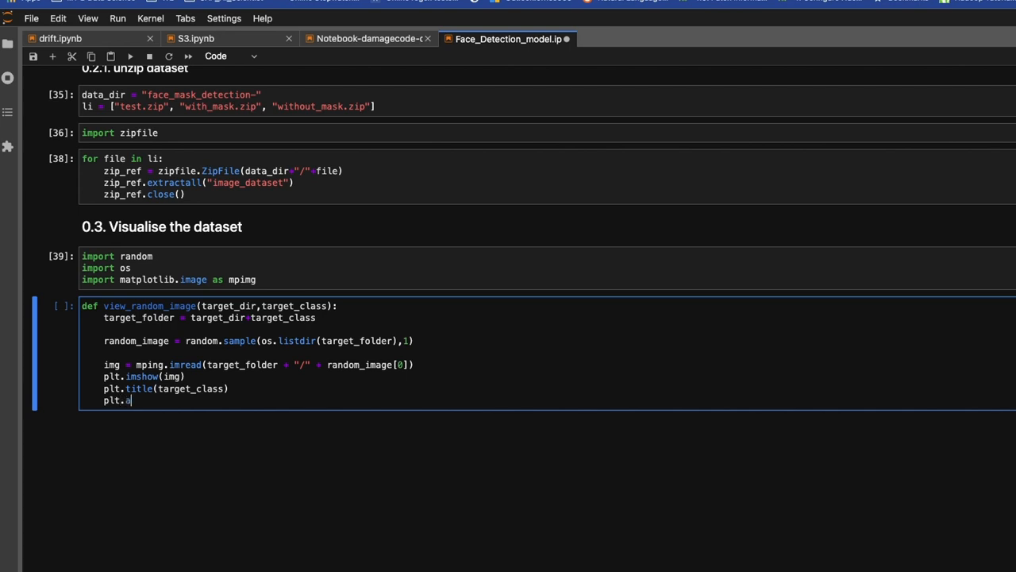
type("xis")
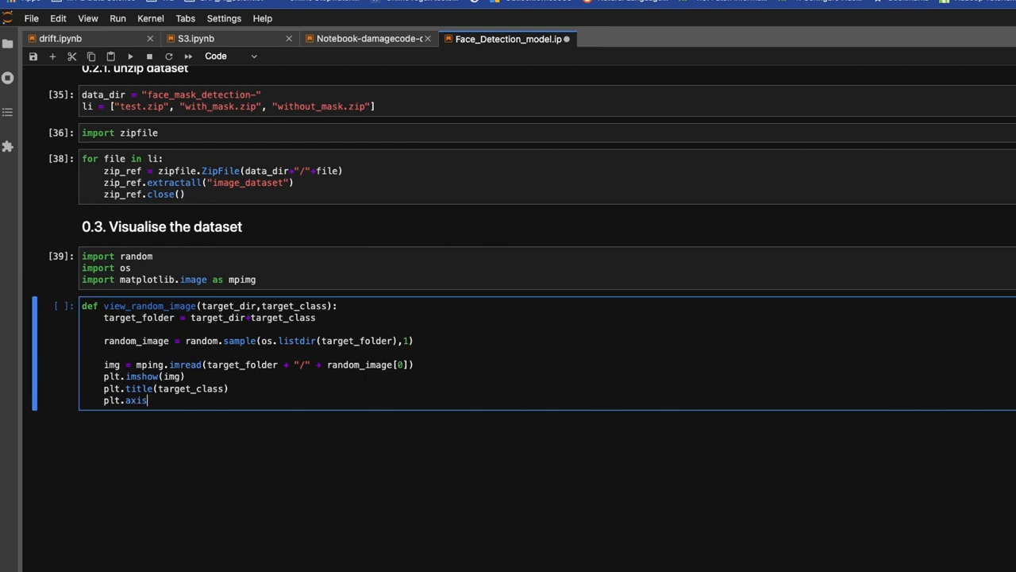
type("()")
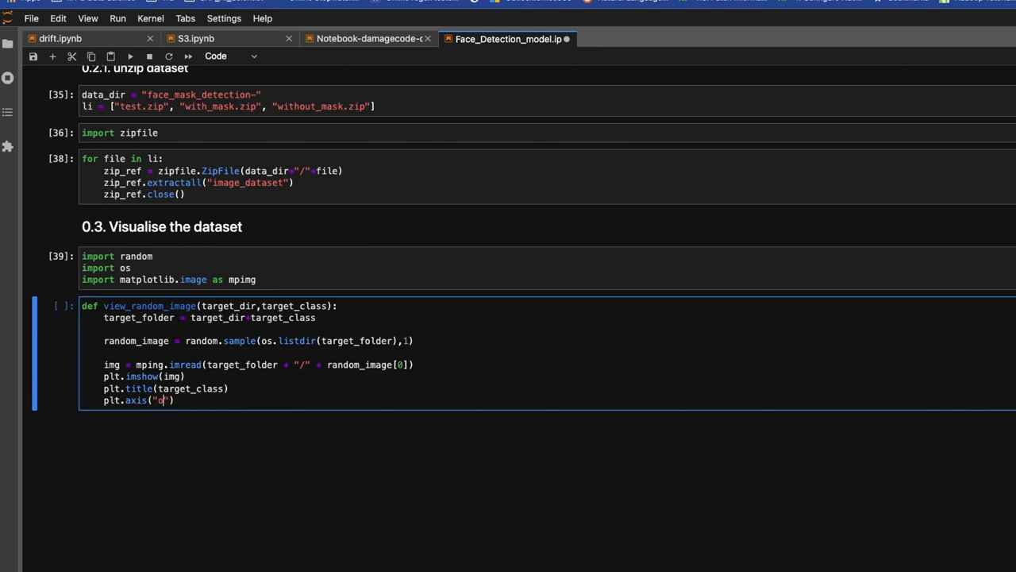
type("ff")
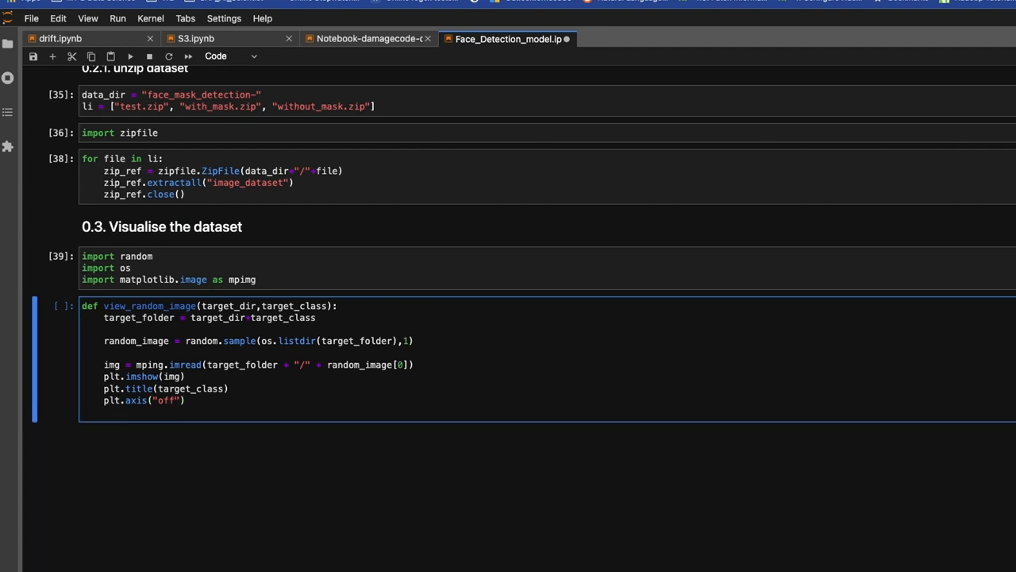
- Add print(f"Image Shape: {img.shape}") to report the image shape
type("pr")
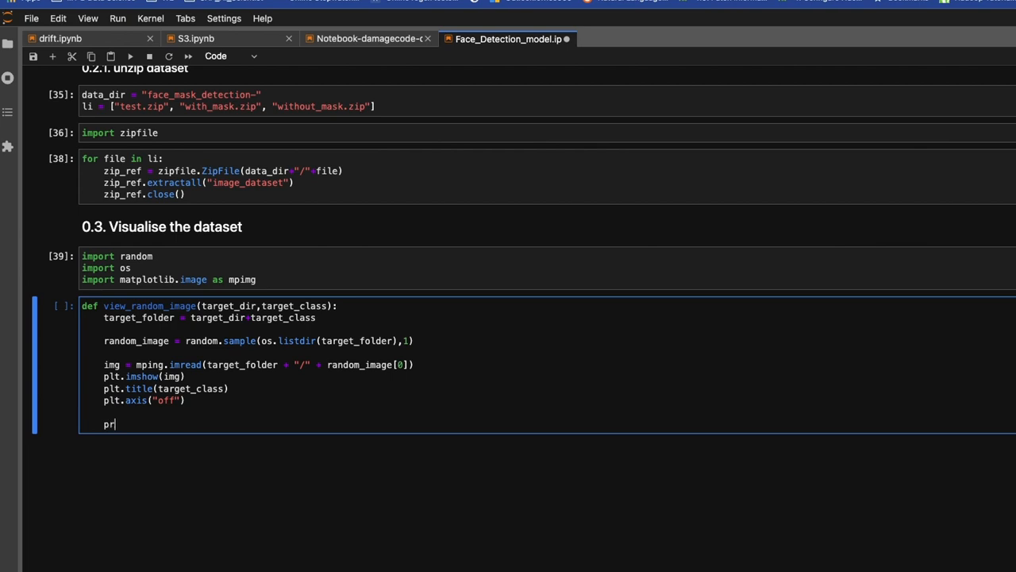
type("int()")
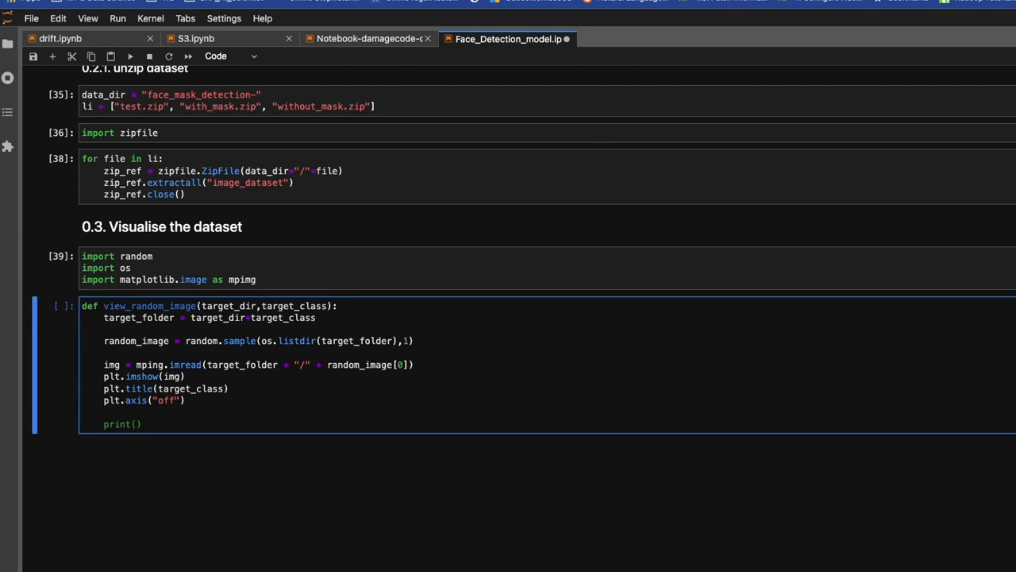
type("\"\"")
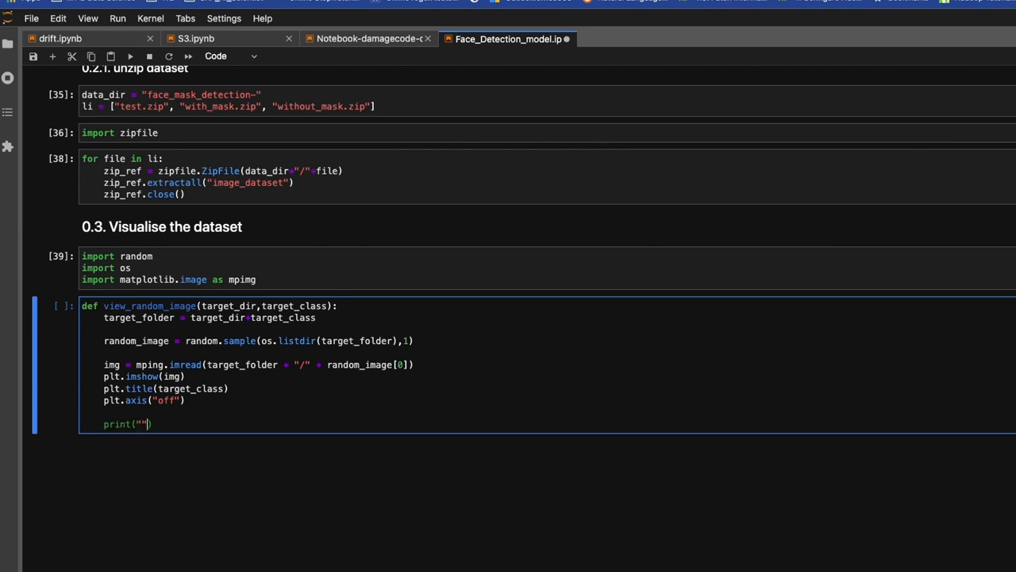
type("f")
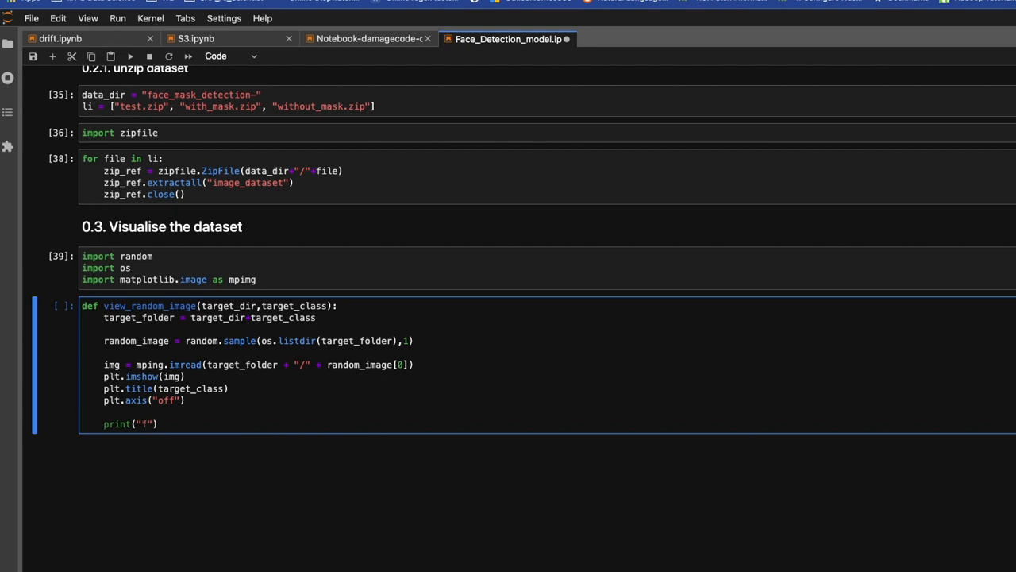
type("f\"")
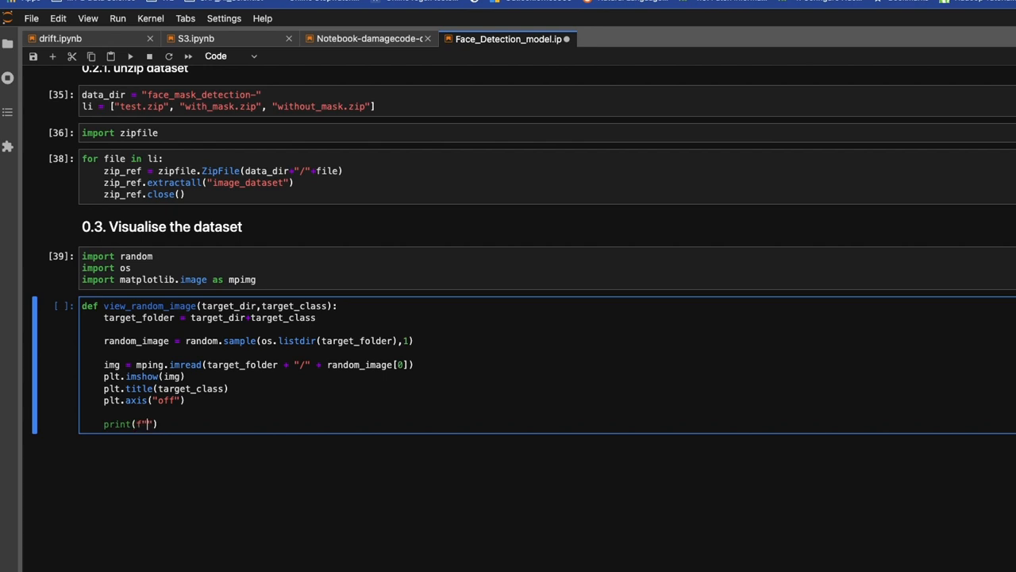
type("Image")
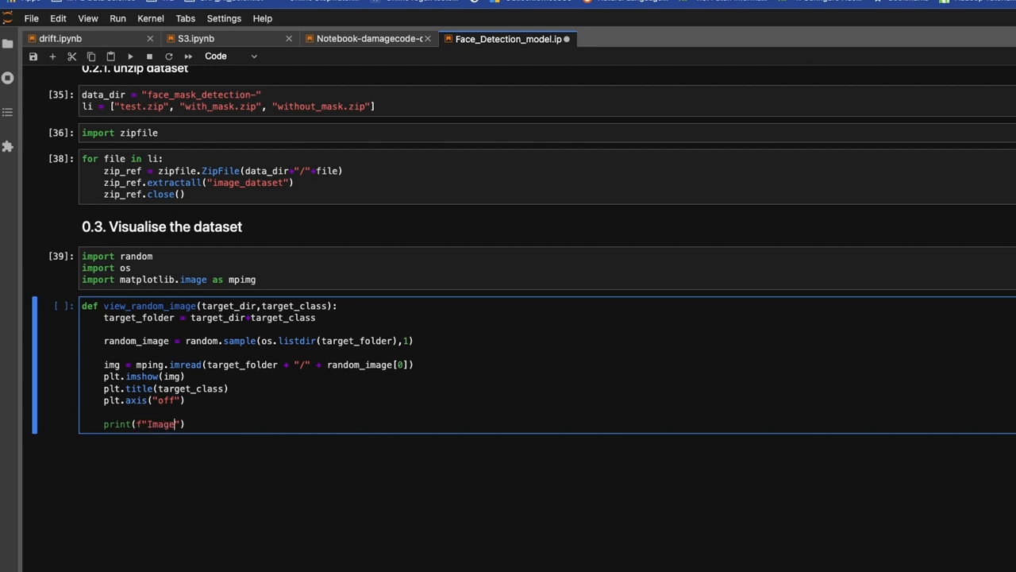
type("Shape")
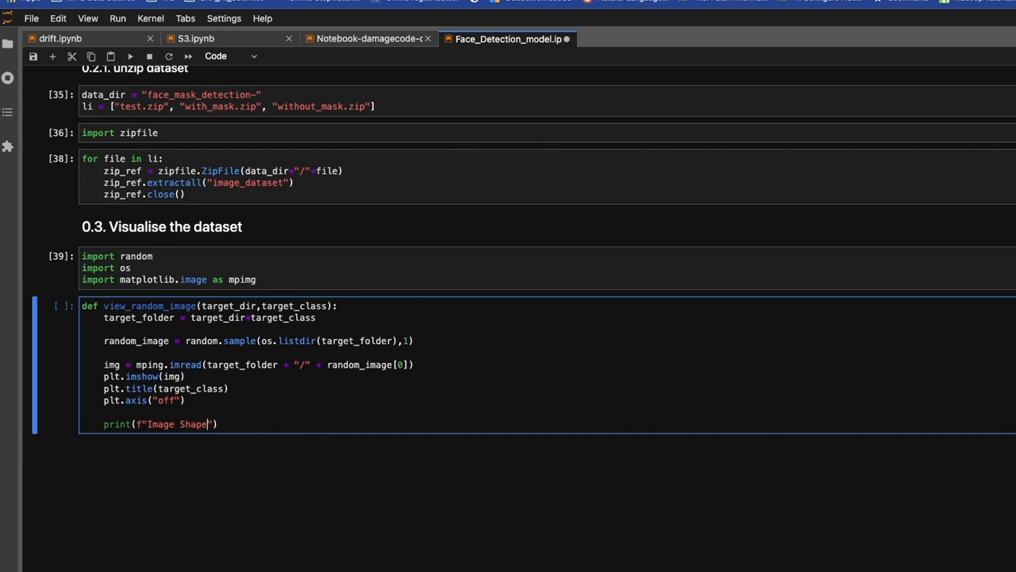
type(":")
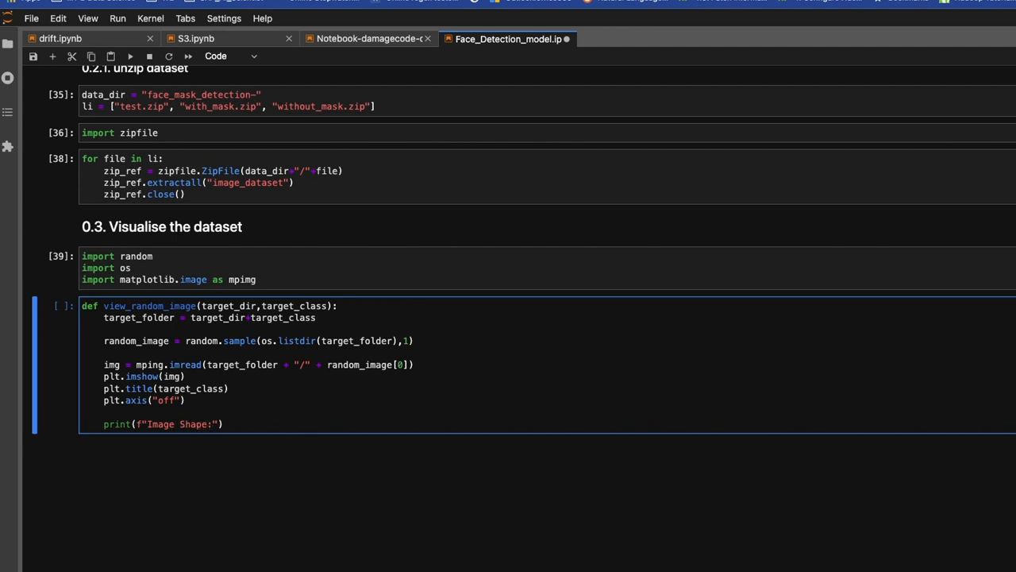
type("{}")
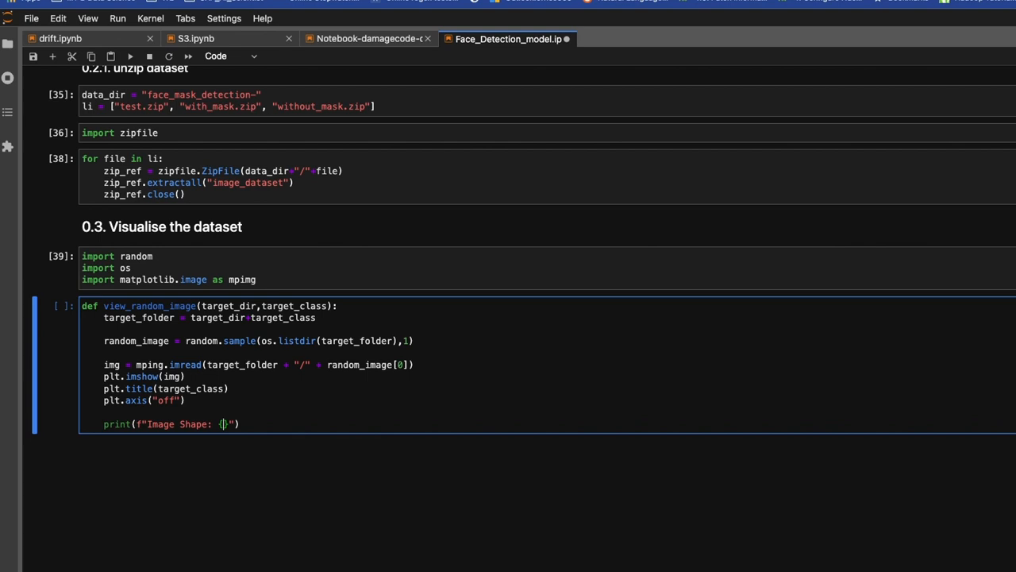
type("img")
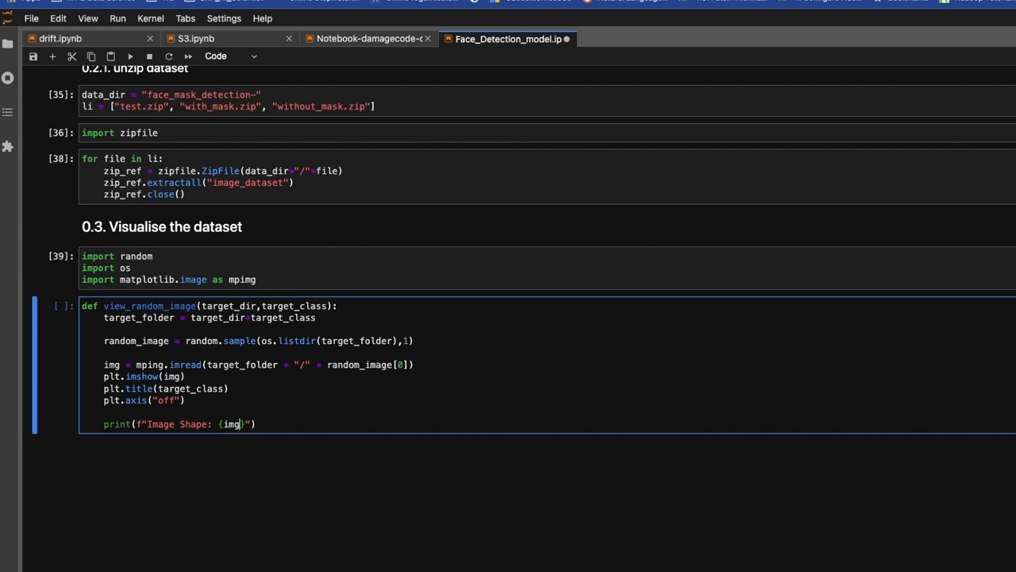
type(".sha")
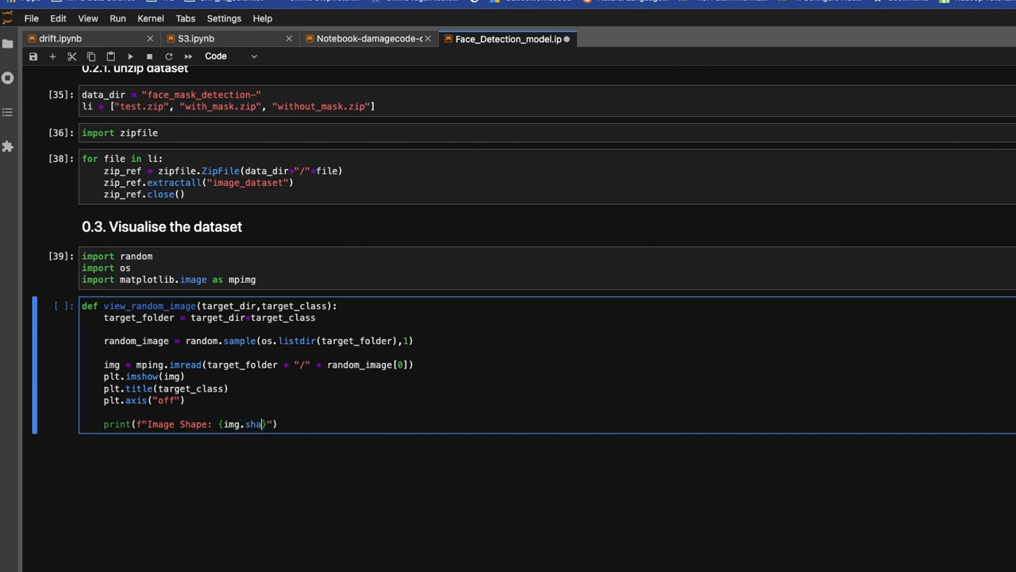
type("pe}")
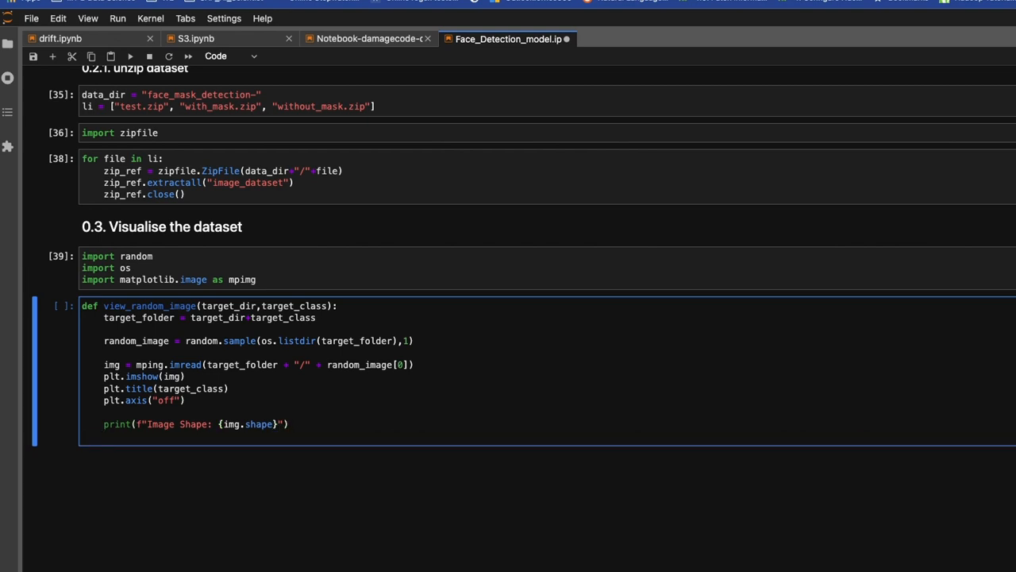
- End the function with return img and run the cell
type("return")
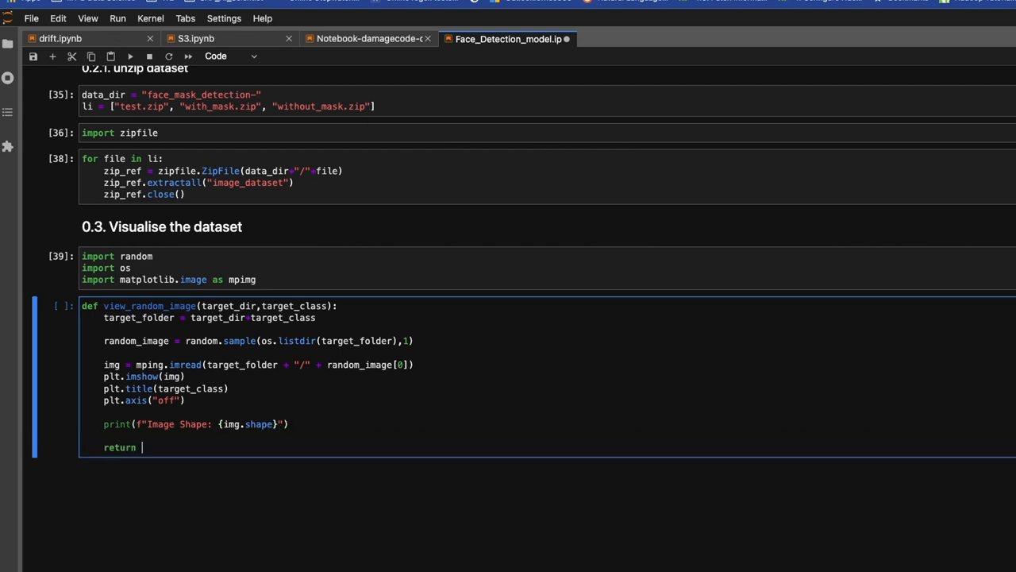
type("img")
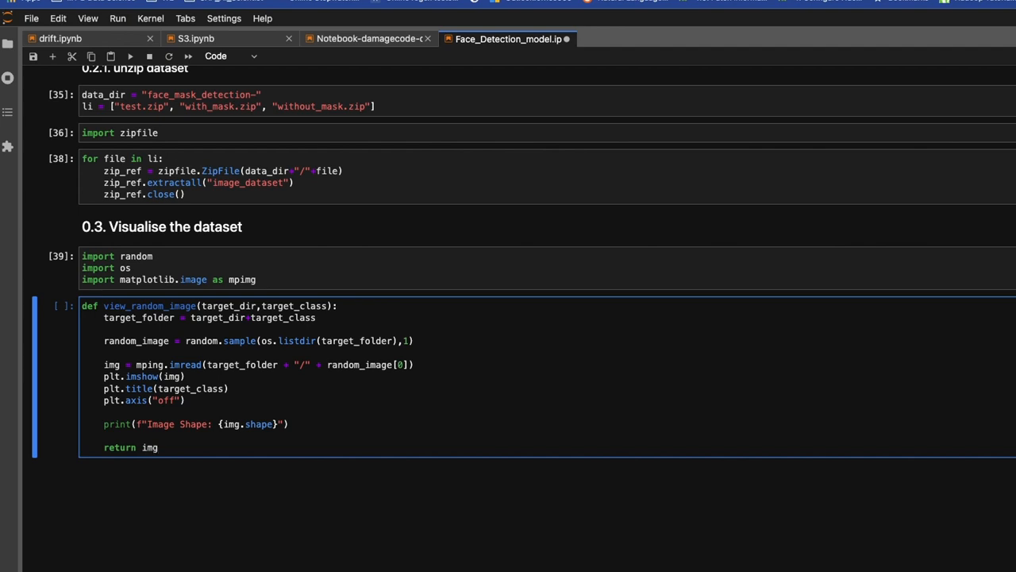
key("Shift+Enter")
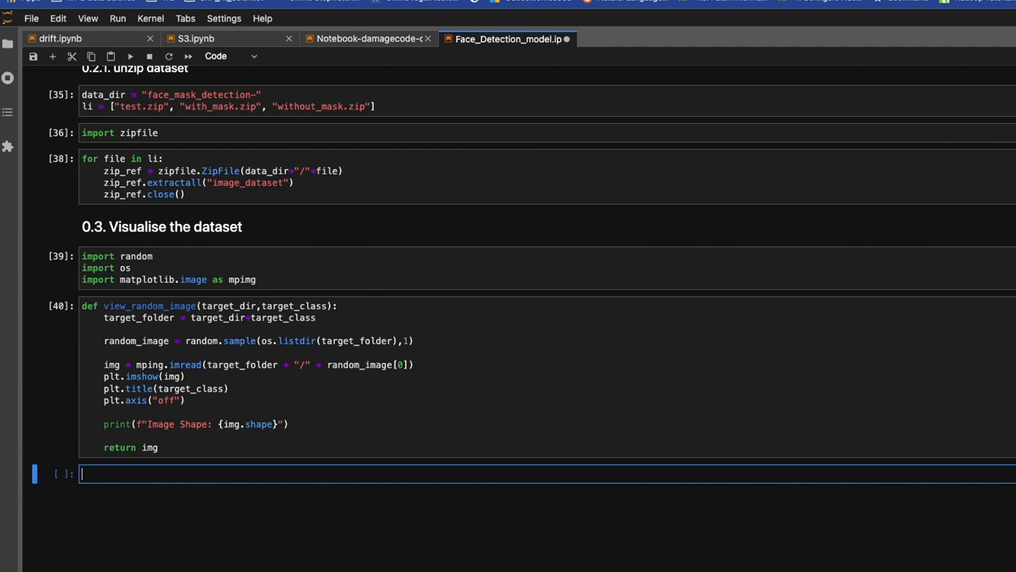
mouse_move(173, 472)
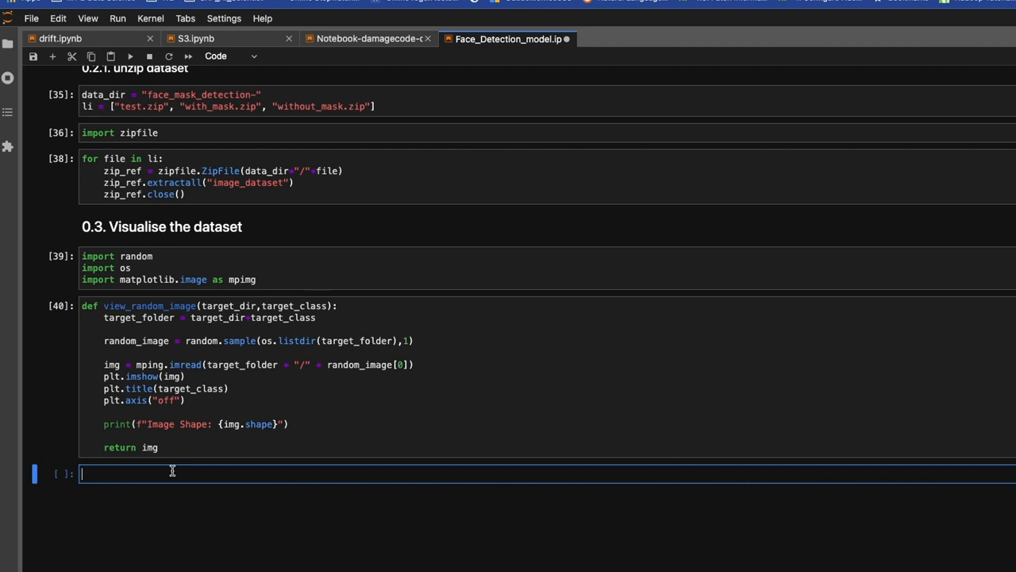
- Start a call img = view_random_image(target_dir="image_dataset/" in a new cell
type("img")
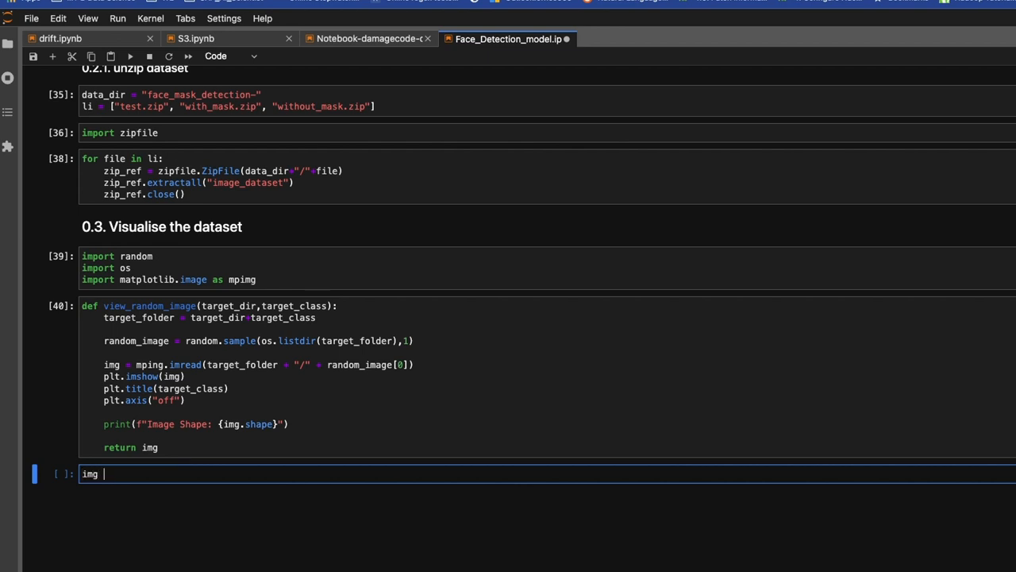
type("= view_random_image")
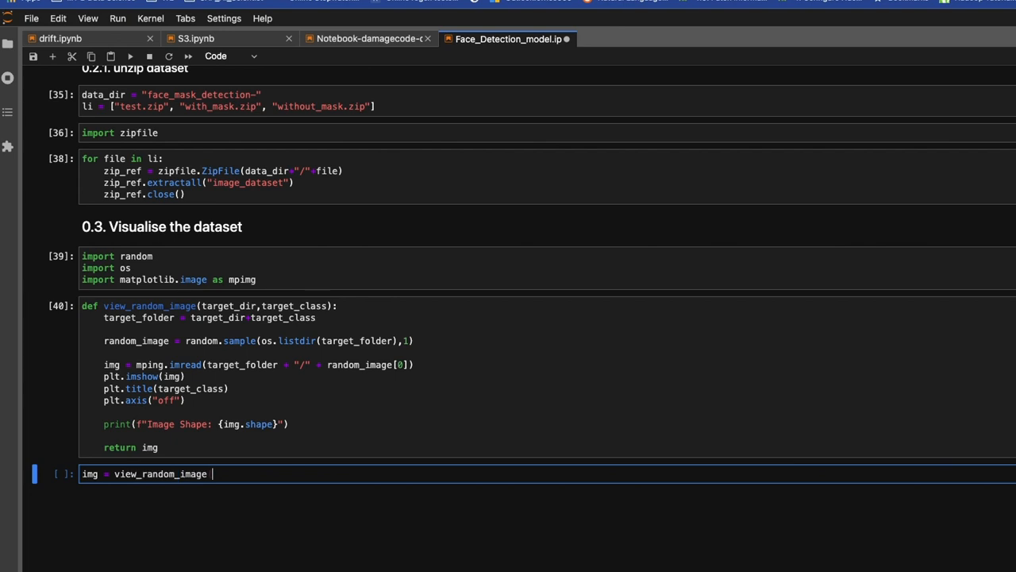
type("(tar")
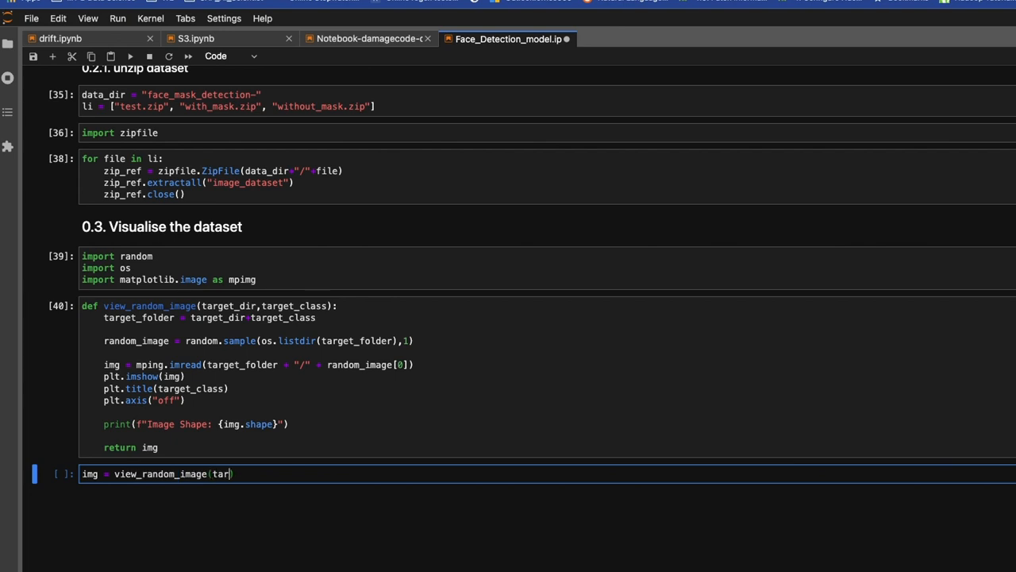
type("g")
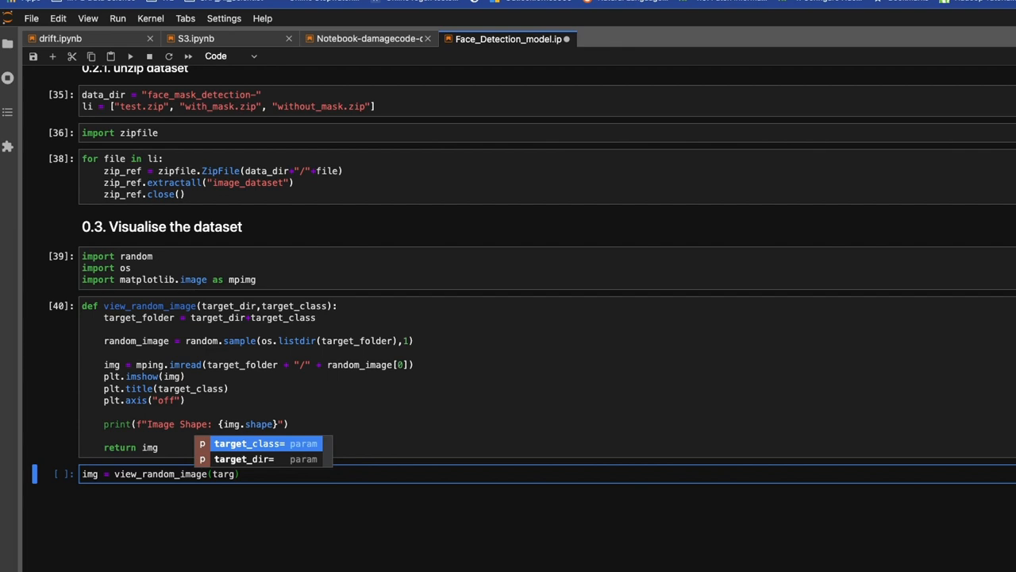
left_click(243, 458)
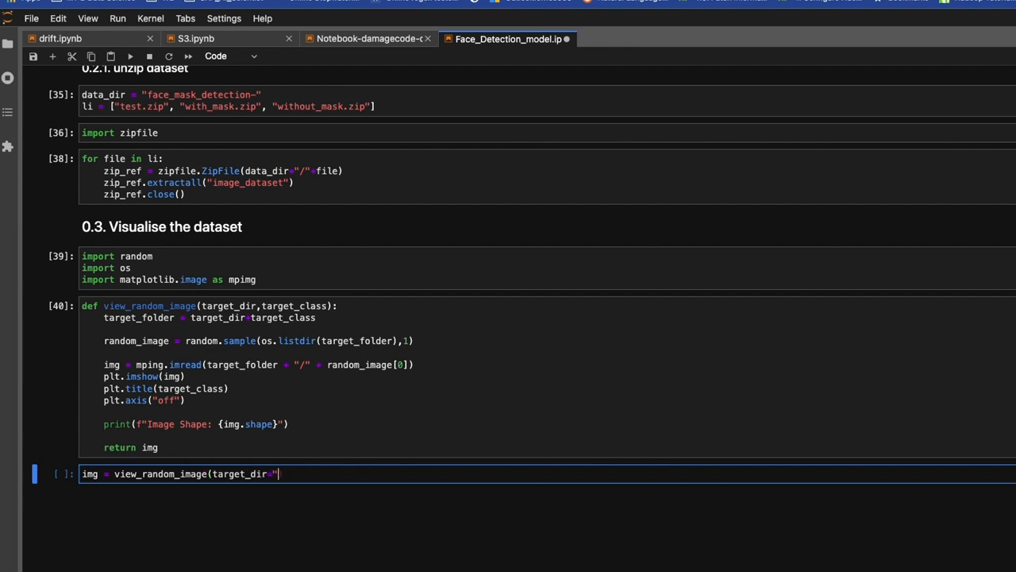
type("\"\")")
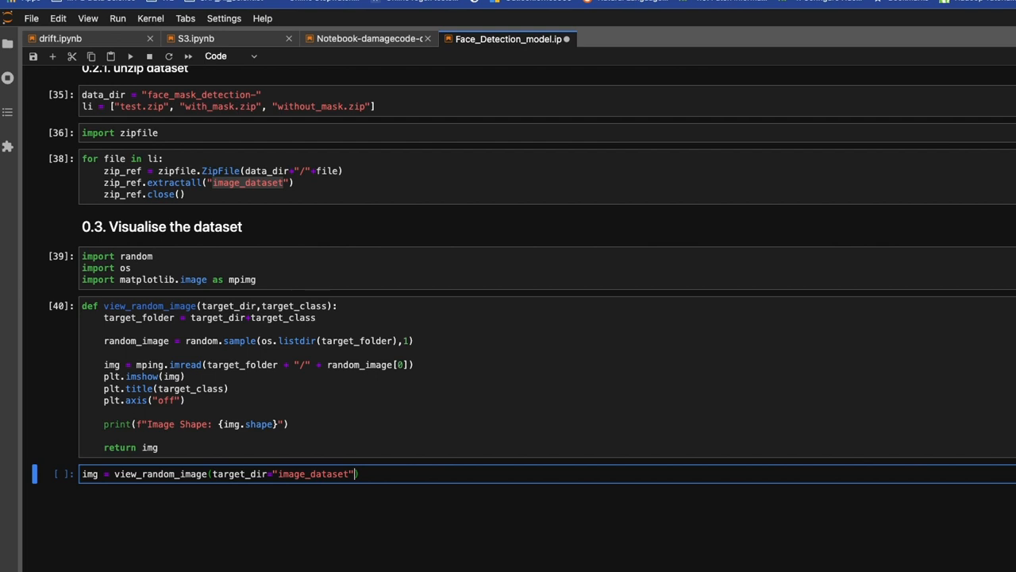
type("/")
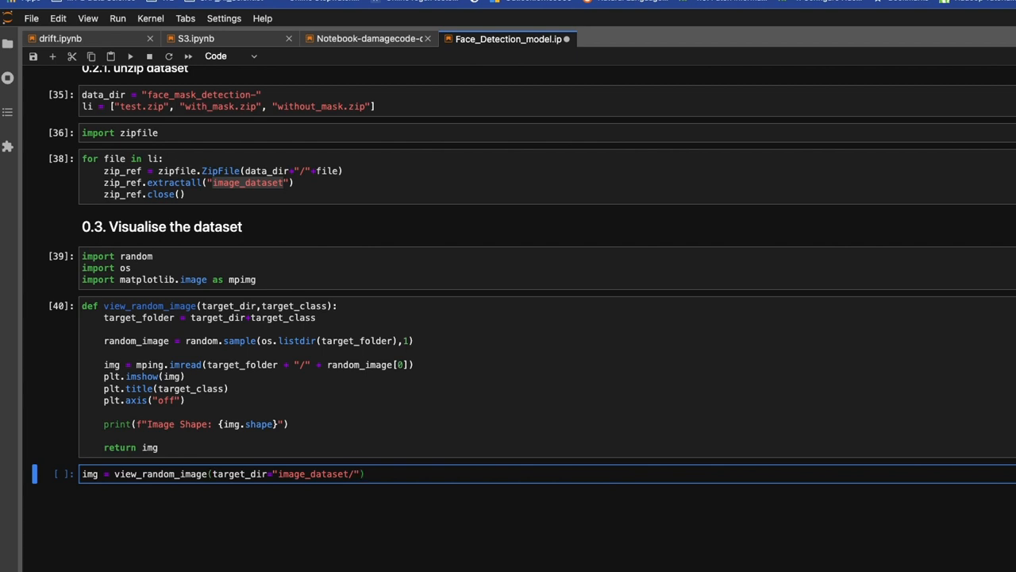
- Complete the call with target_class="with_mask")
type(", tar")
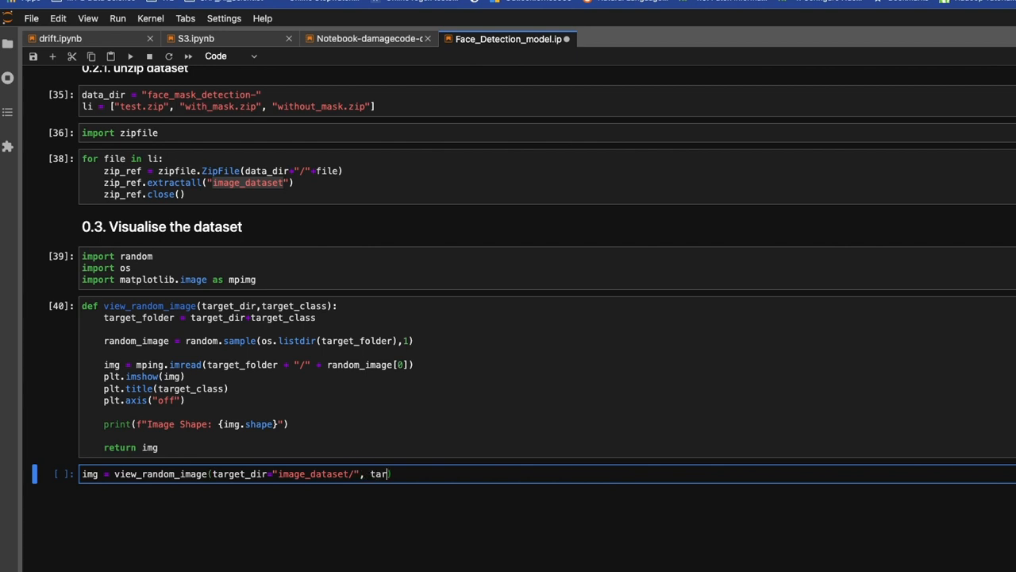
type("ge")
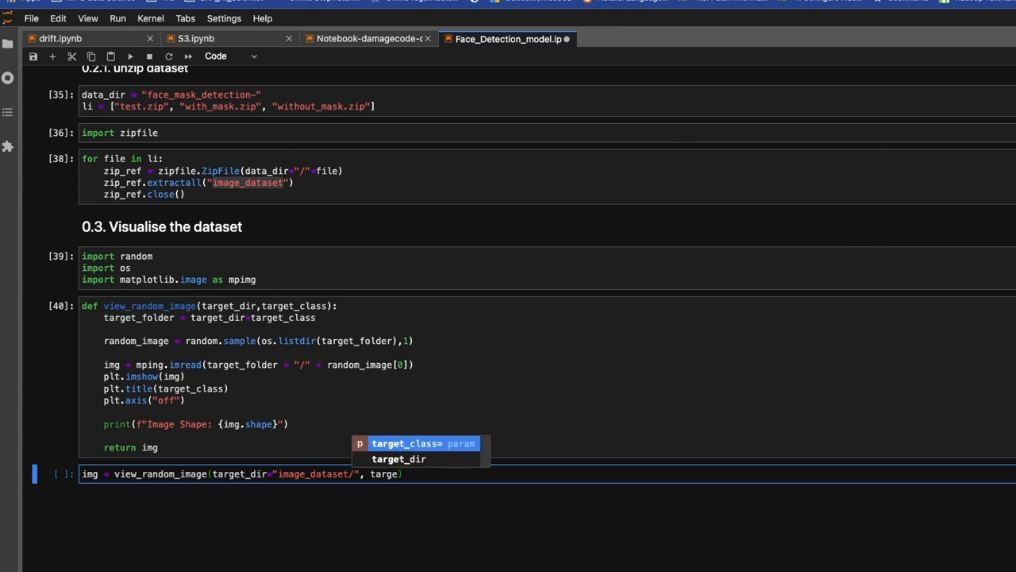
key("Tab")
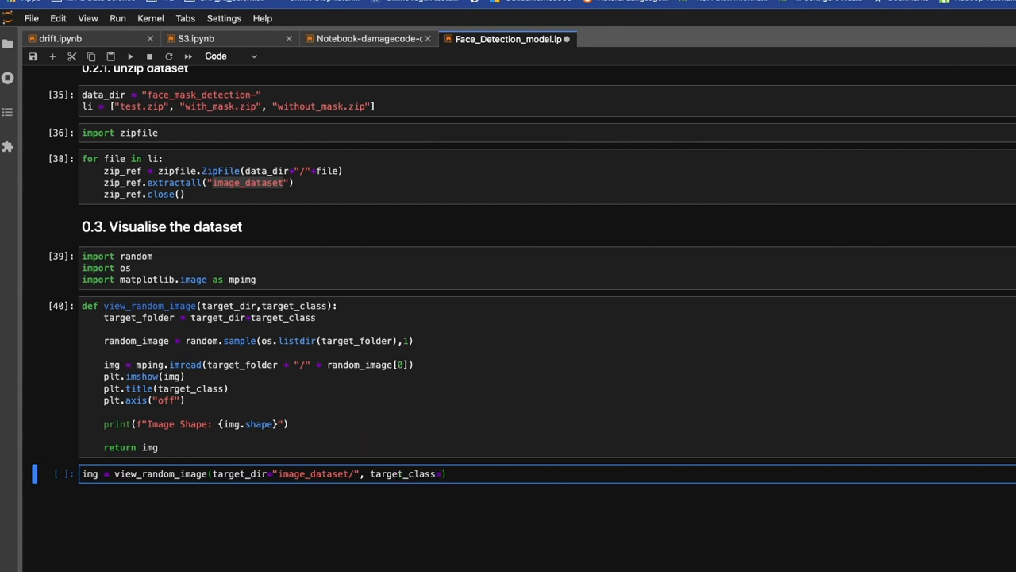
type("\"\"")
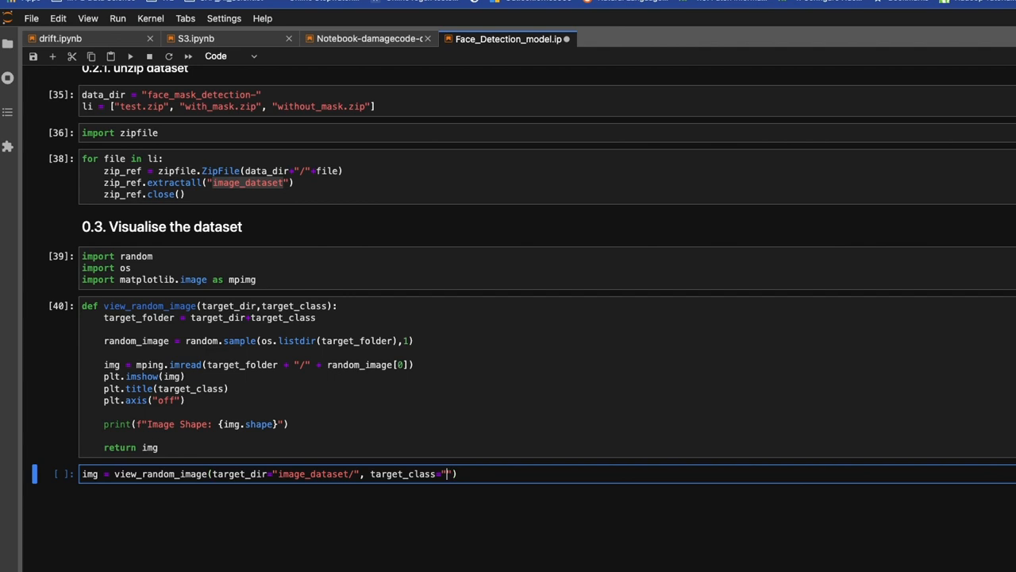
type("wit")
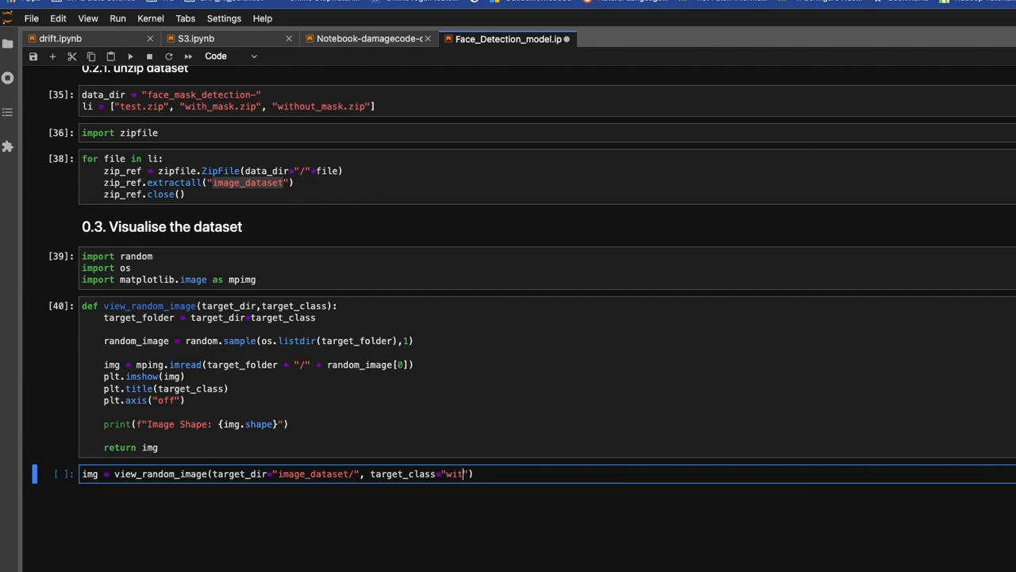
type("h_ma")
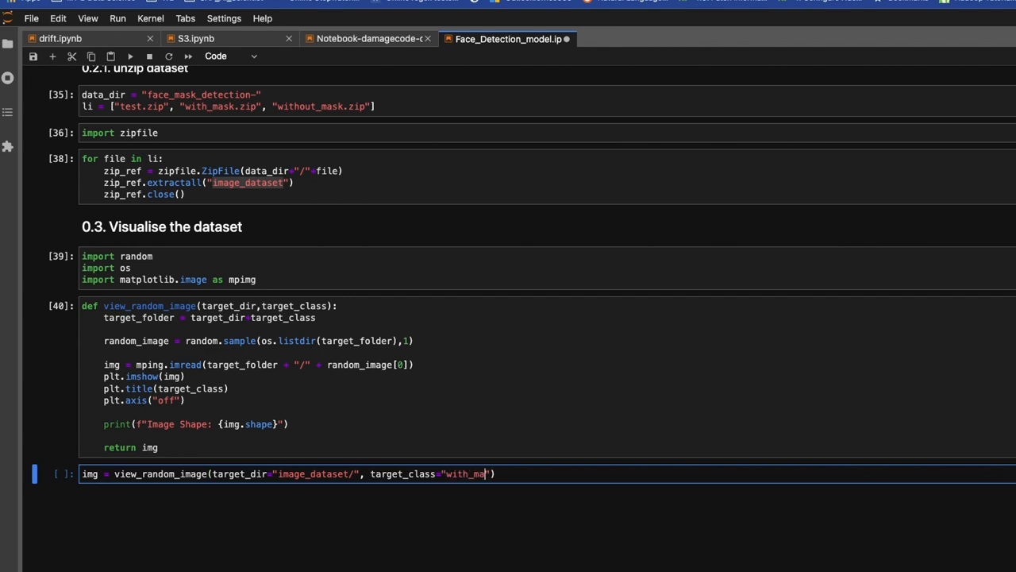
type("sk\")")
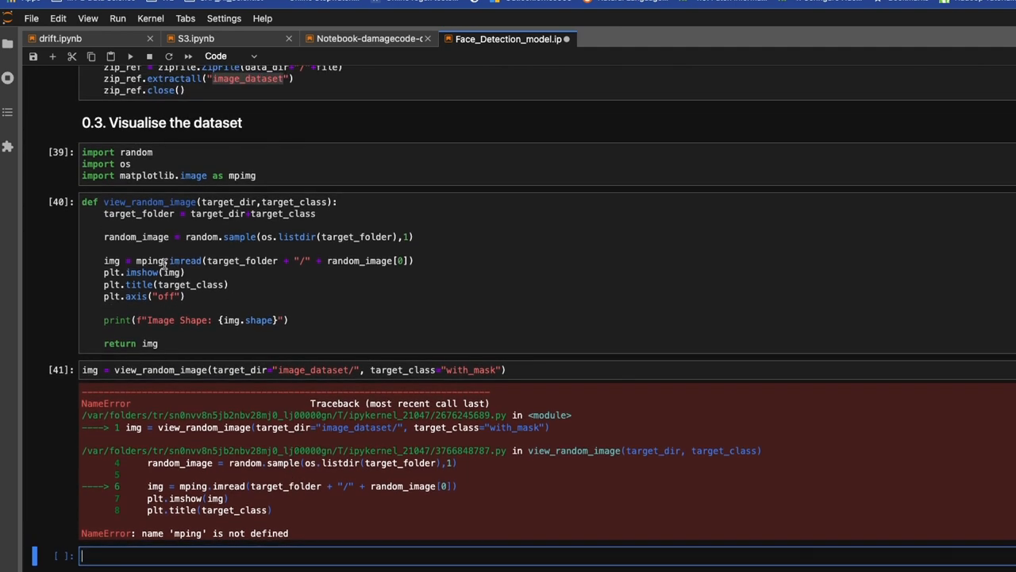
- Place the cursor on the misspelled mping in the function cell to correct it to mpimg
left_click(159, 261)
type("m")
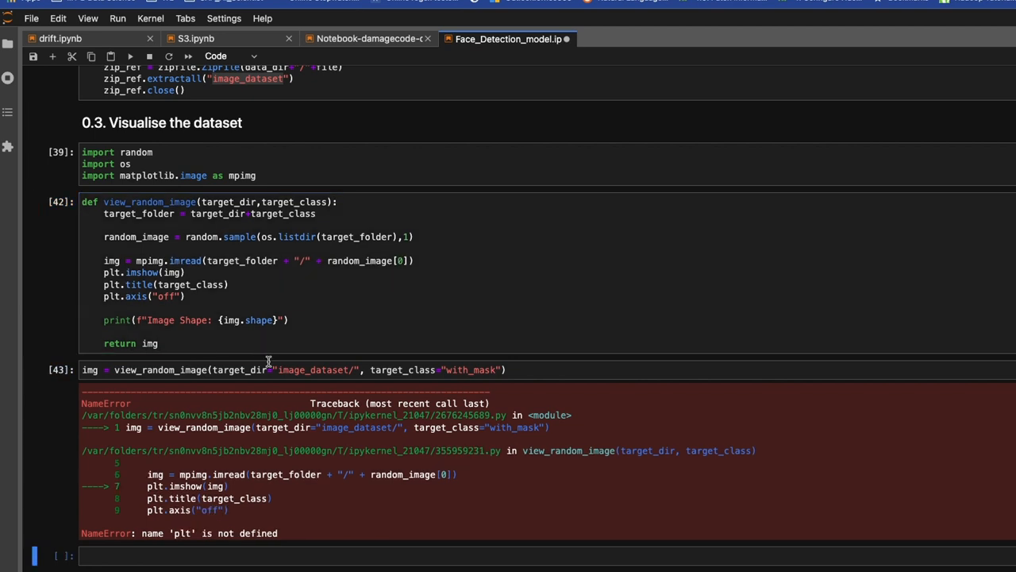
mouse_move(254, 370)
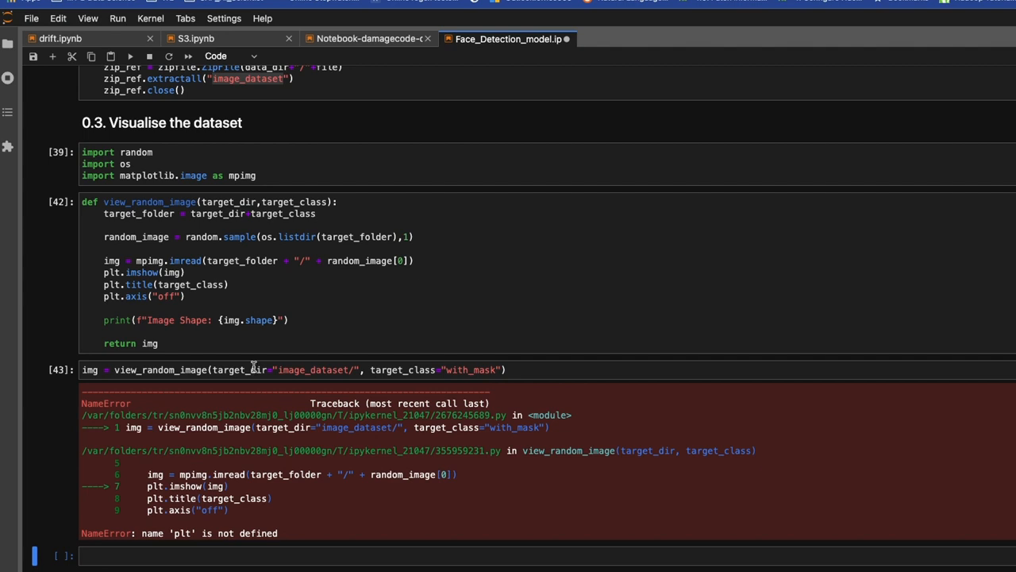
mouse_move(185, 236)
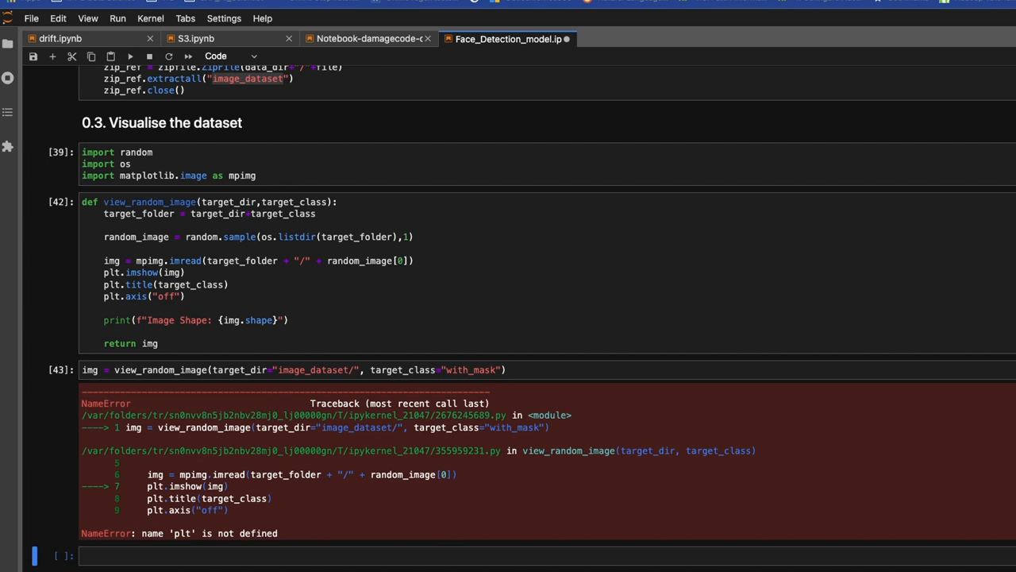
mouse_move(270, 176)
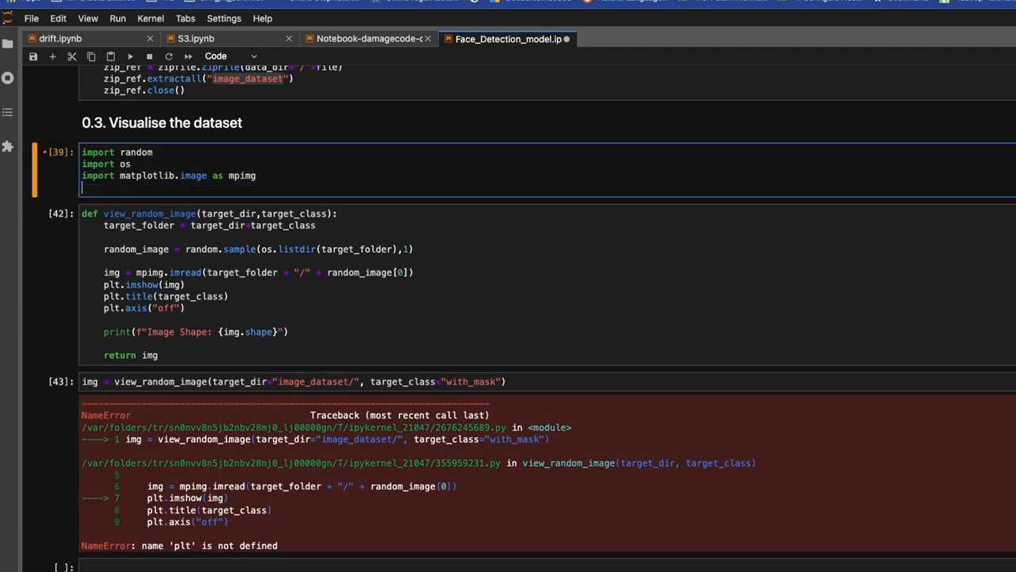
- Add import matplotlib.pyplot as plt to the imports and rerun so a random with_mask image displays
type("import")
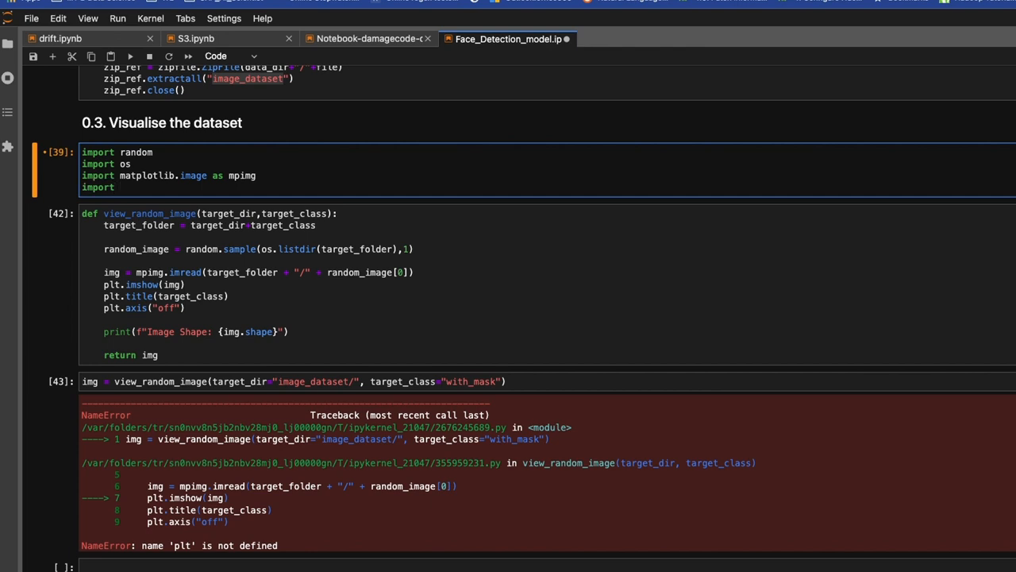
type("mat")
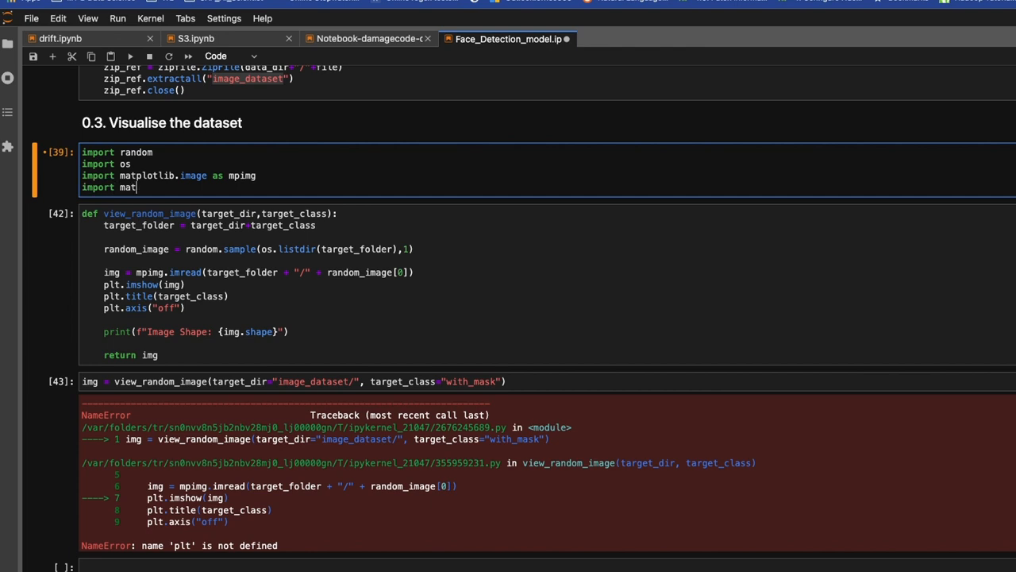
type("mat")
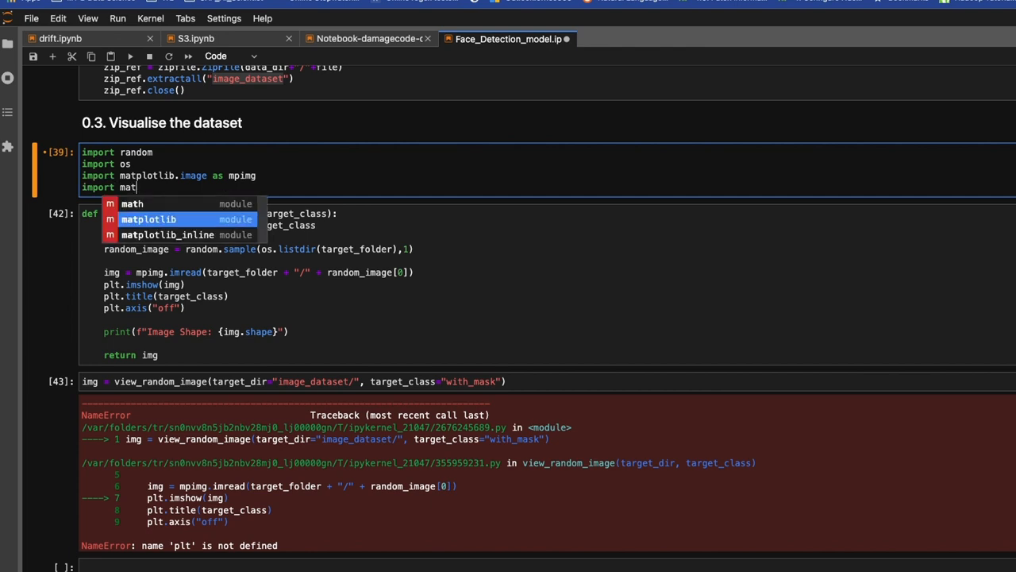
left_click(149, 220)
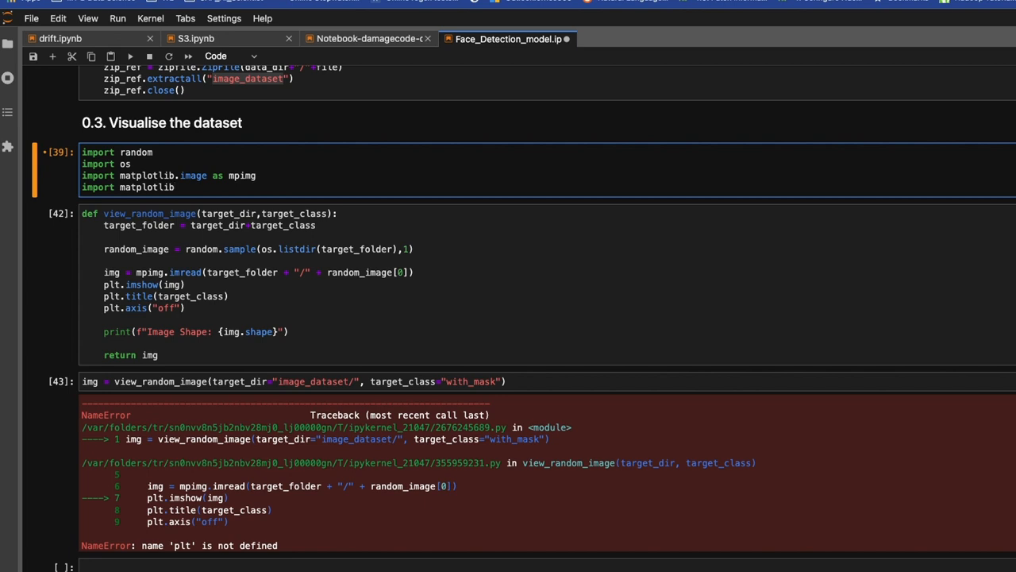
type(".py")
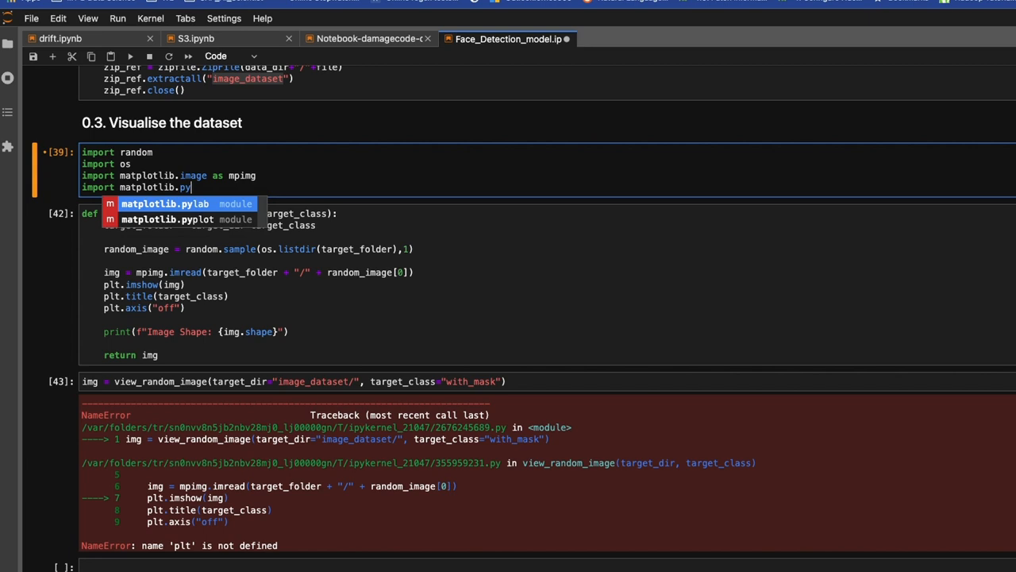
left_click(165, 219)
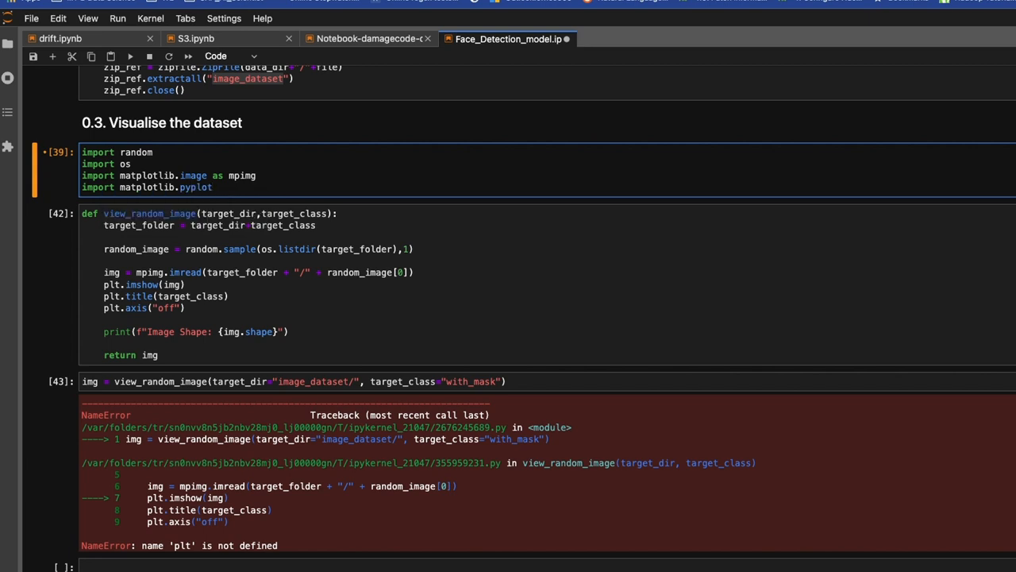
type("as plt")
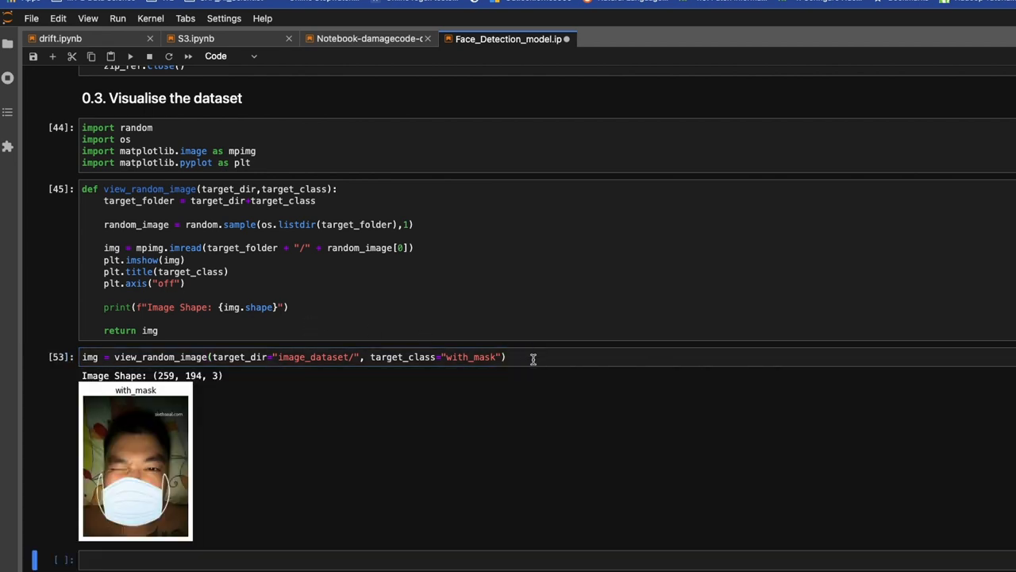
key("Shift+Enter")
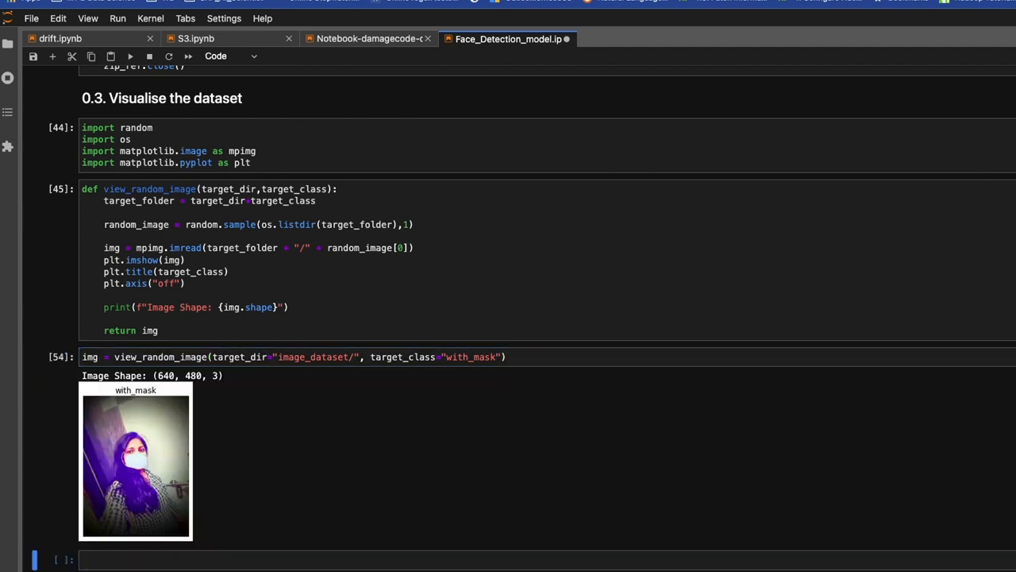